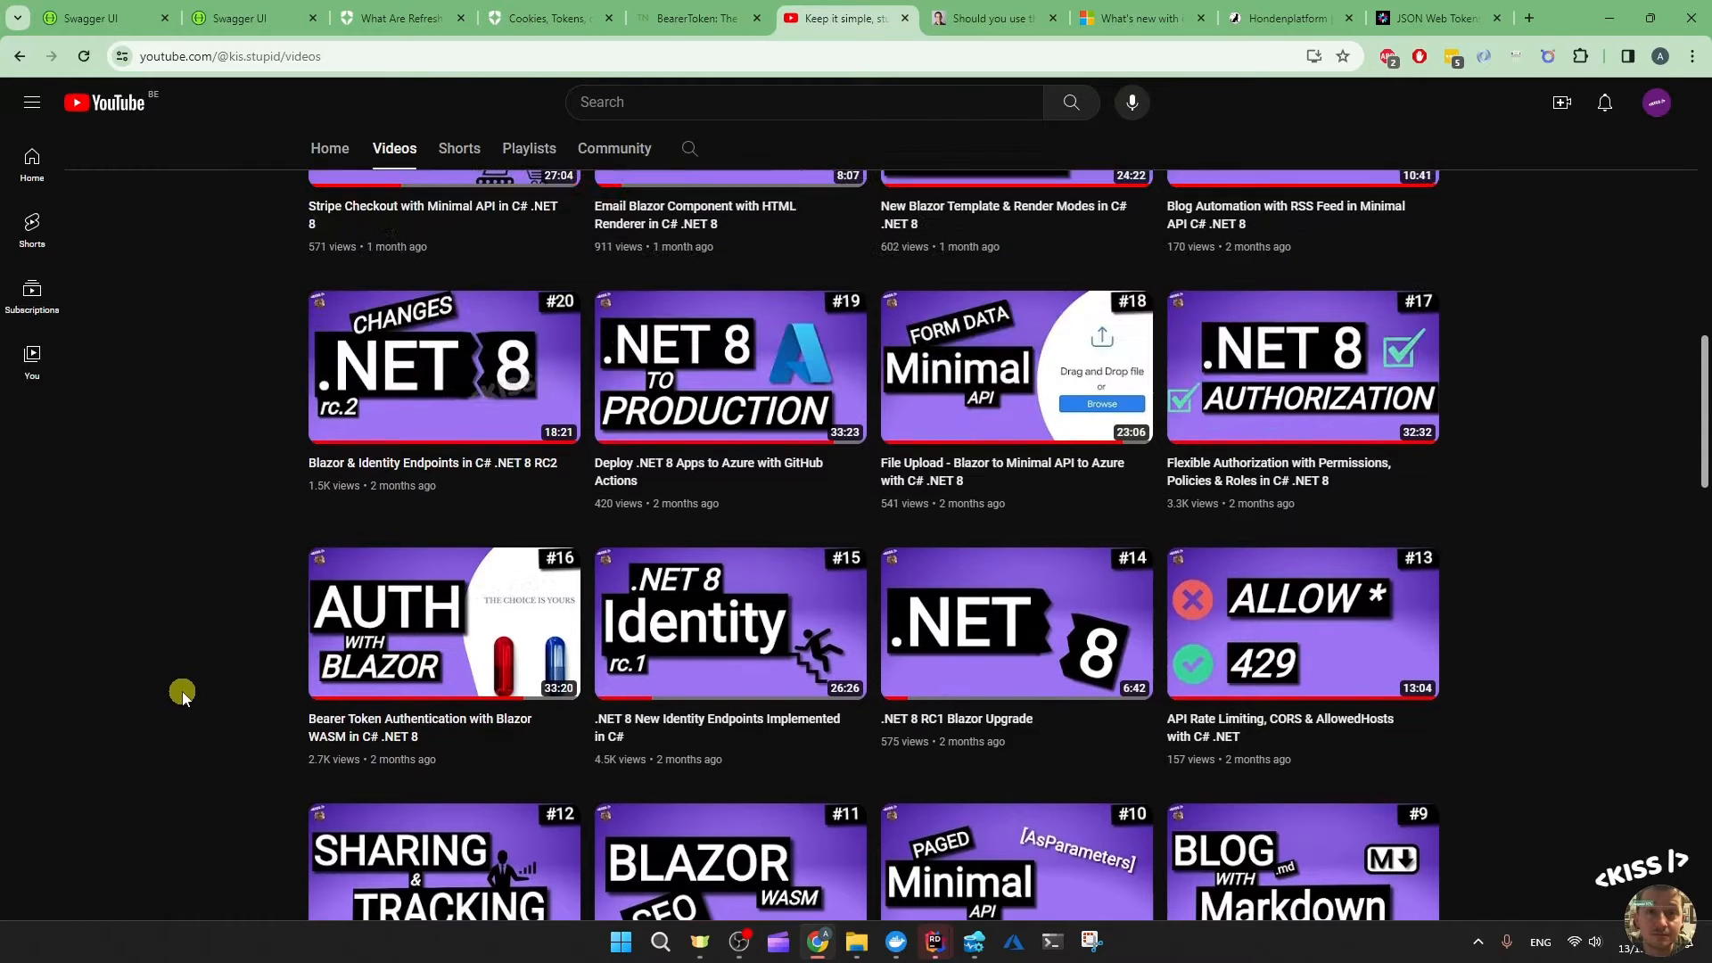
Scroll the channel's Videos list back to the Latest filter and newest uploads
scroll("down", 3)
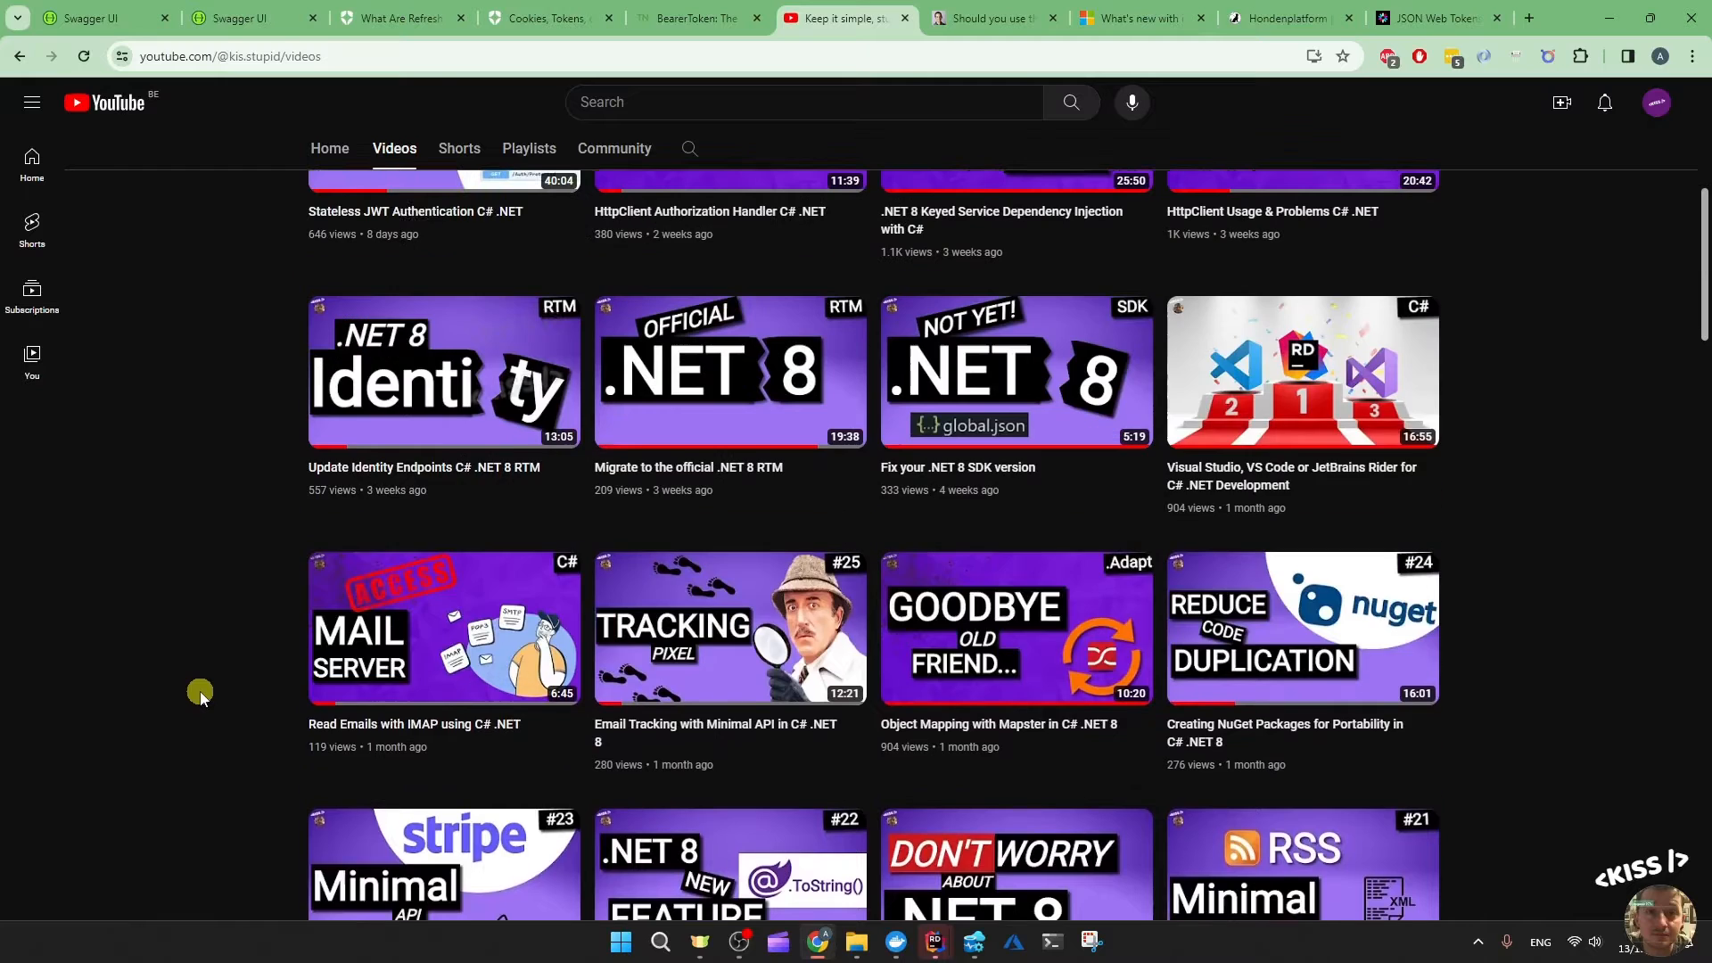
scroll("up", 3)
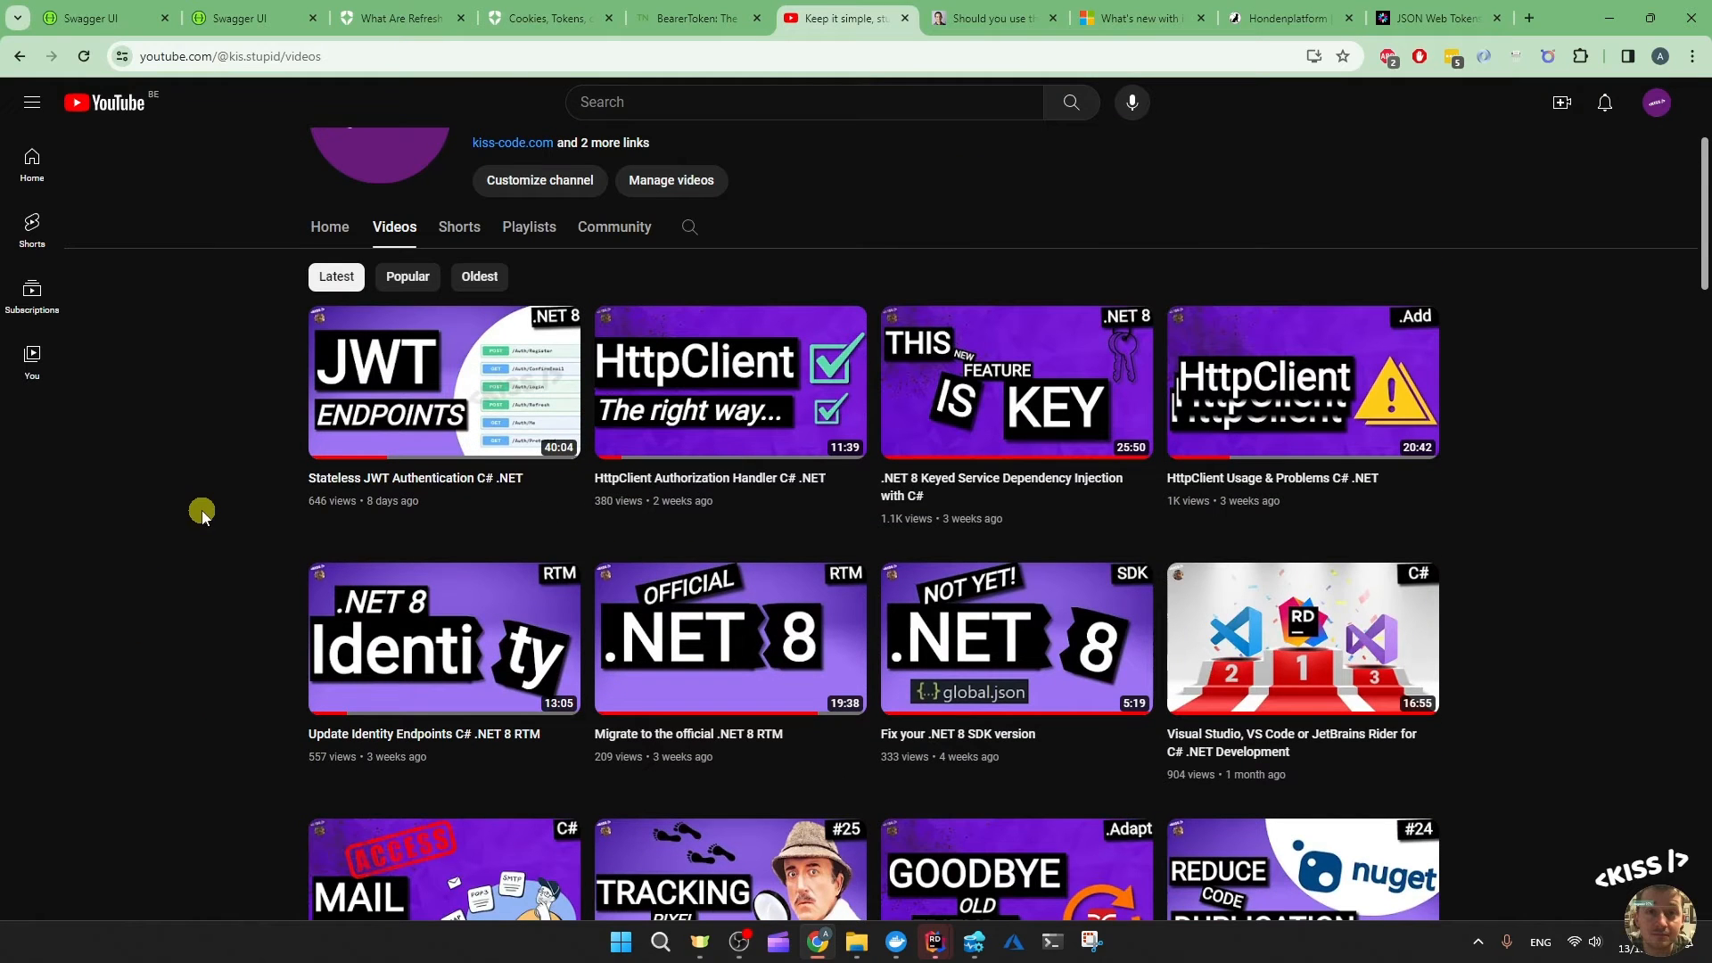
mouse_move(278, 405)
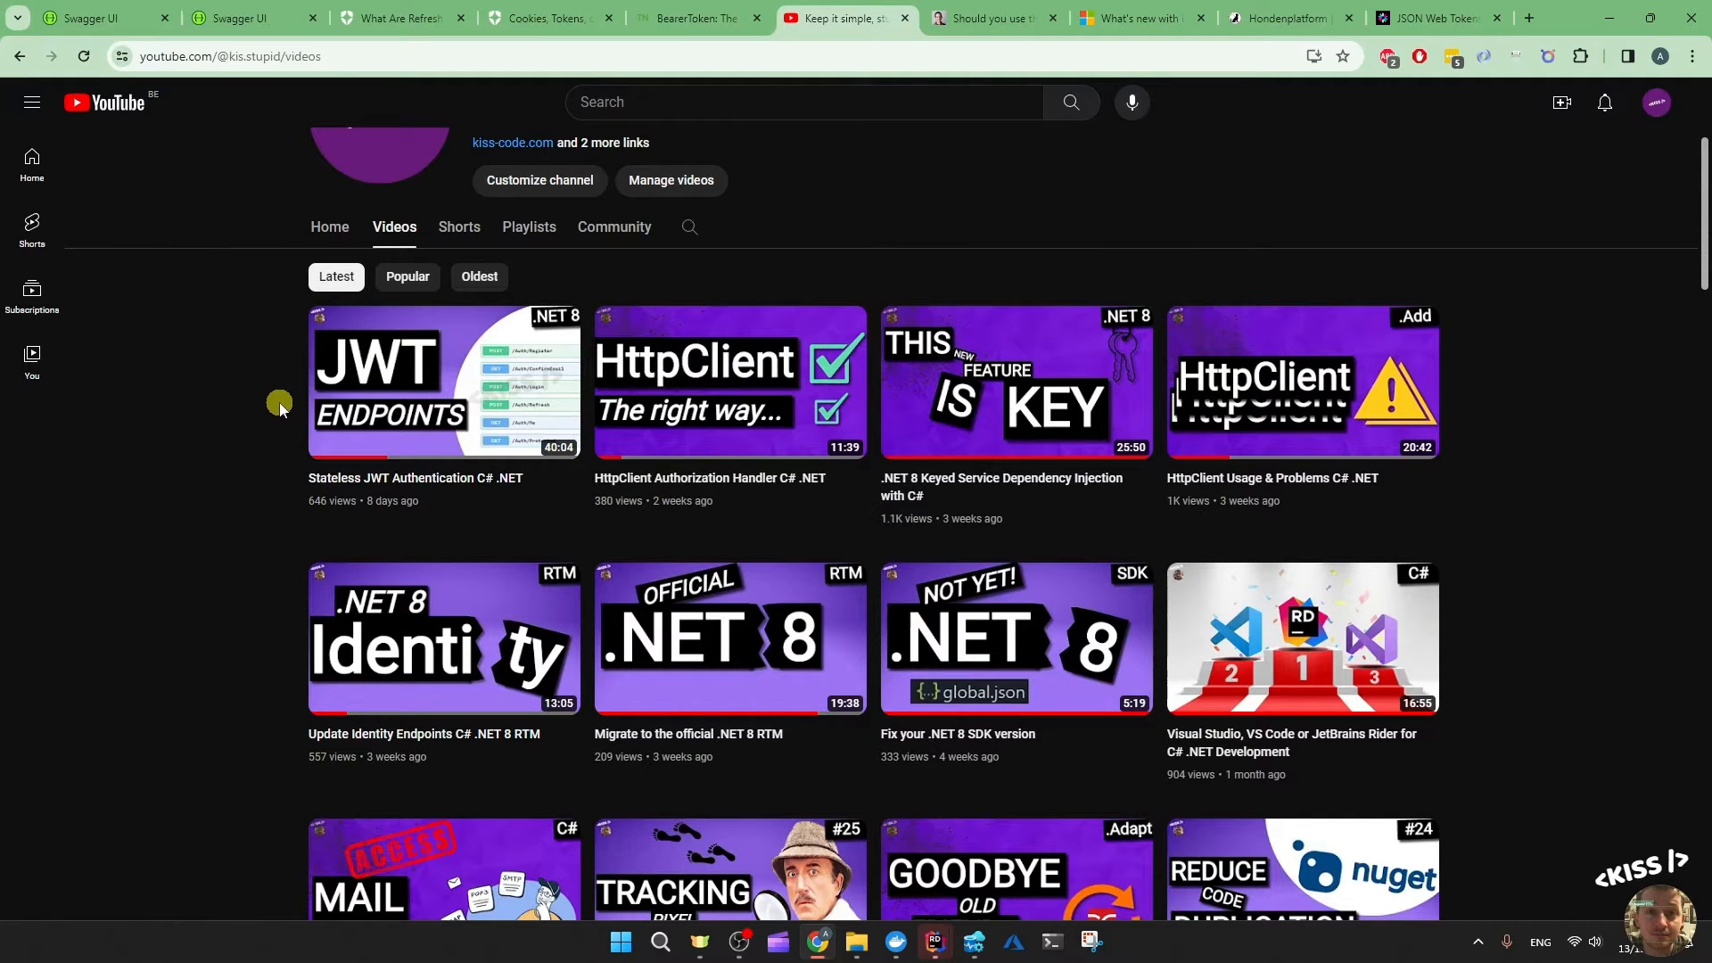
left_click(250, 18)
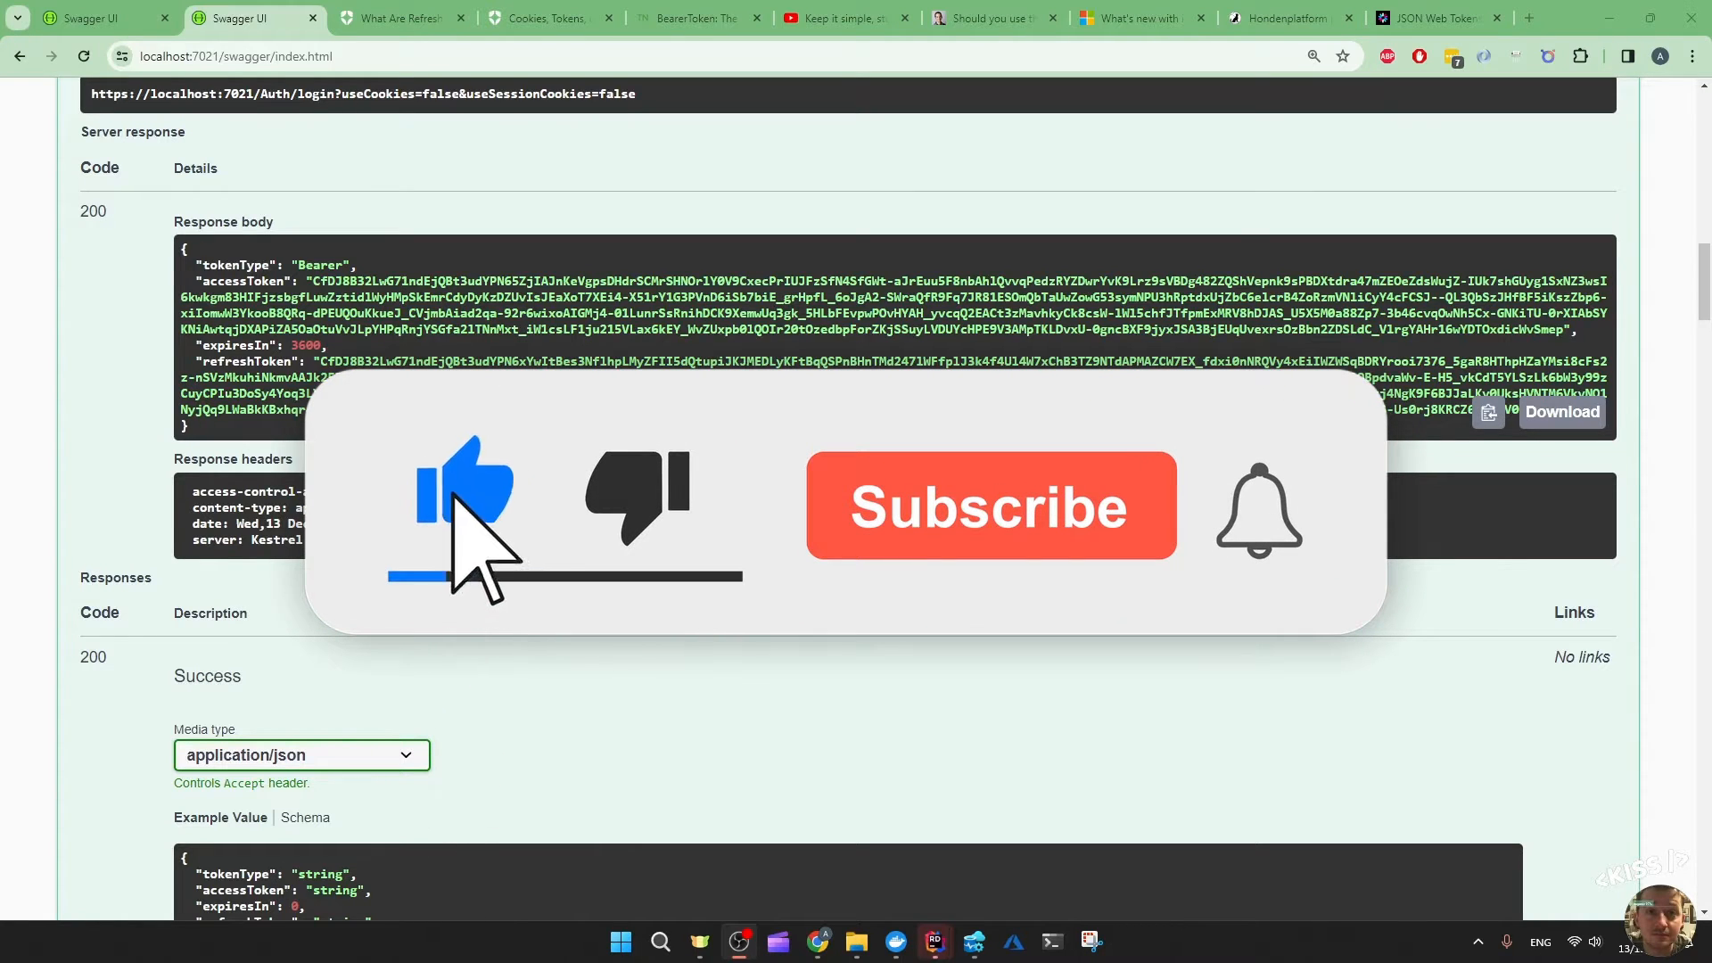
Review the localhost:7067 /Auth/login response with its long accessToken and short GUID refreshToken
left_click(991, 506)
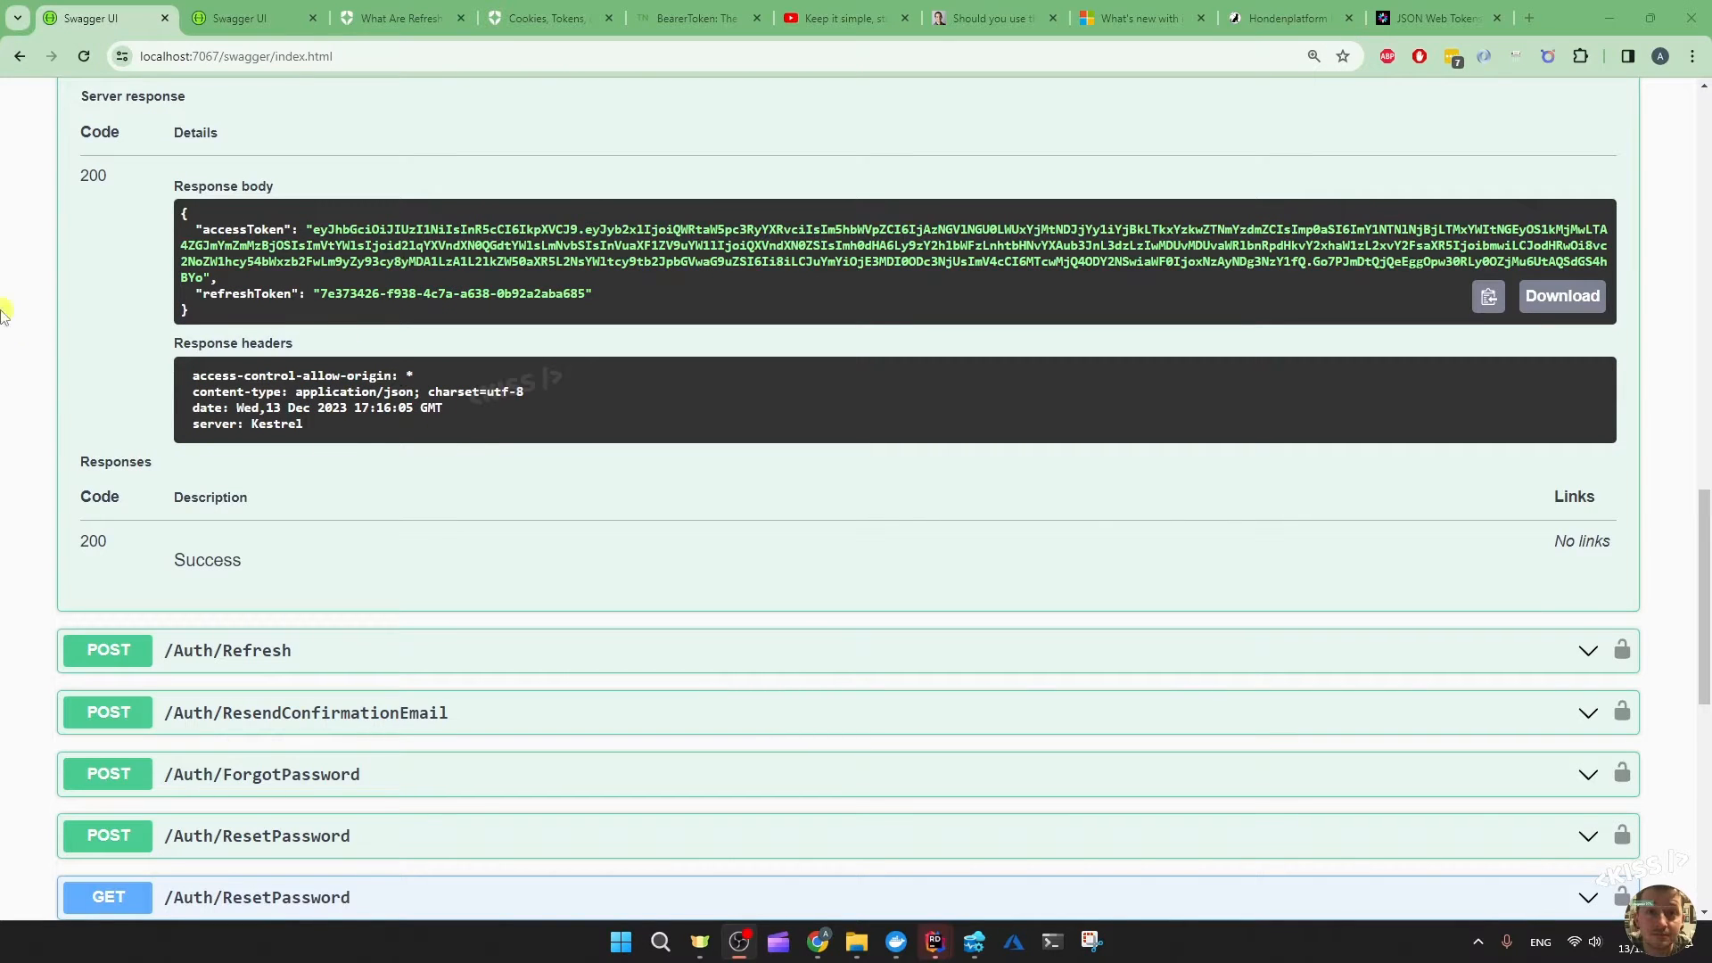
double_click(346, 246)
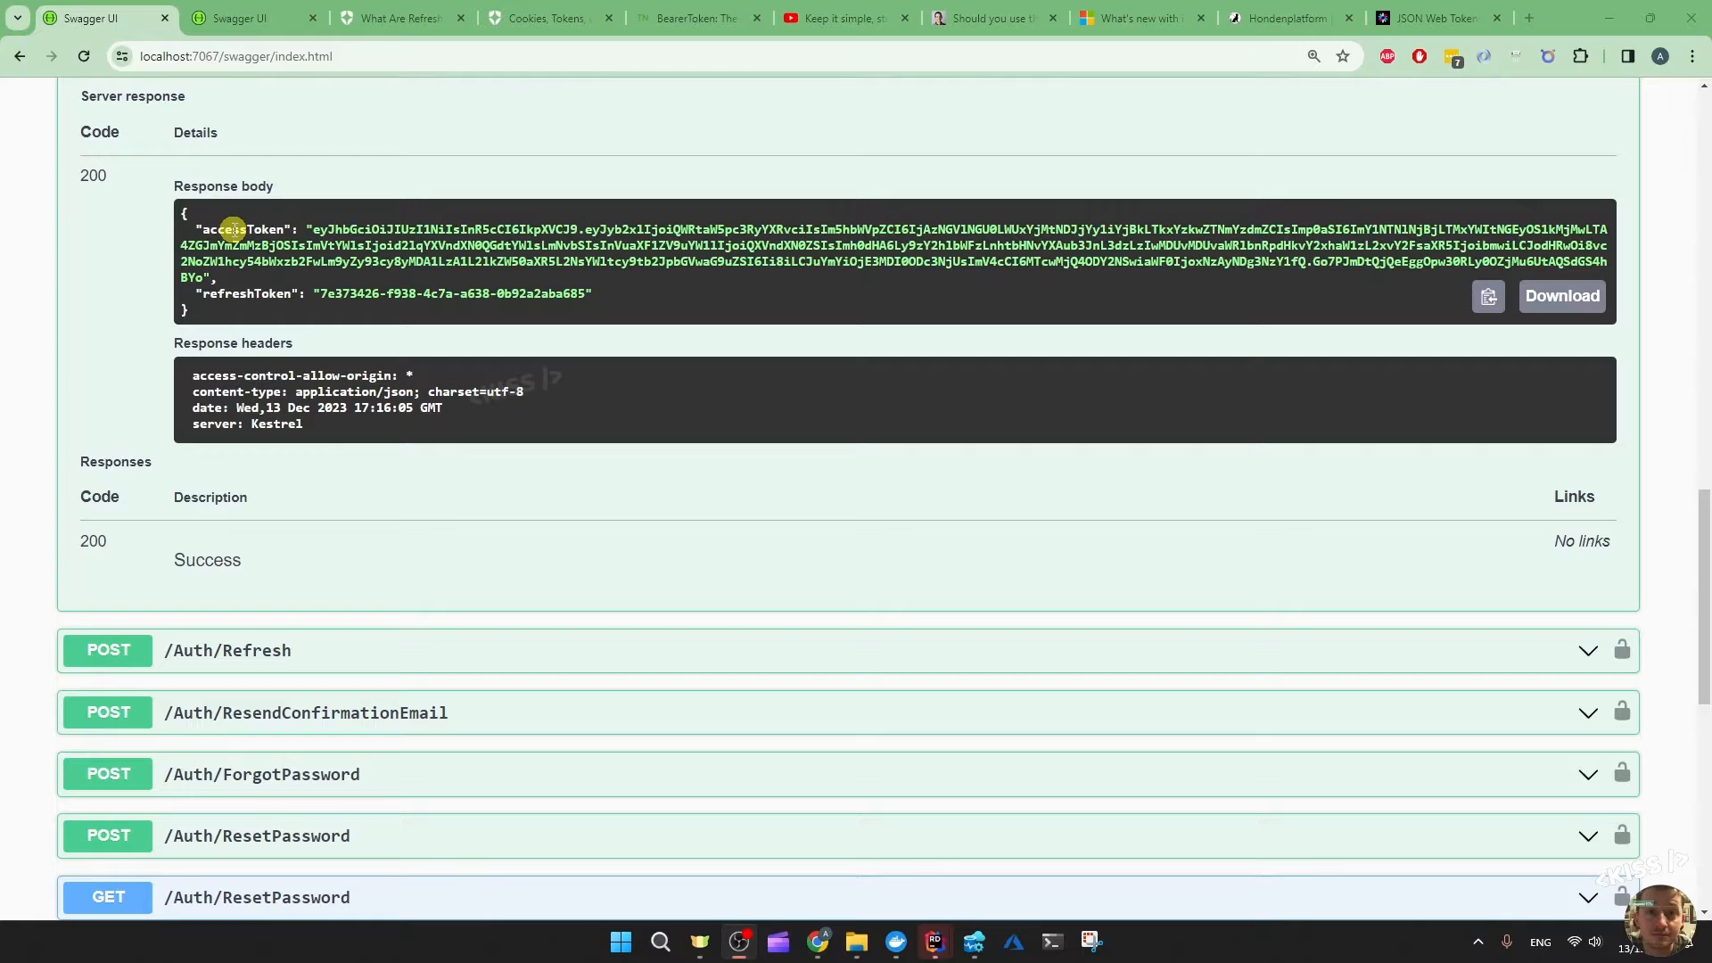
mouse_move(529, 299)
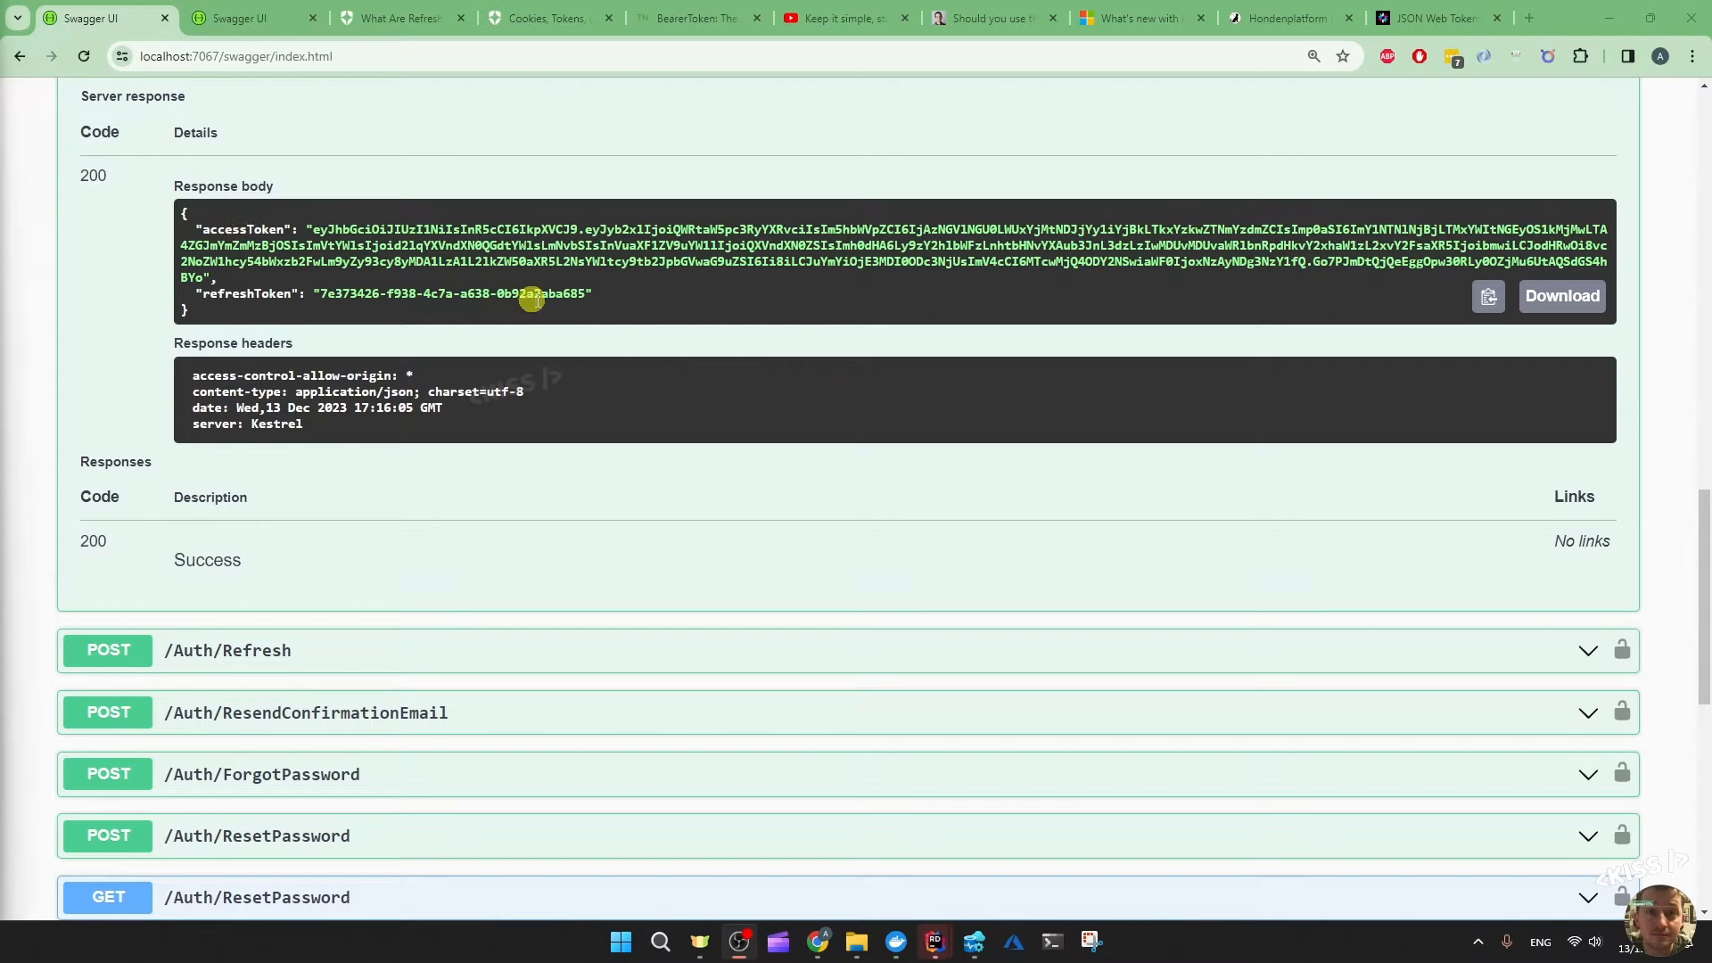
mouse_move(628, 303)
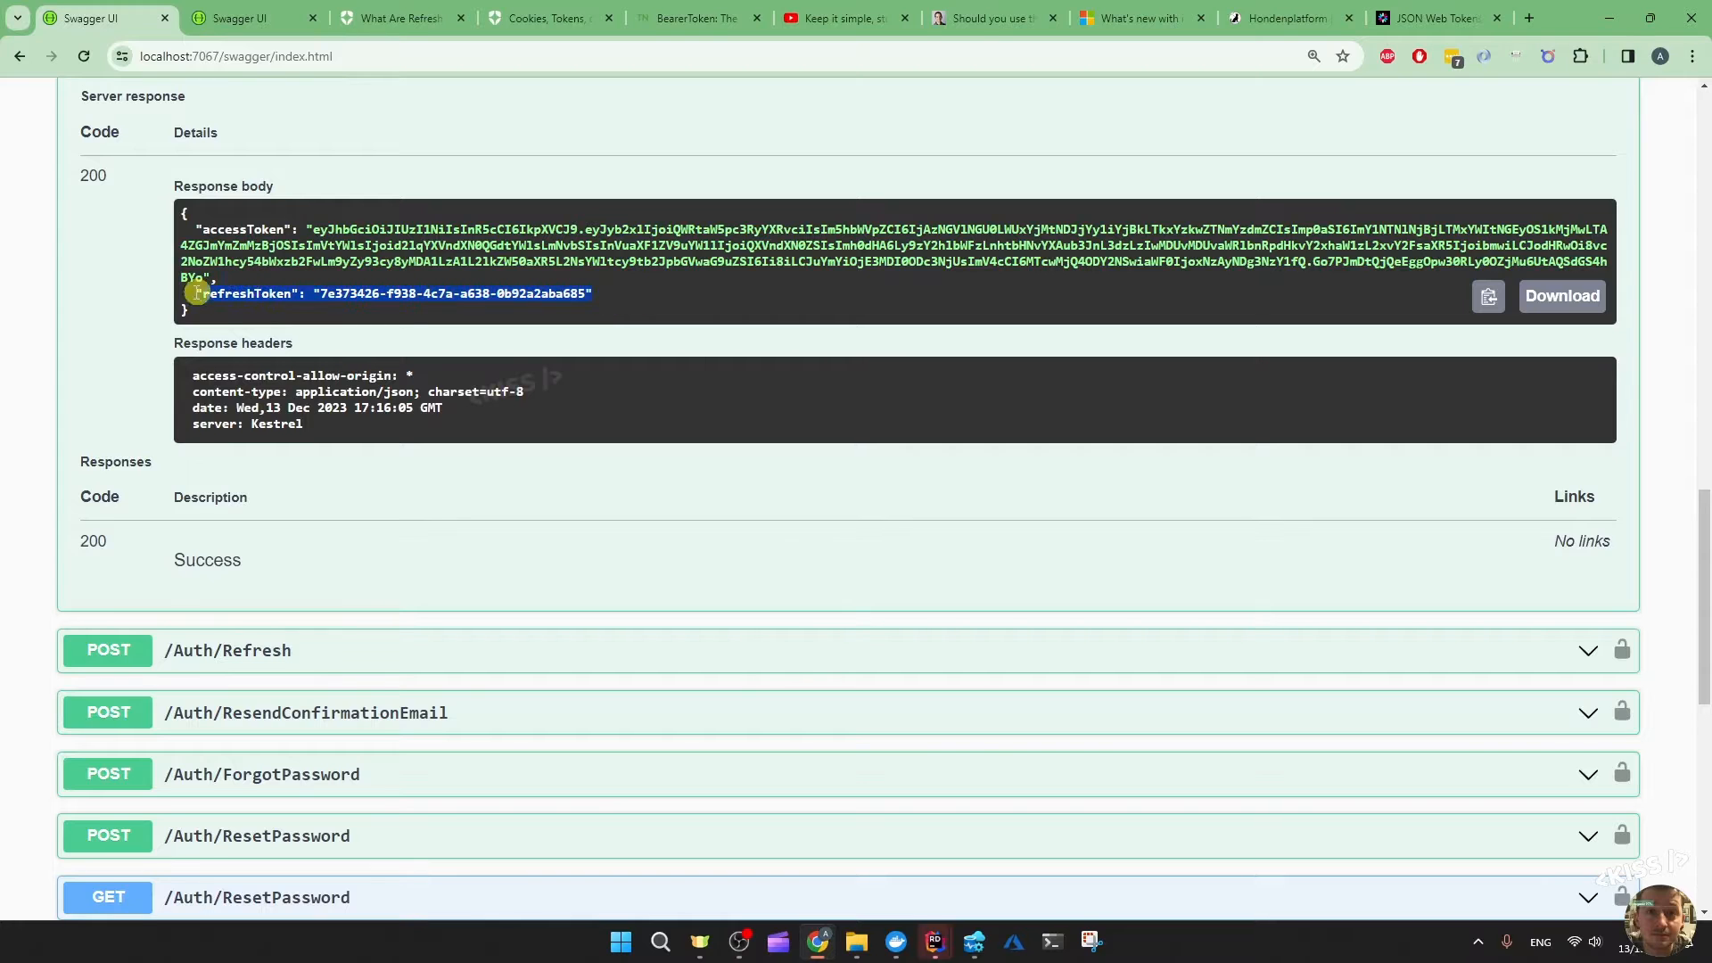
left_click(399, 18)
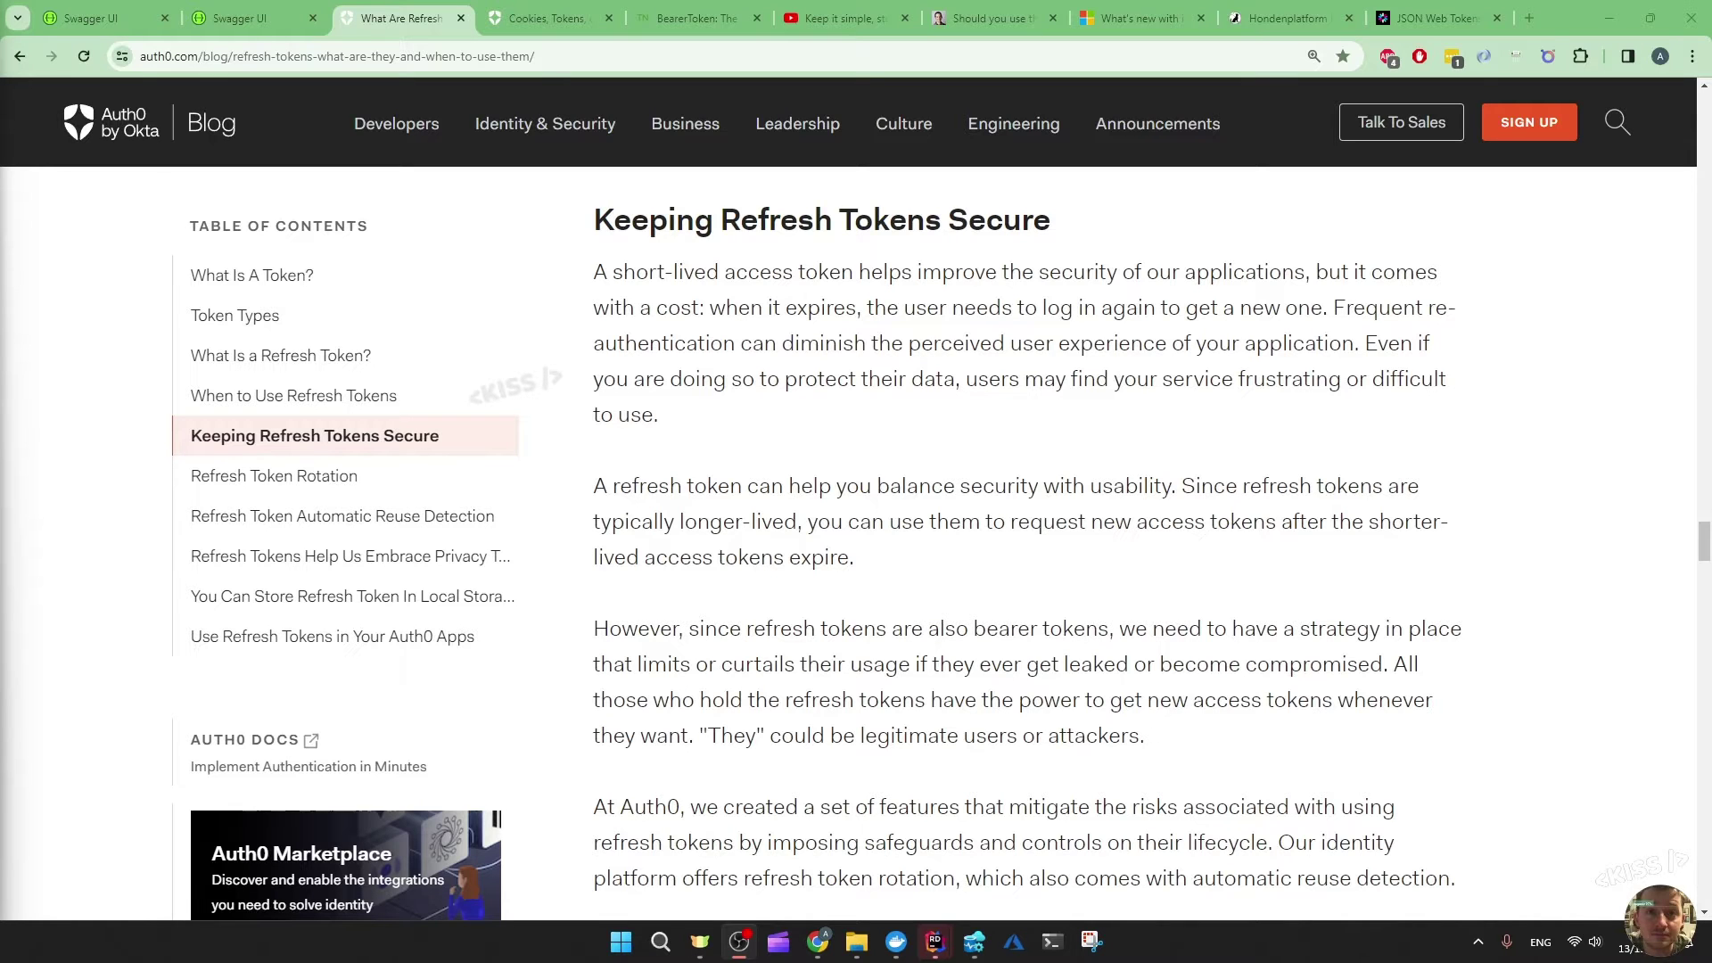
Read Auth0's 'Keeping Refresh Tokens Secure' section, then move on to the nestenius.se BearerToken article
scroll("down", 3)
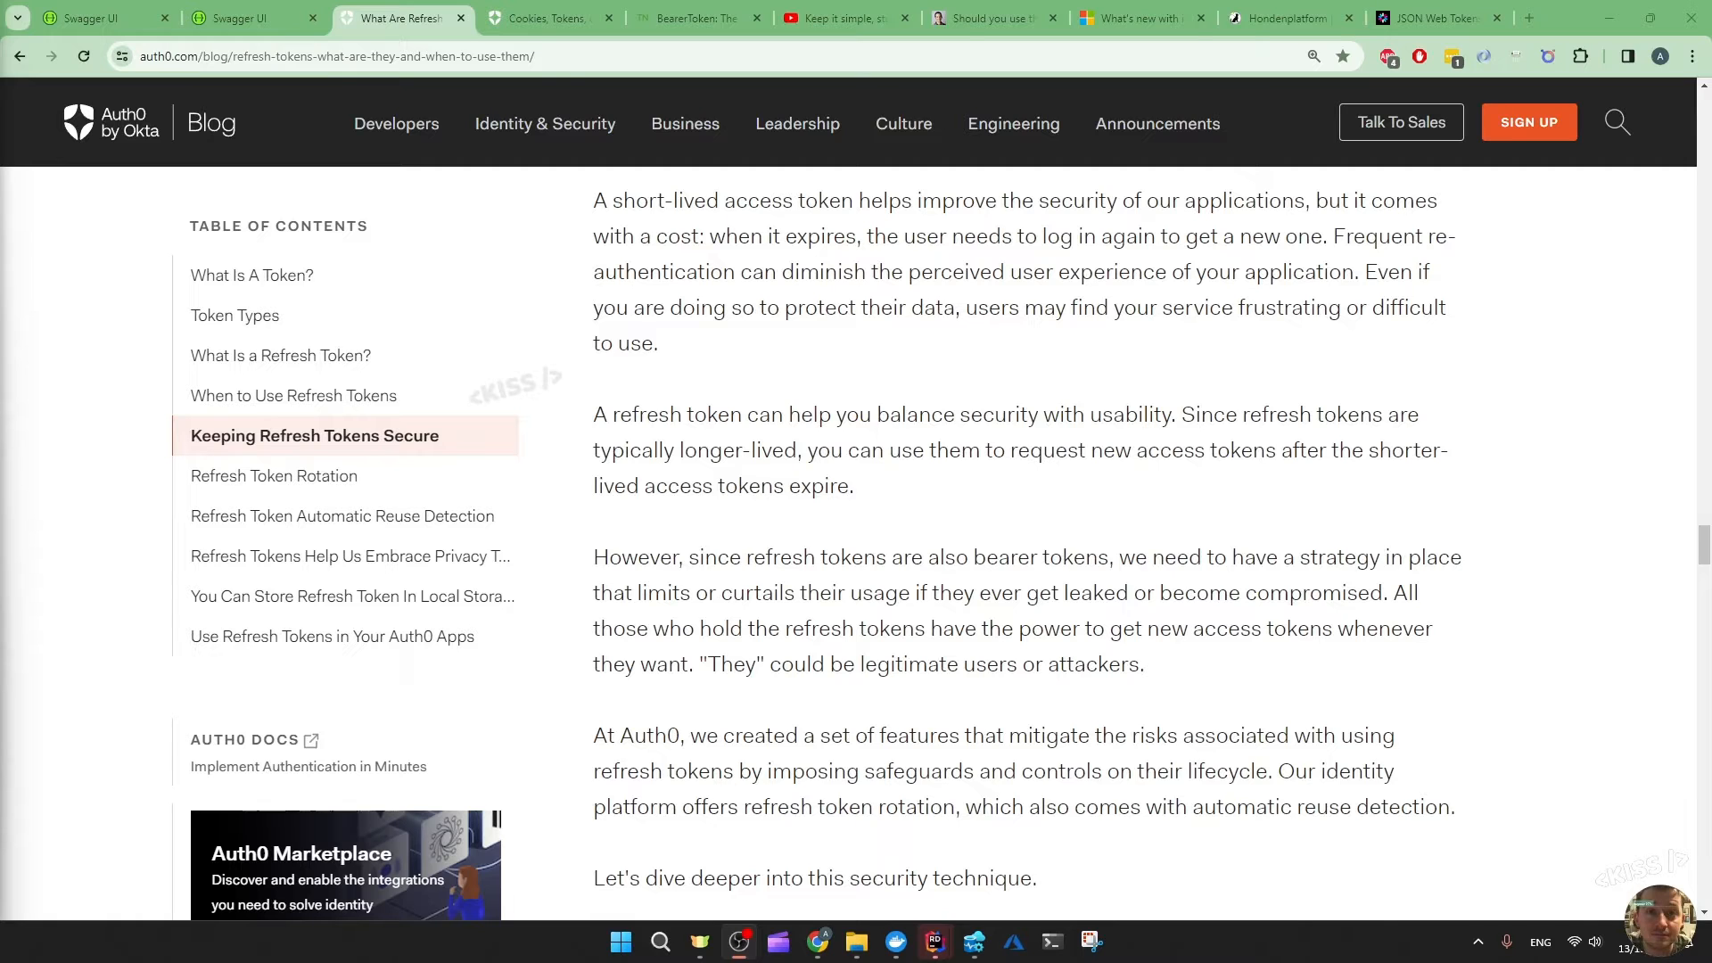
mouse_move(931, 485)
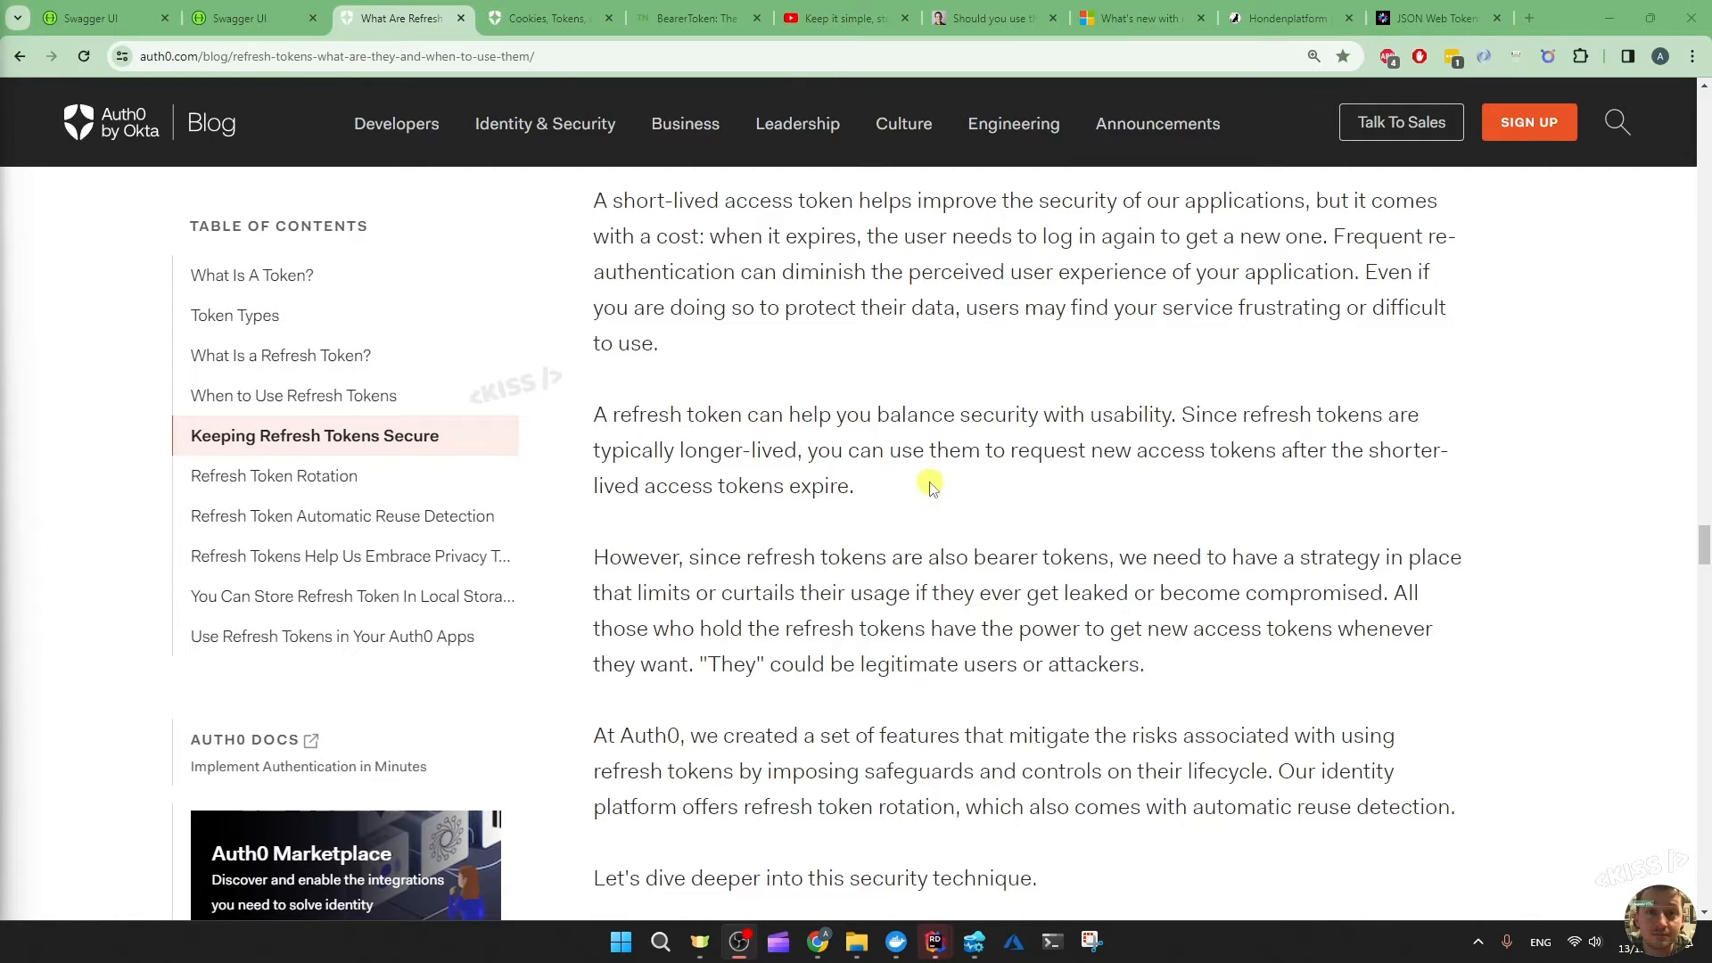
left_click(236, 18)
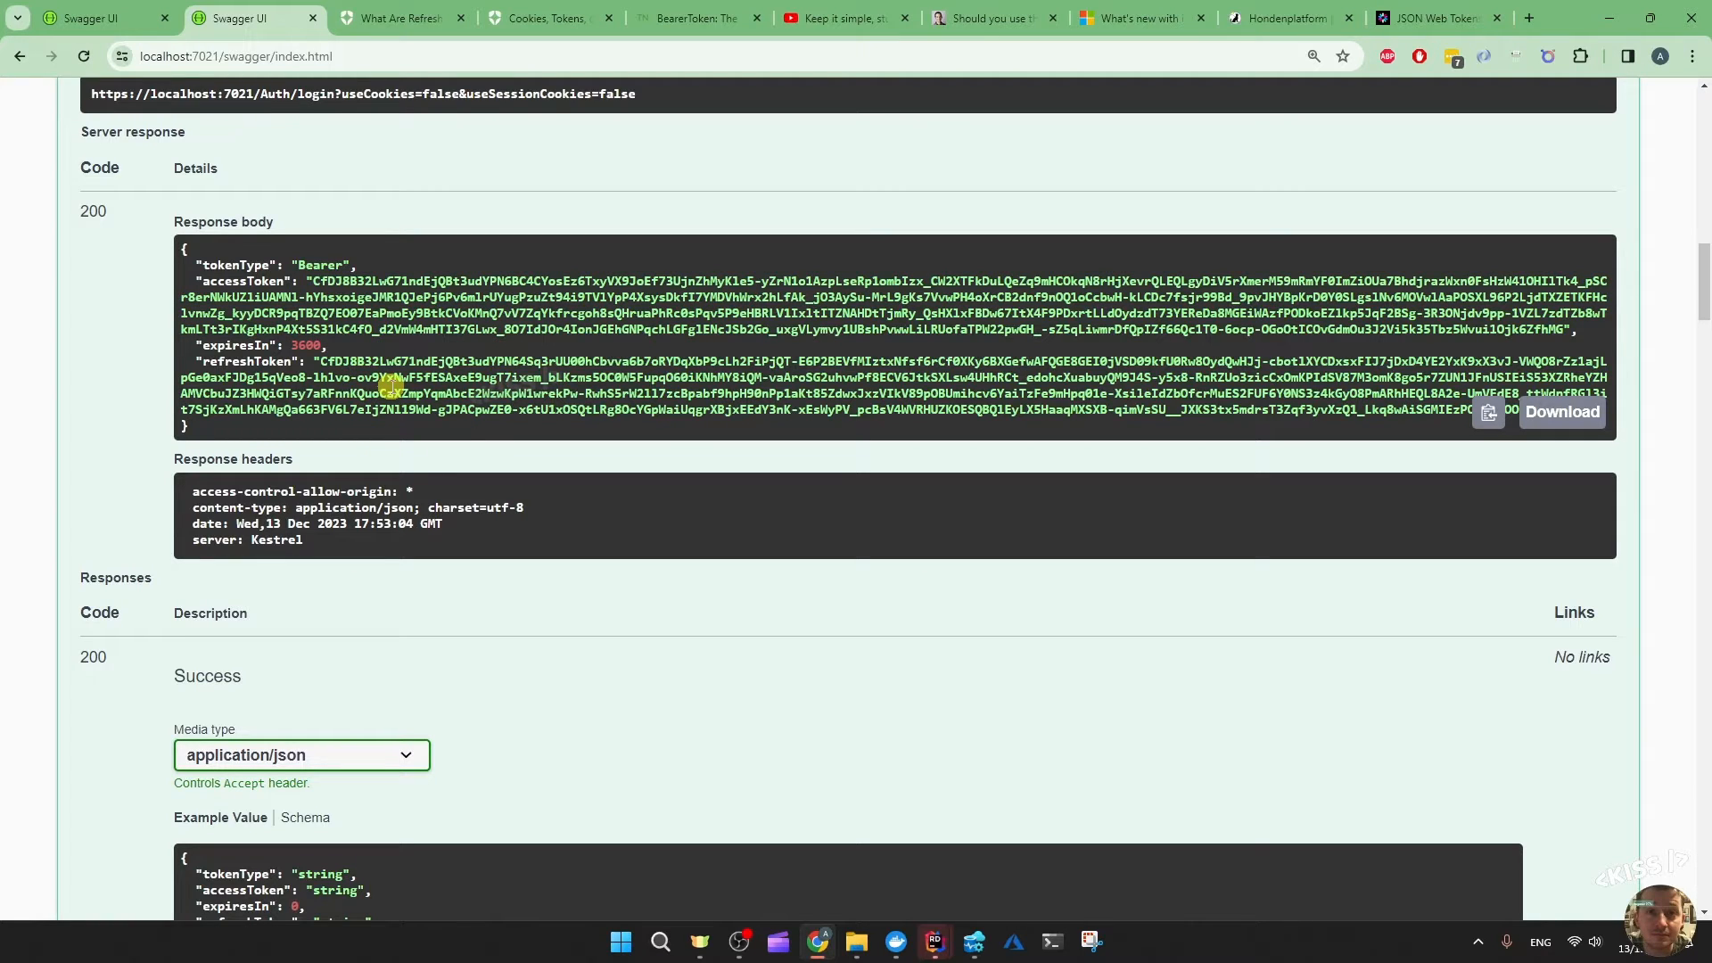
left_click(696, 17)
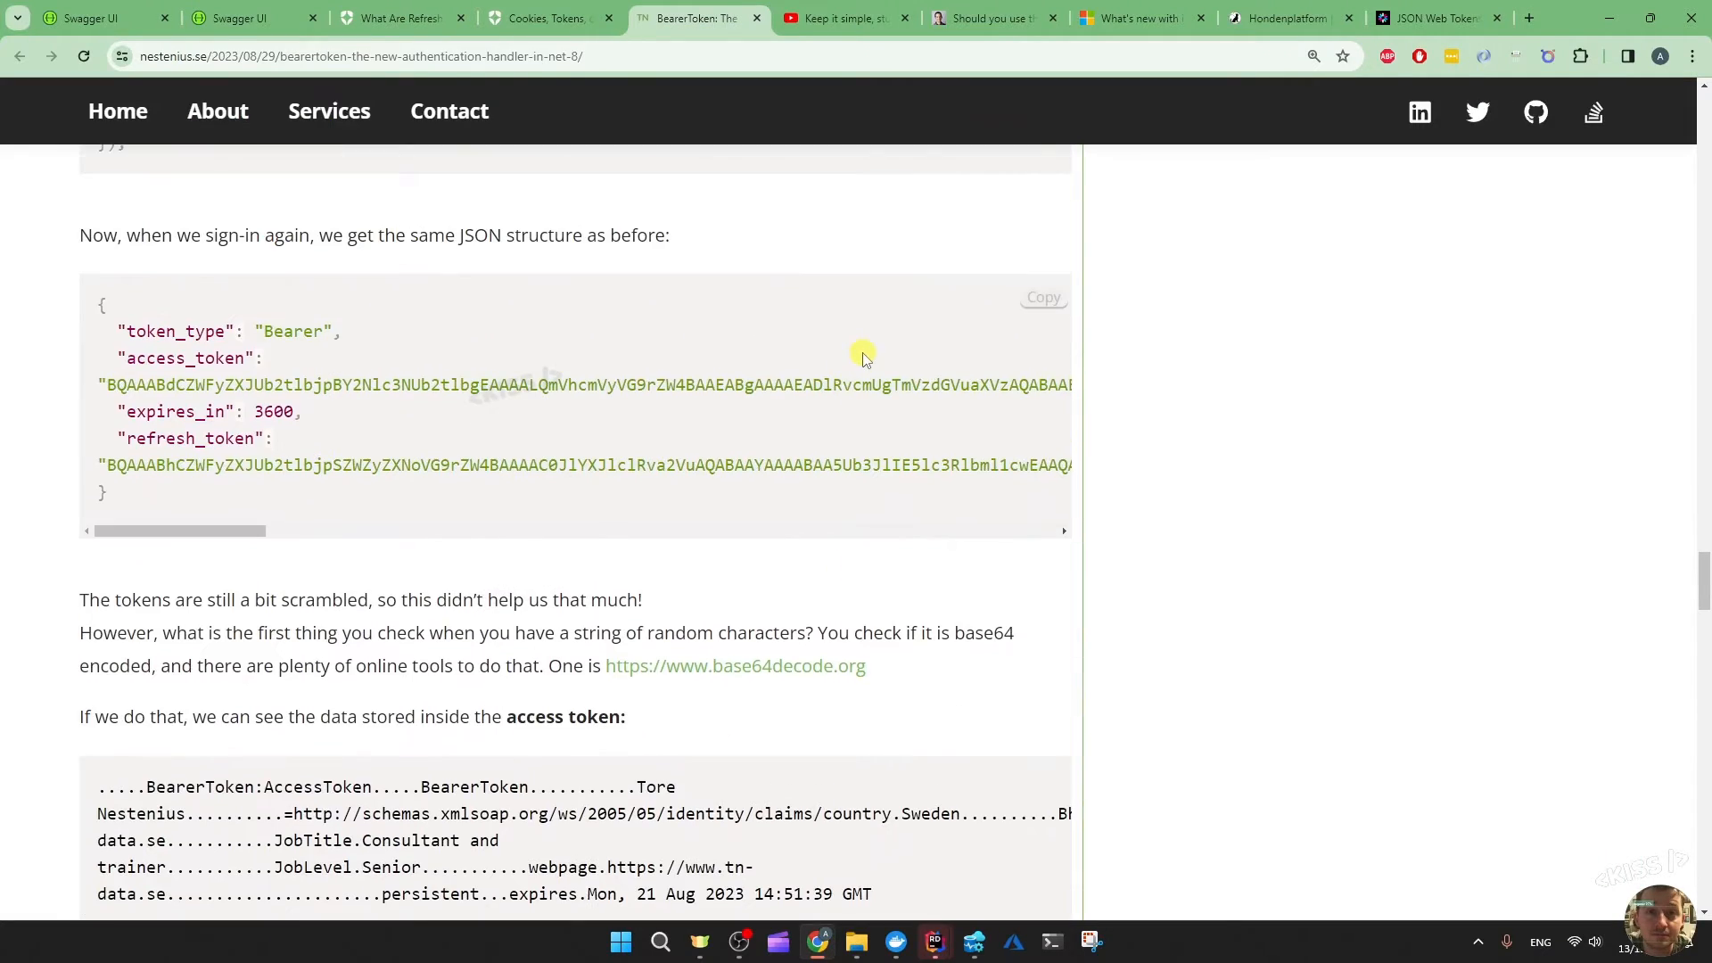
Reach 'What is inside the refresh token?' and highlight the BearerToken:RefreshToken marker in the code block
scroll("down", 3)
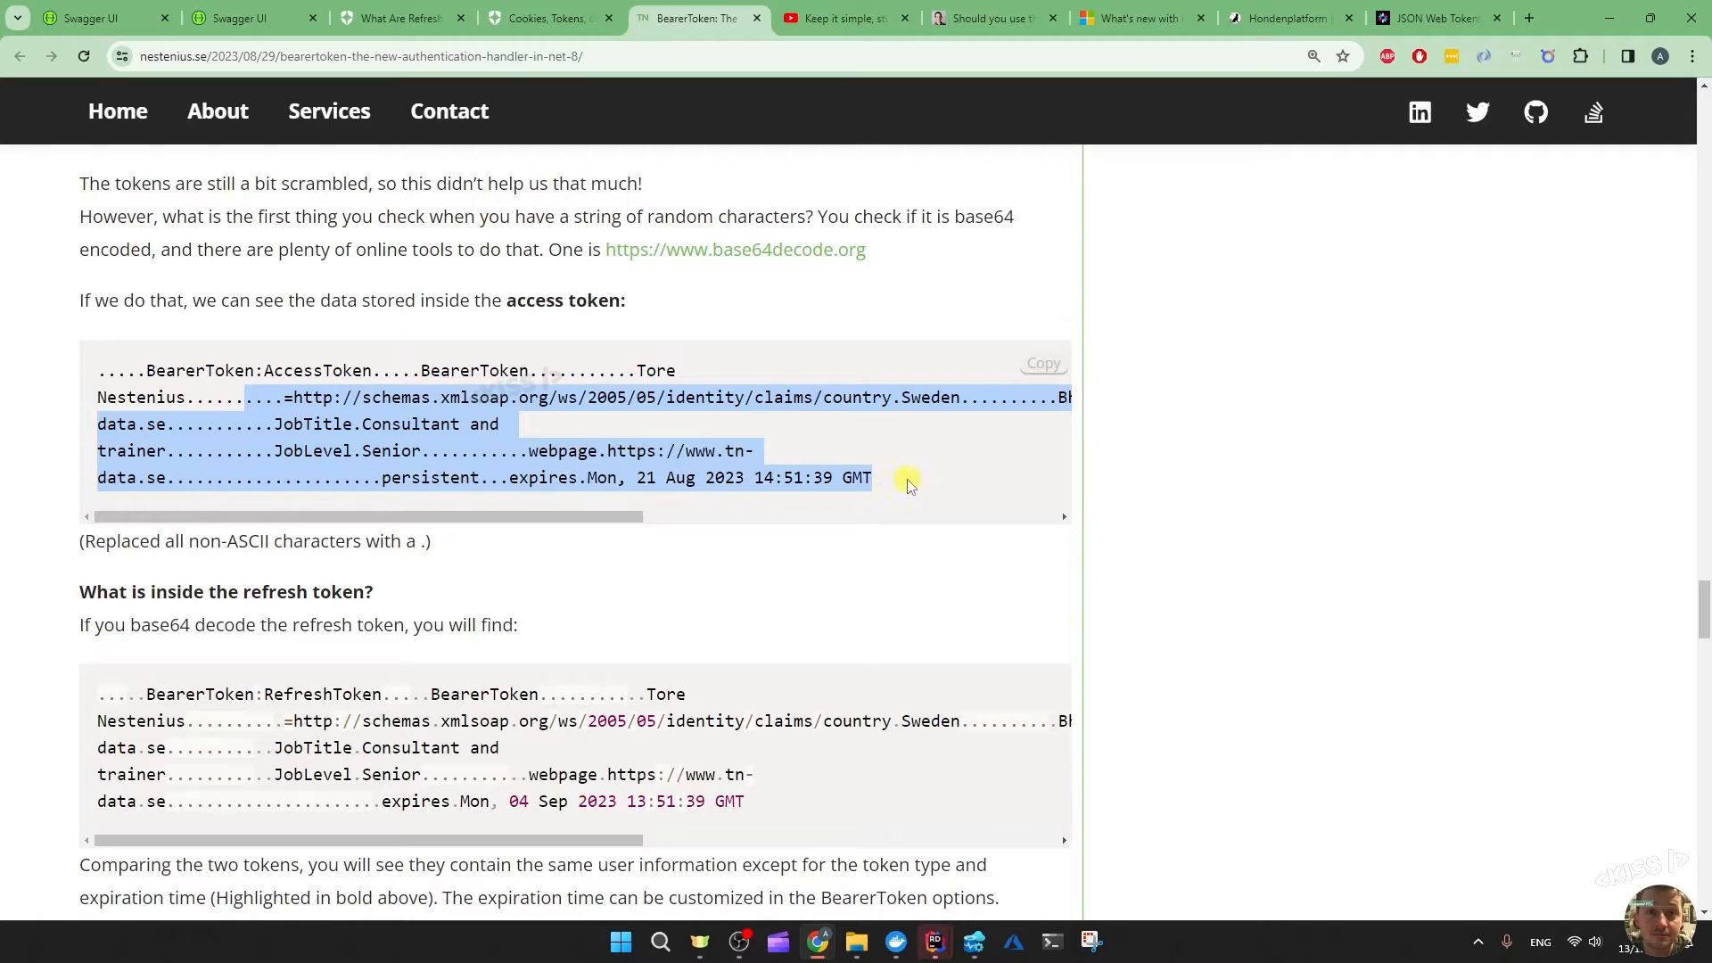
left_click(897, 480)
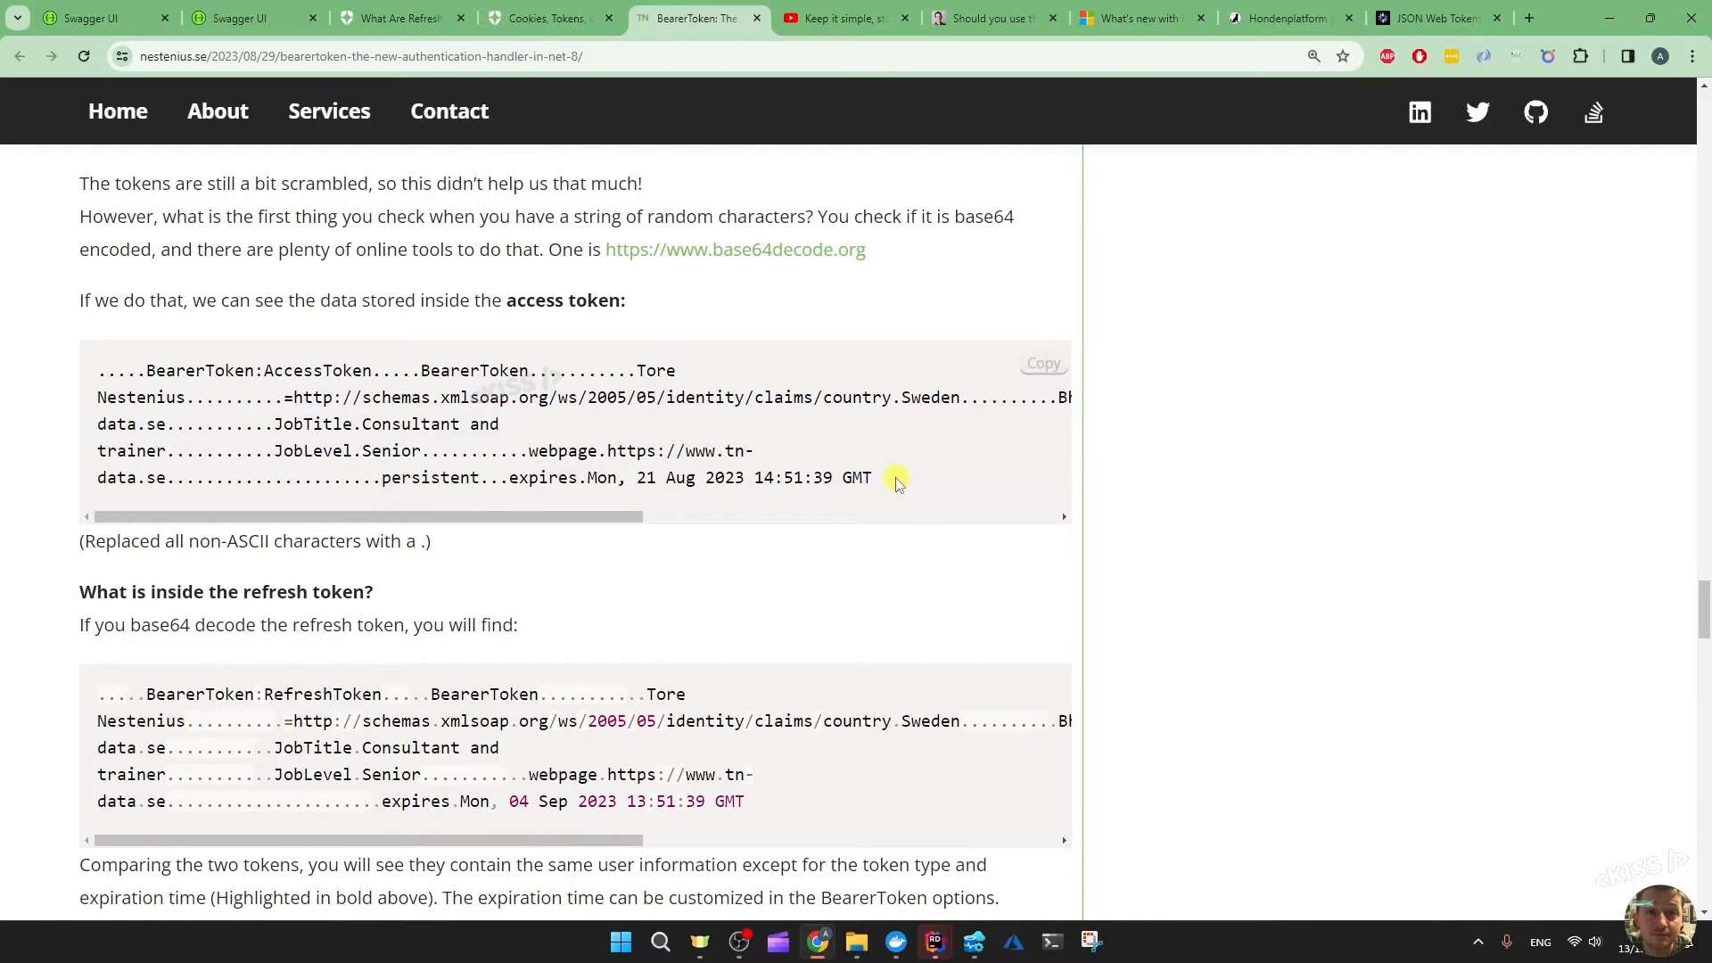
scroll("down", 3)
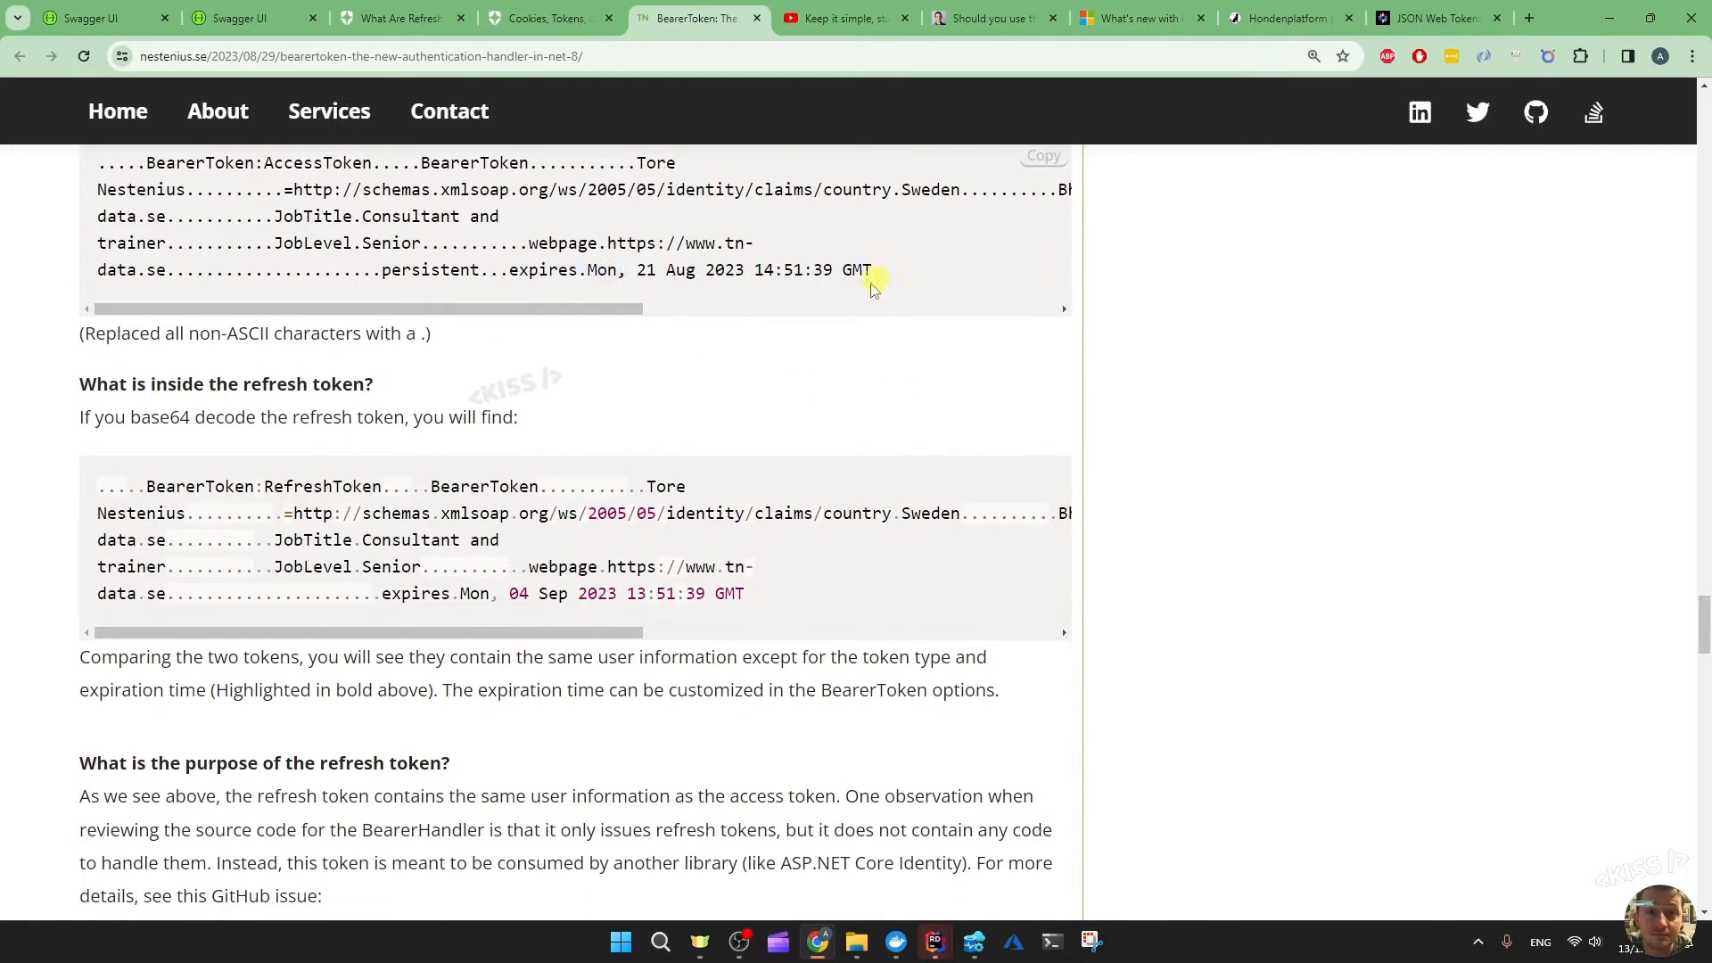
mouse_move(71, 383)
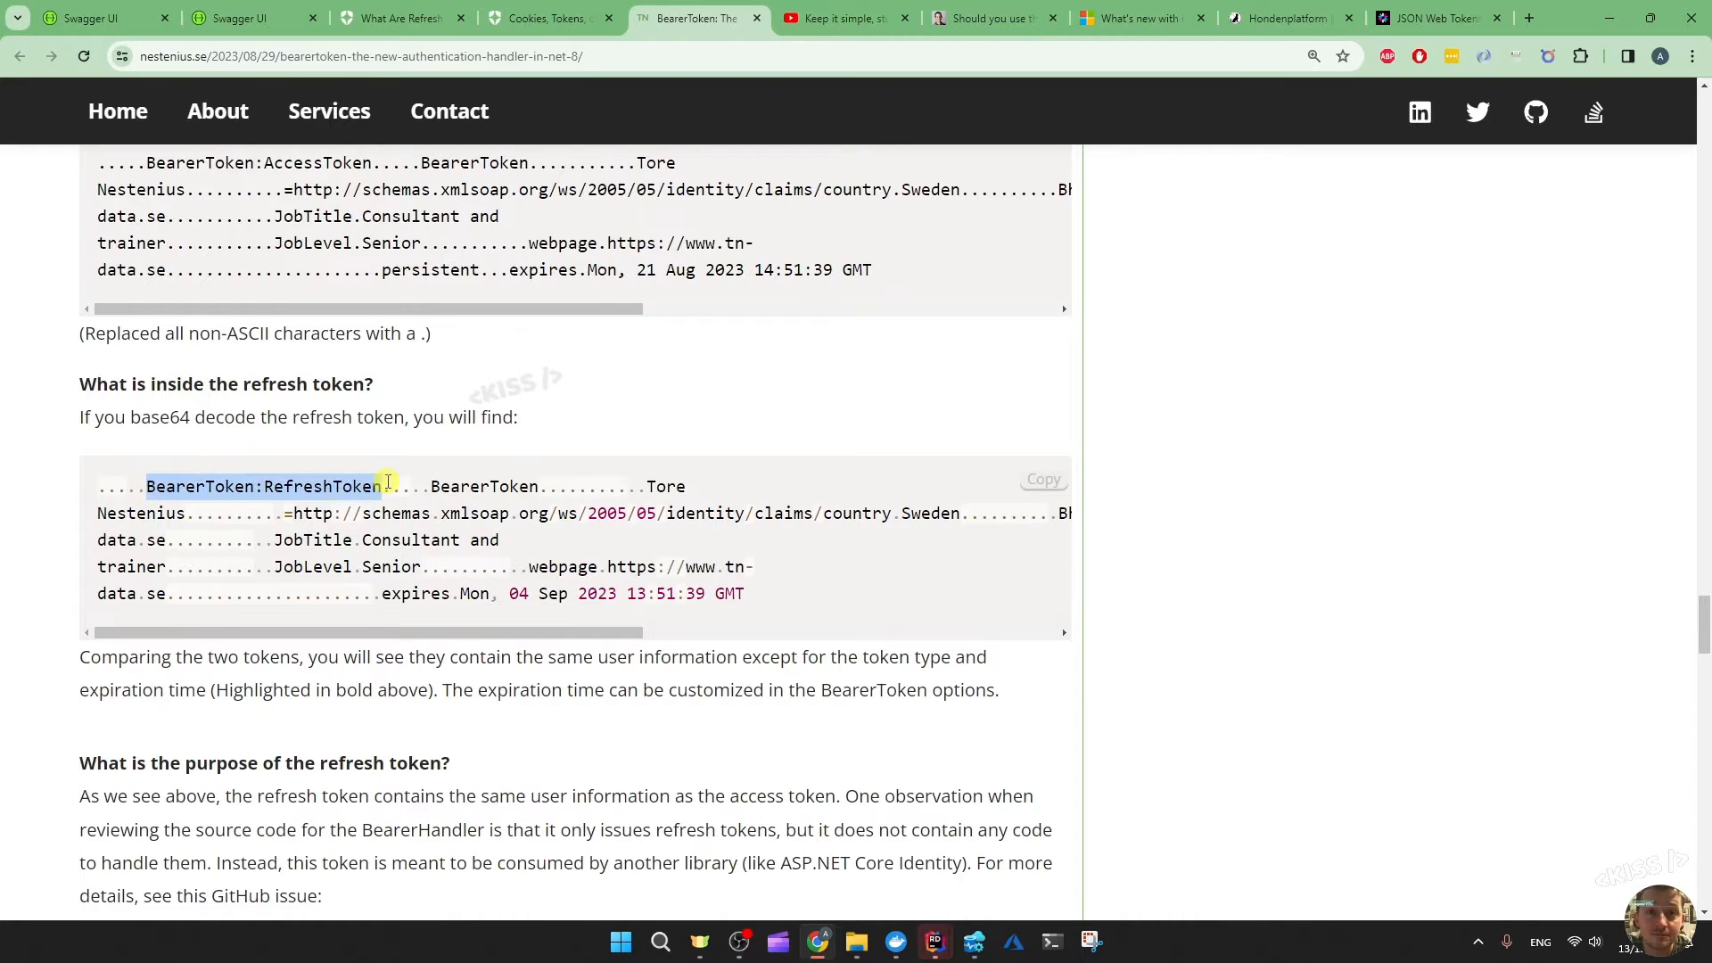
double_click(321, 485)
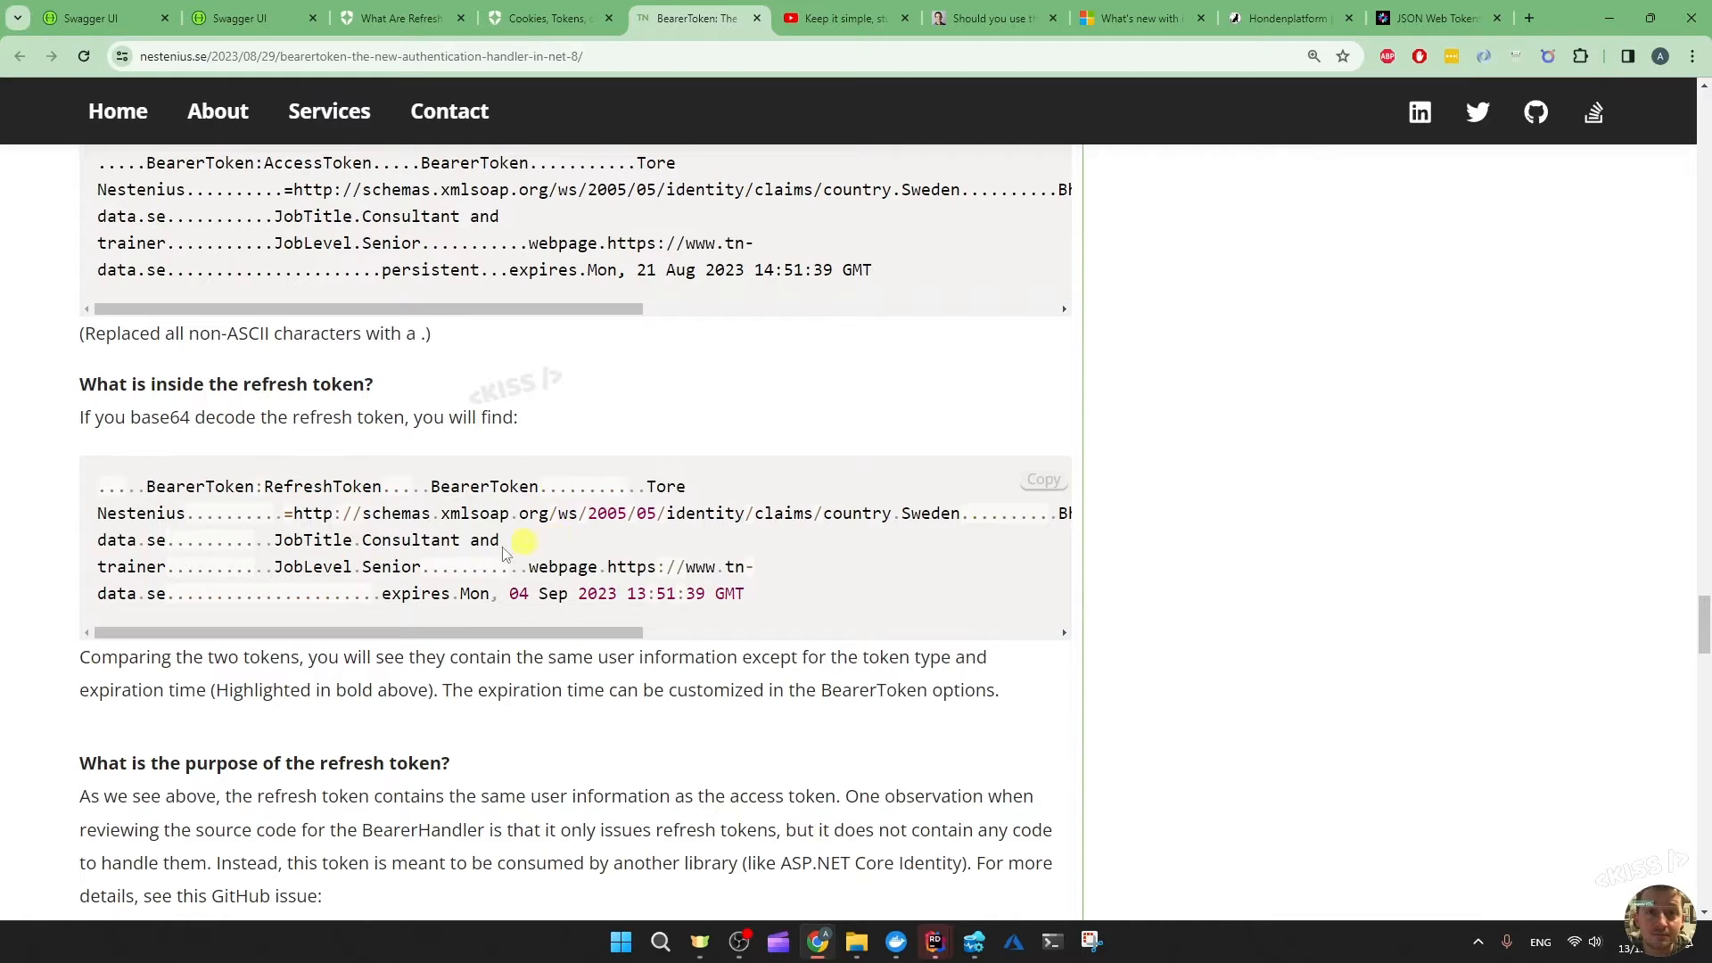
mouse_move(799, 594)
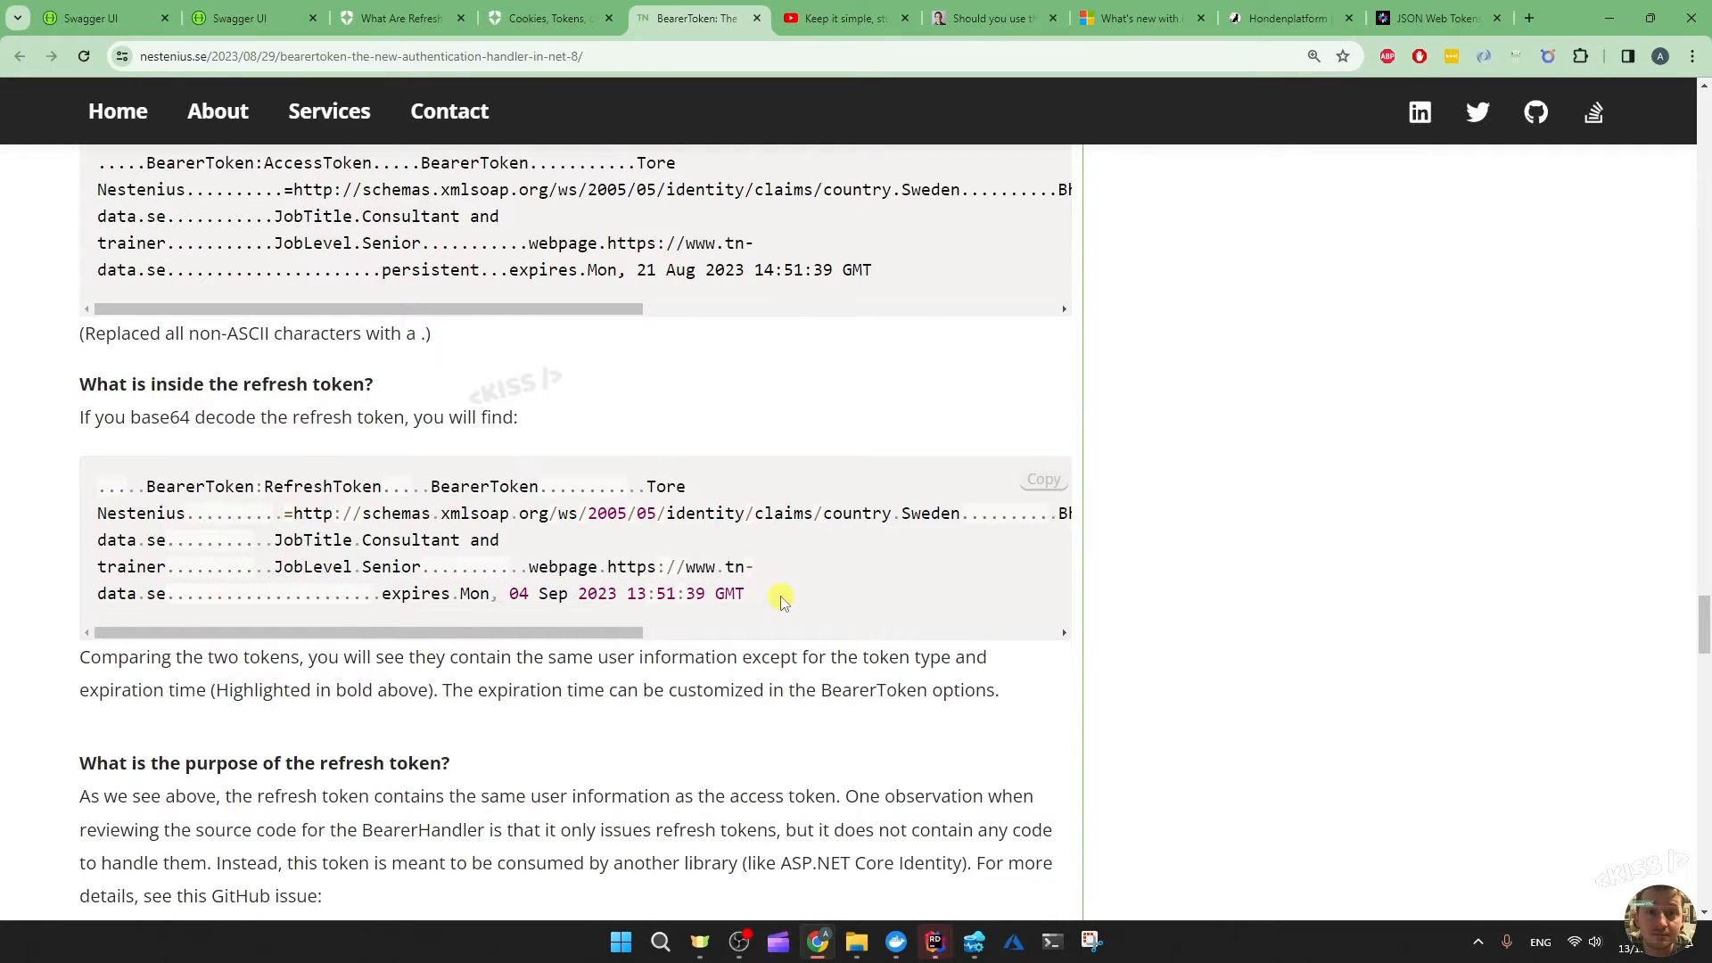
left_click(399, 19)
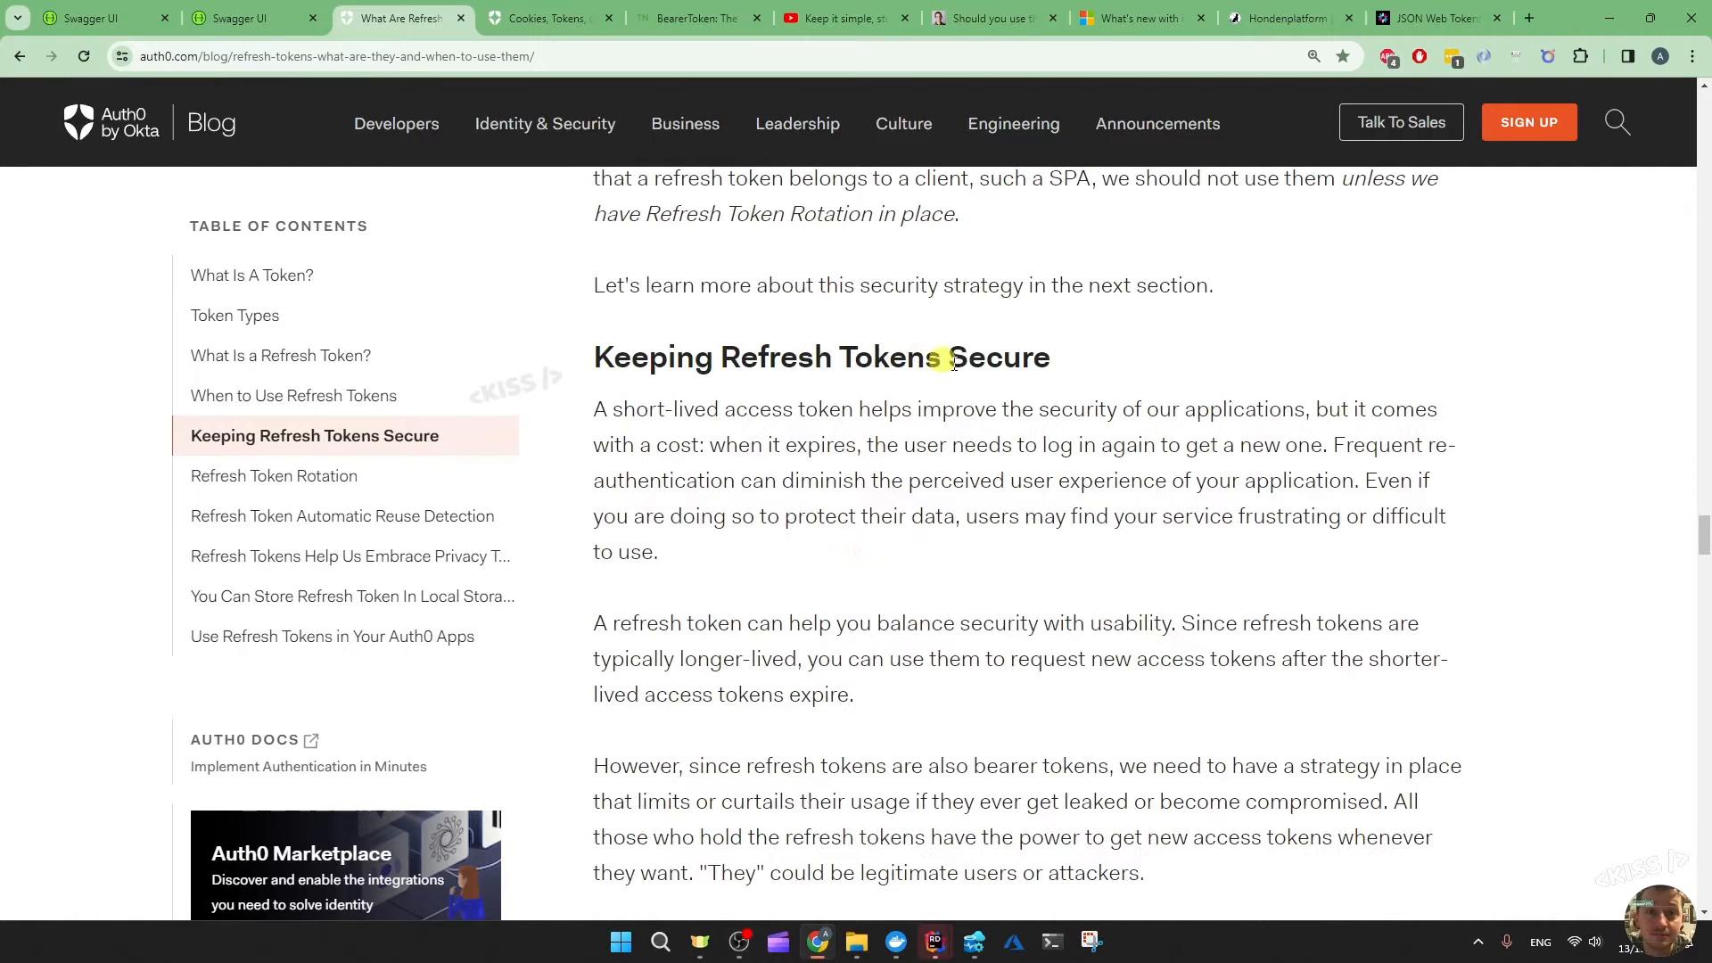
mouse_move(1123, 562)
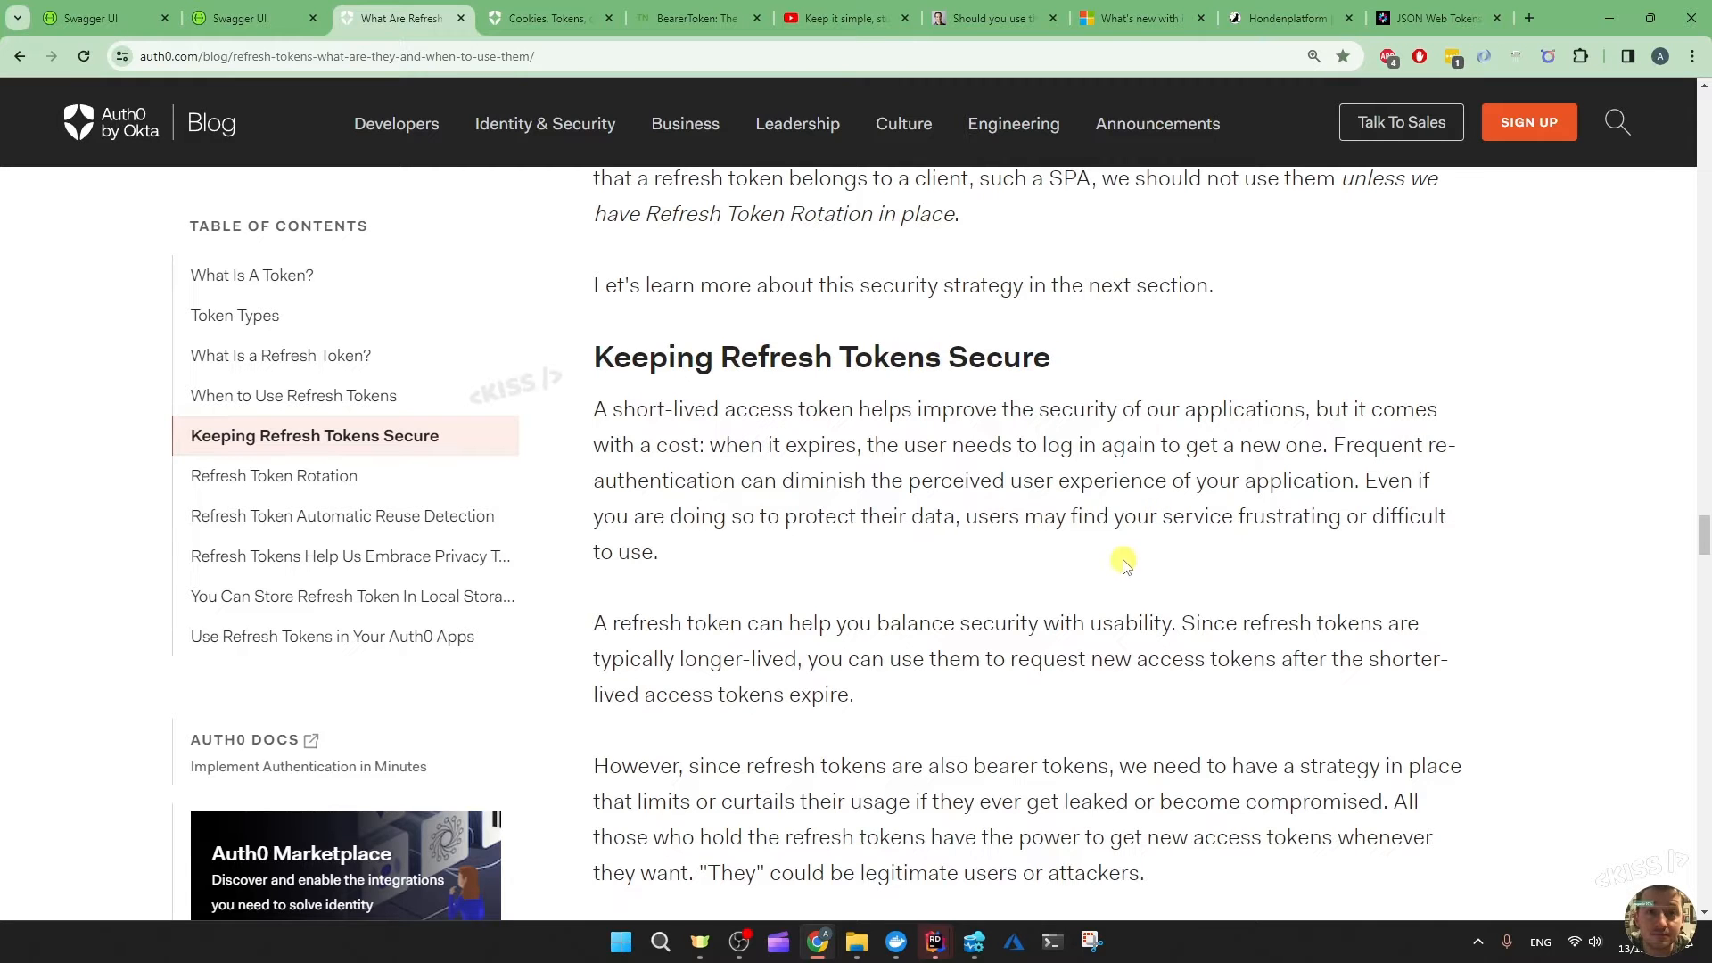
Scroll the Auth0 article down to the 'Refresh Token Rotation' heading, then return to localhost:7021 Swagger
scroll("down", 3)
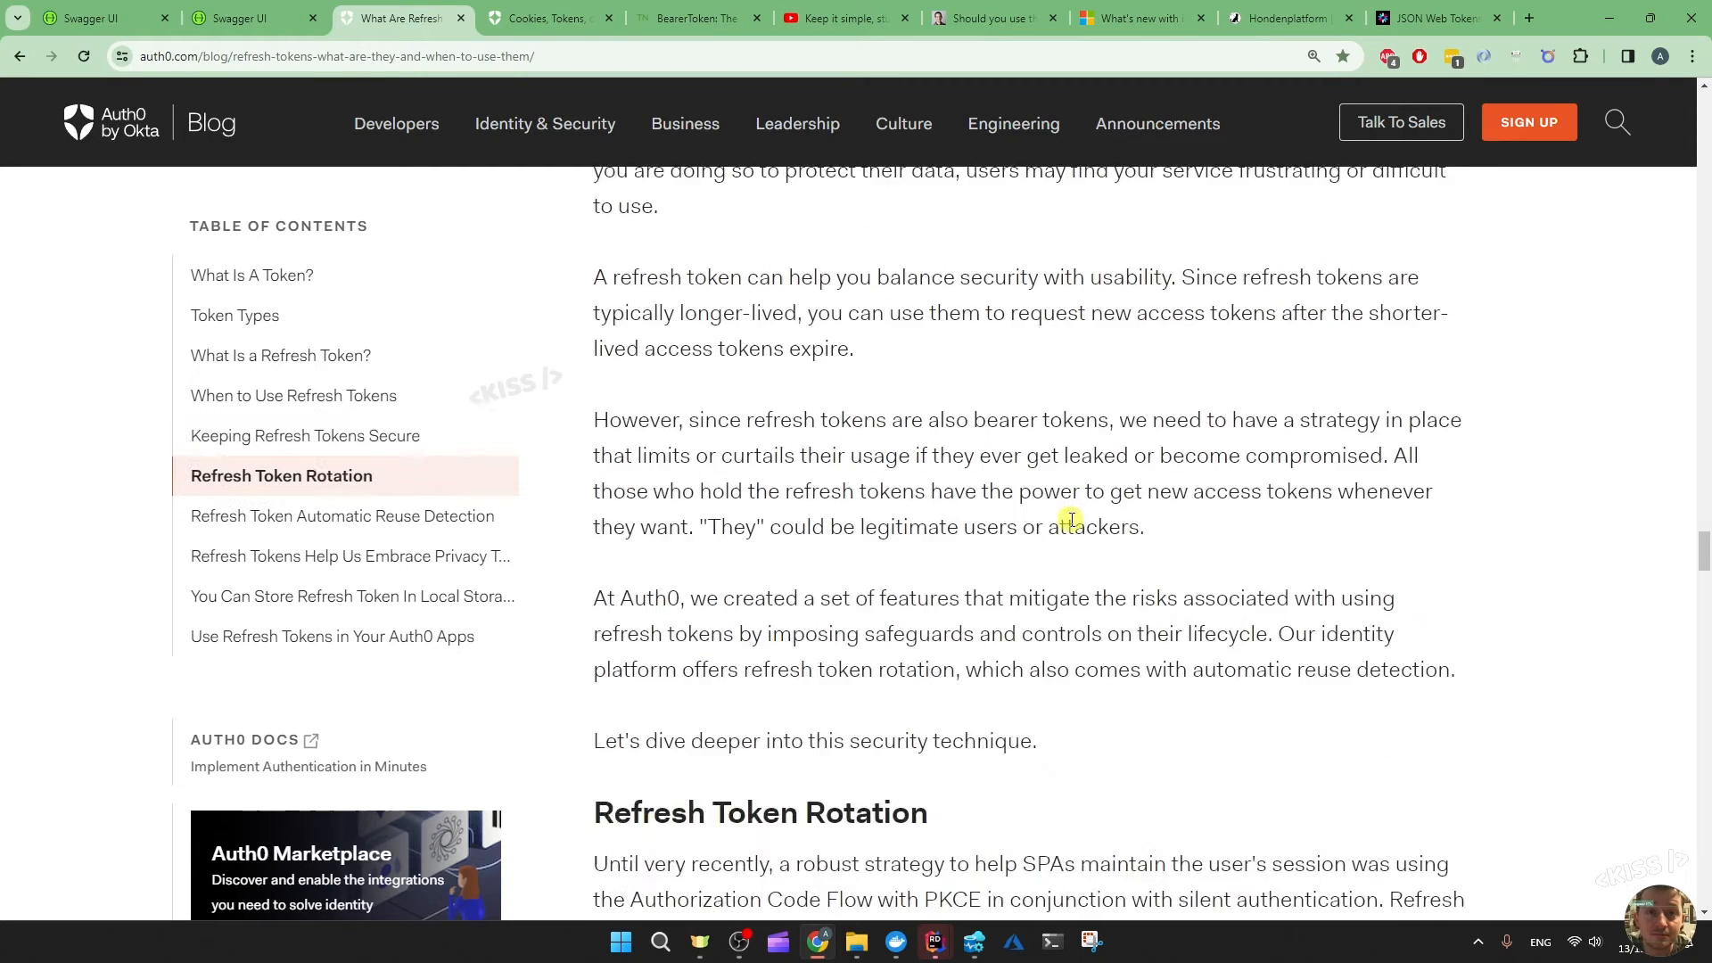
scroll("down", 3)
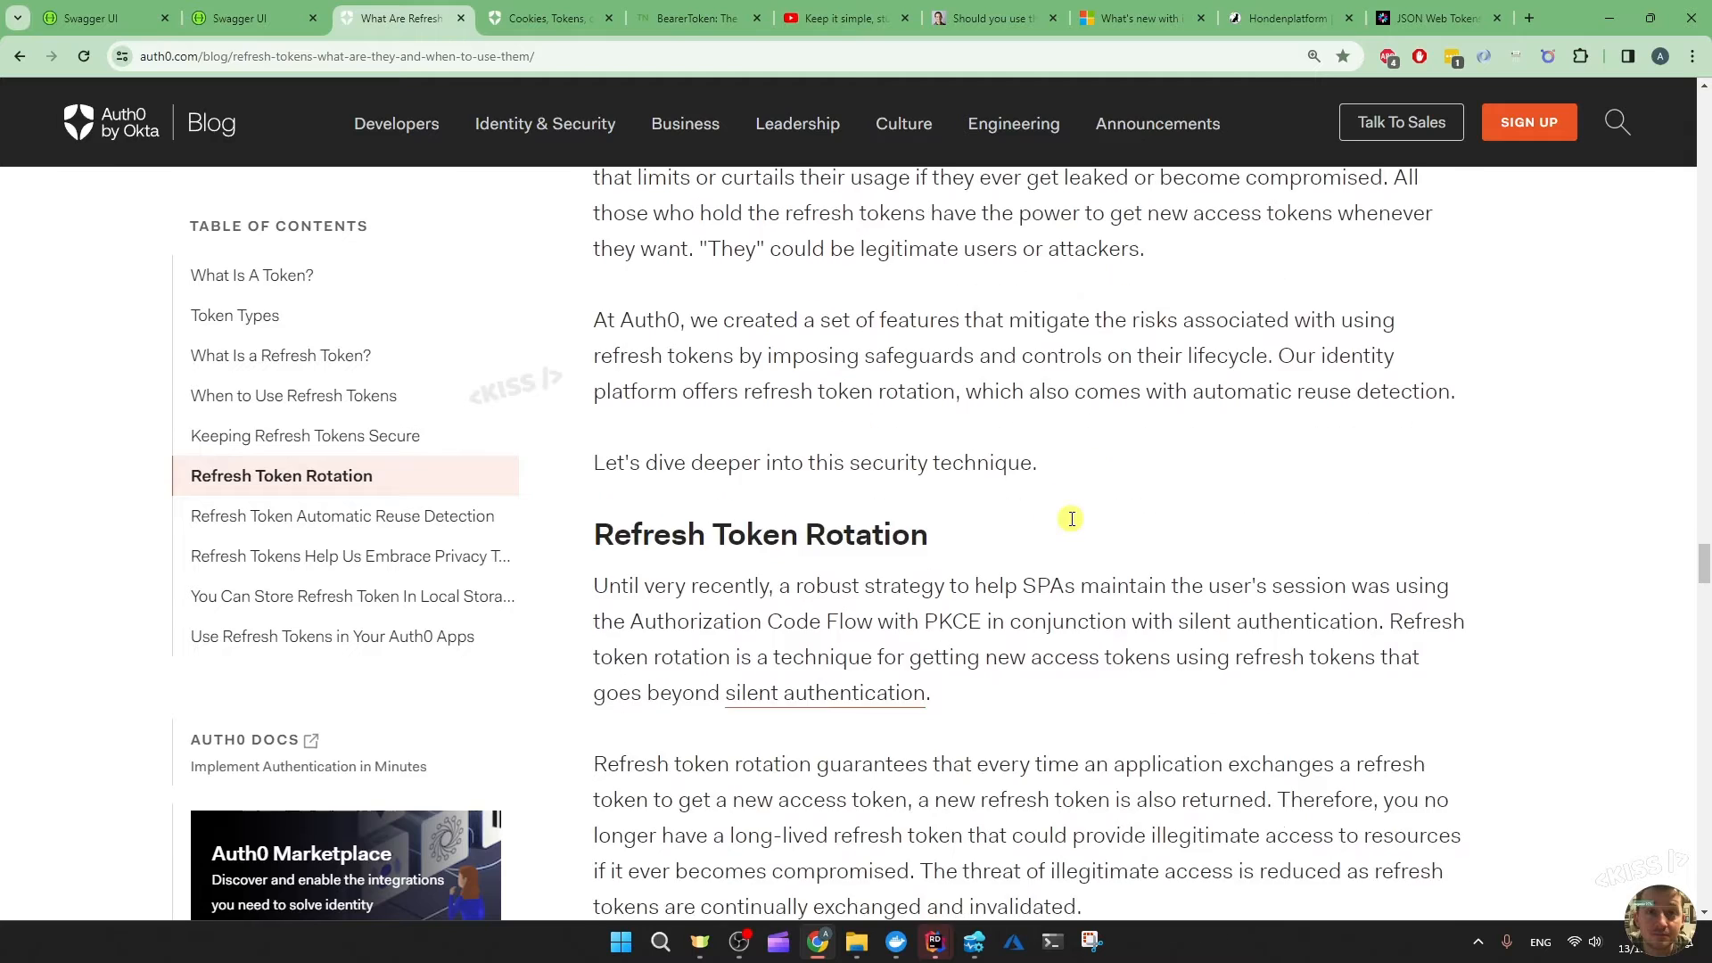
scroll("down", 3)
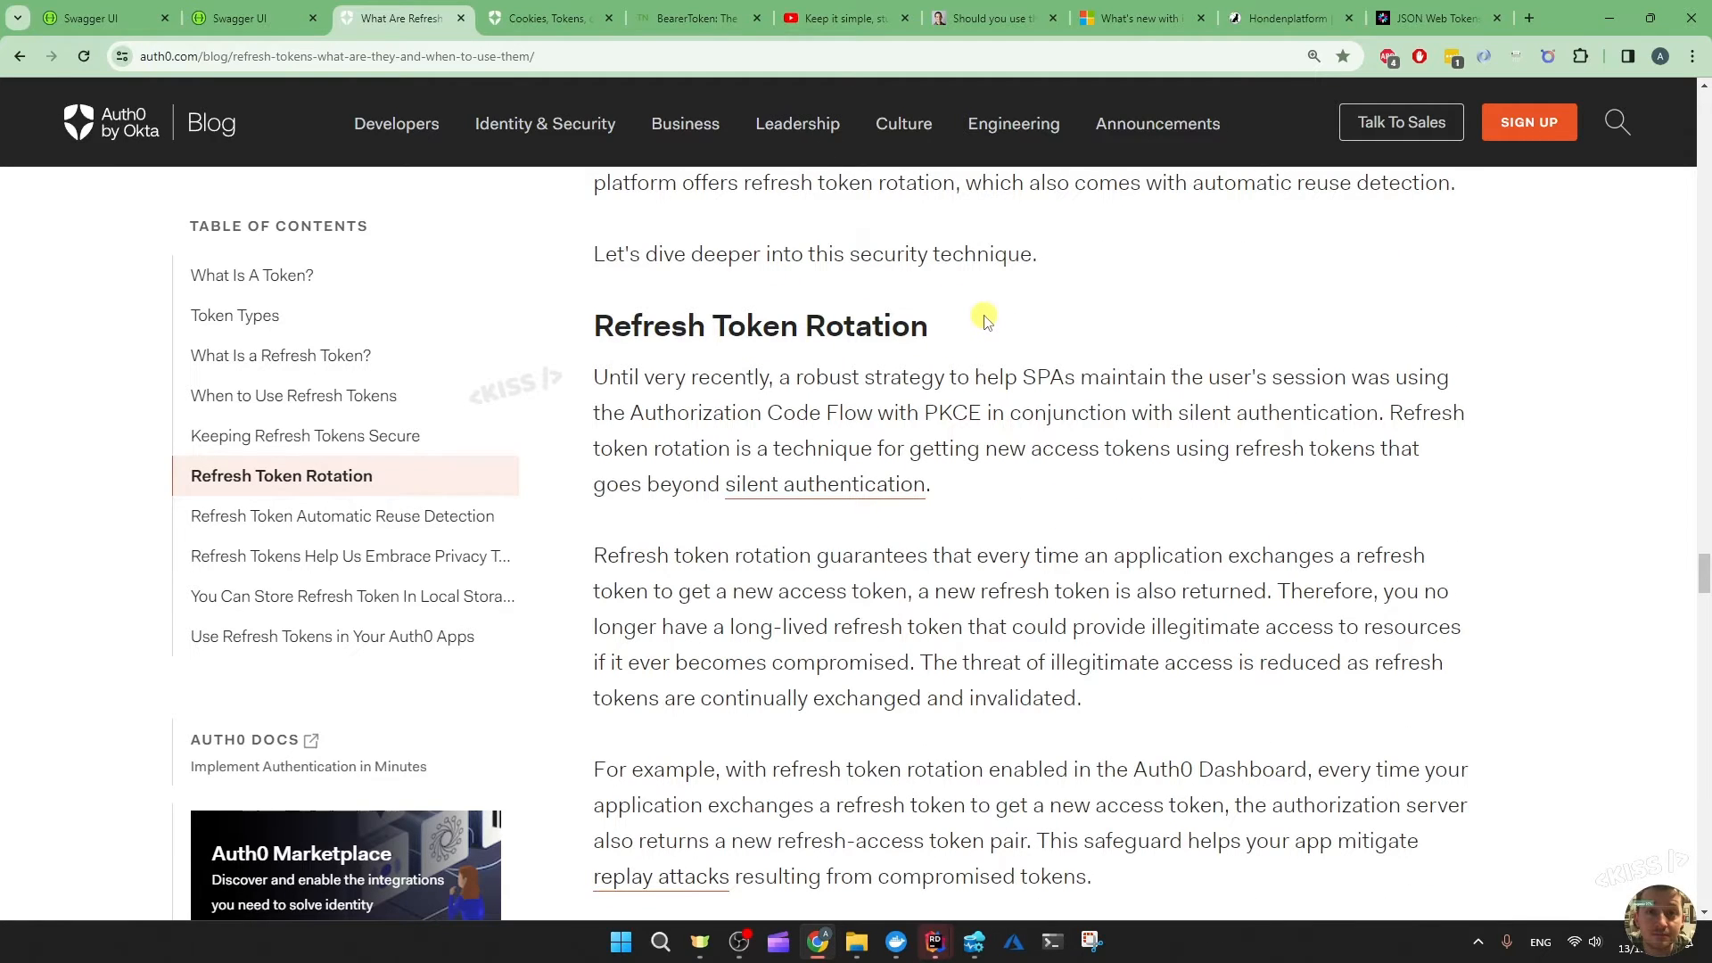
mouse_move(971, 323)
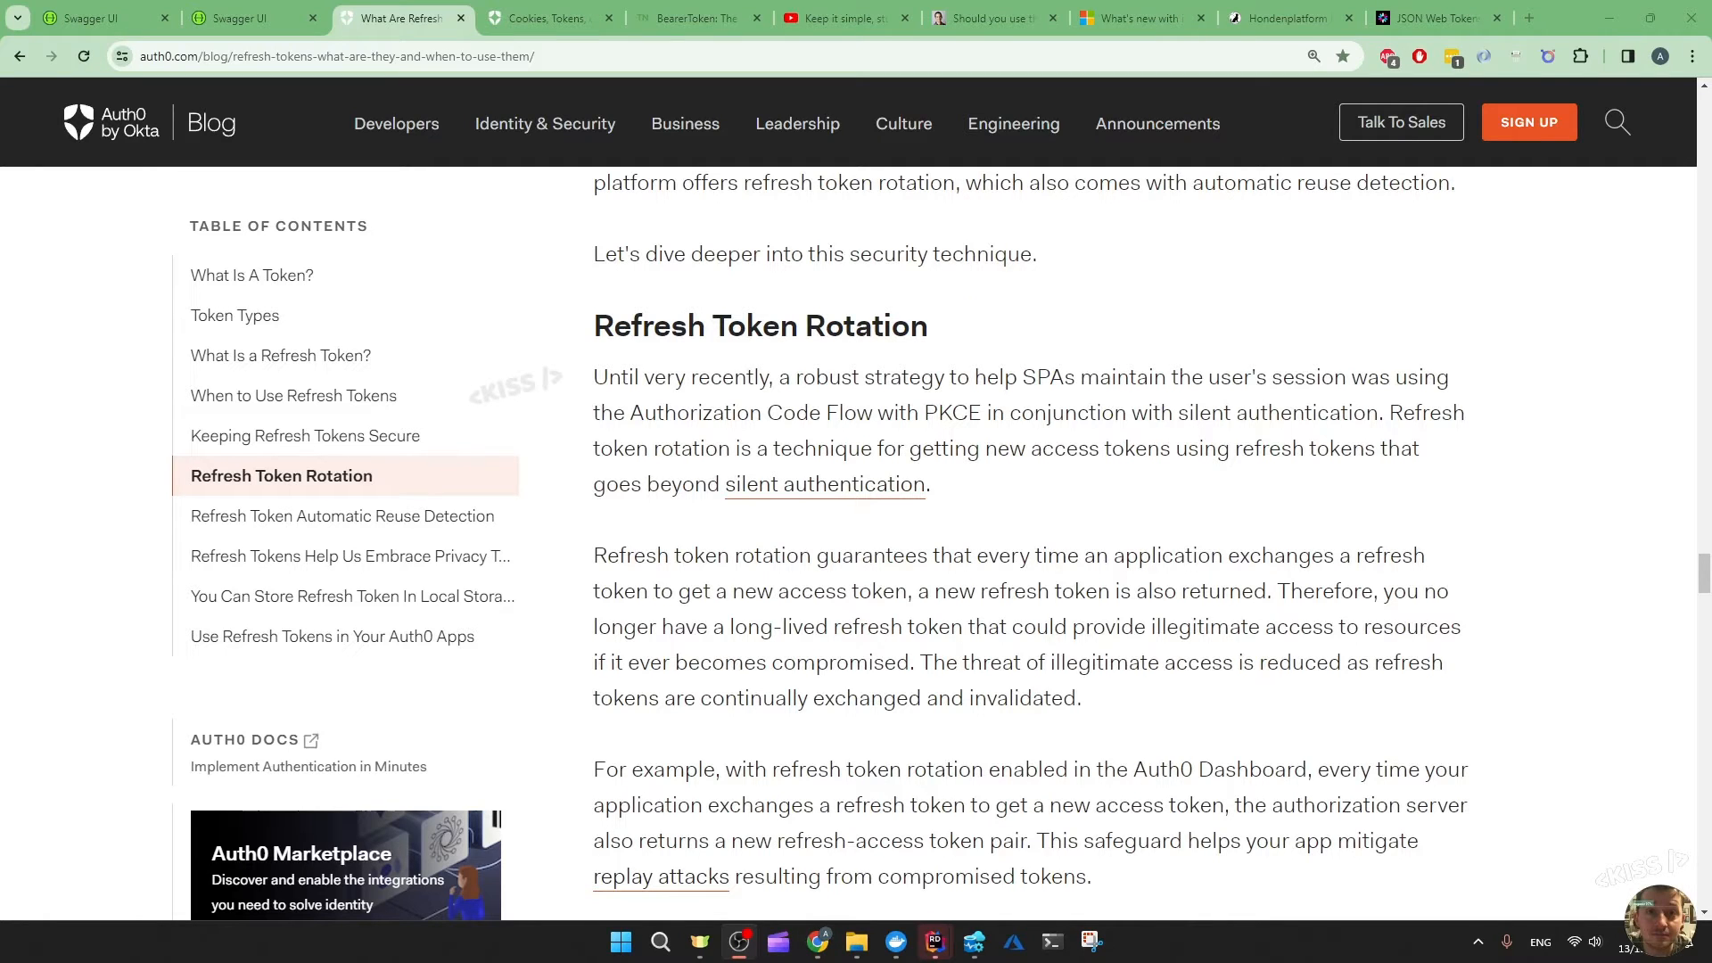
mouse_move(1211, 471)
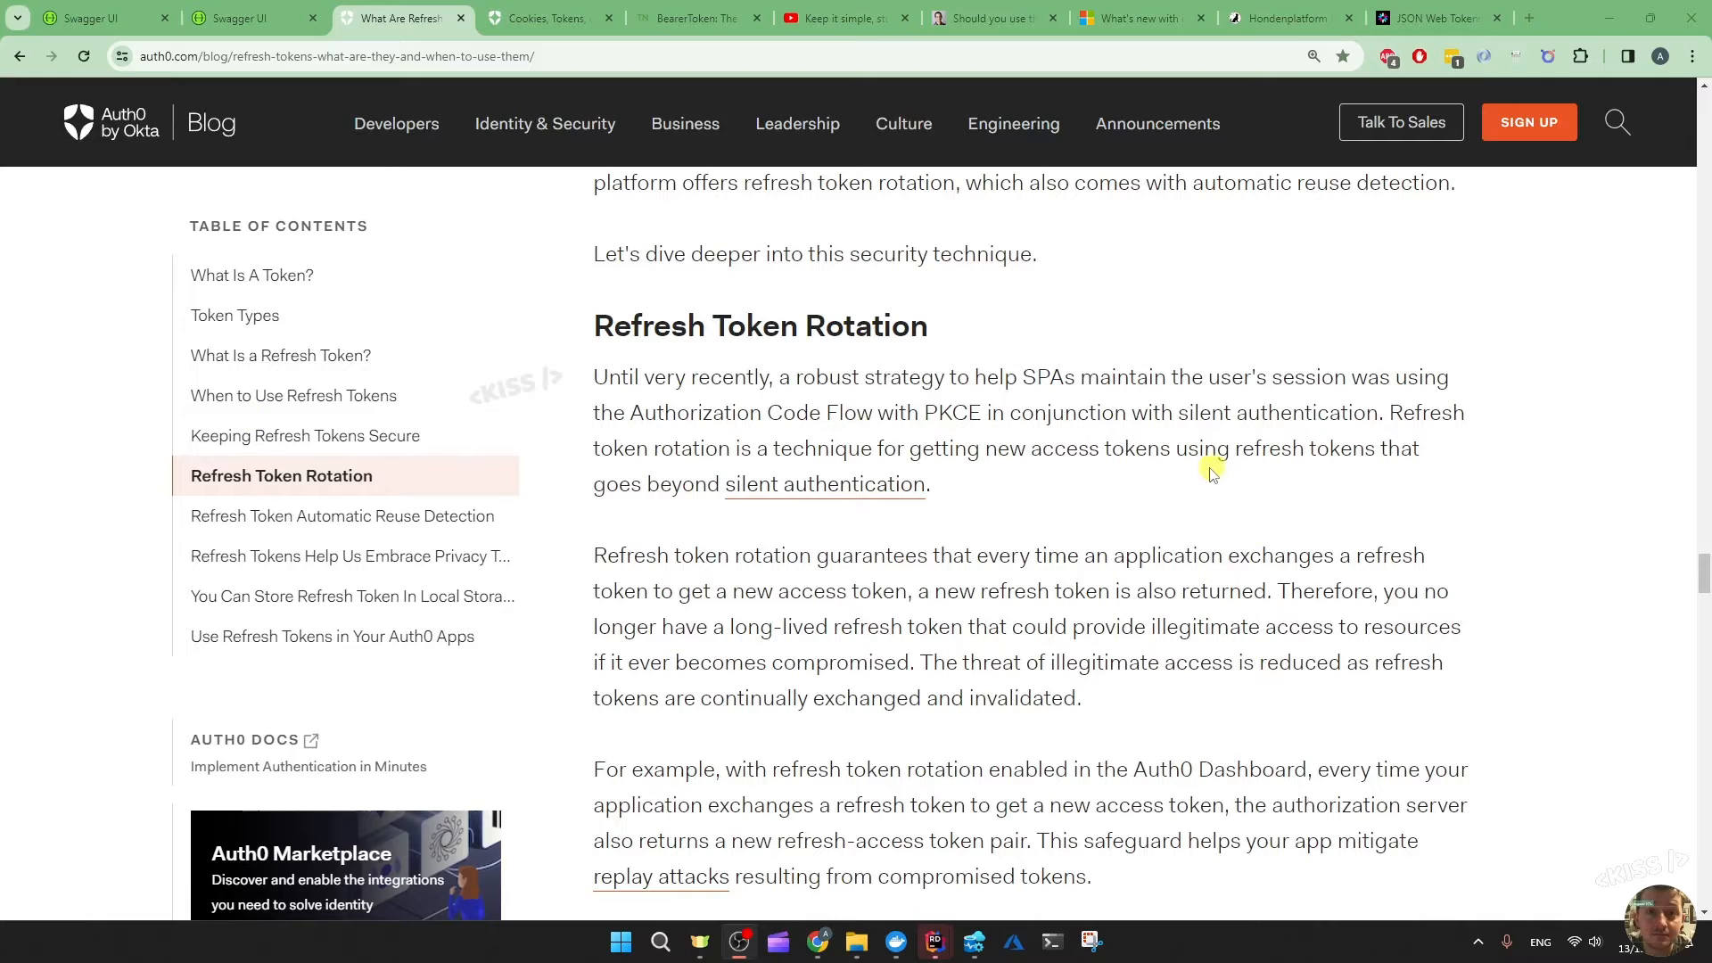
mouse_move(1196, 475)
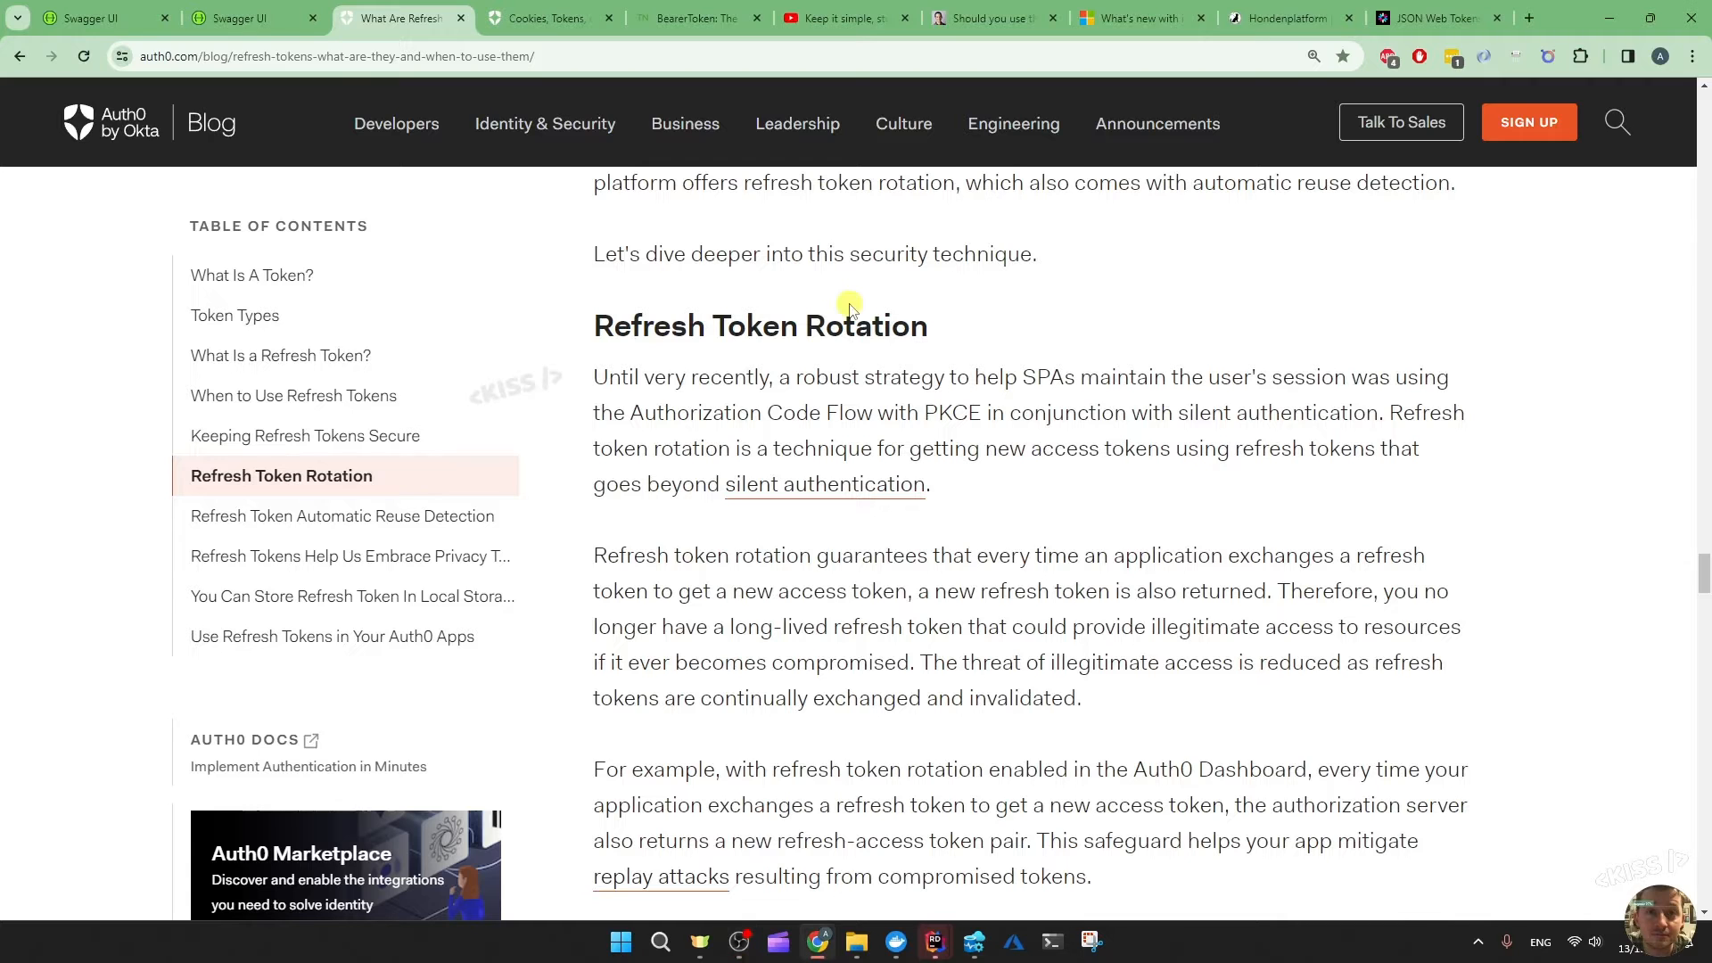
left_click(235, 19)
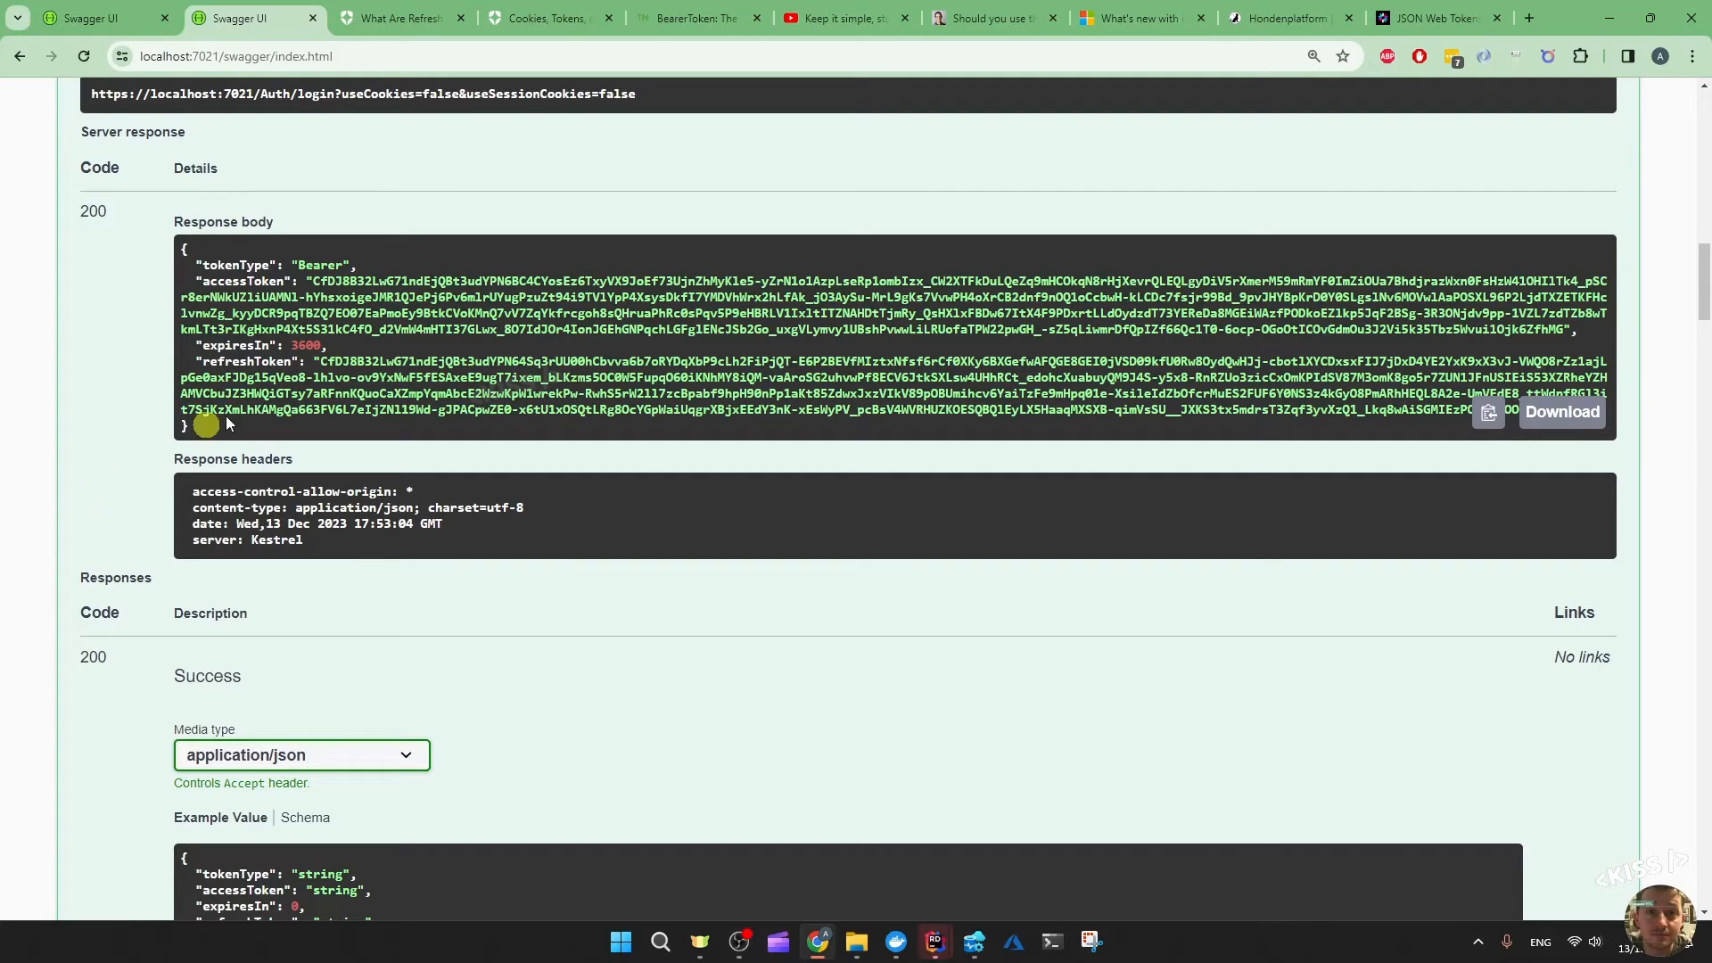
Execute POST /Auth/refresh at localhost:7021 with the login tokens and select the new access token in the 200 response
left_click(1534, 18)
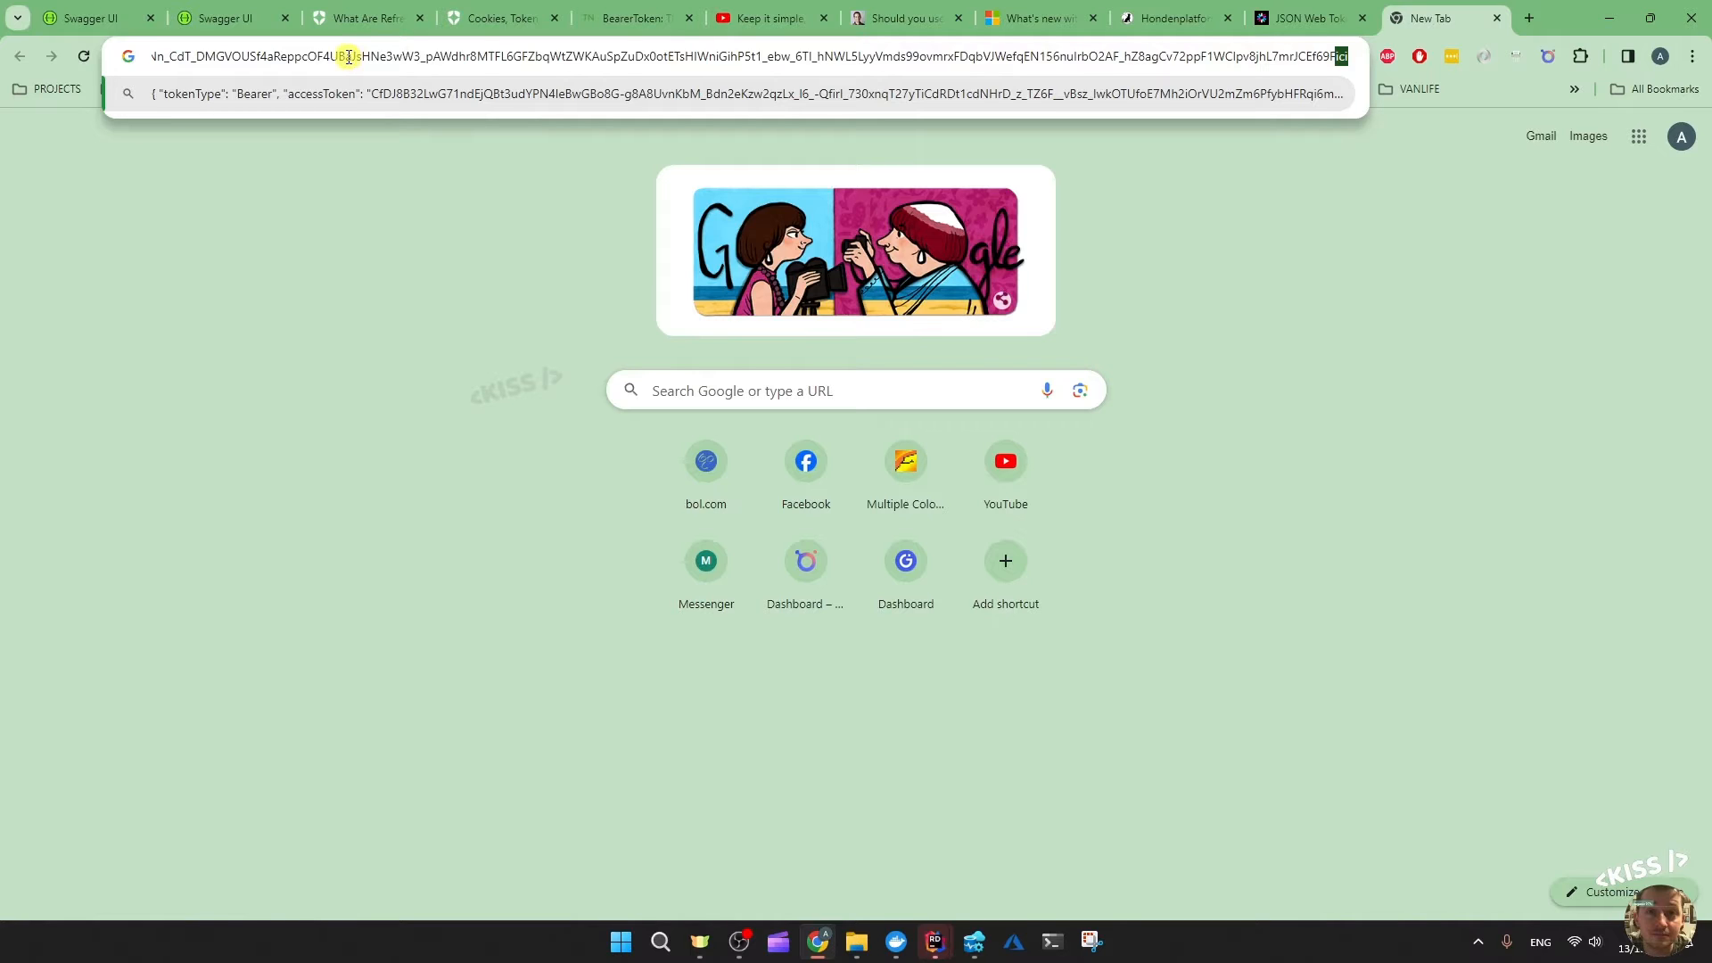
left_click(214, 18)
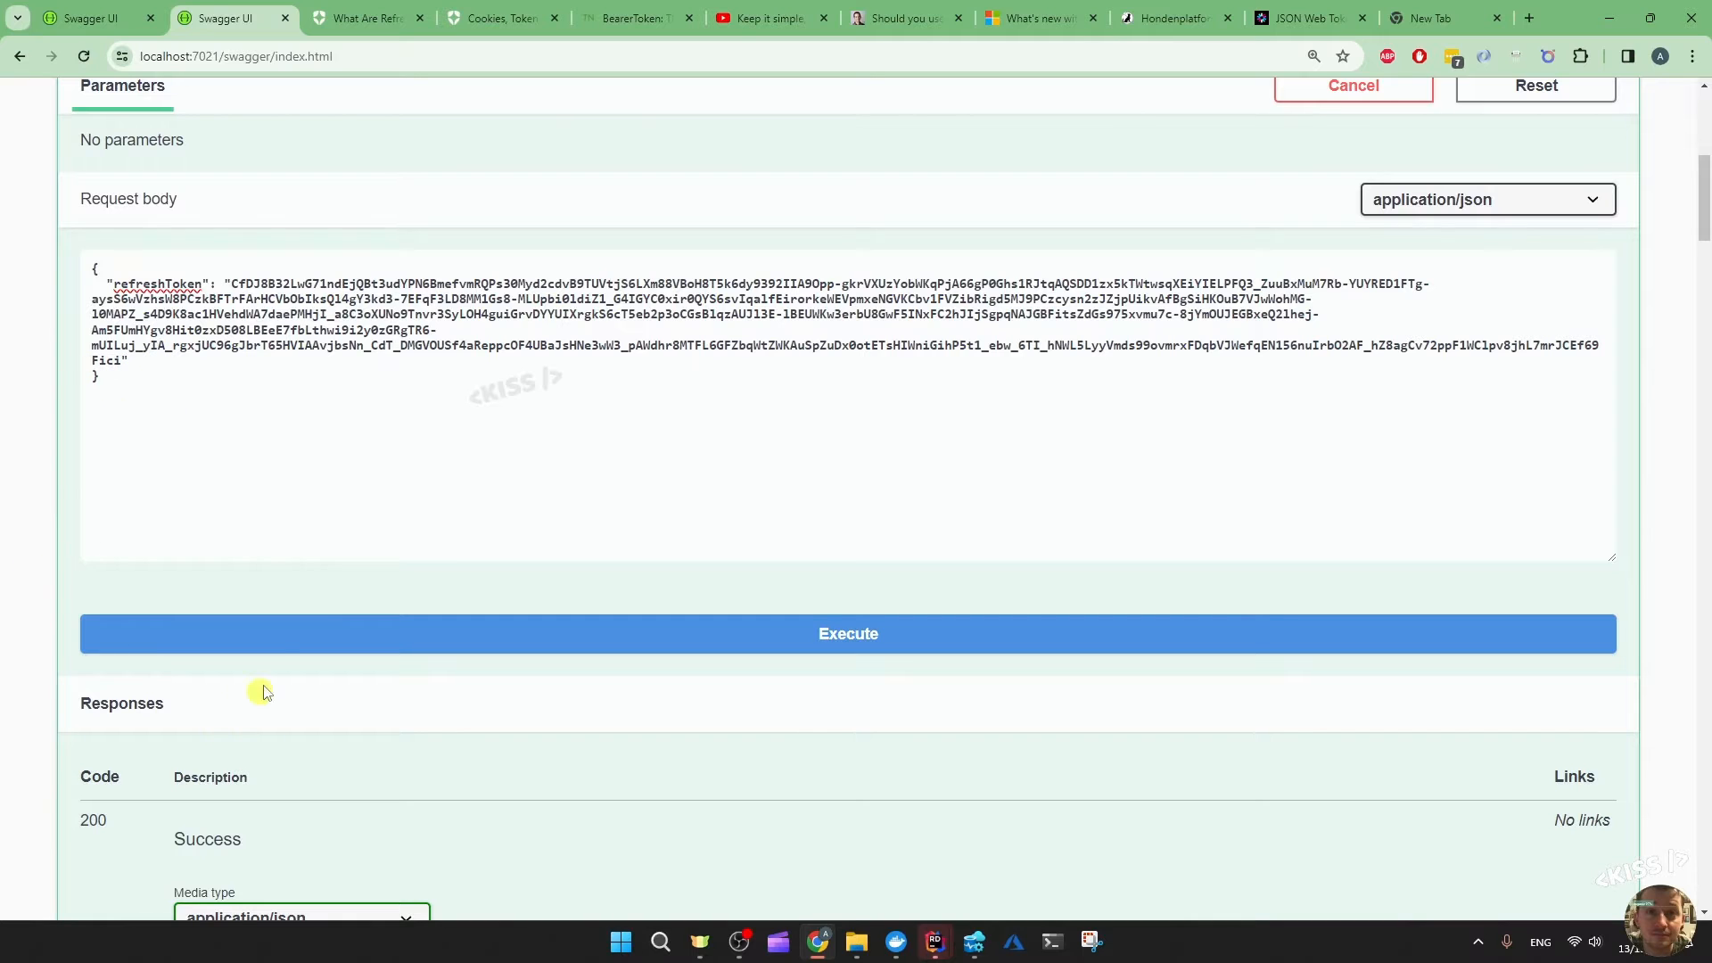
left_click(849, 635)
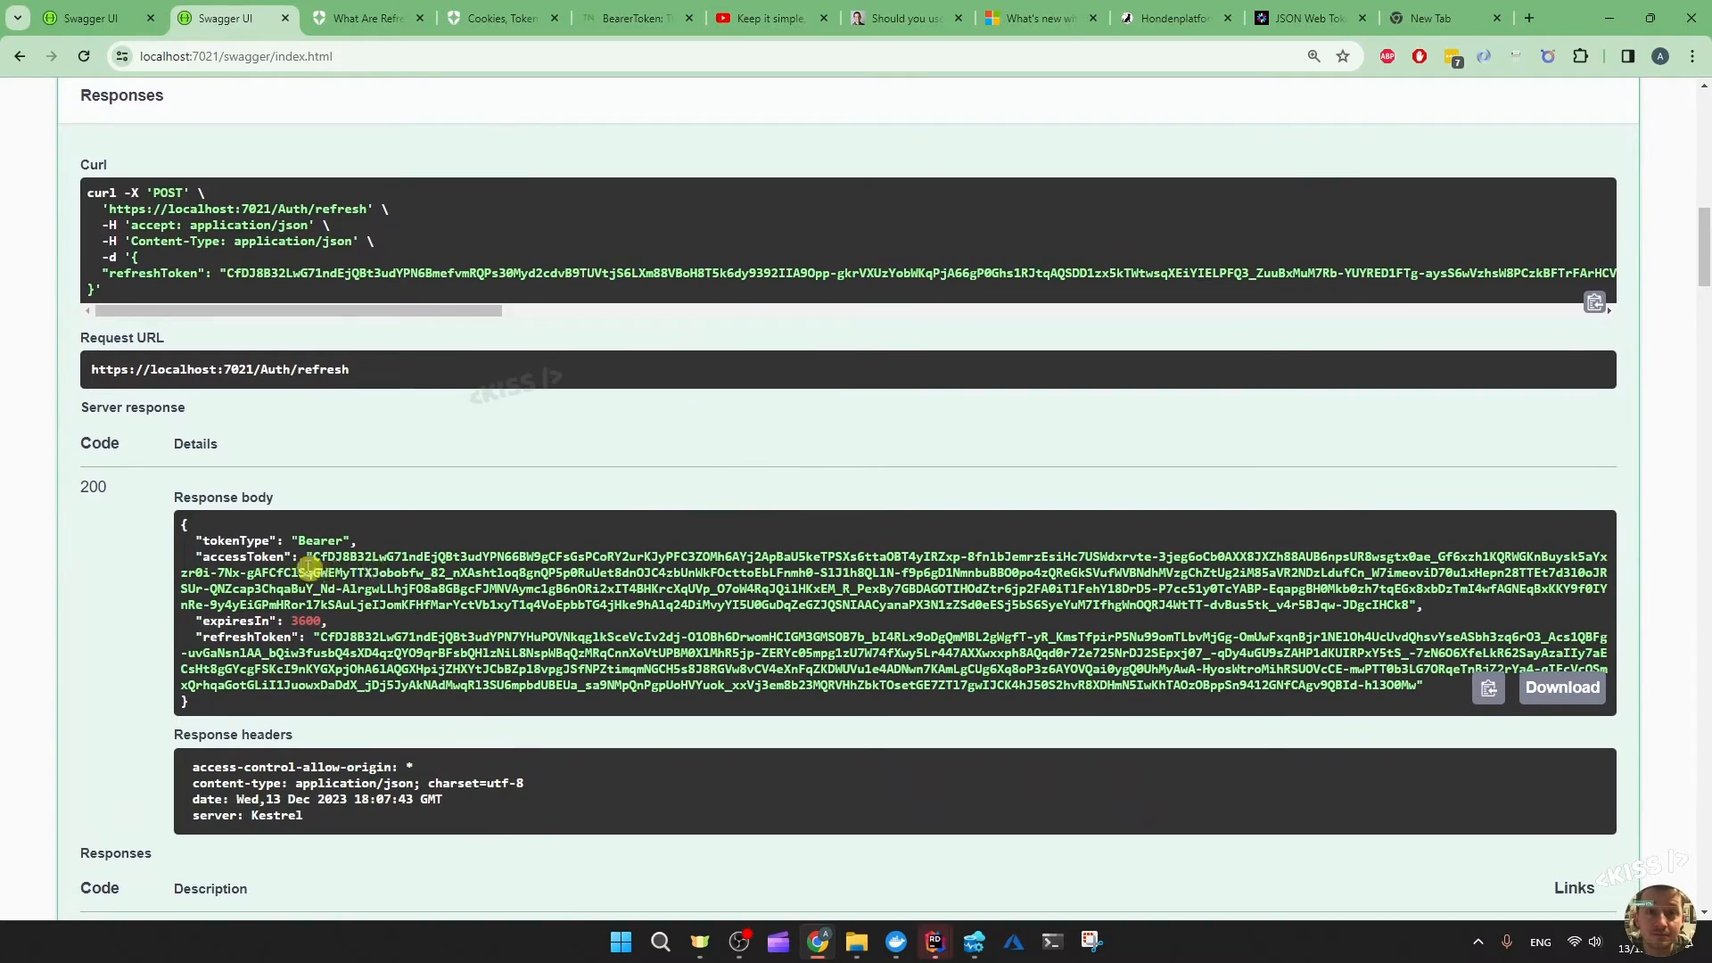
left_click_drag(309, 573, 1316, 604)
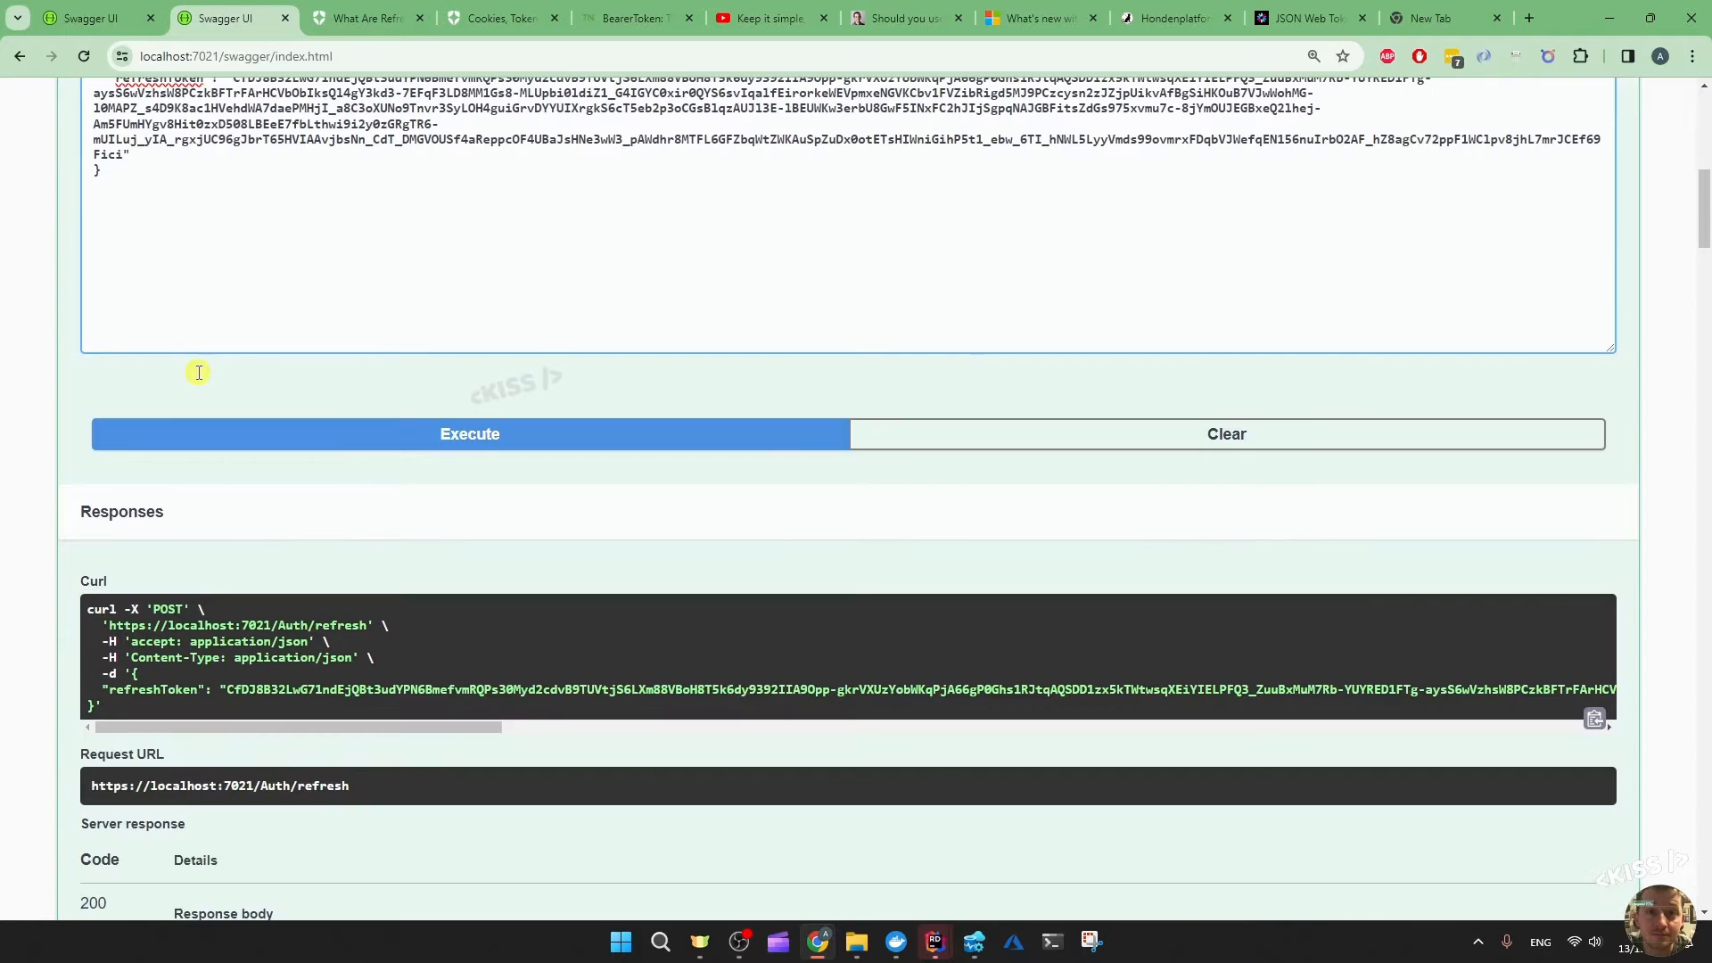
mouse_move(33, 439)
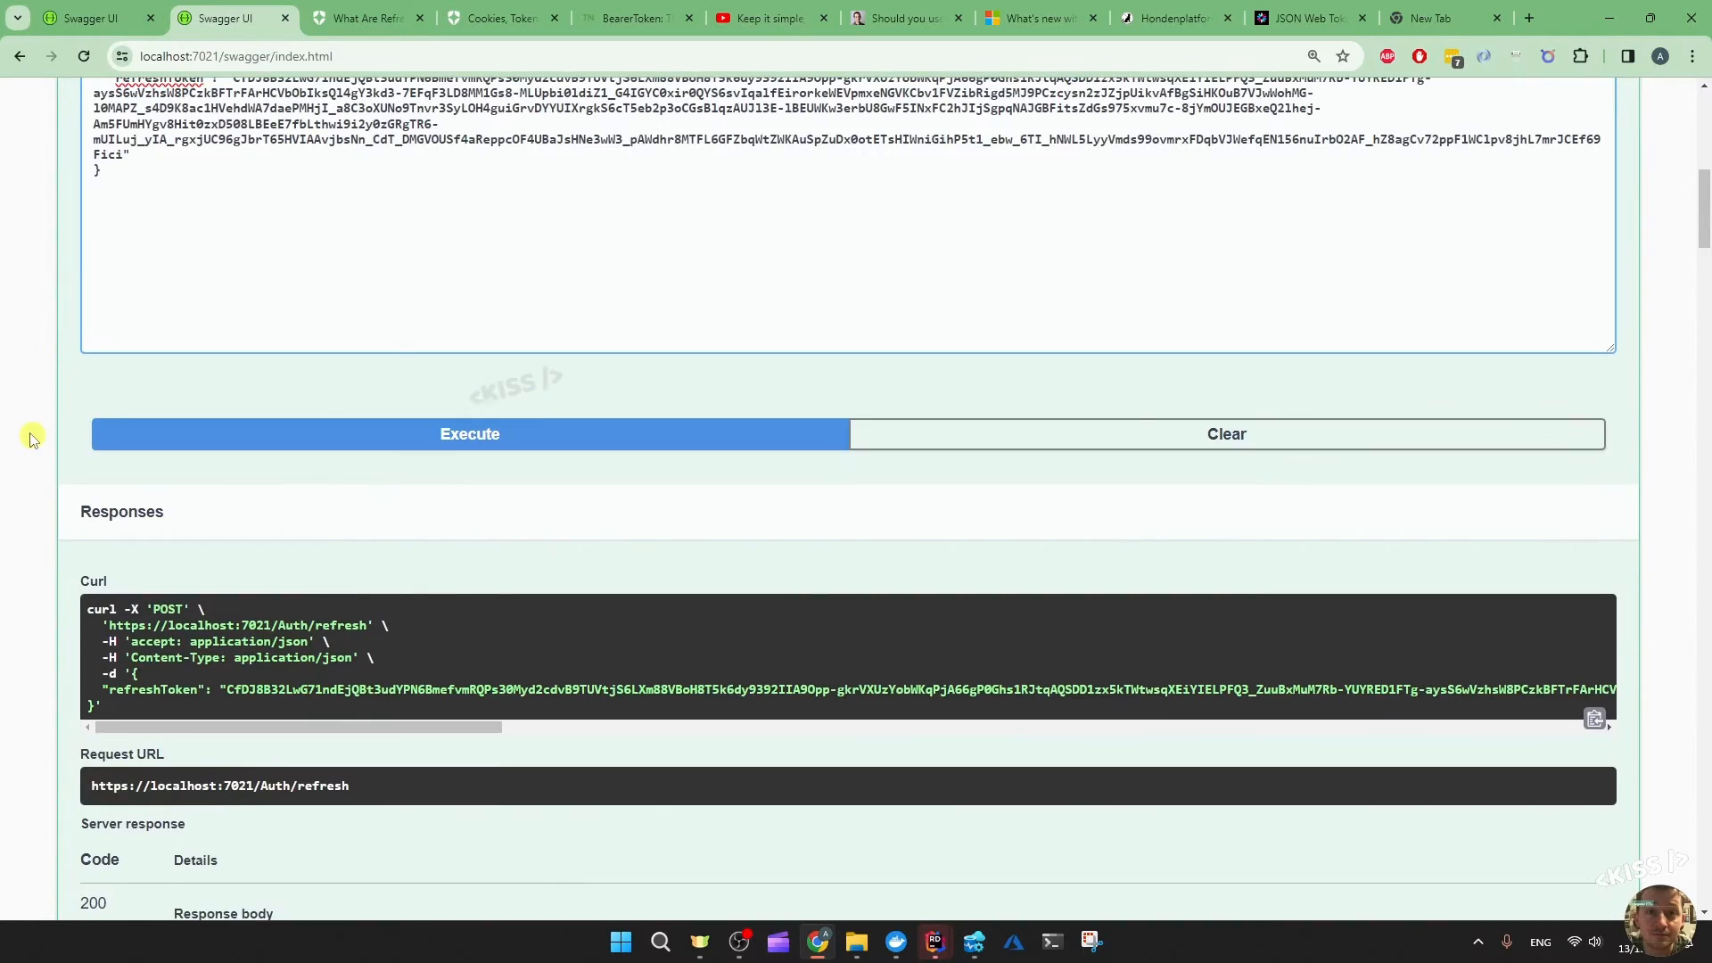
mouse_move(282, 558)
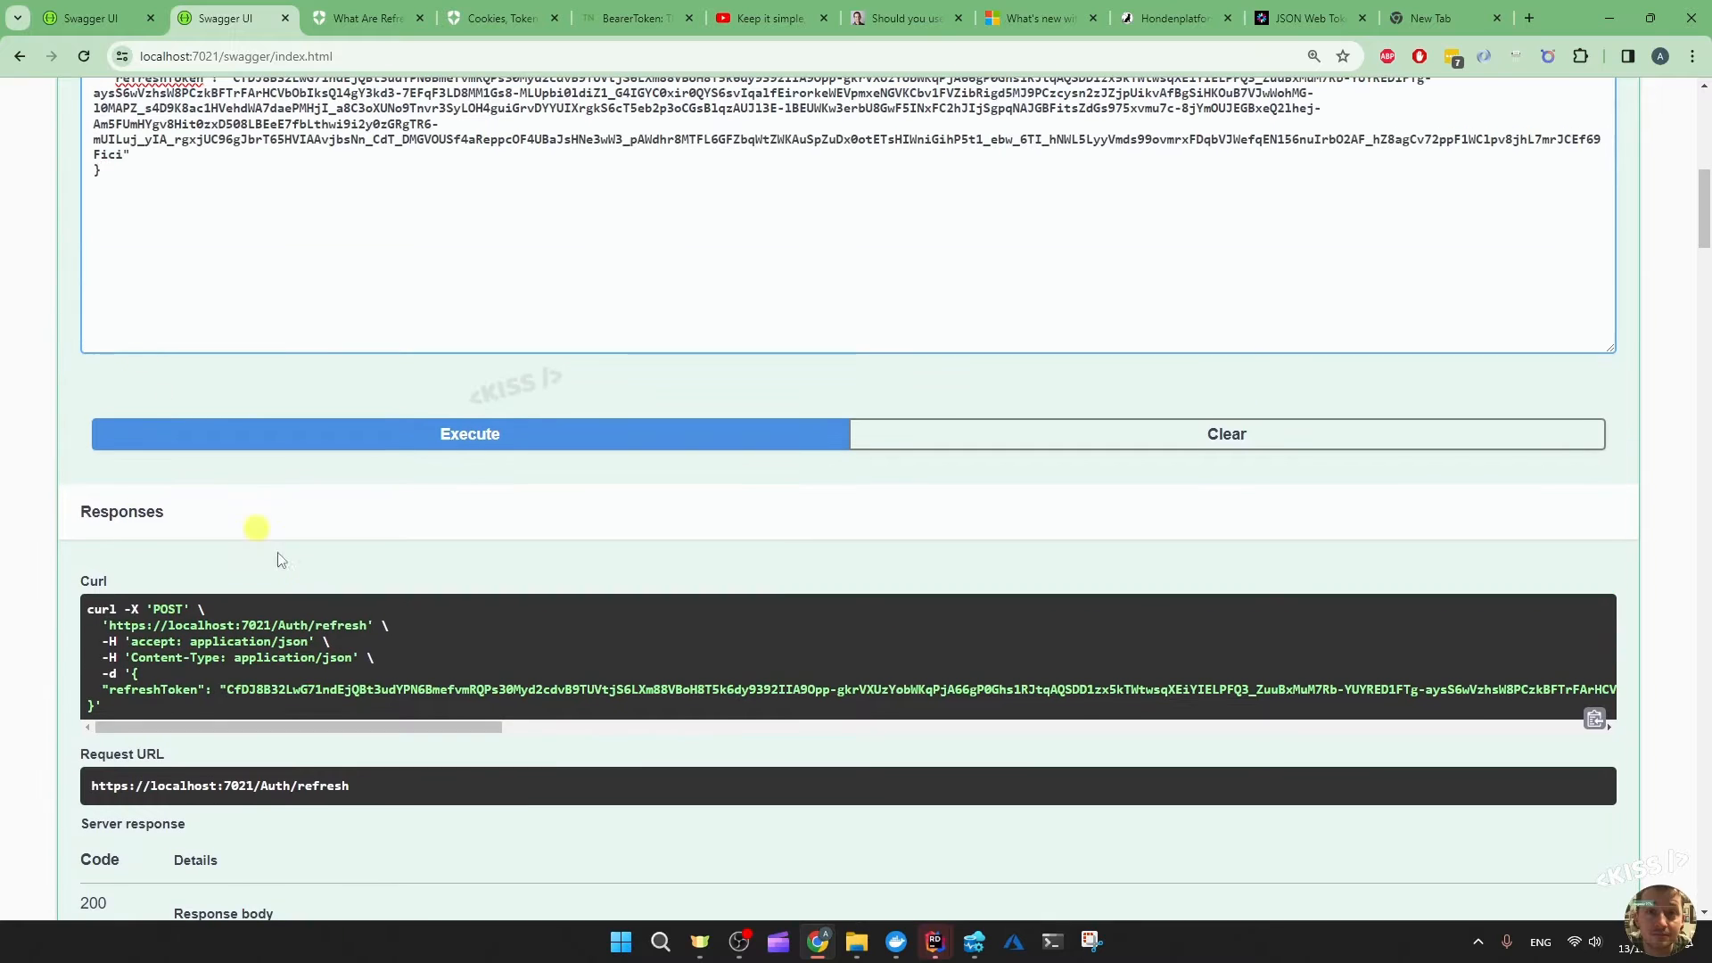
Resend the refresh request for a second set of new tokens, then move to the localhost:7067 API
left_click(468, 435)
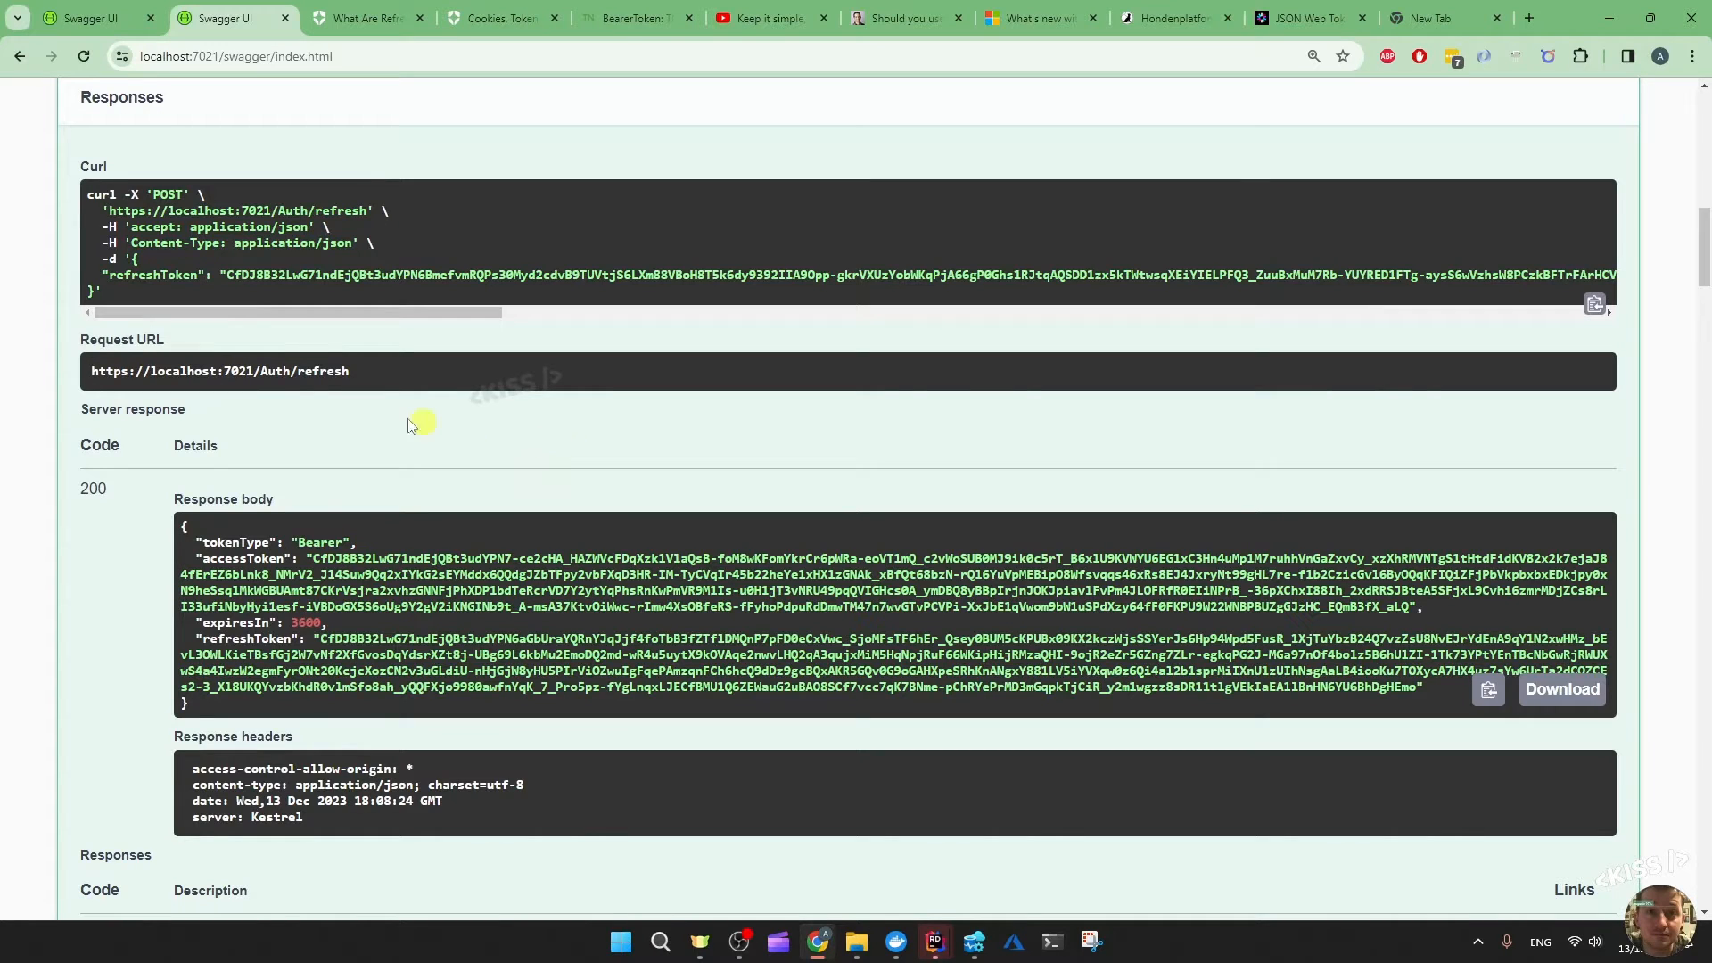
left_click(86, 19)
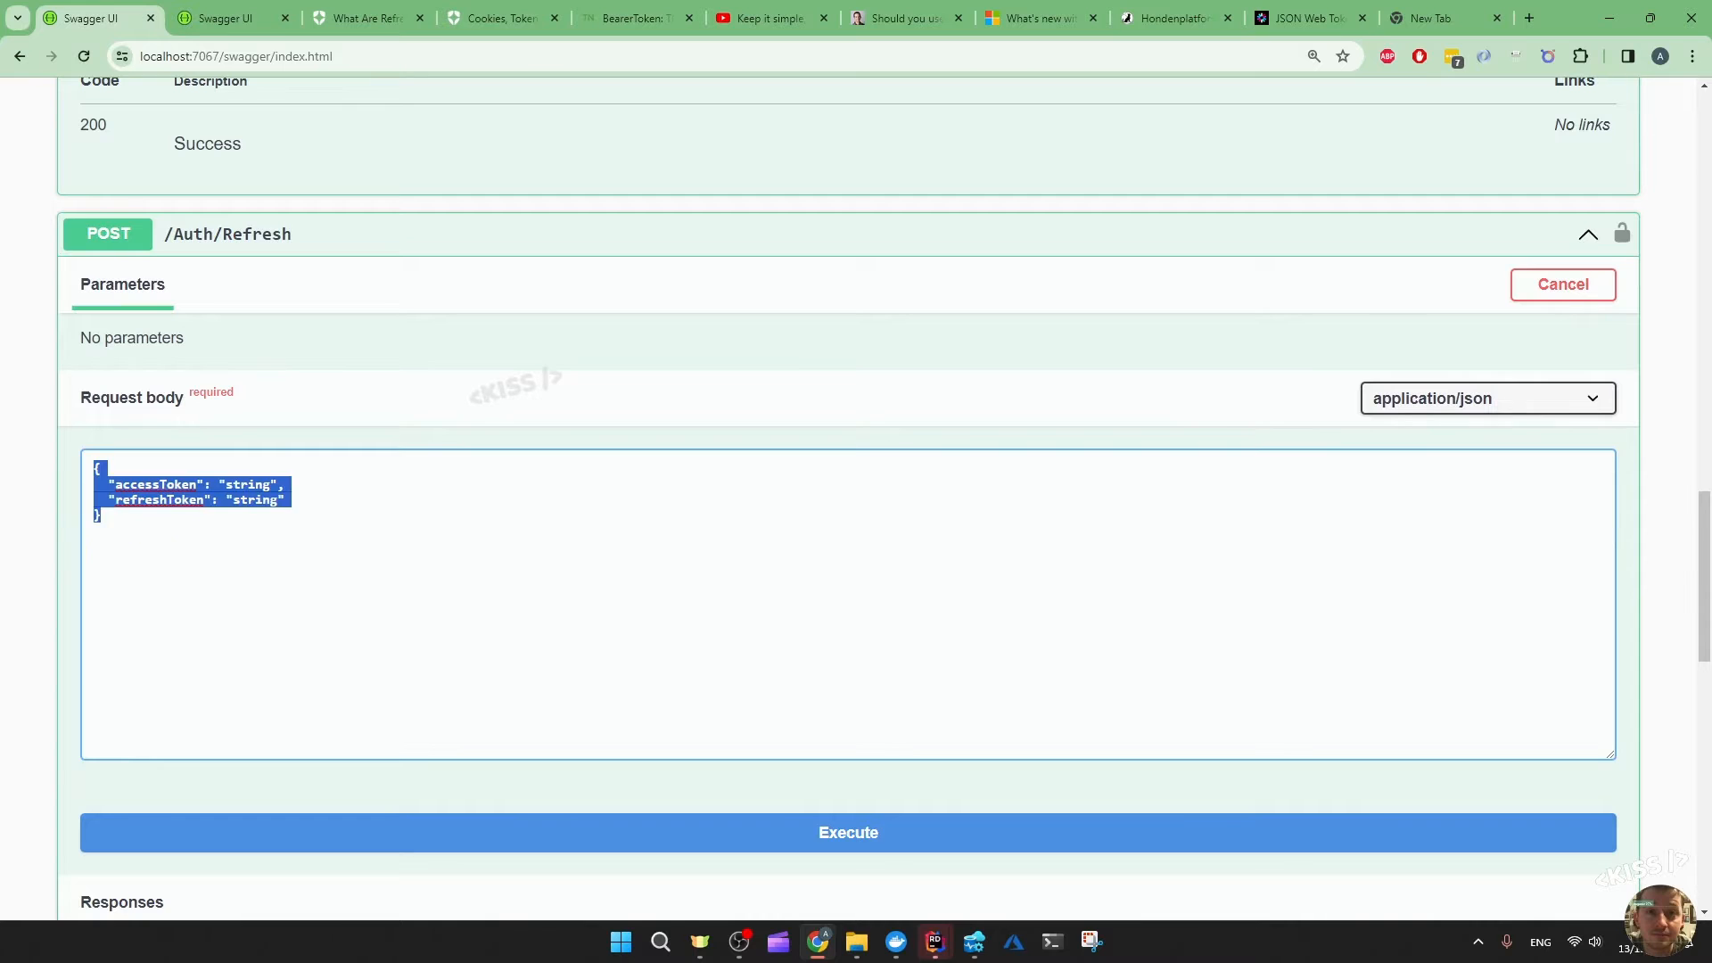
Send localhost:7067 Auth/Refresh with an already-used refresh token, get a 403, and select the refreshToken value
left_click(849, 832)
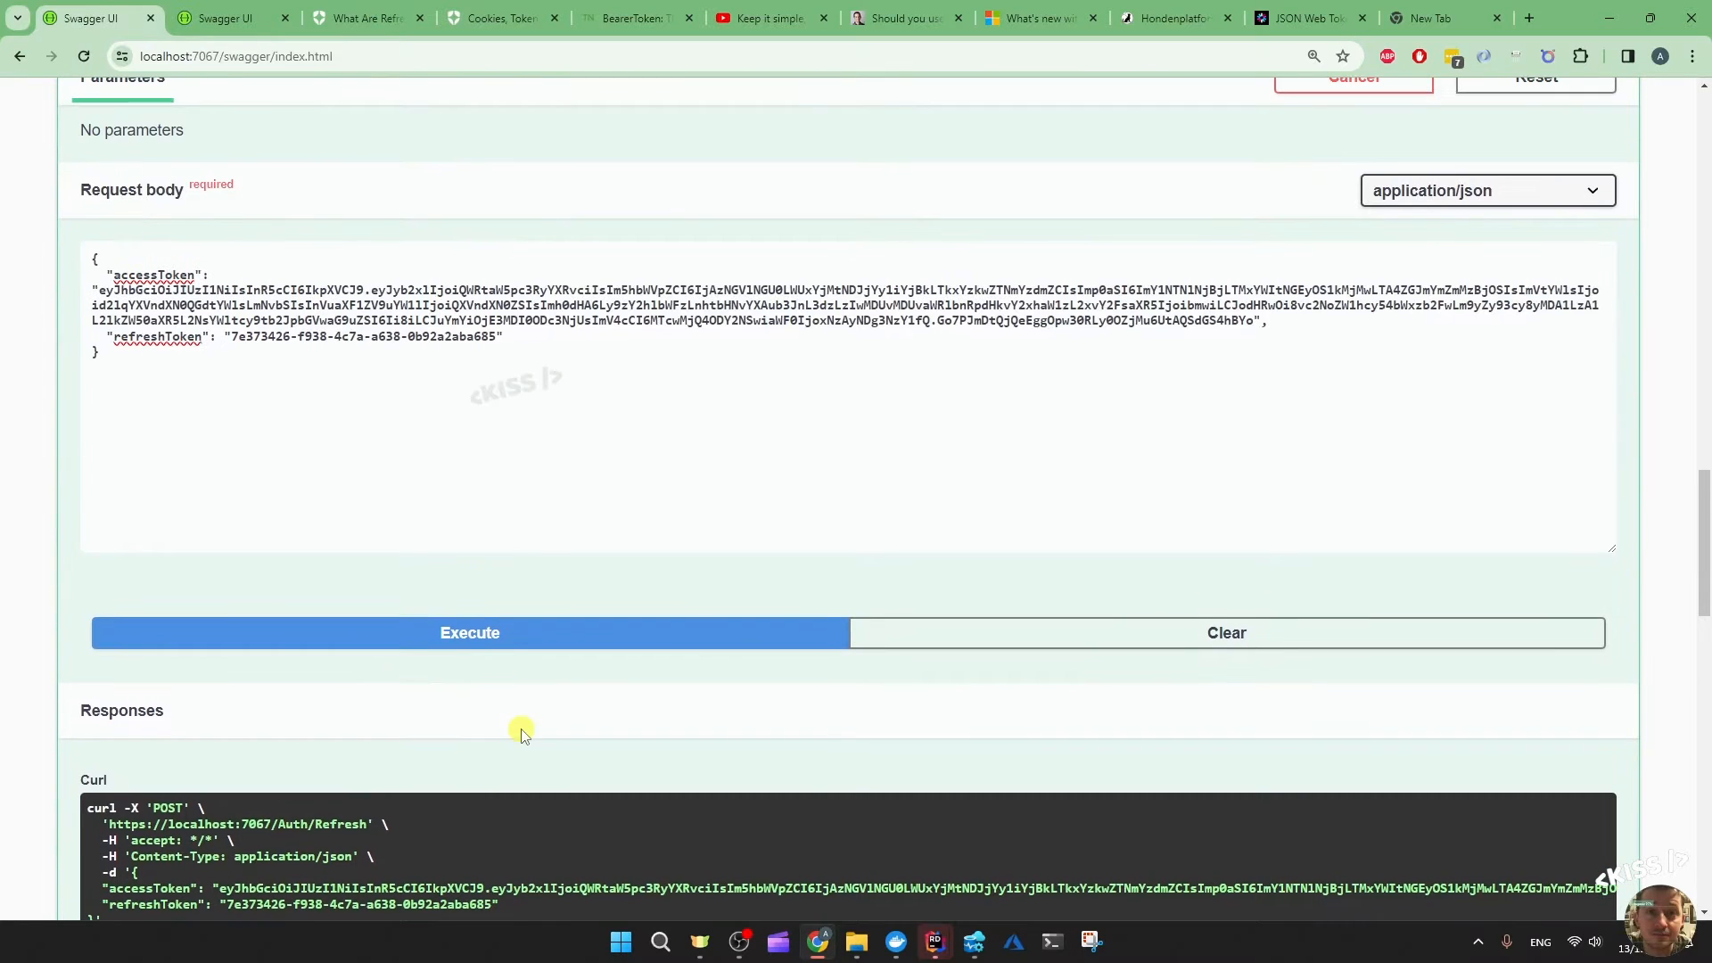
mouse_move(560, 563)
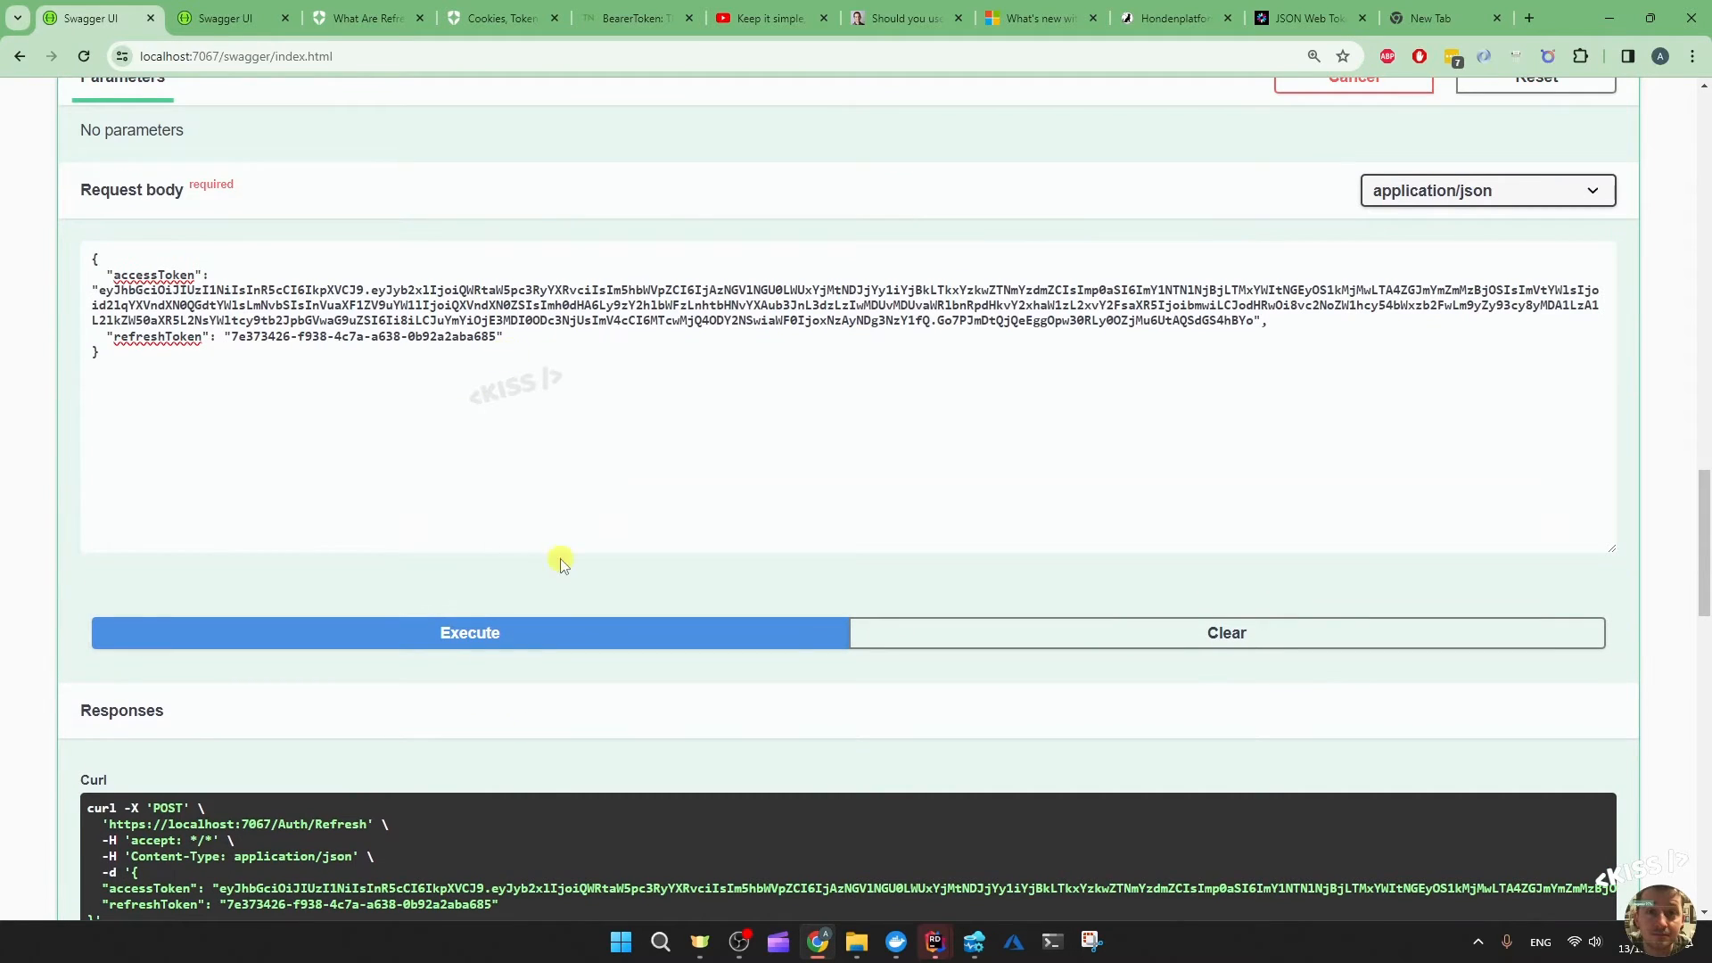
left_click(471, 633)
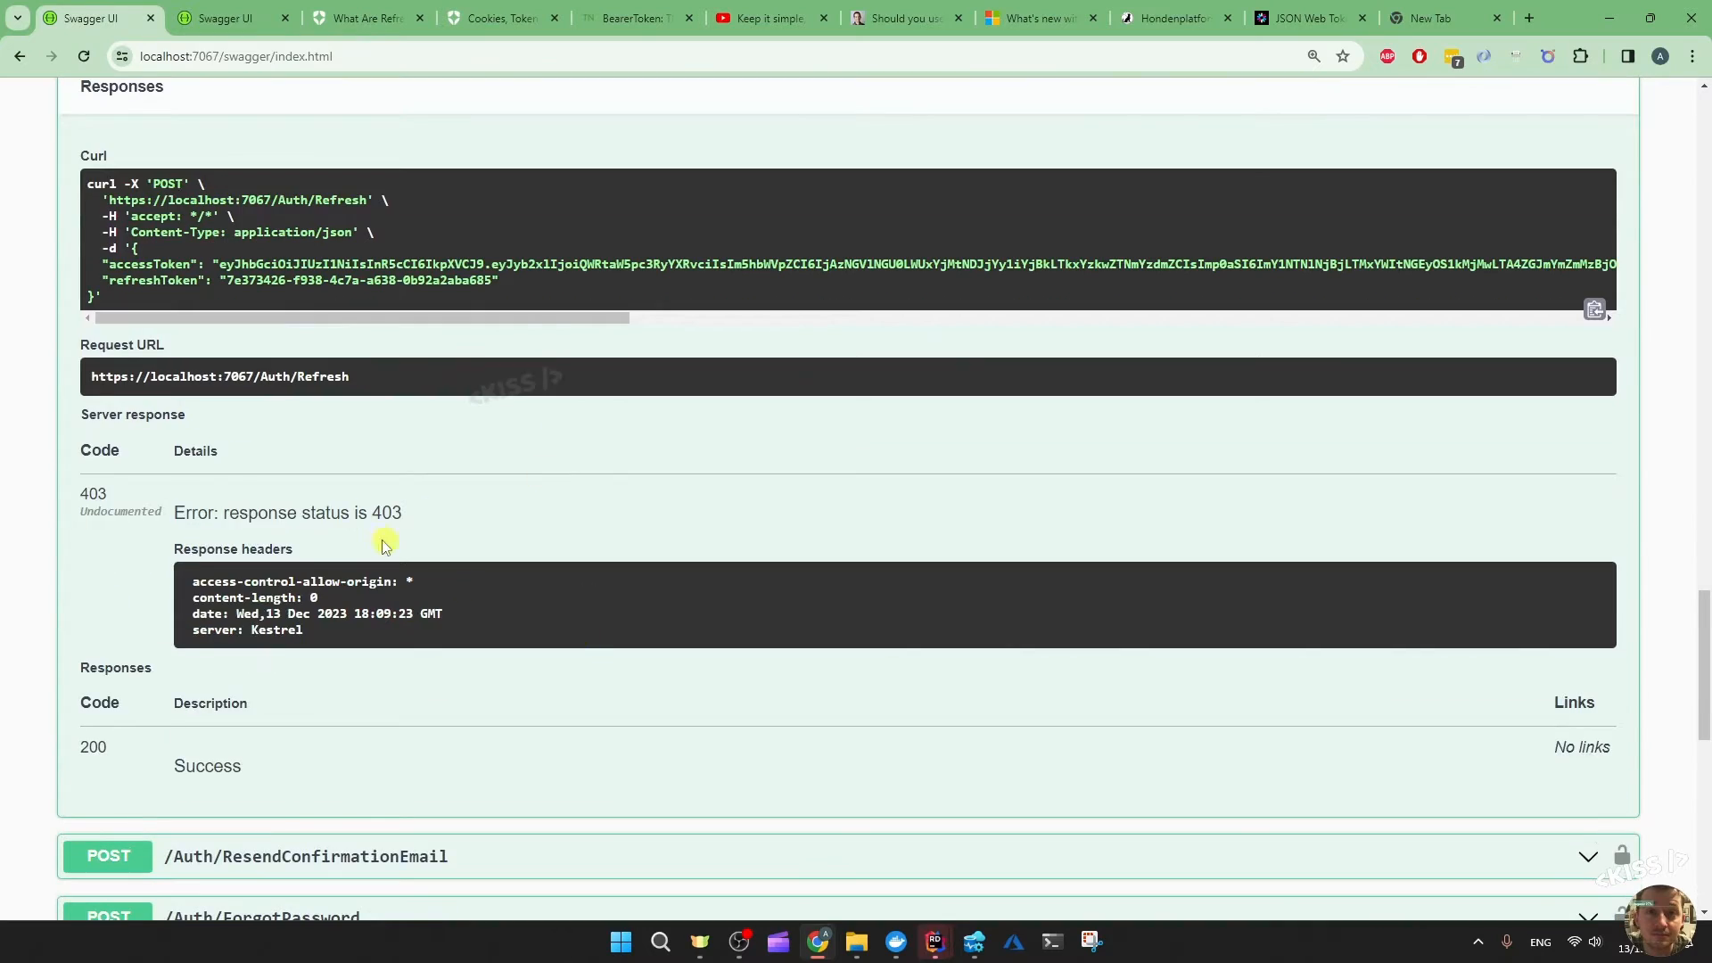
mouse_move(521, 526)
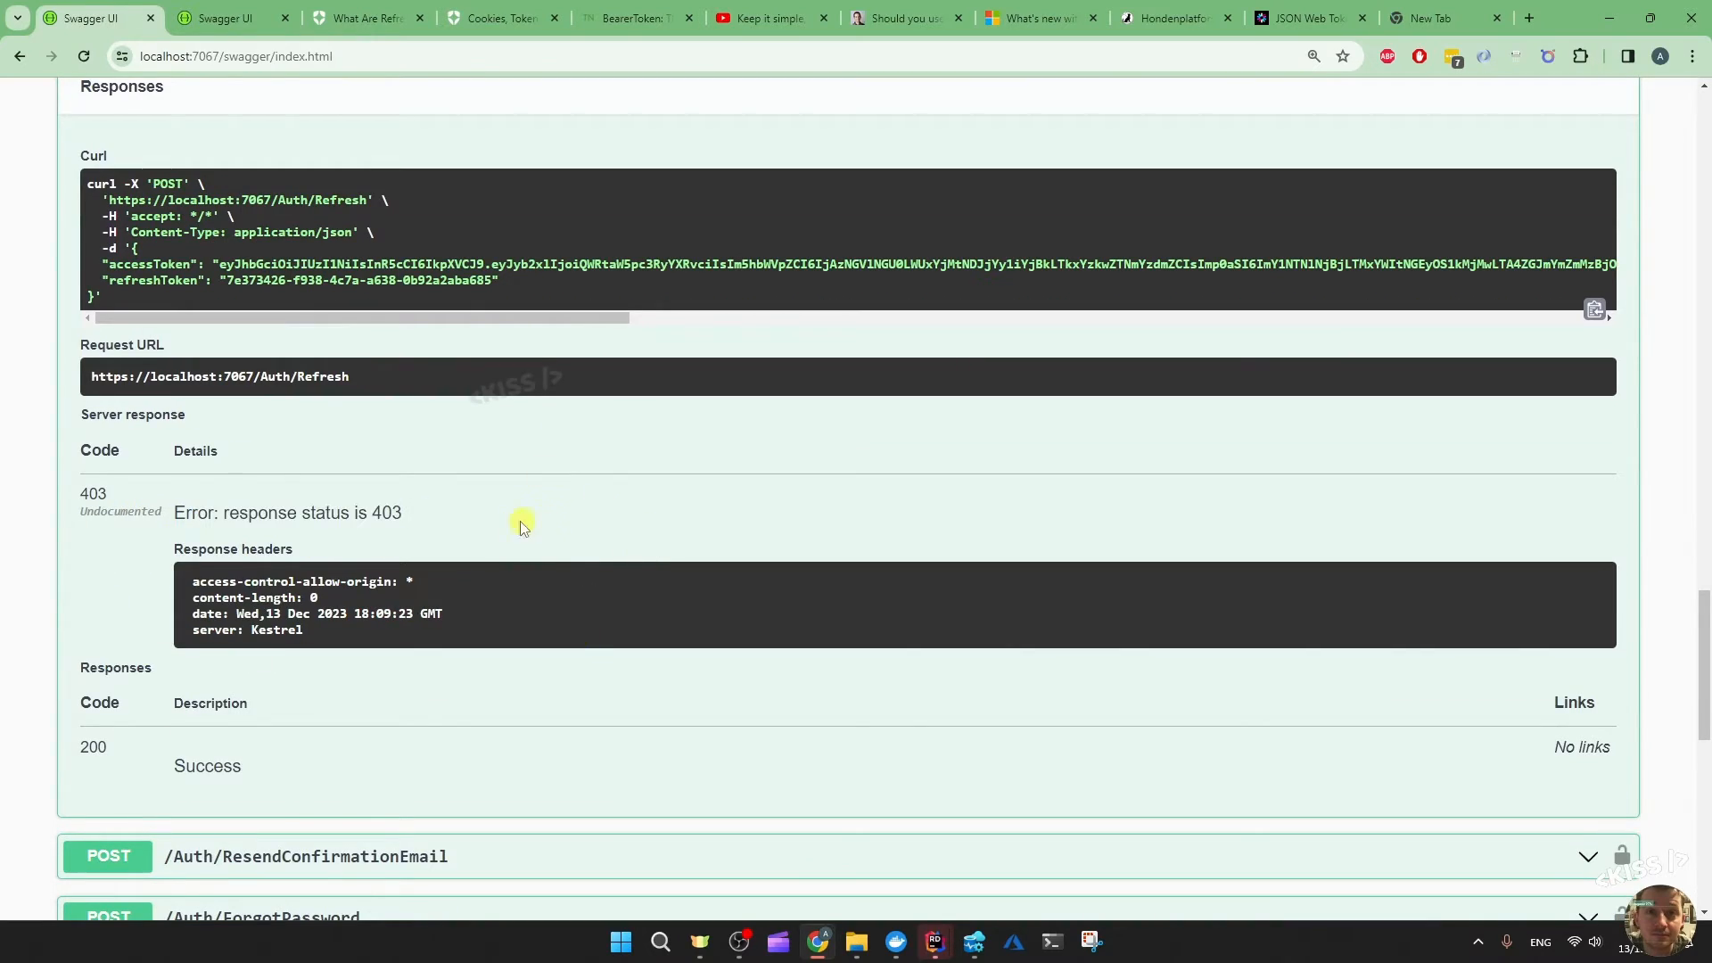
mouse_move(542, 510)
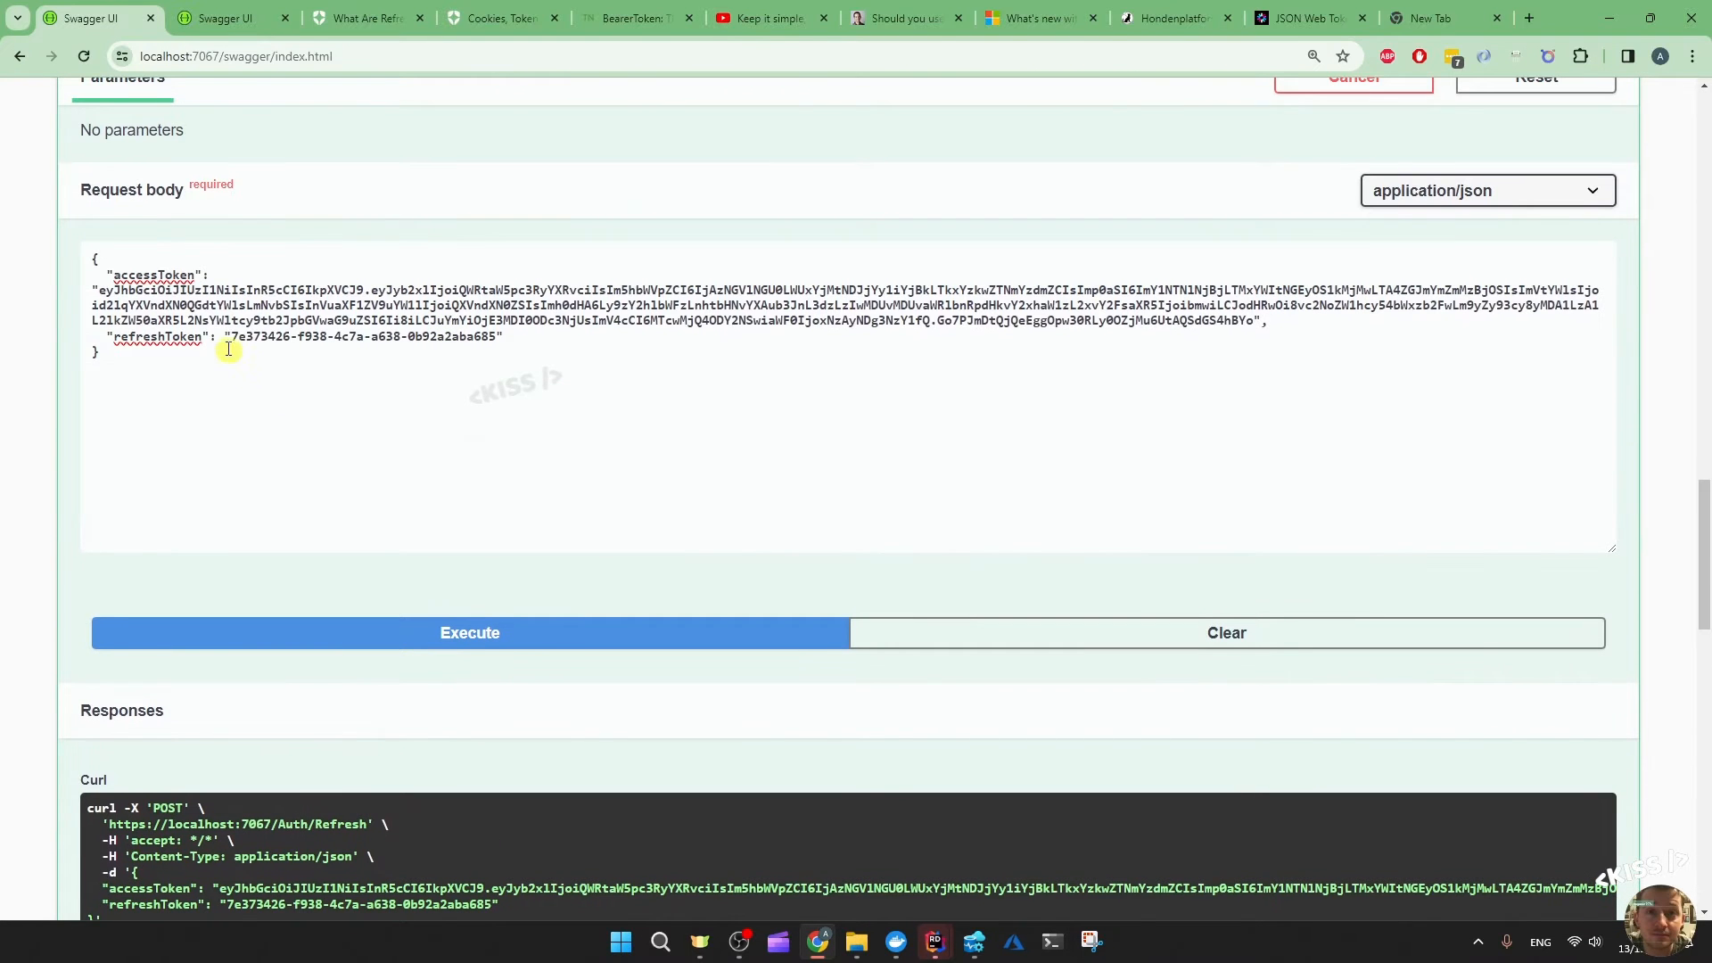
left_click_drag(227, 337, 503, 337)
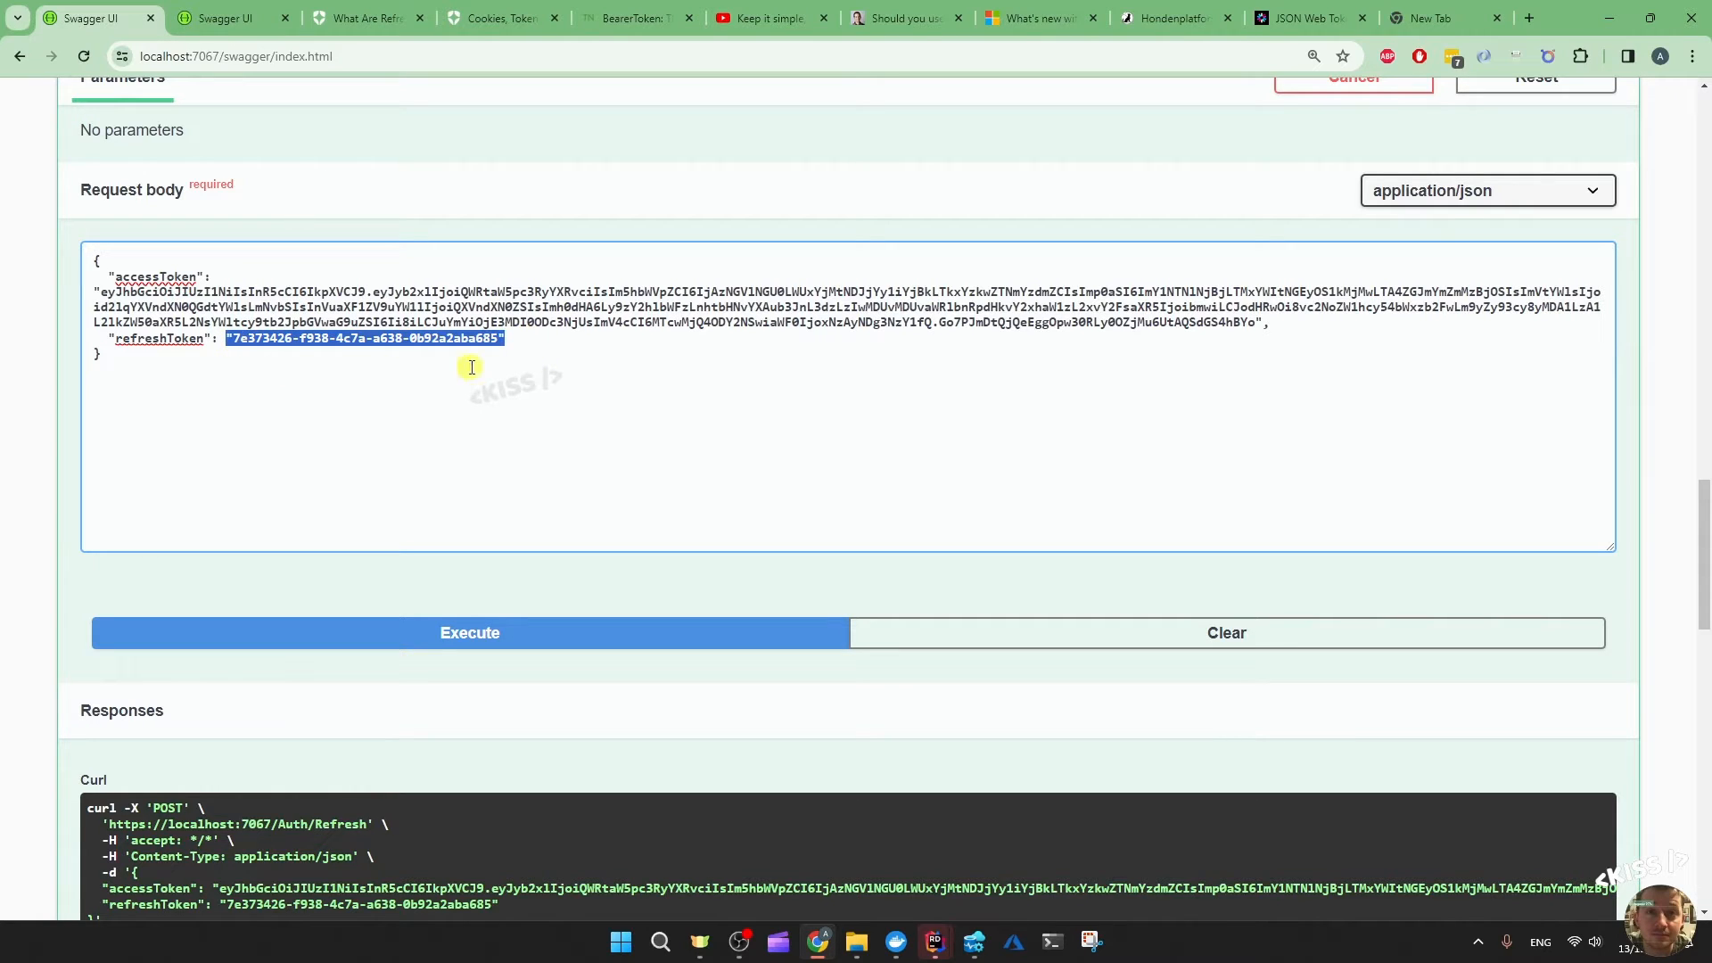
mouse_move(364, 351)
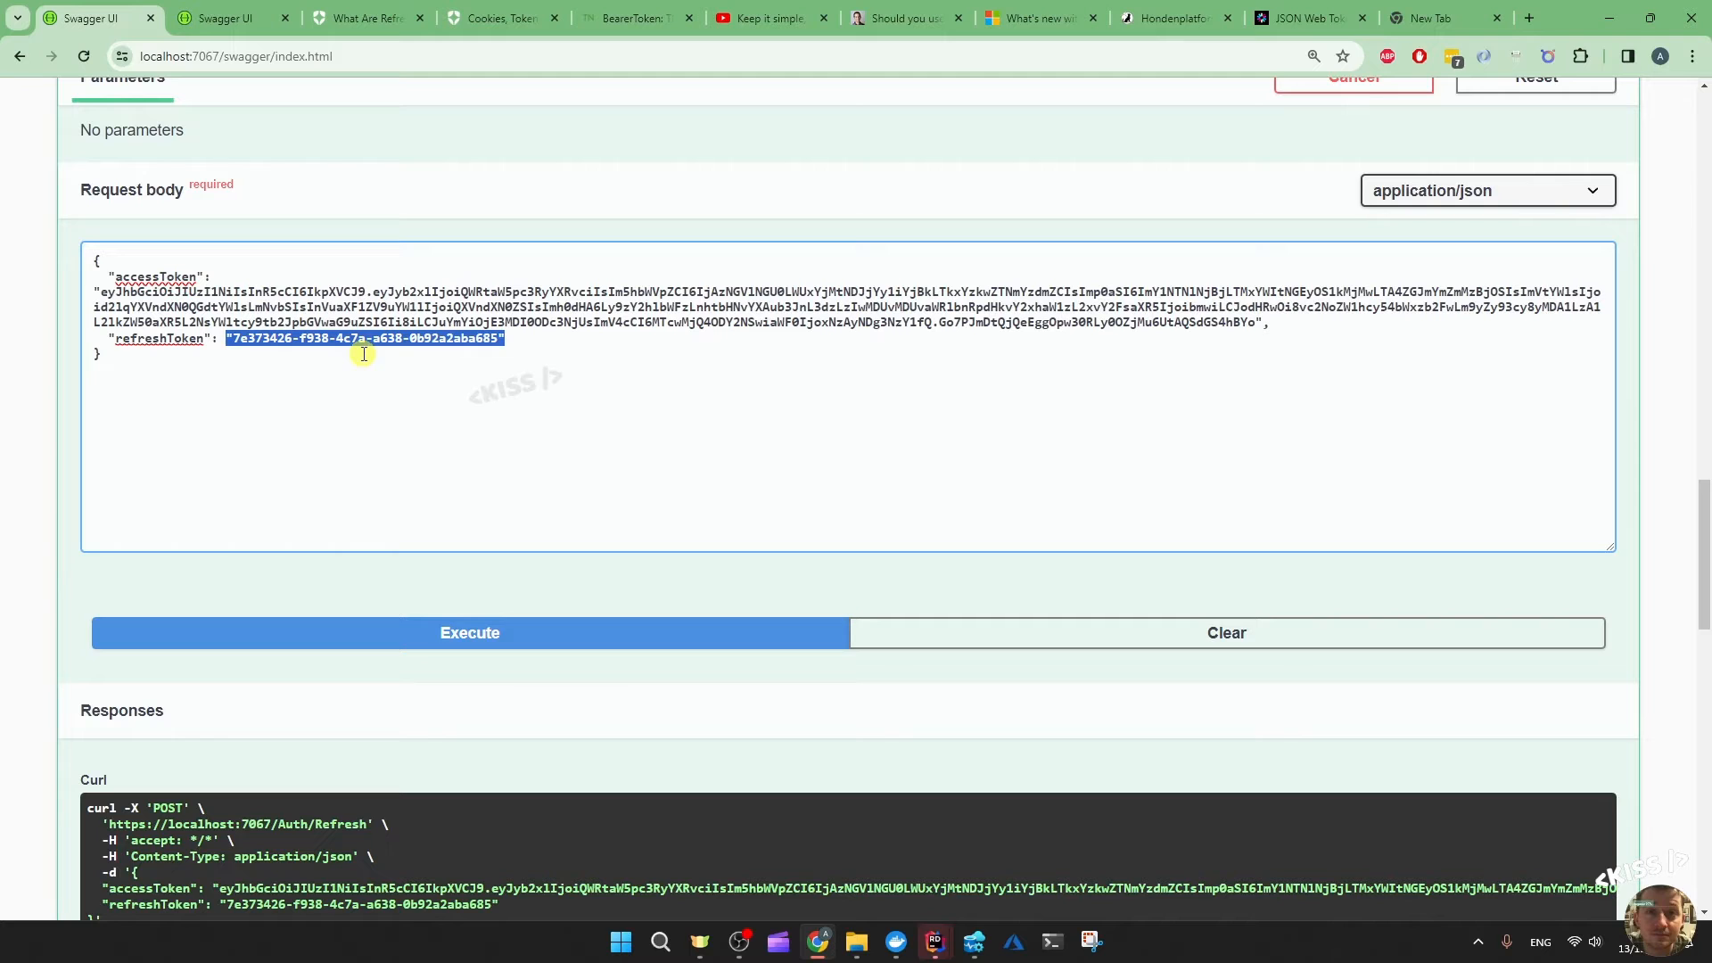
left_click(361, 18)
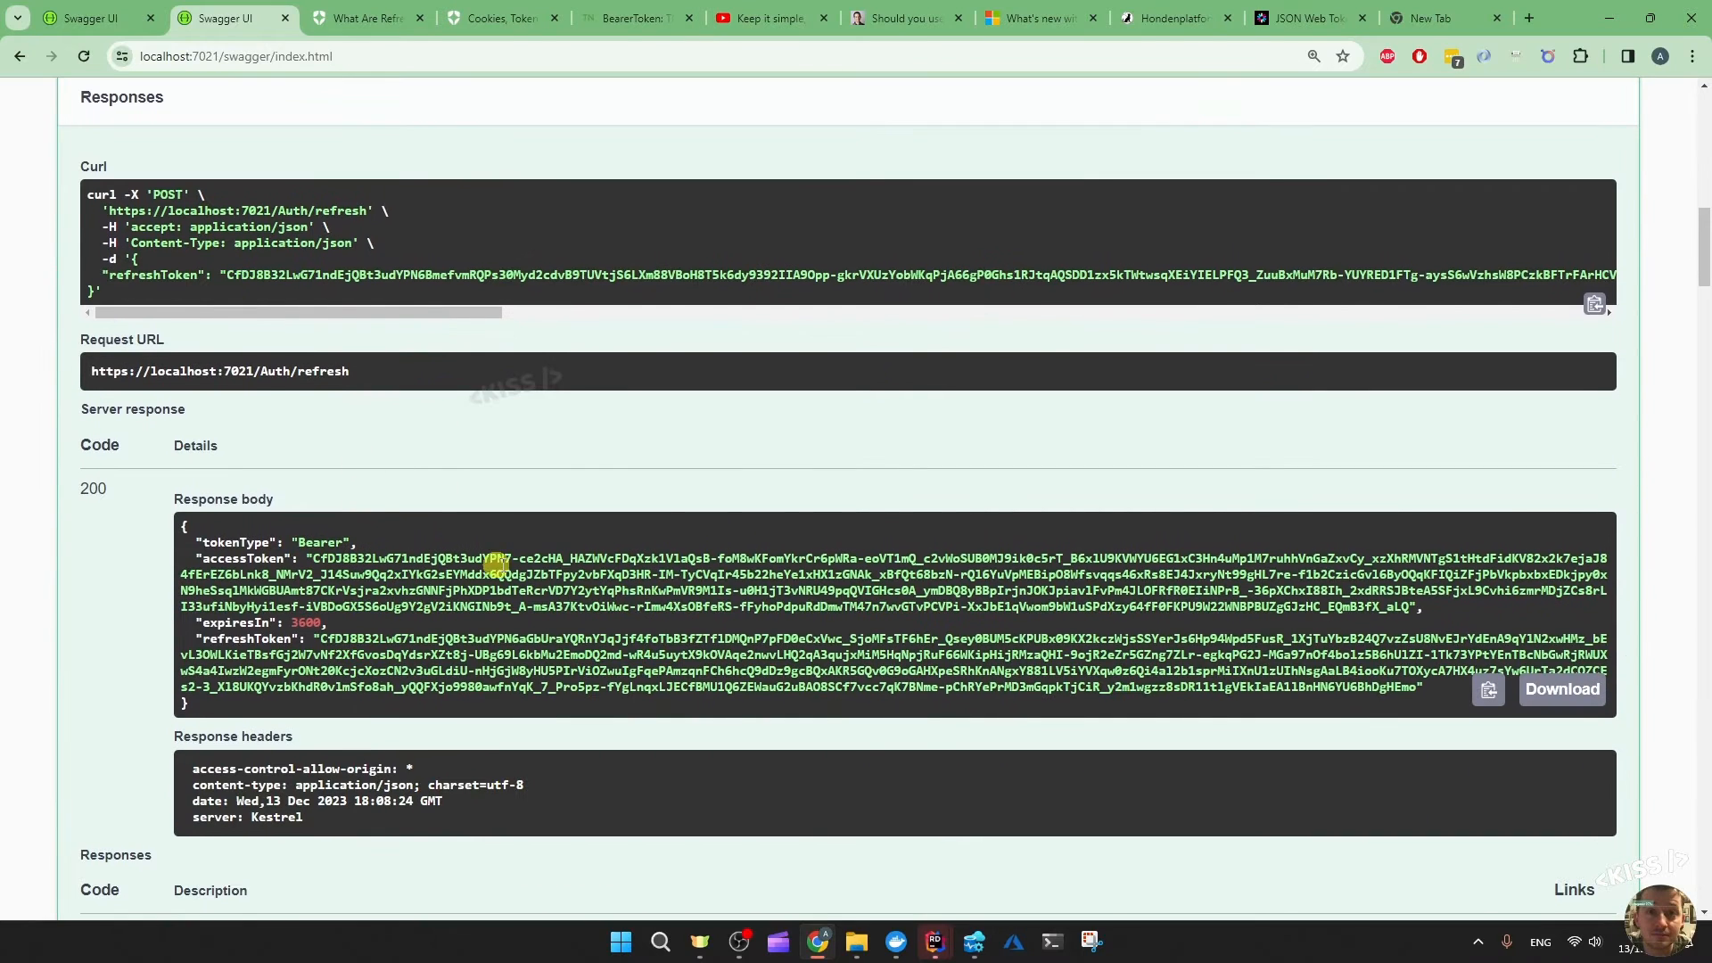
mouse_move(868, 571)
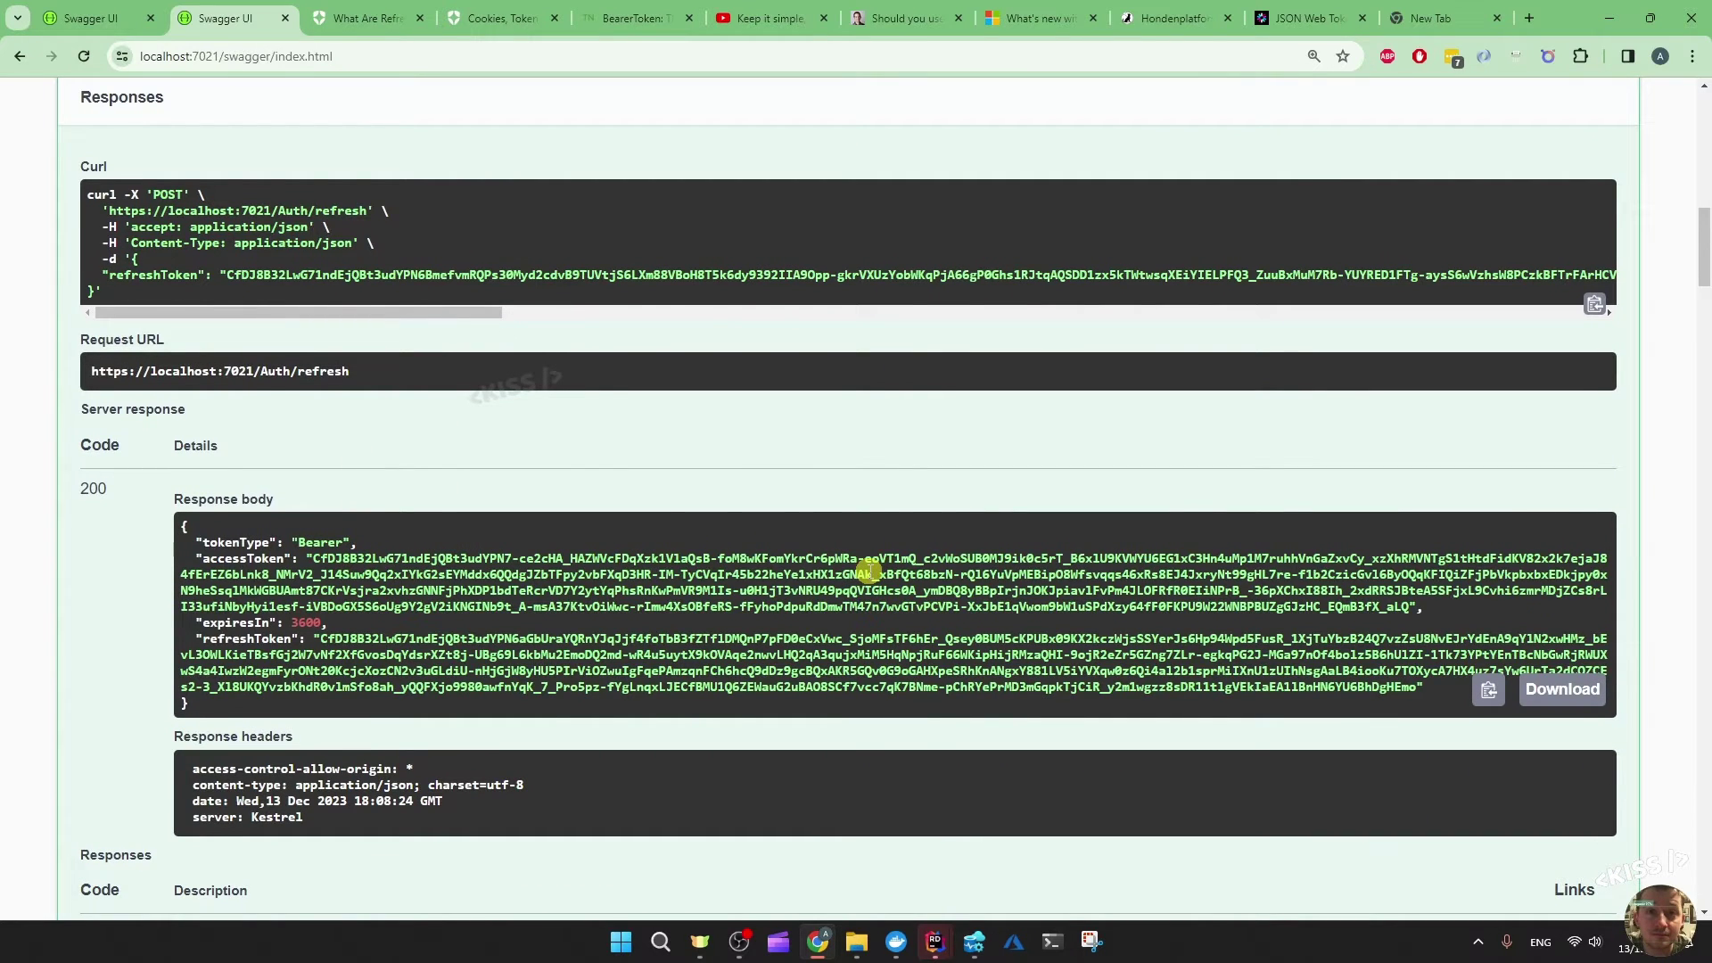
mouse_move(988, 949)
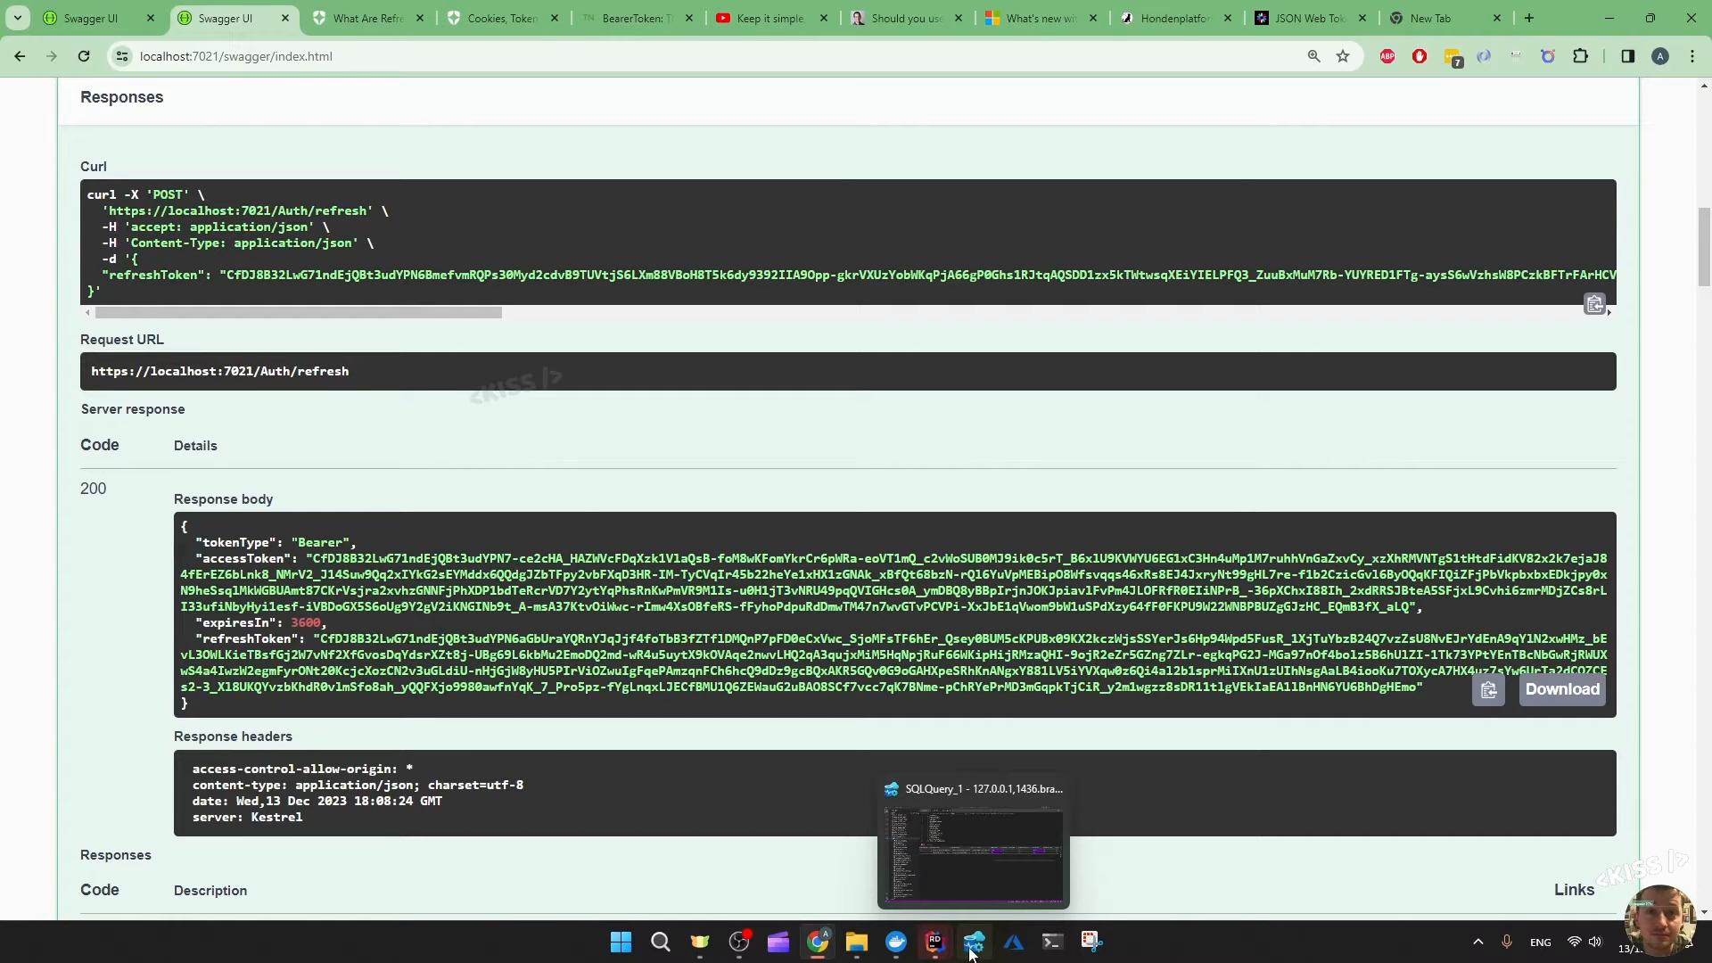
left_click(972, 941)
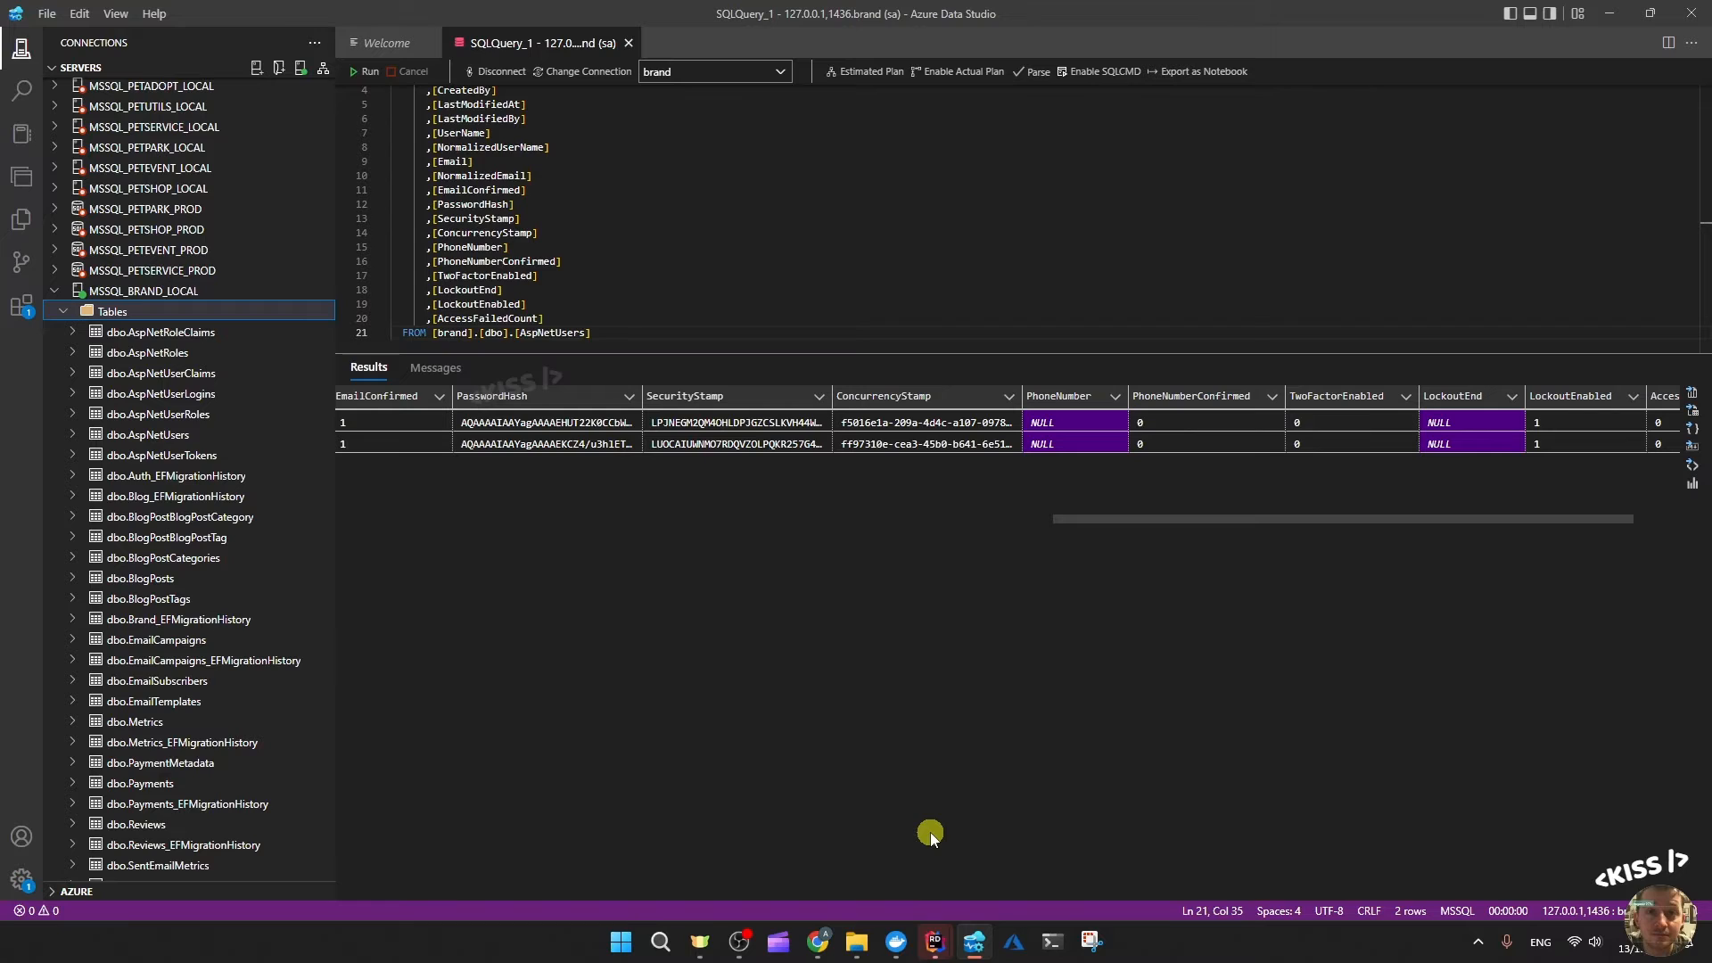
mouse_move(852, 752)
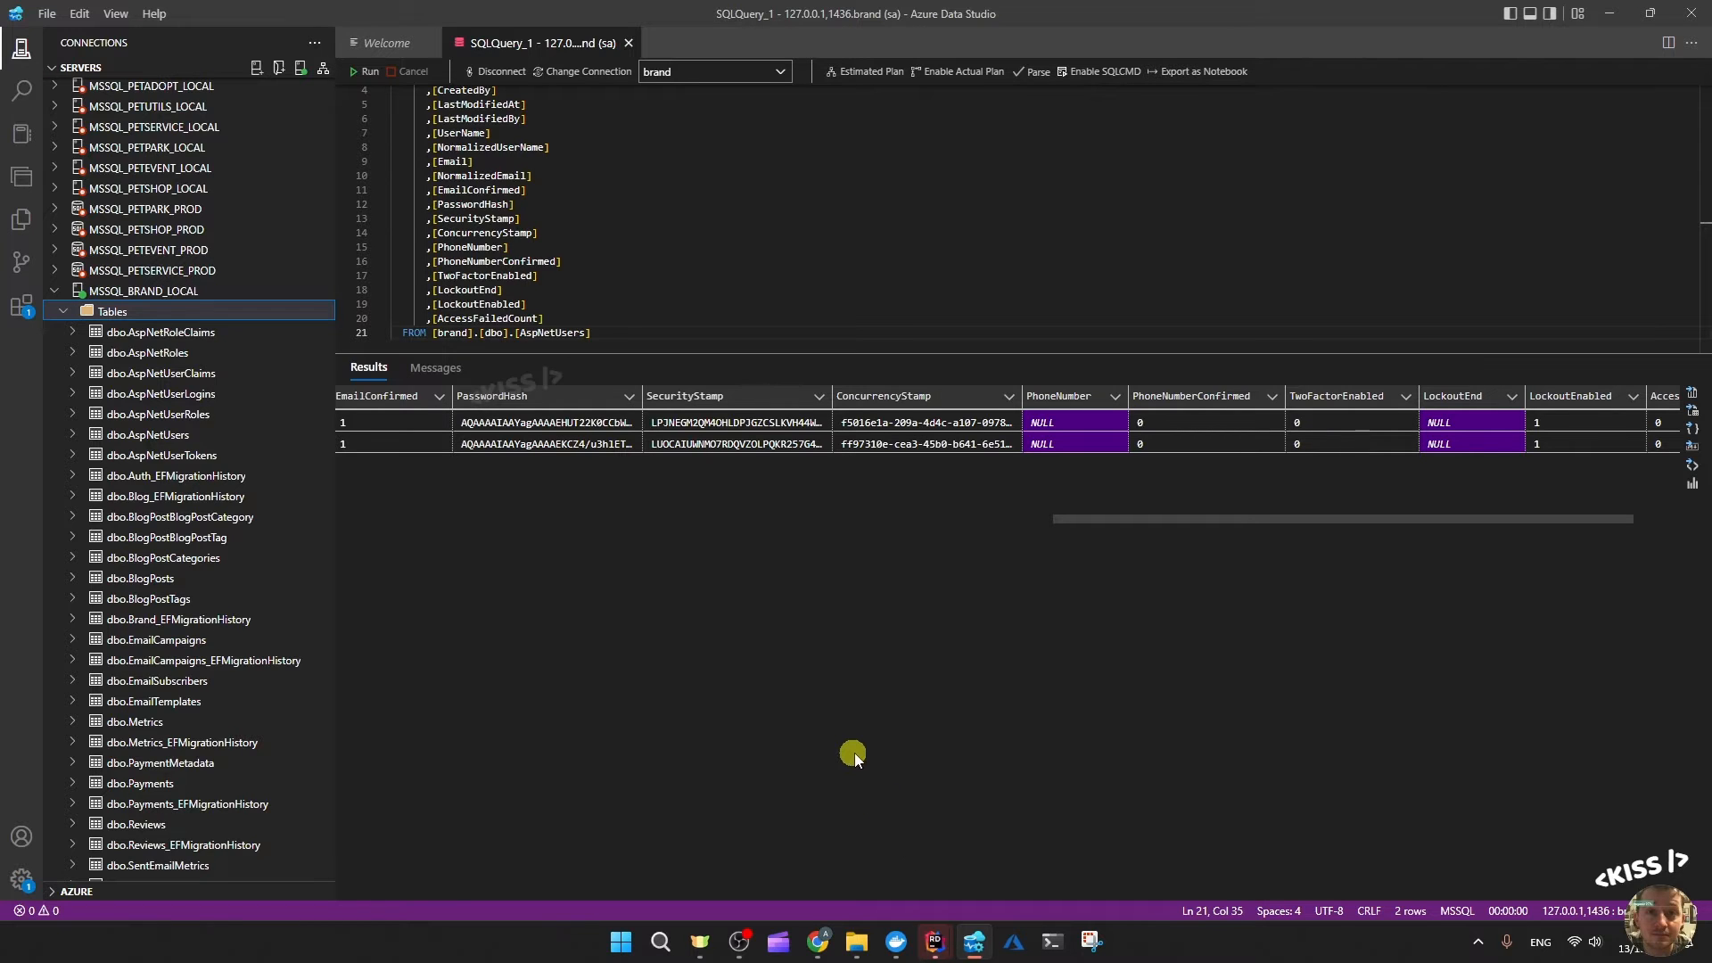
mouse_move(707, 387)
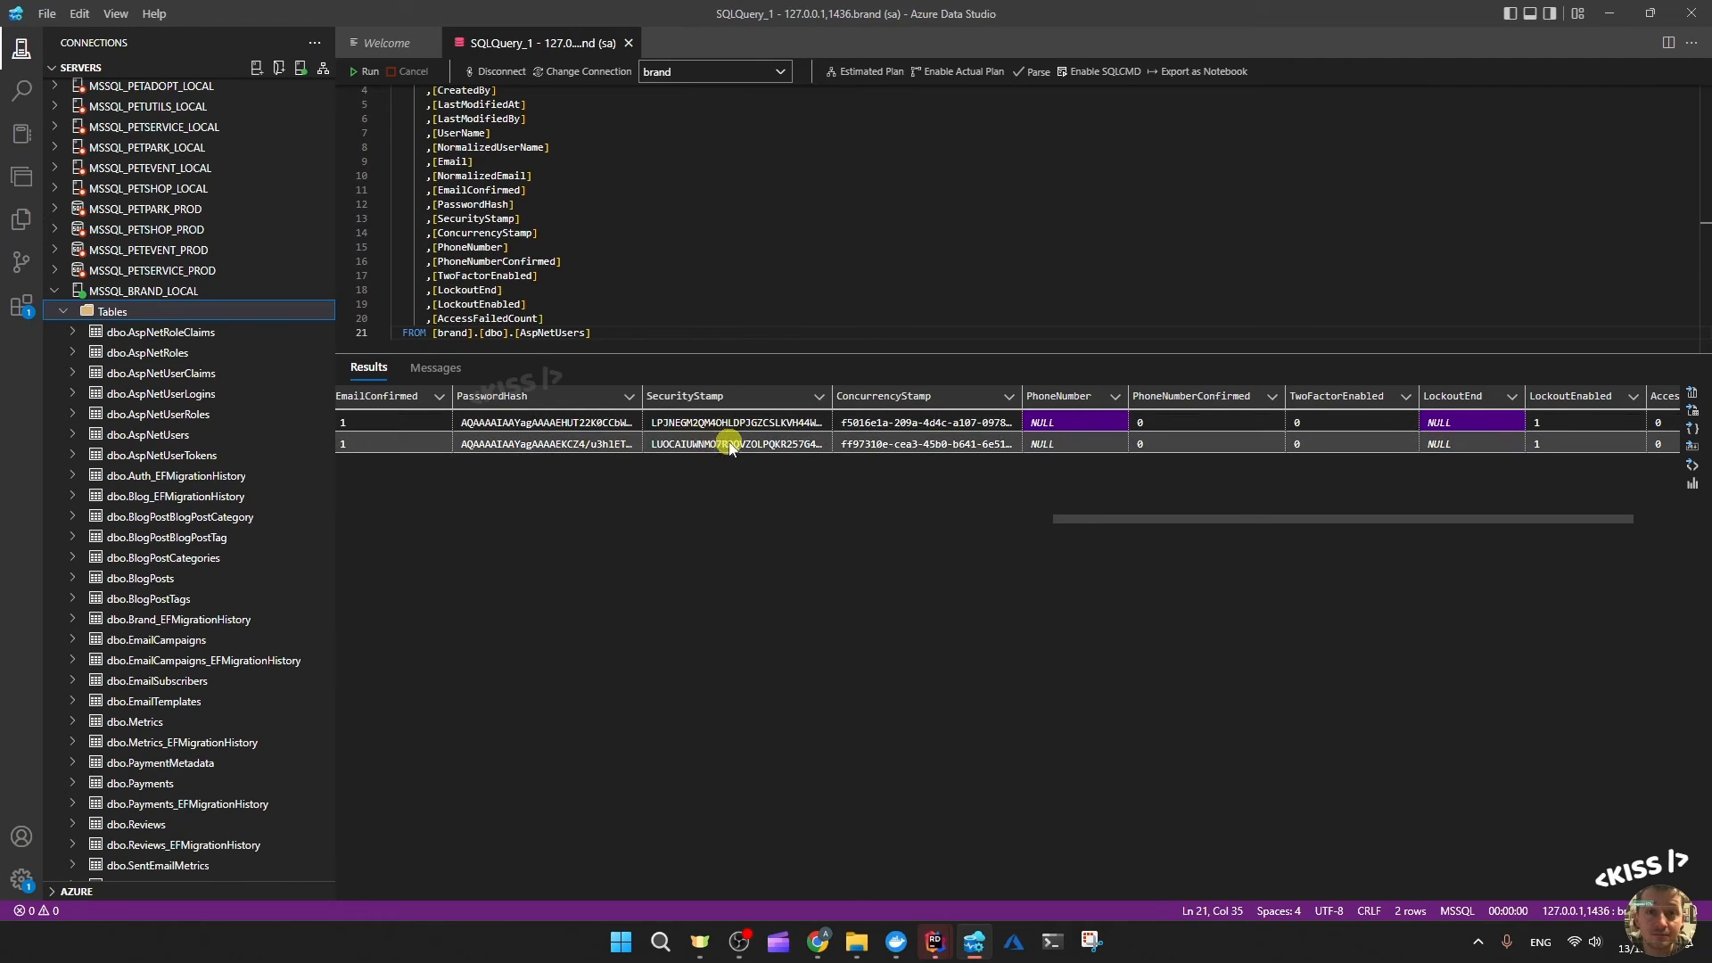
mouse_move(727, 443)
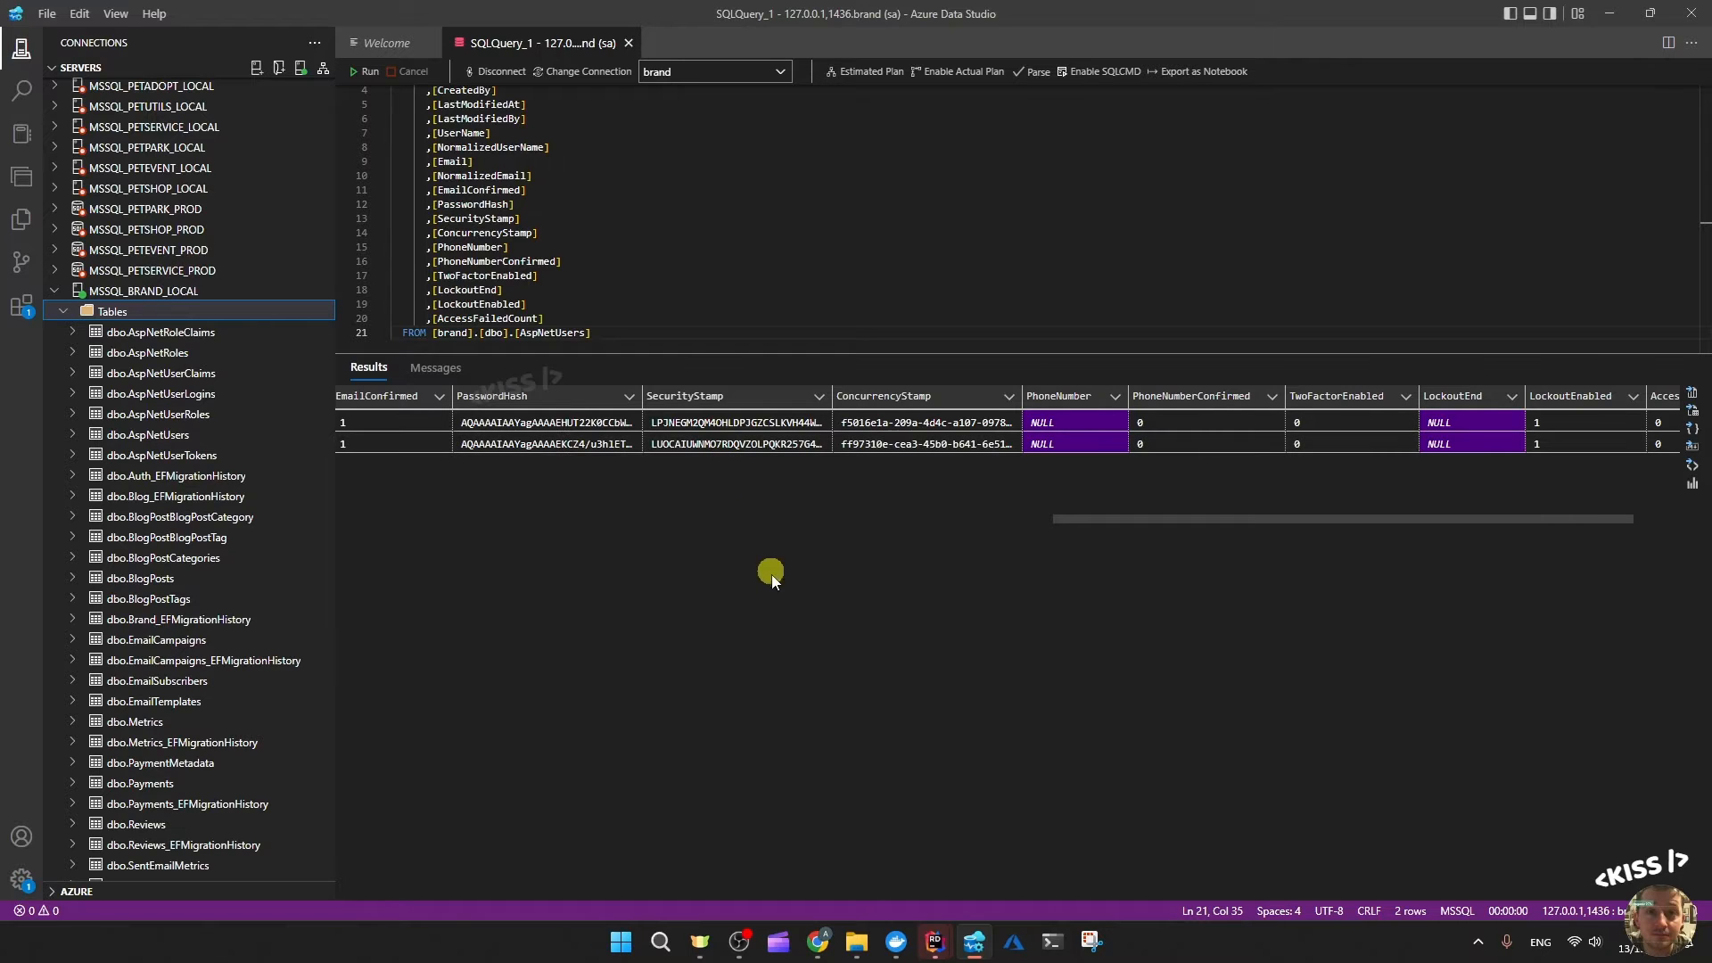
mouse_move(856, 756)
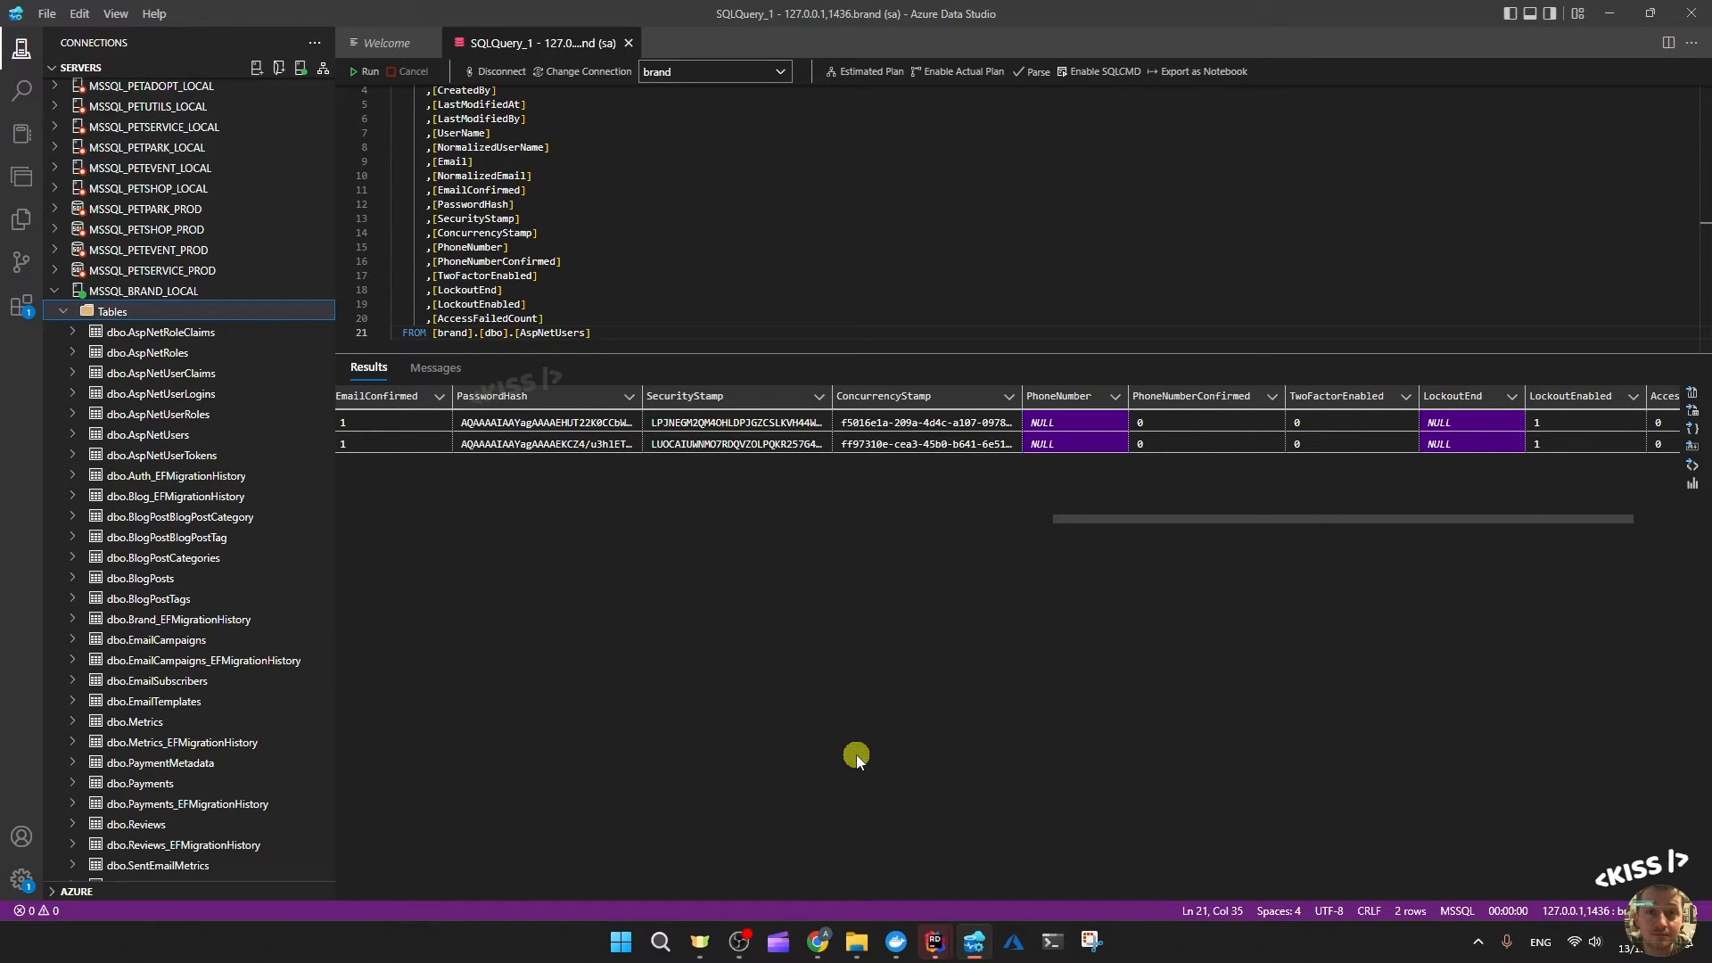
mouse_move(851, 739)
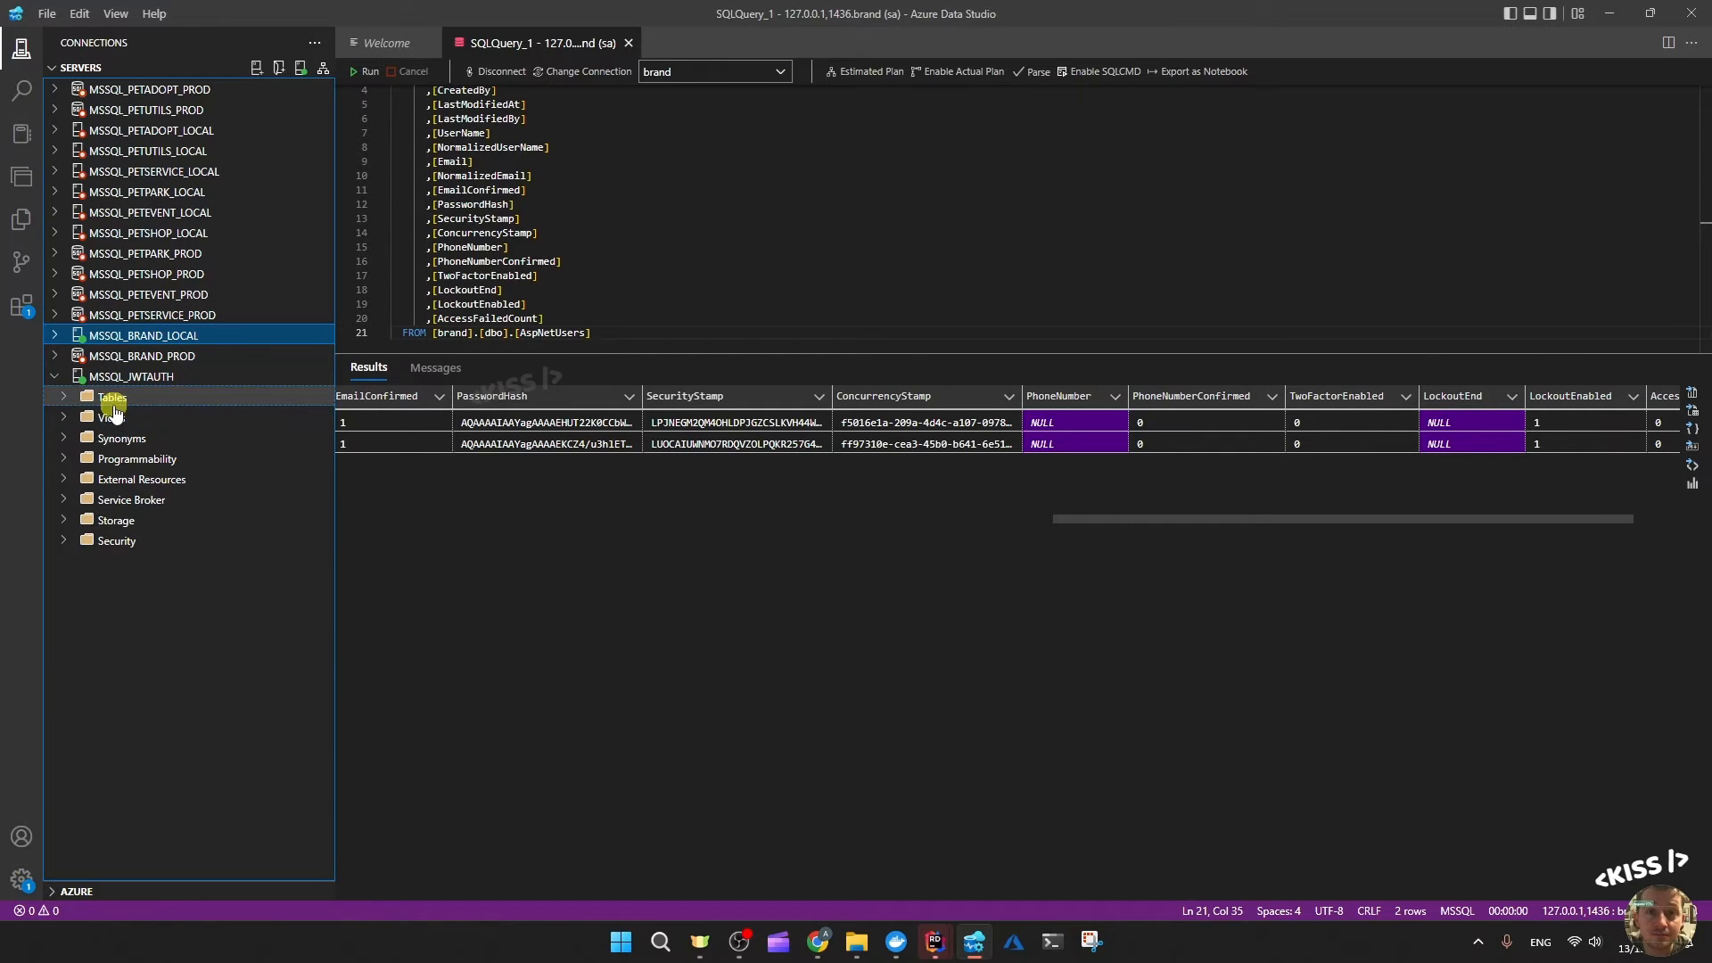
Run Select Top 1000 on dbo.RefreshTokens in MSSQL_JWTAUTH to see the IsUsed flags of the 15 token rows
left_click(112, 396)
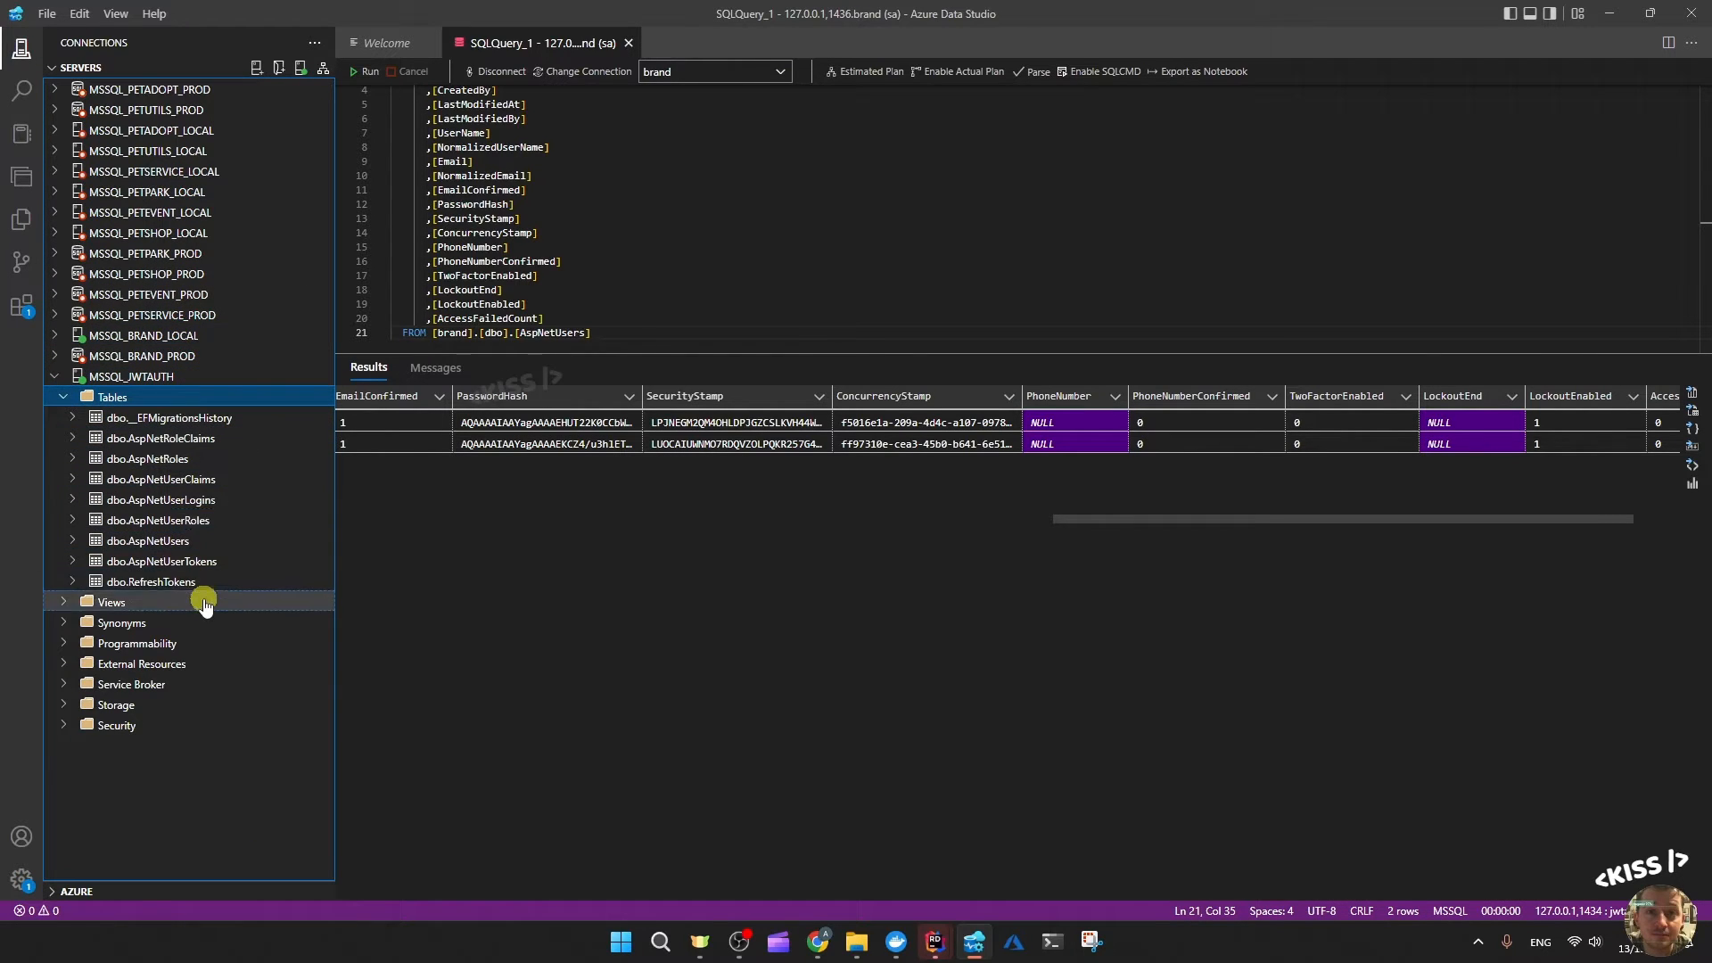
right_click(150, 582)
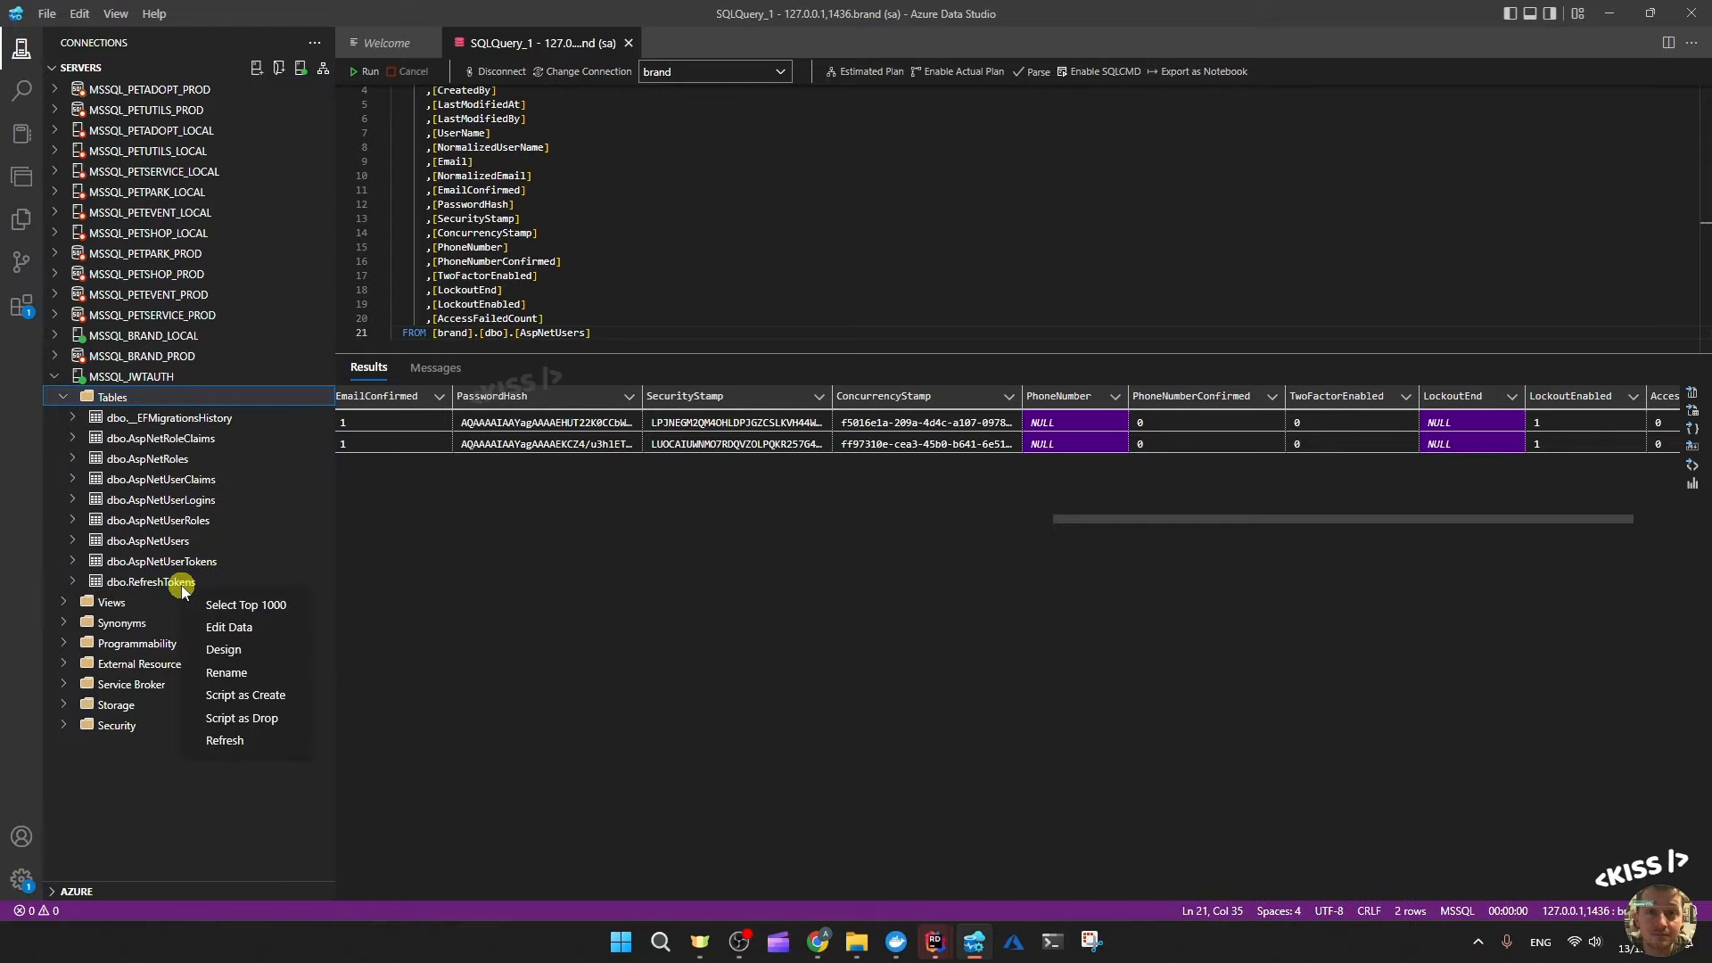
left_click(246, 604)
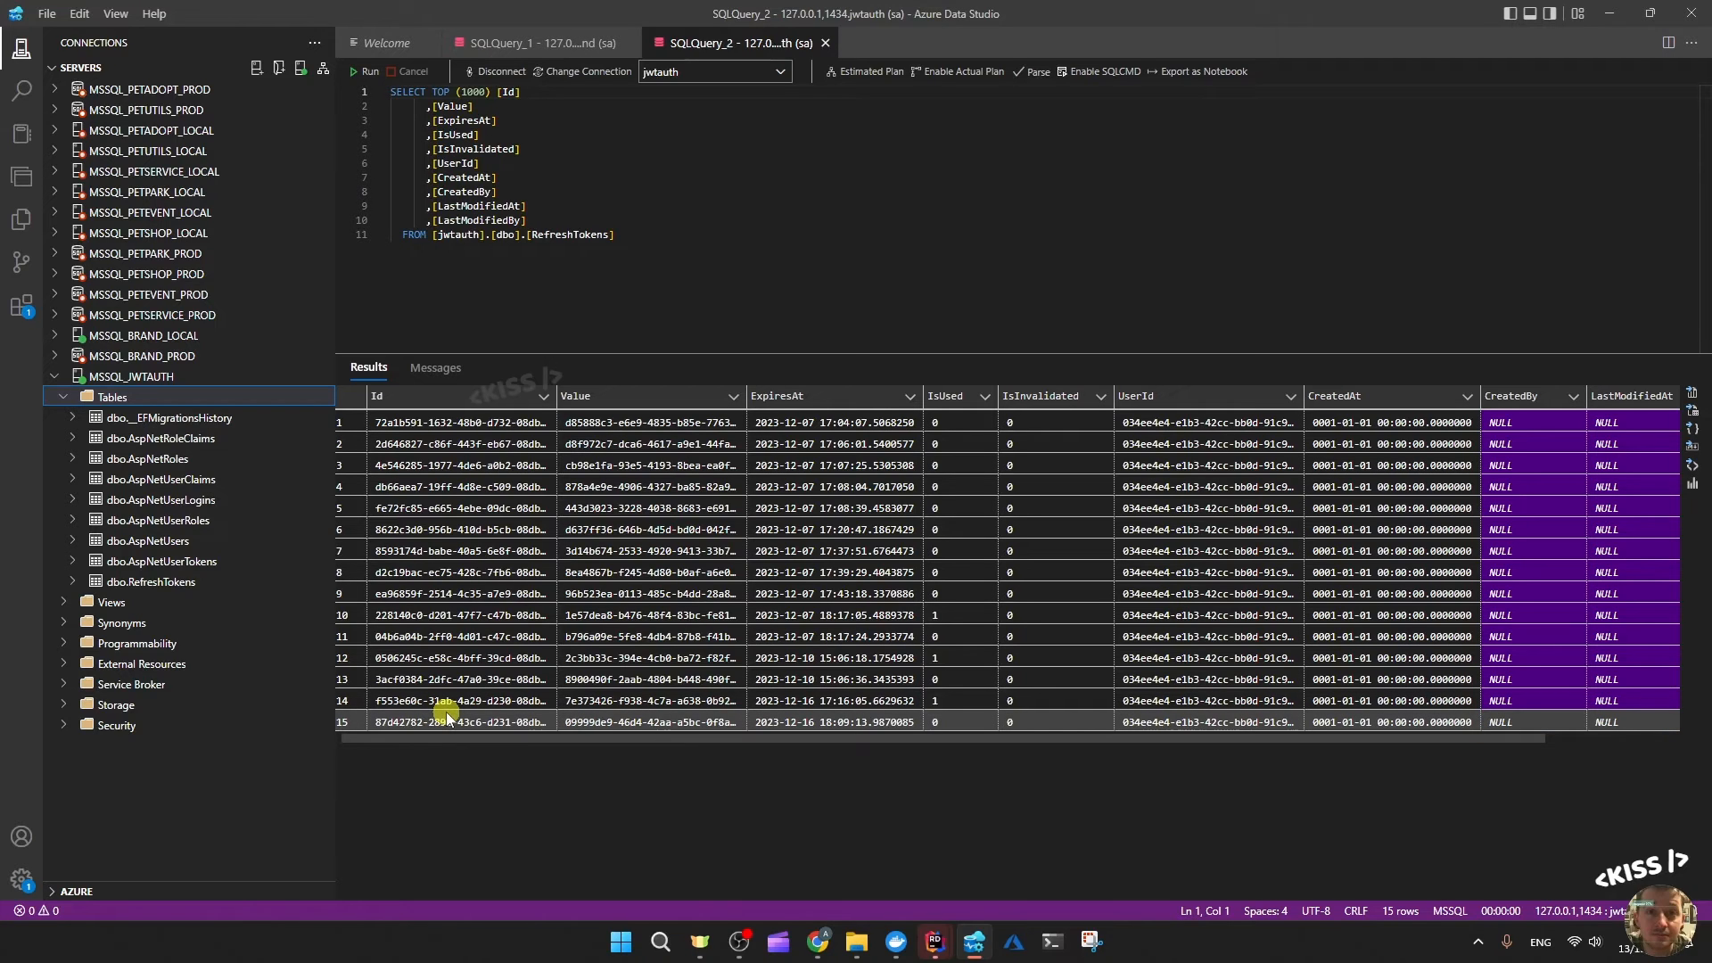
mouse_move(446, 713)
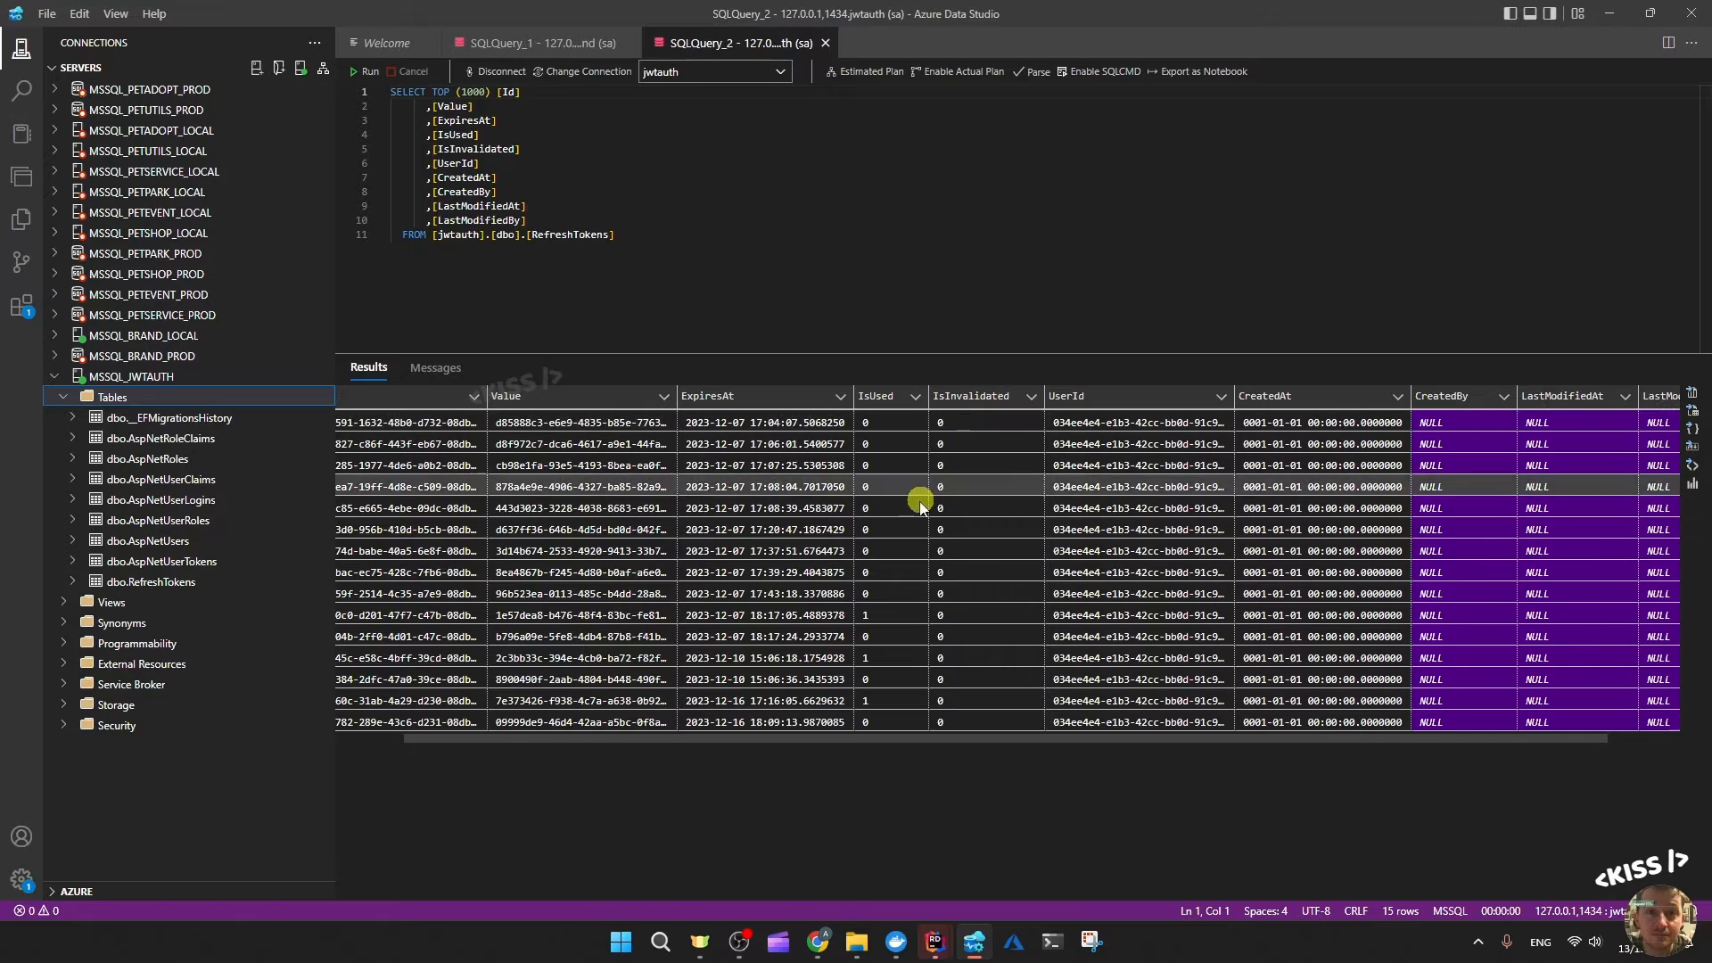
mouse_move(885, 460)
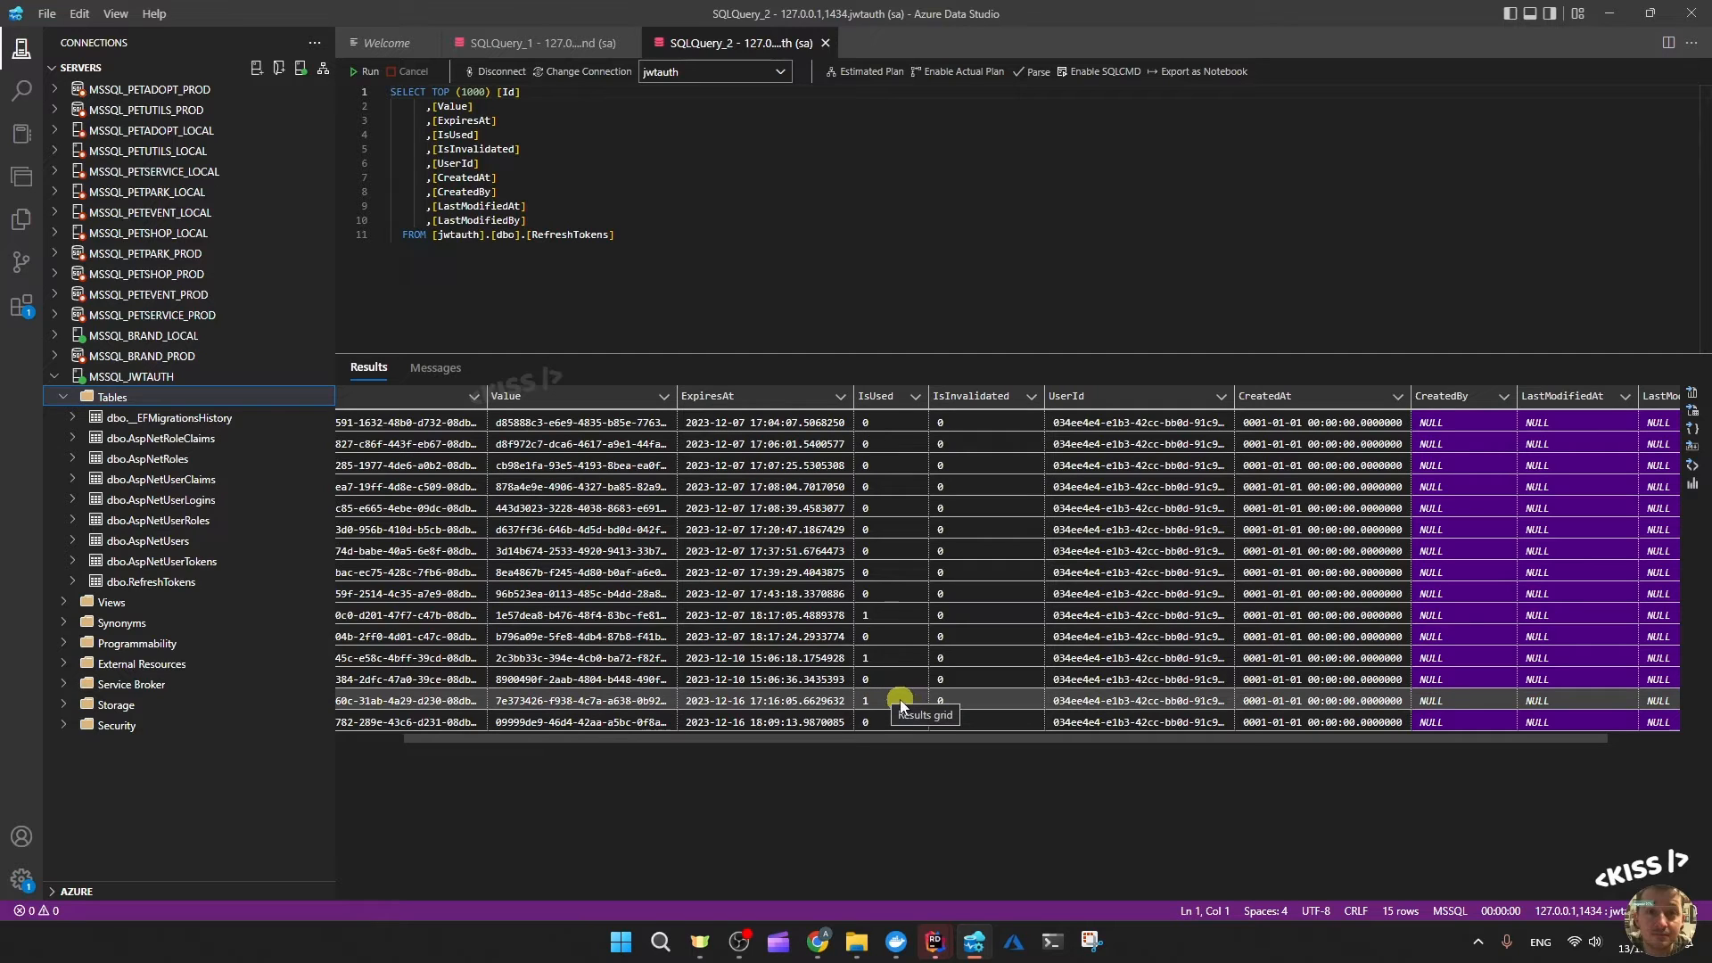
mouse_move(874, 699)
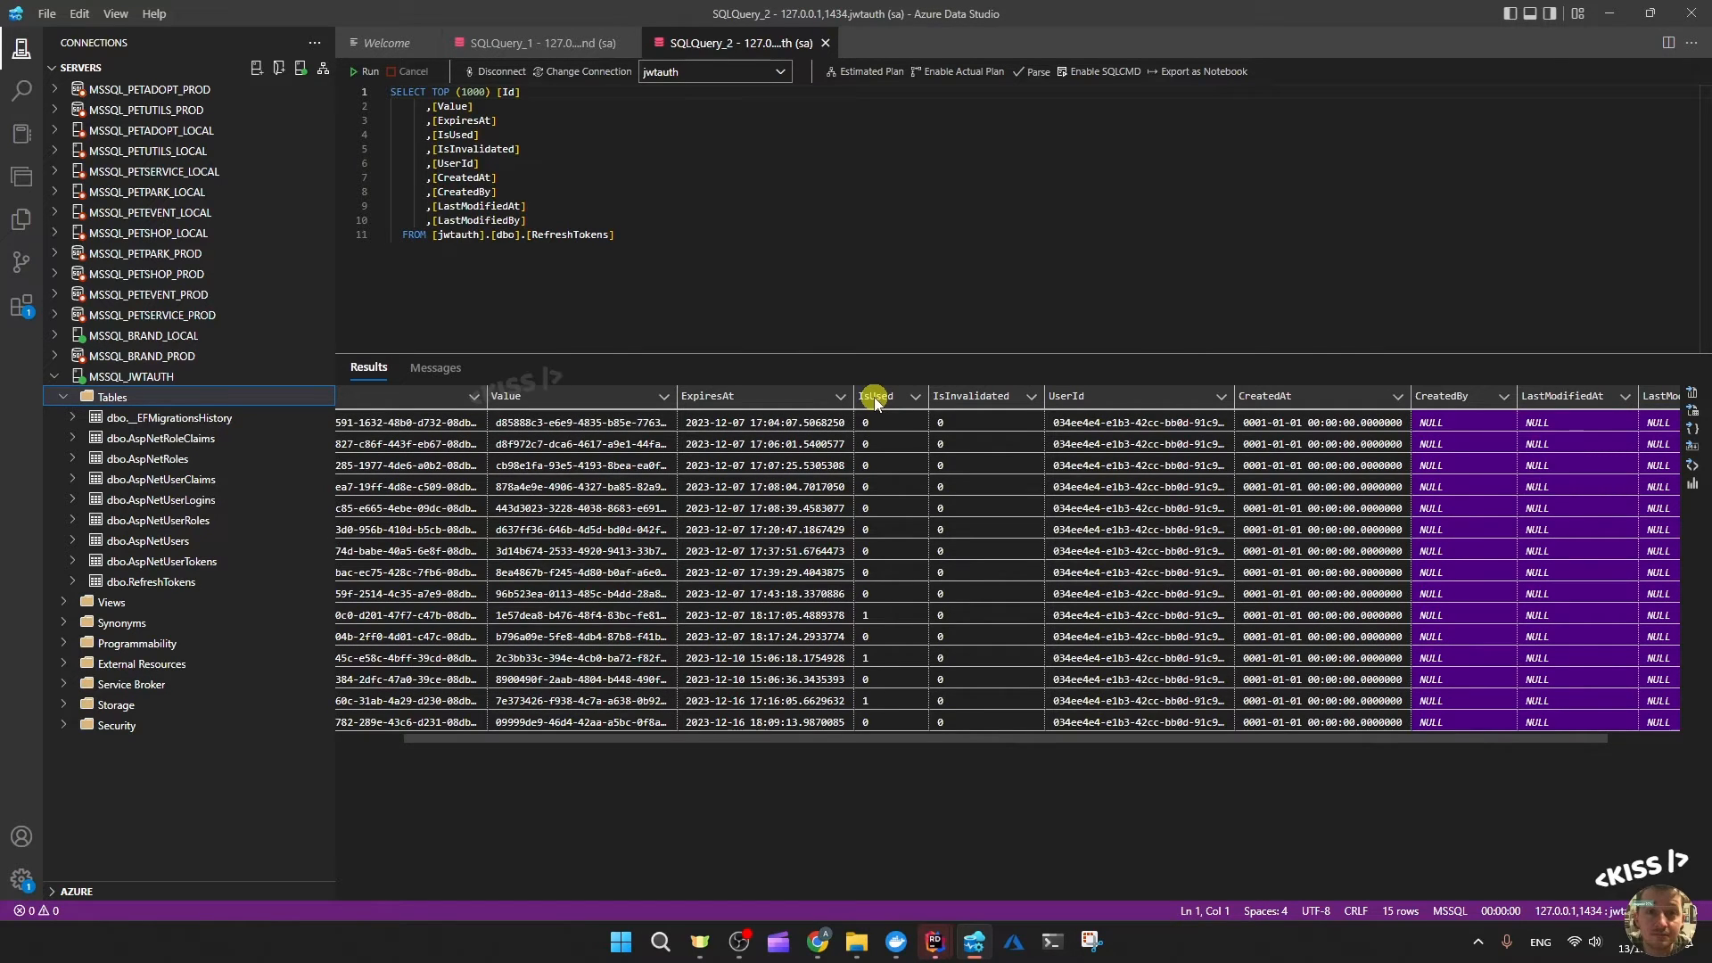
mouse_move(881, 455)
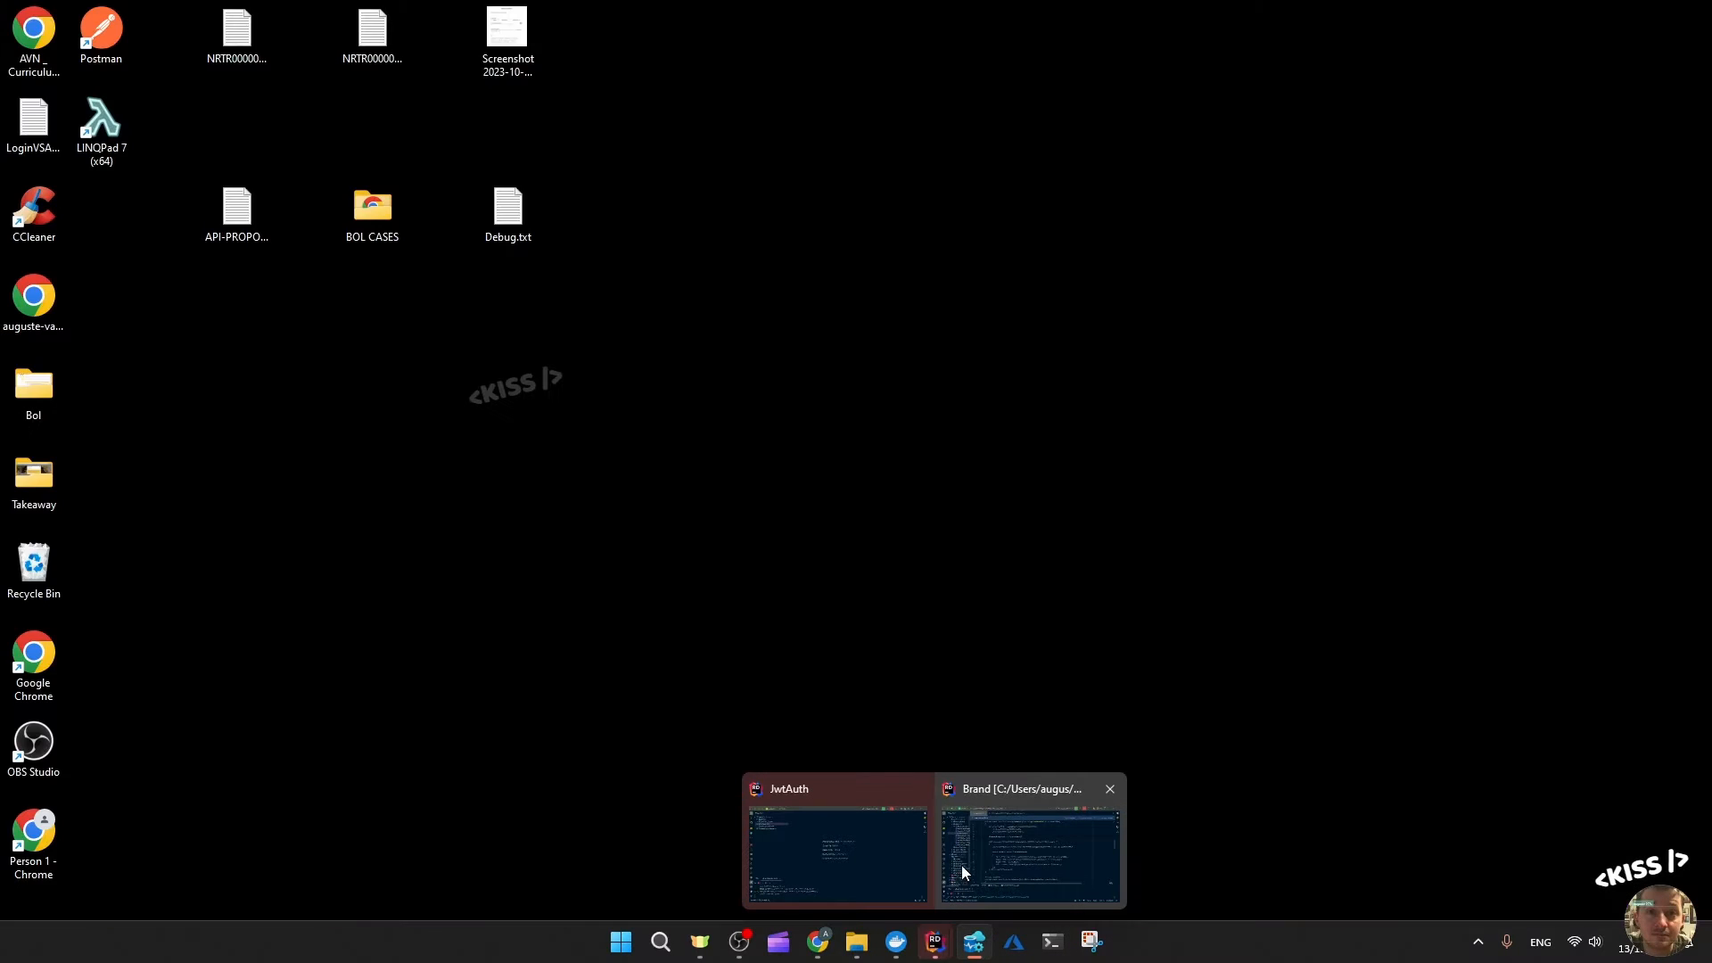
In Rider's JwtAuth.Api Auth folder, view RefreshTokens.cs Handle and select the IsUsed rejection condition
left_click(973, 941)
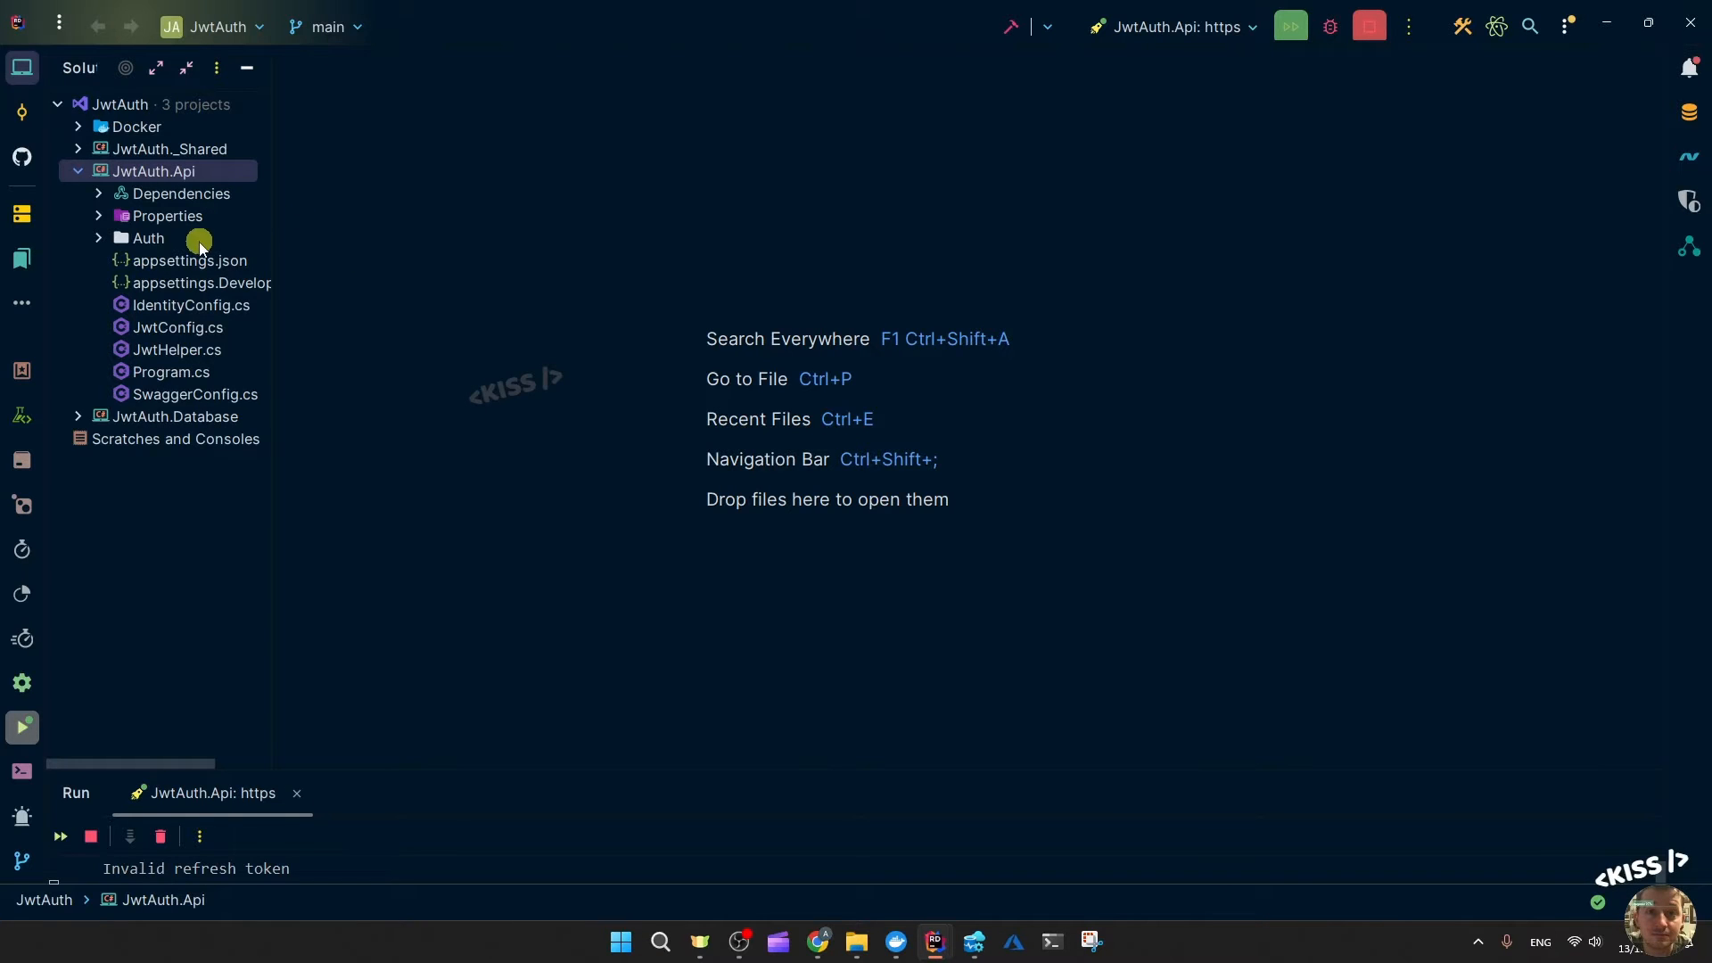
left_click(99, 239)
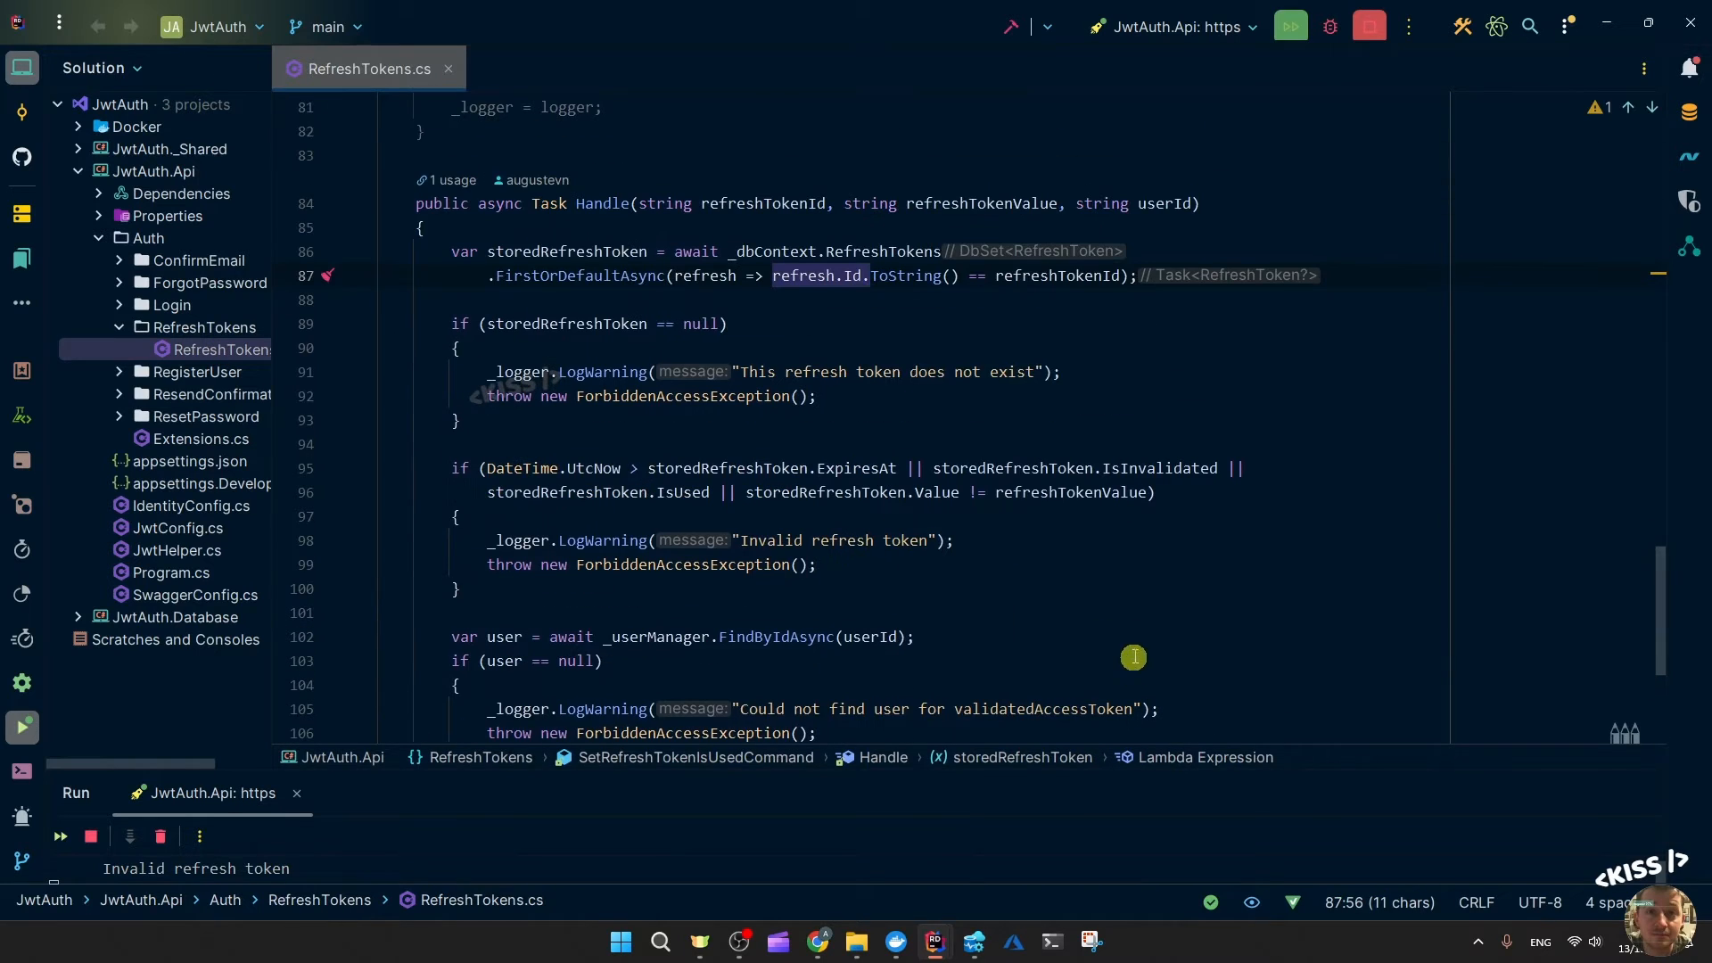
mouse_move(445, 489)
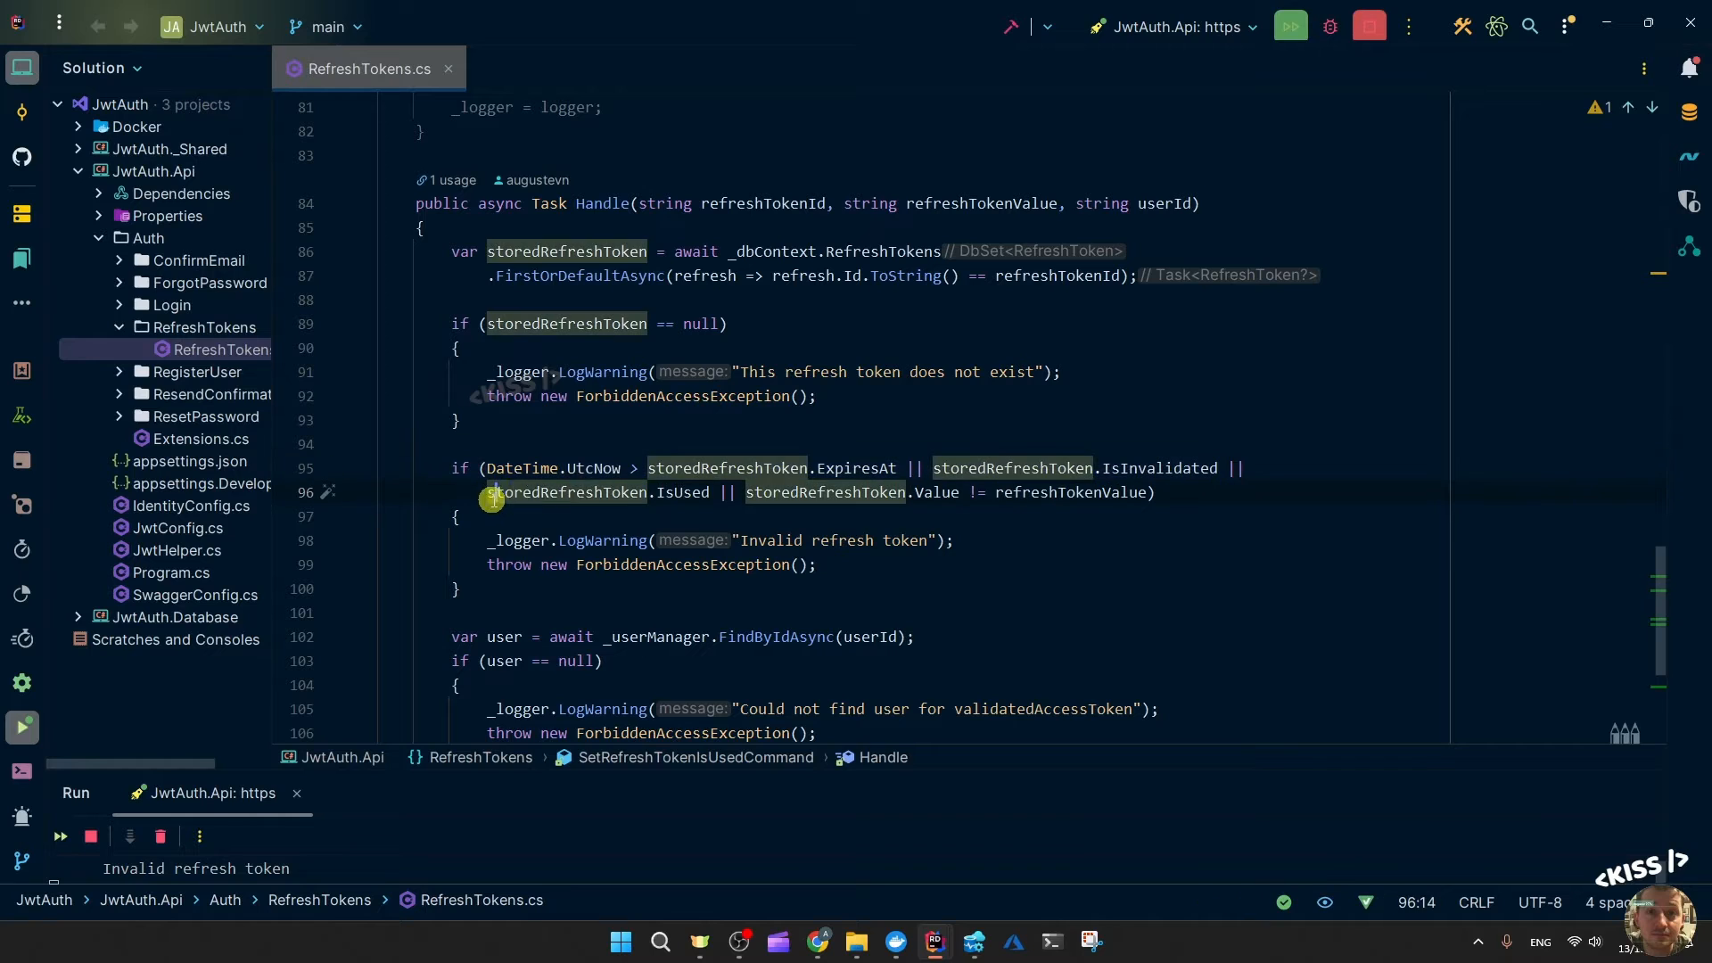
left_click_drag(494, 492, 726, 492)
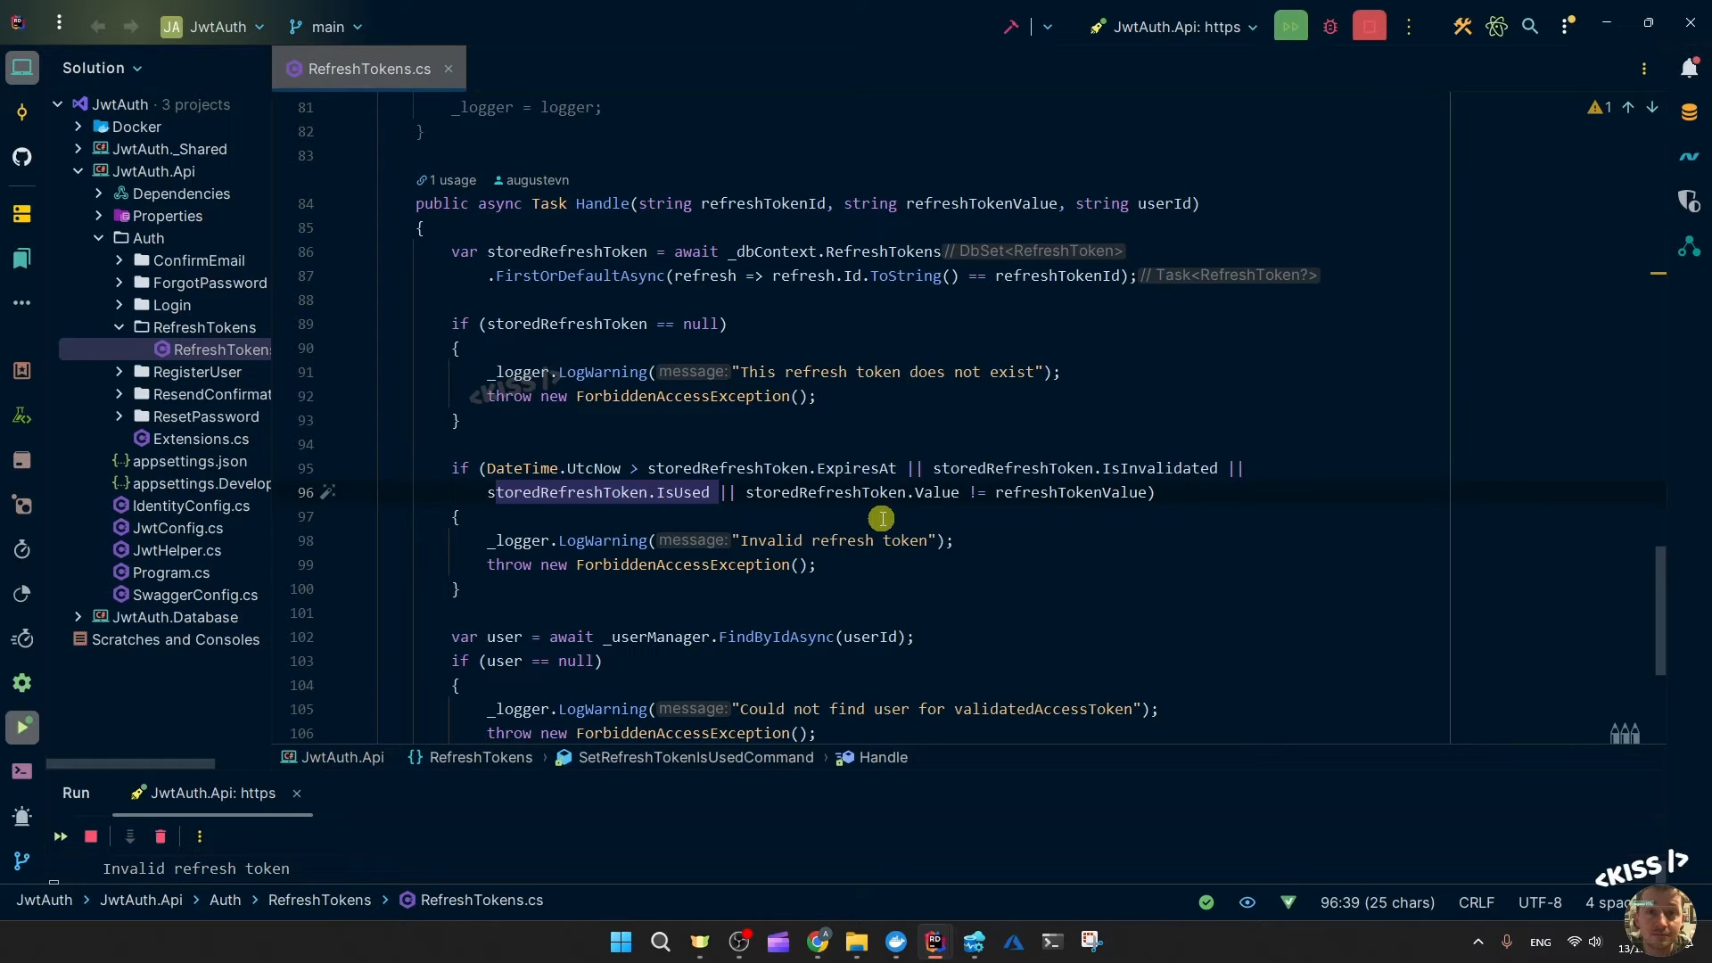
mouse_move(860, 581)
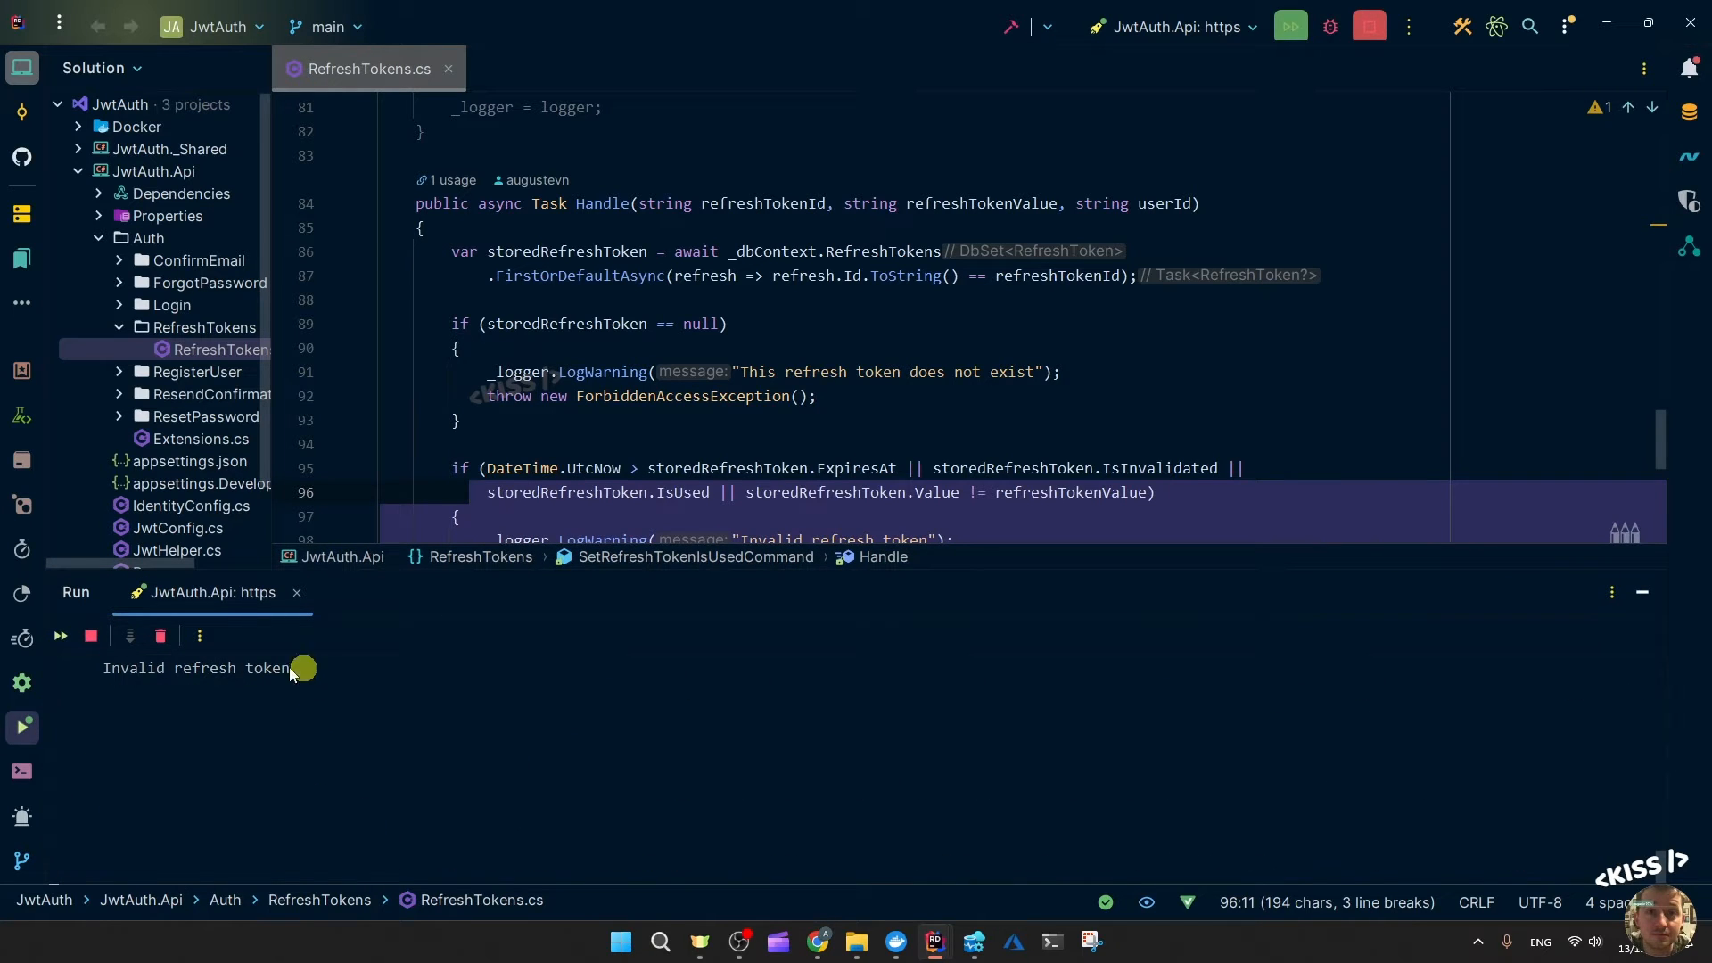
mouse_move(1100, 547)
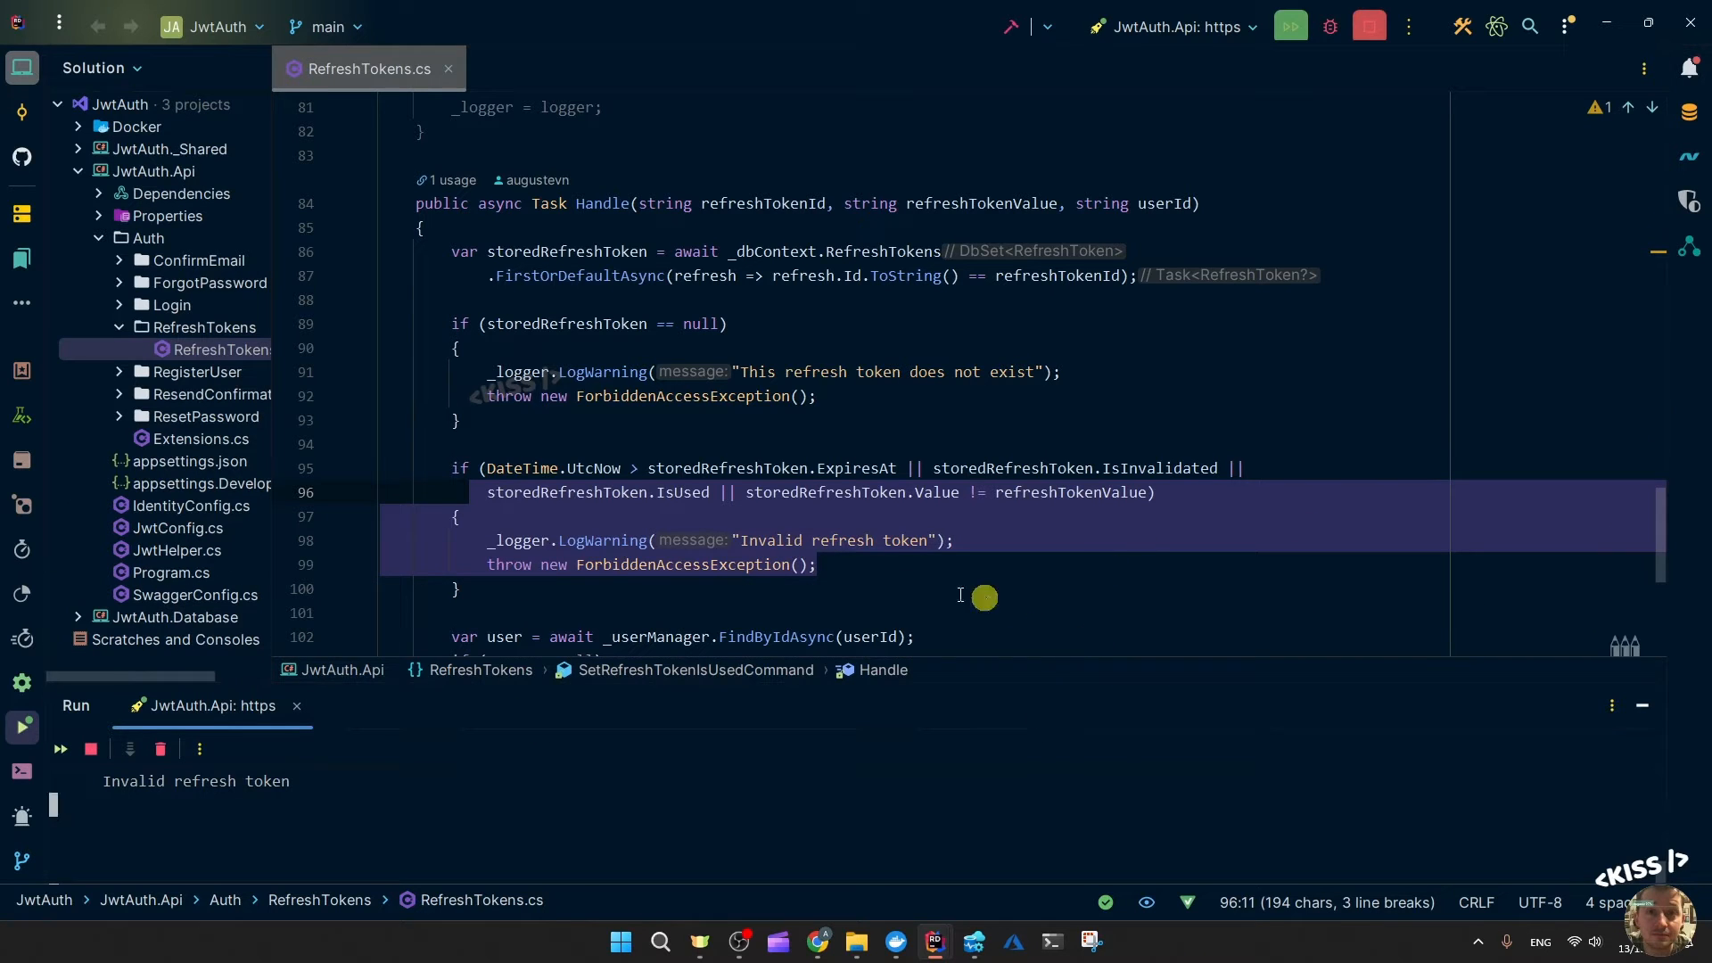
mouse_move(818, 941)
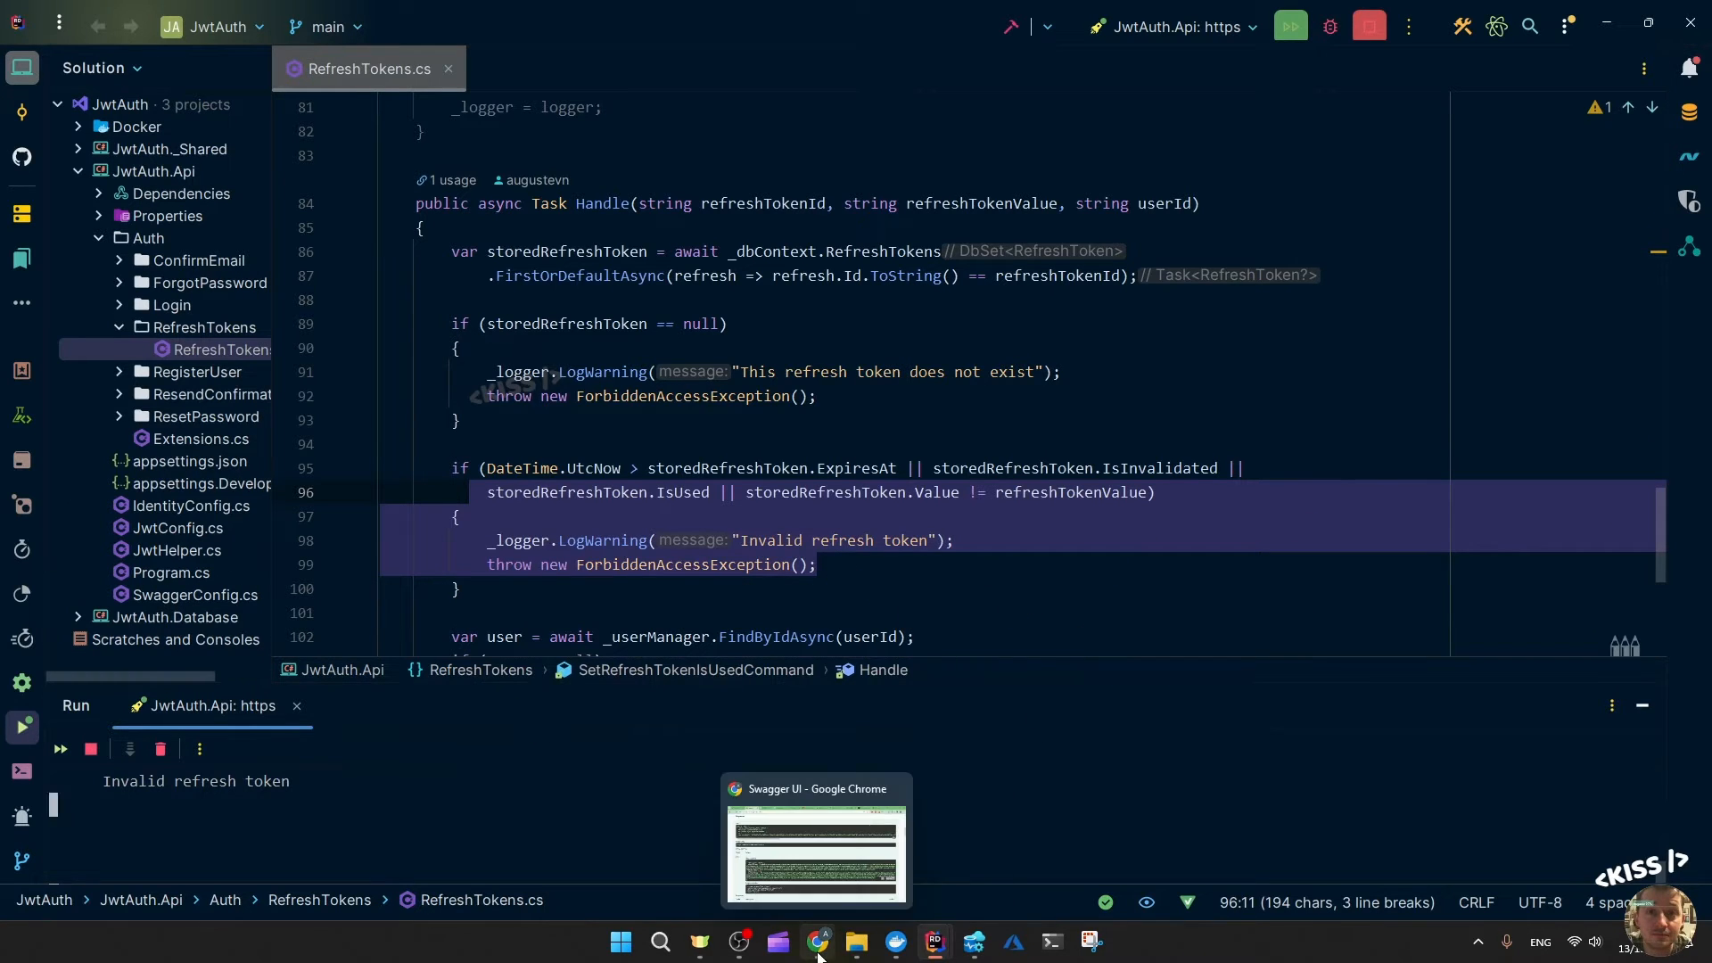
Switch back to the Chrome Swagger window showing the /Auth/refresh 200 response with new tokens
left_click(817, 942)
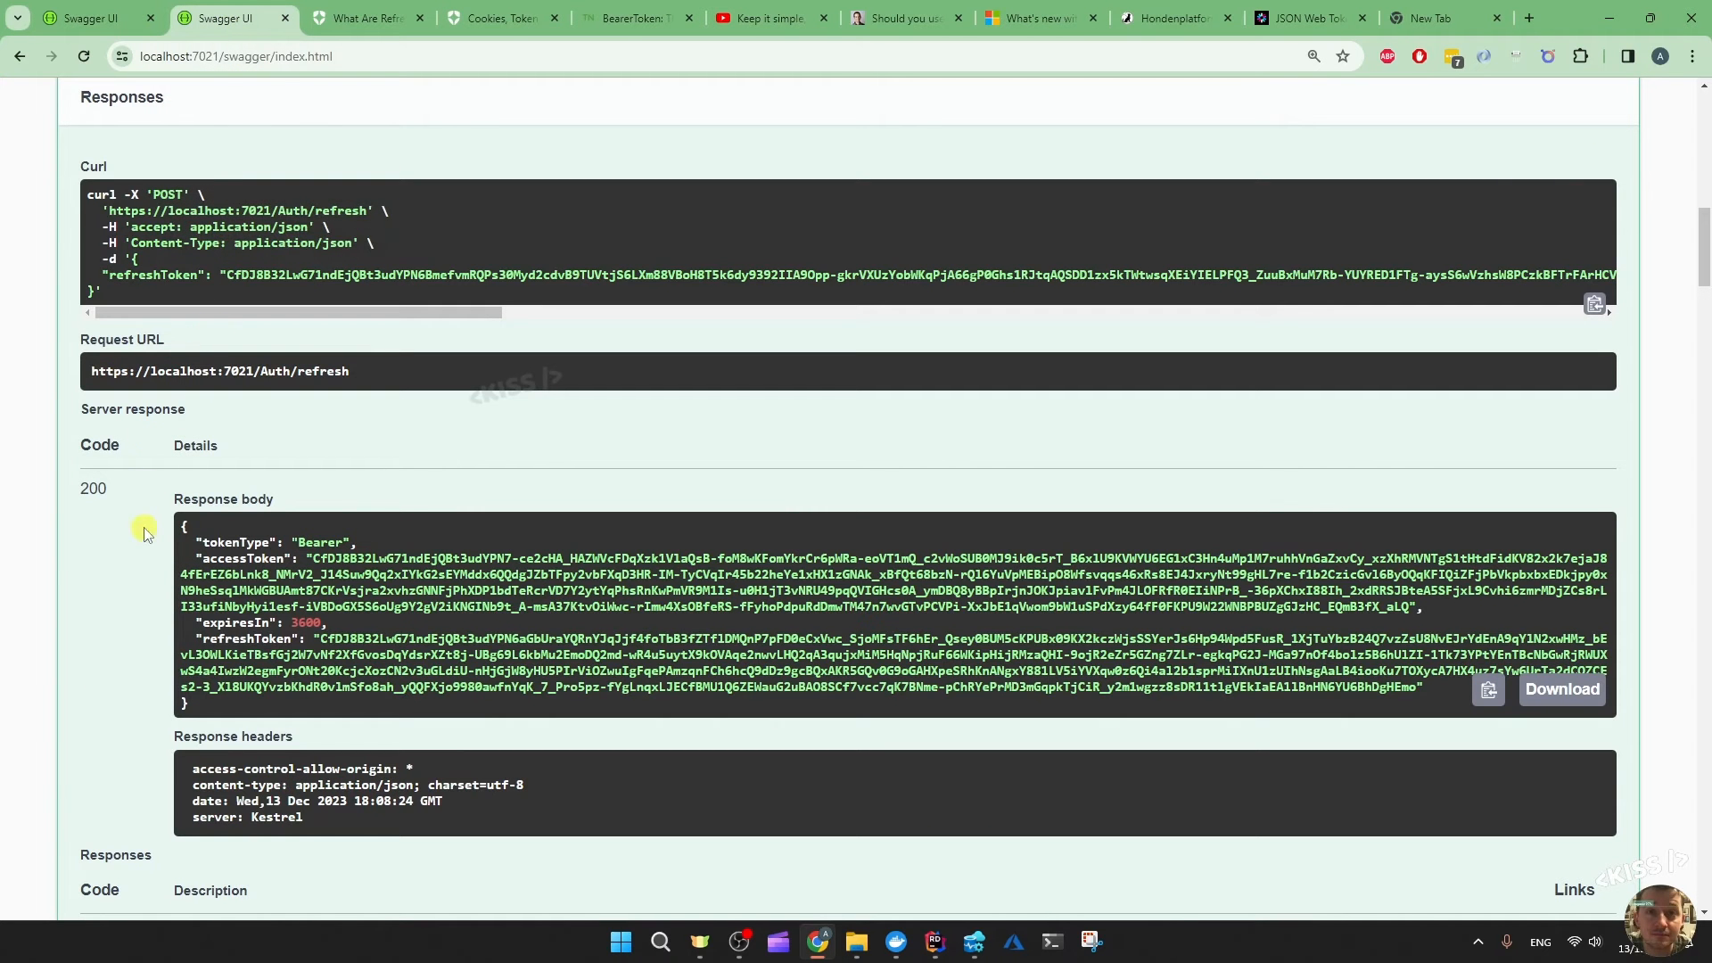
mouse_move(48, 560)
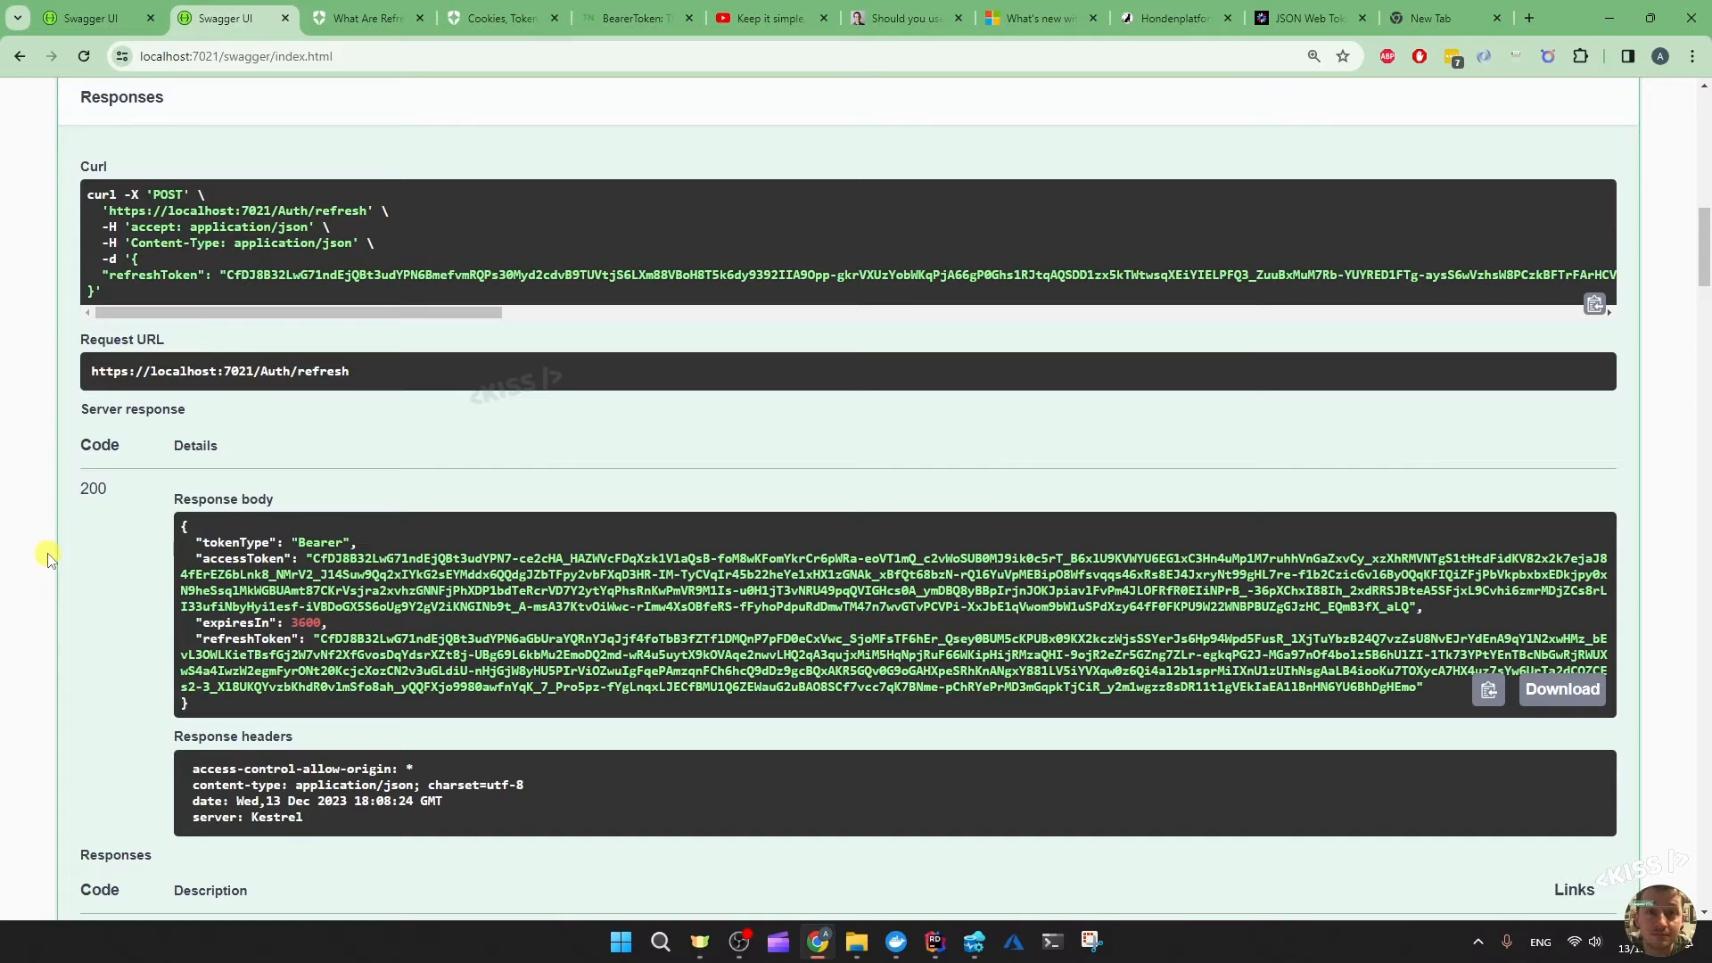
Read the Auth0 article's Automatic Reuse Detection example of a stolen refresh token race
left_click(367, 18)
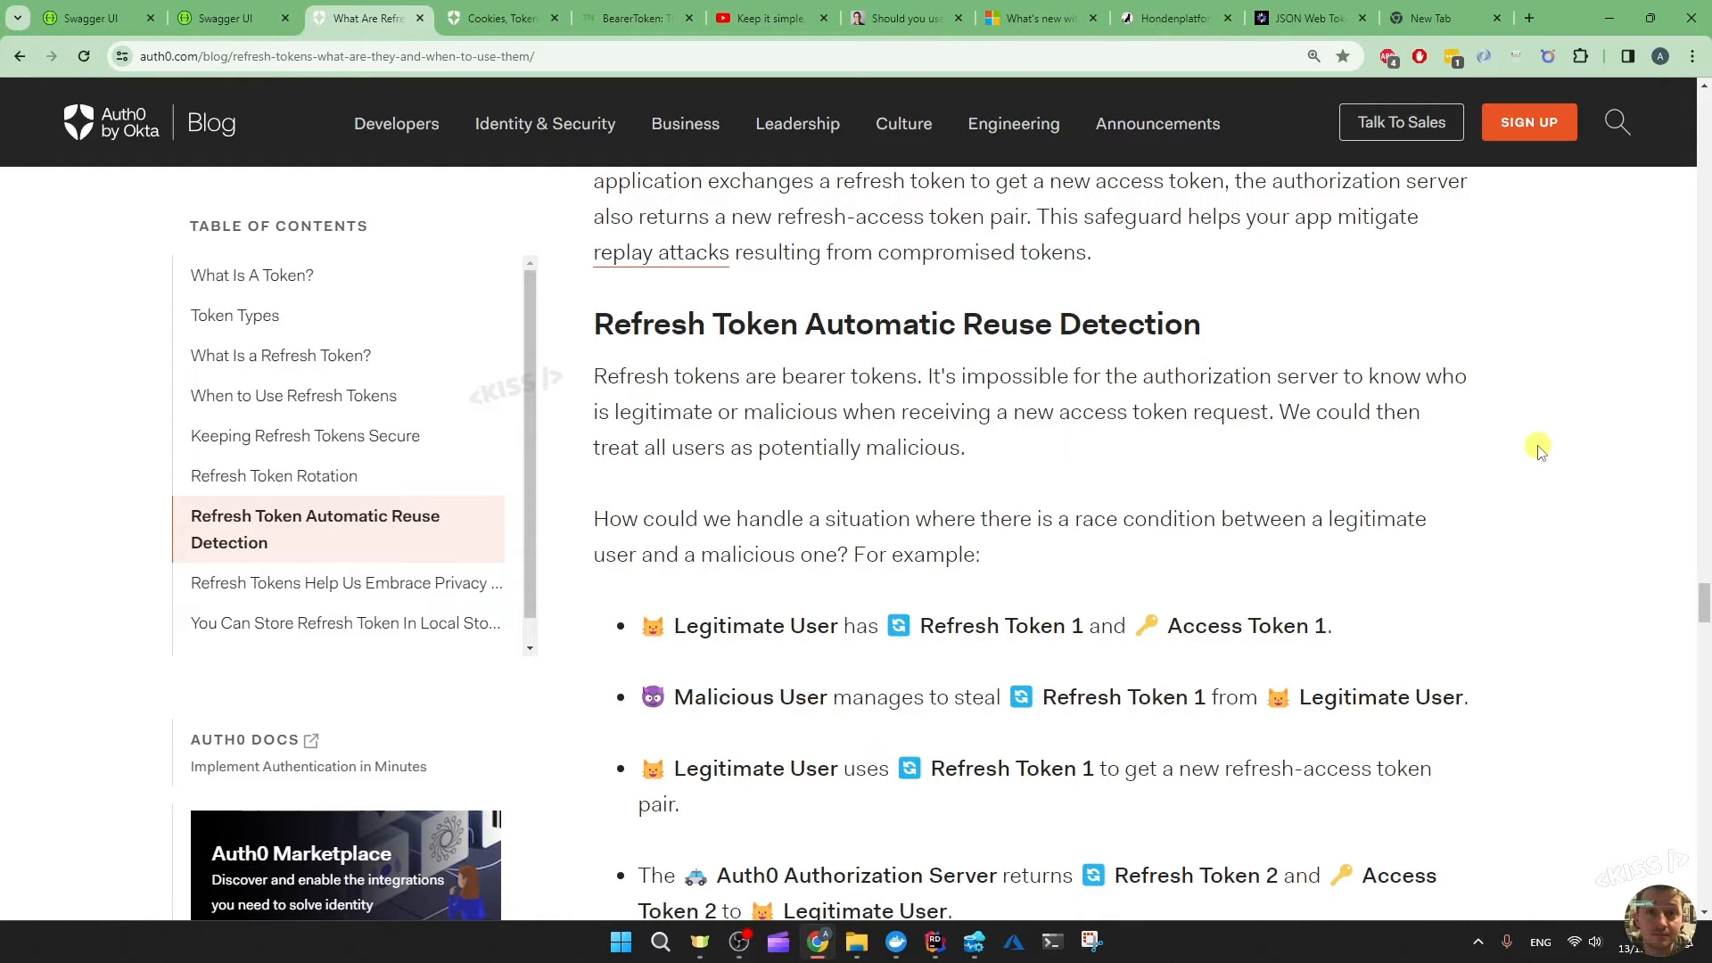
mouse_move(1498, 433)
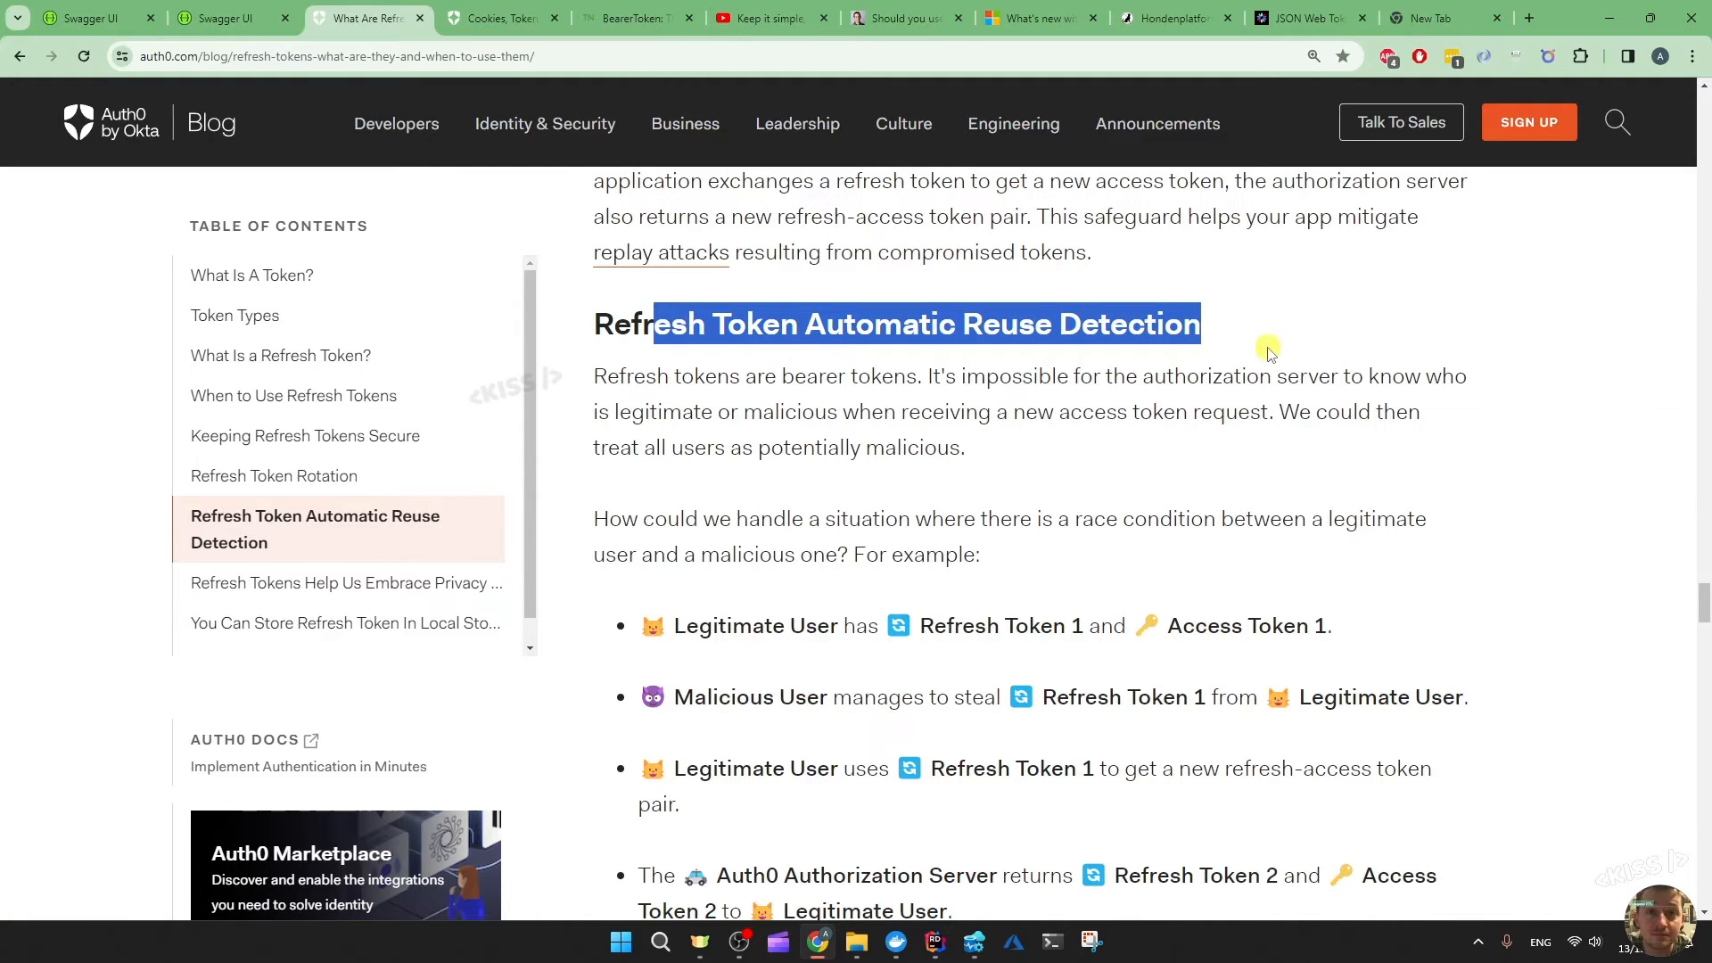
left_click(1250, 336)
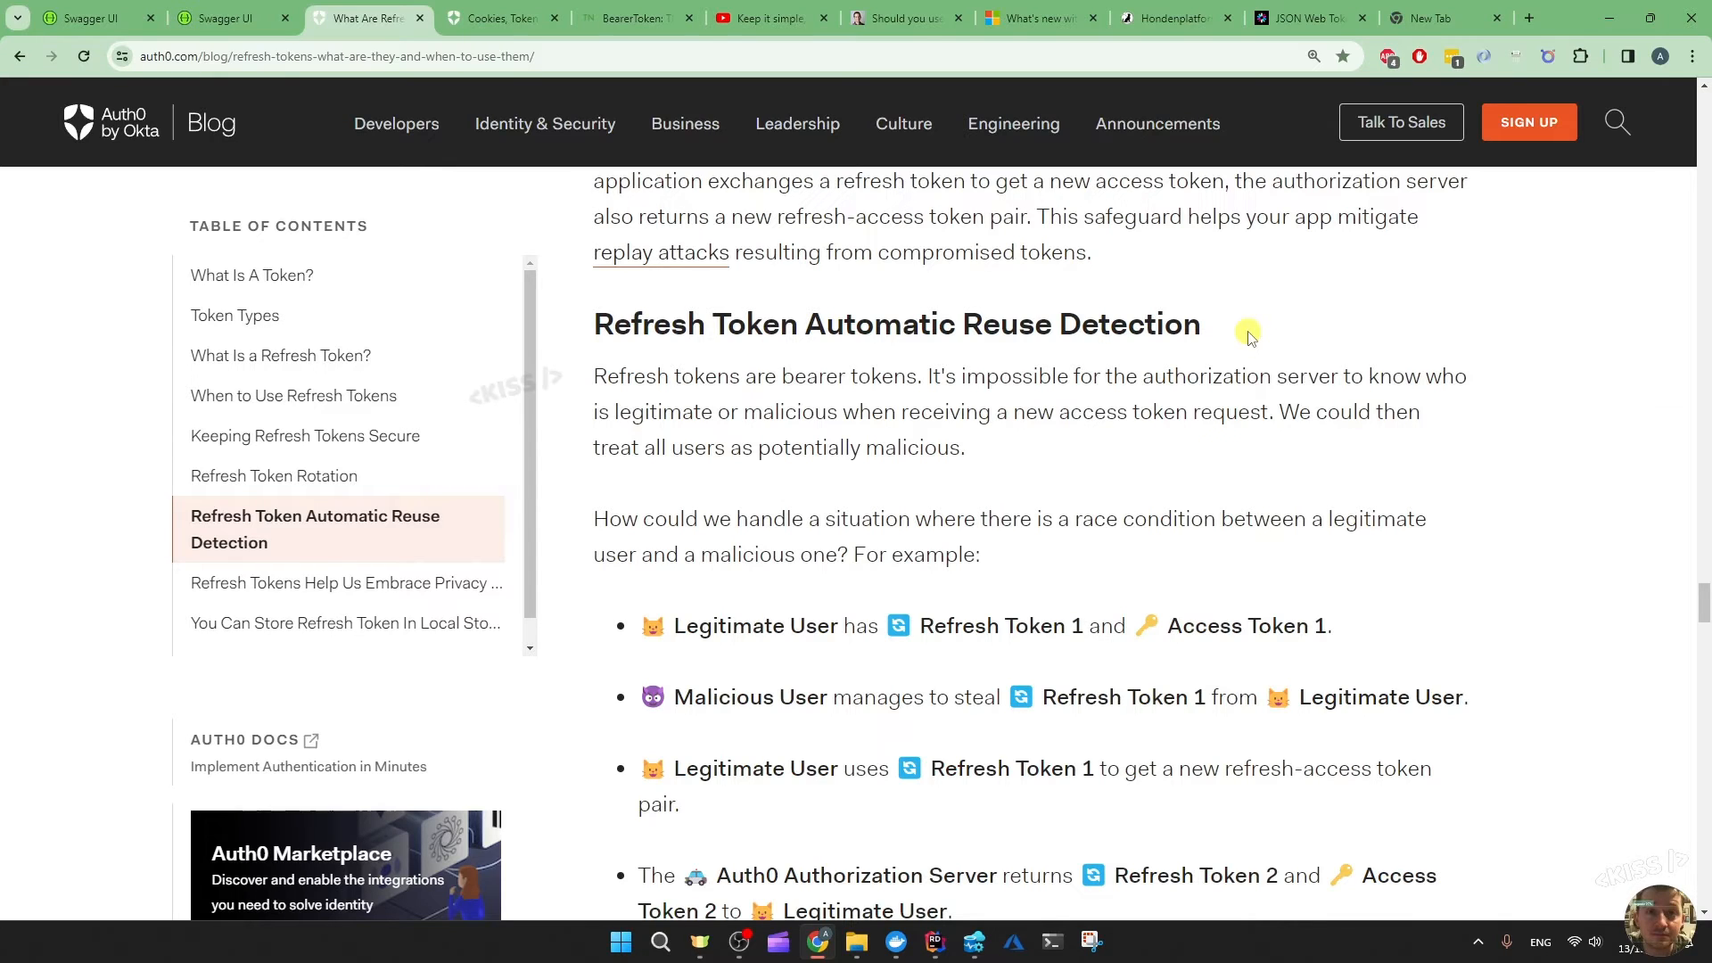
mouse_move(878, 561)
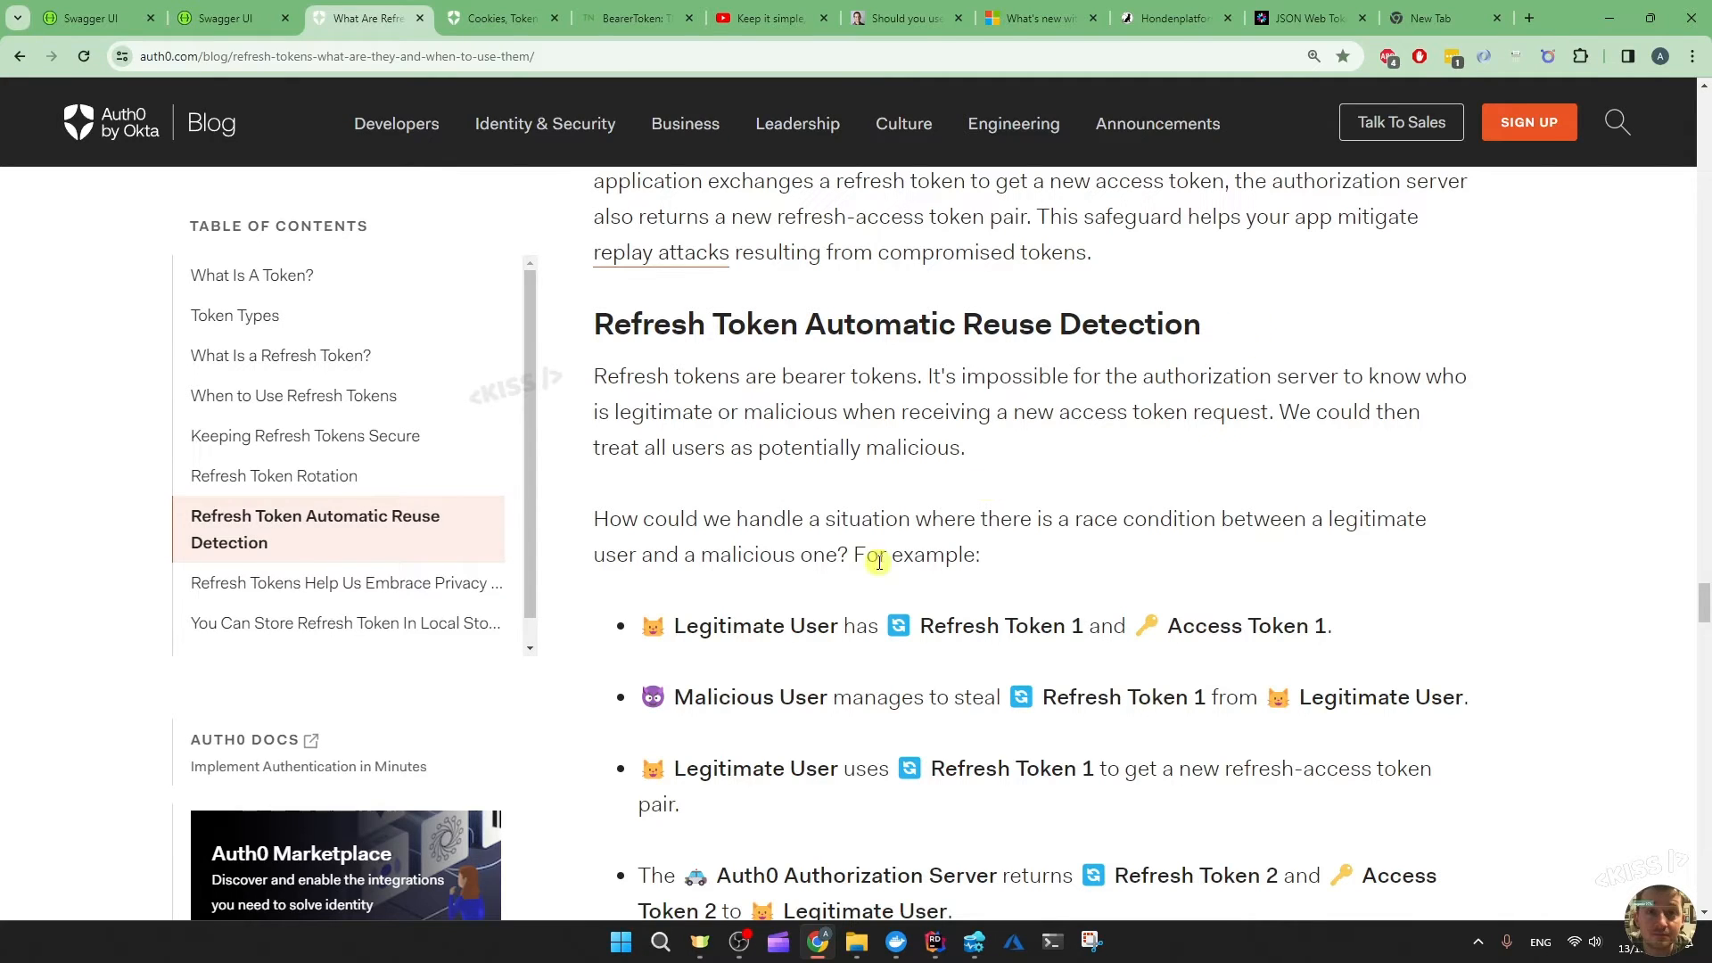
scroll("down", 3)
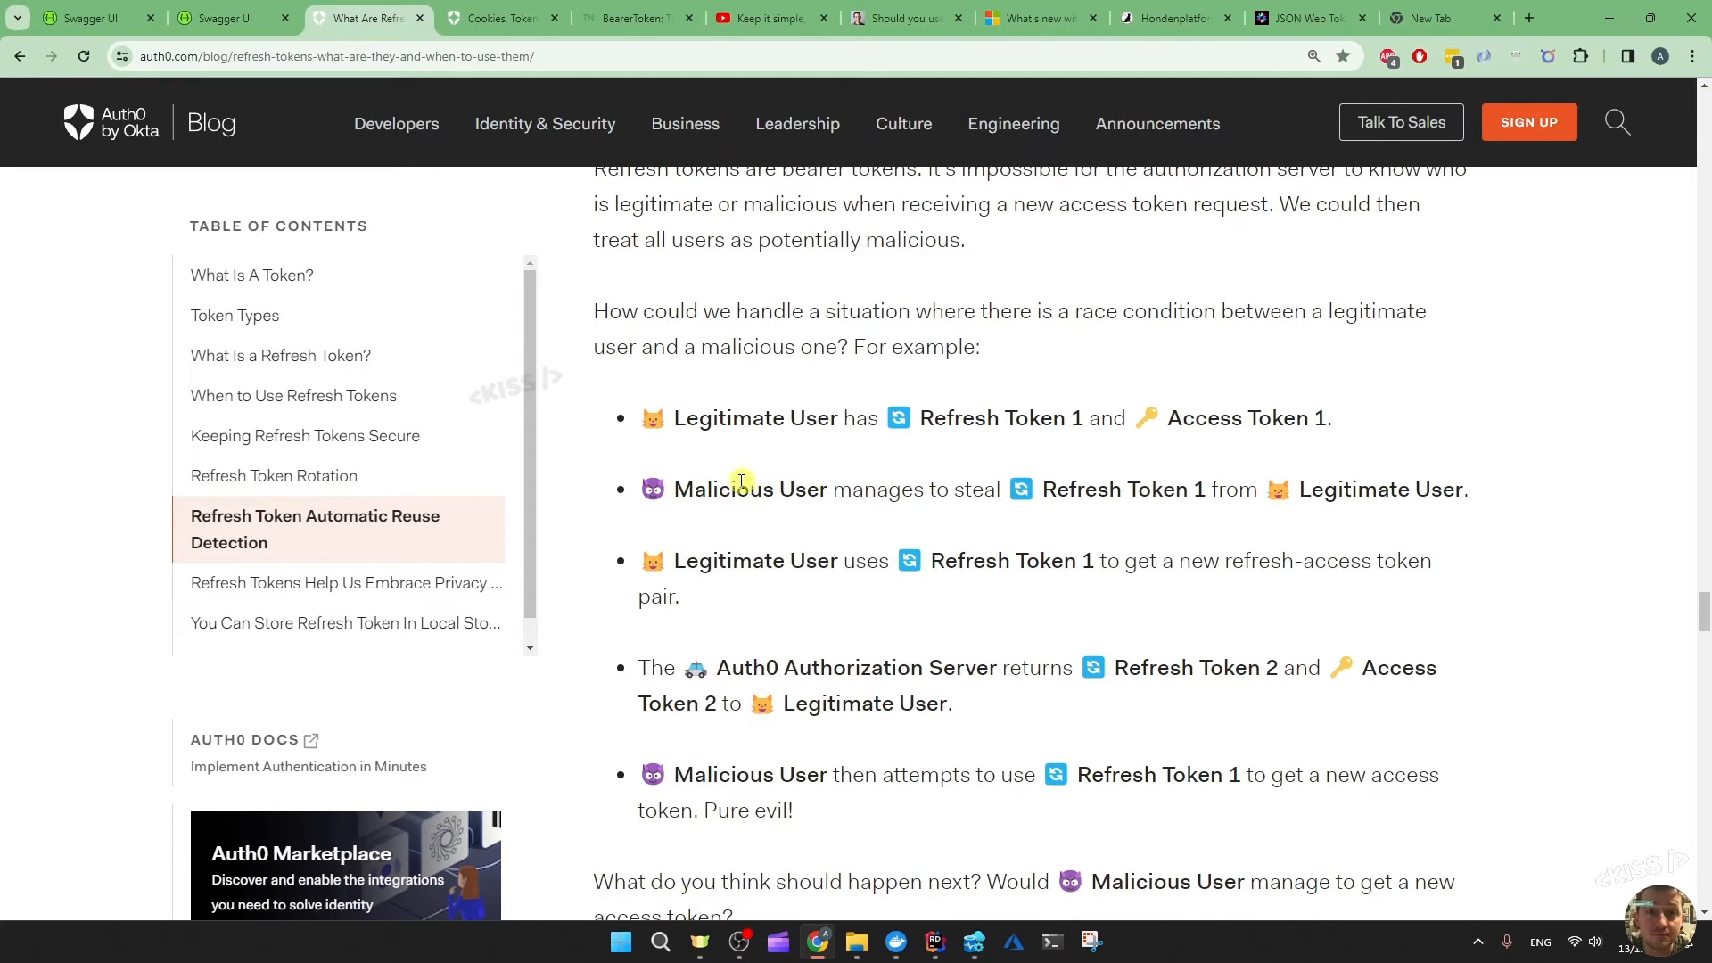
mouse_move(698, 501)
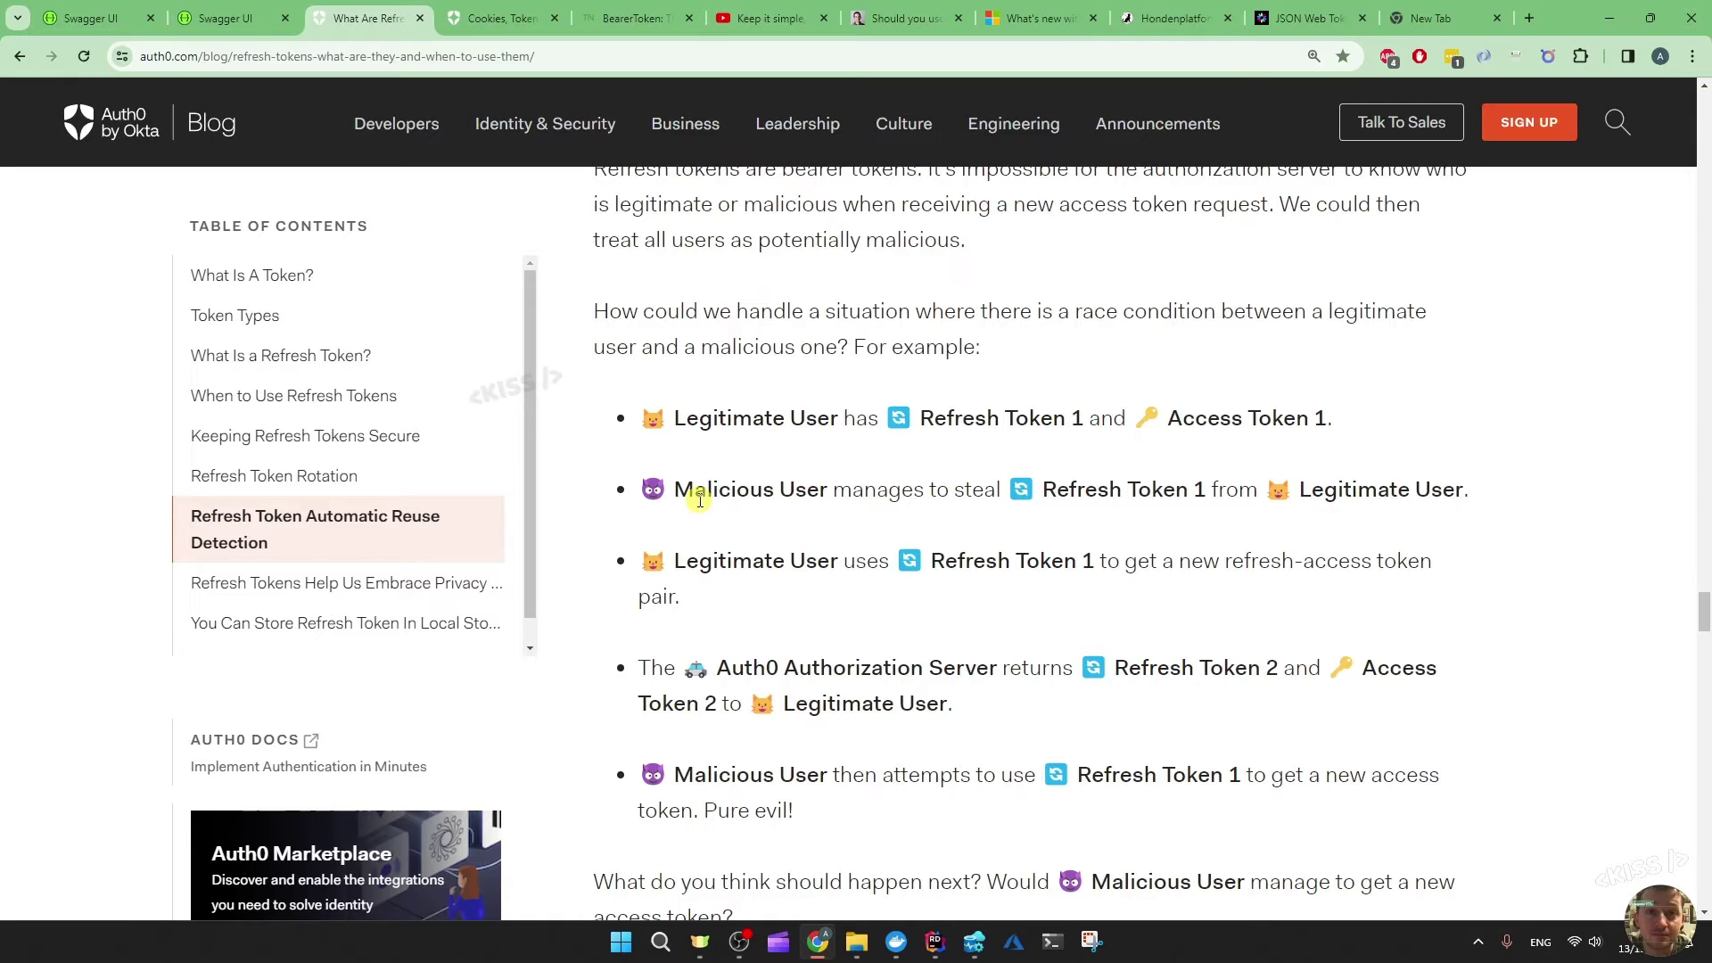
scroll("down", 3)
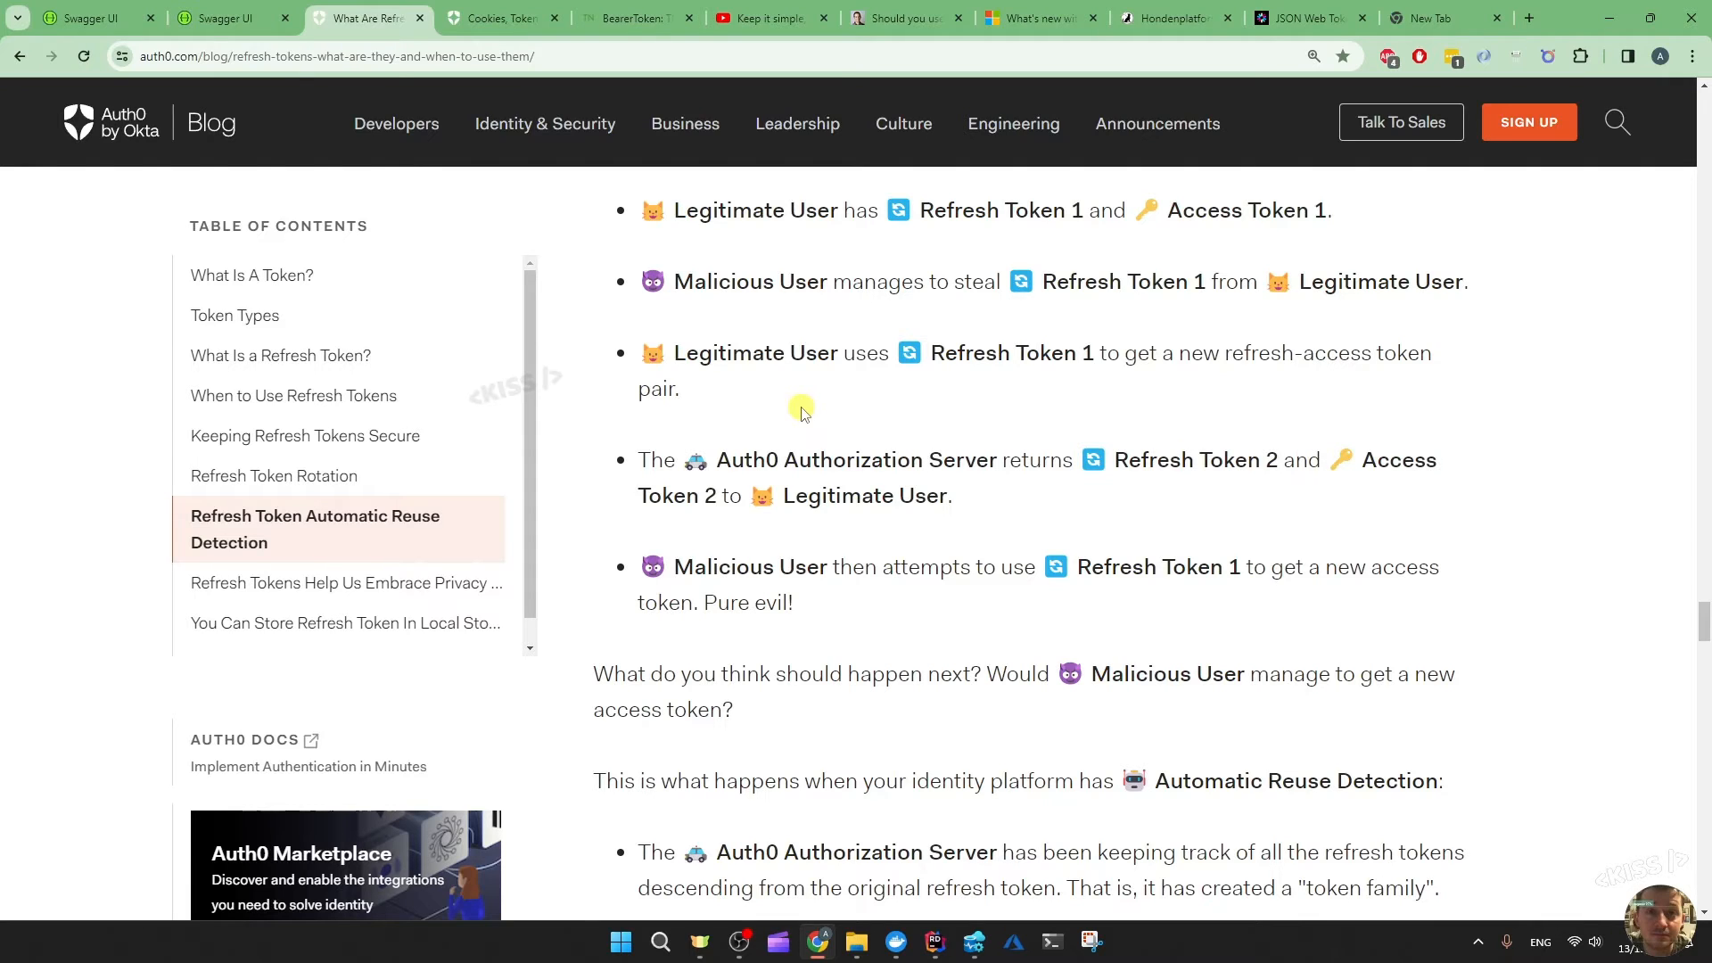
mouse_move(820, 414)
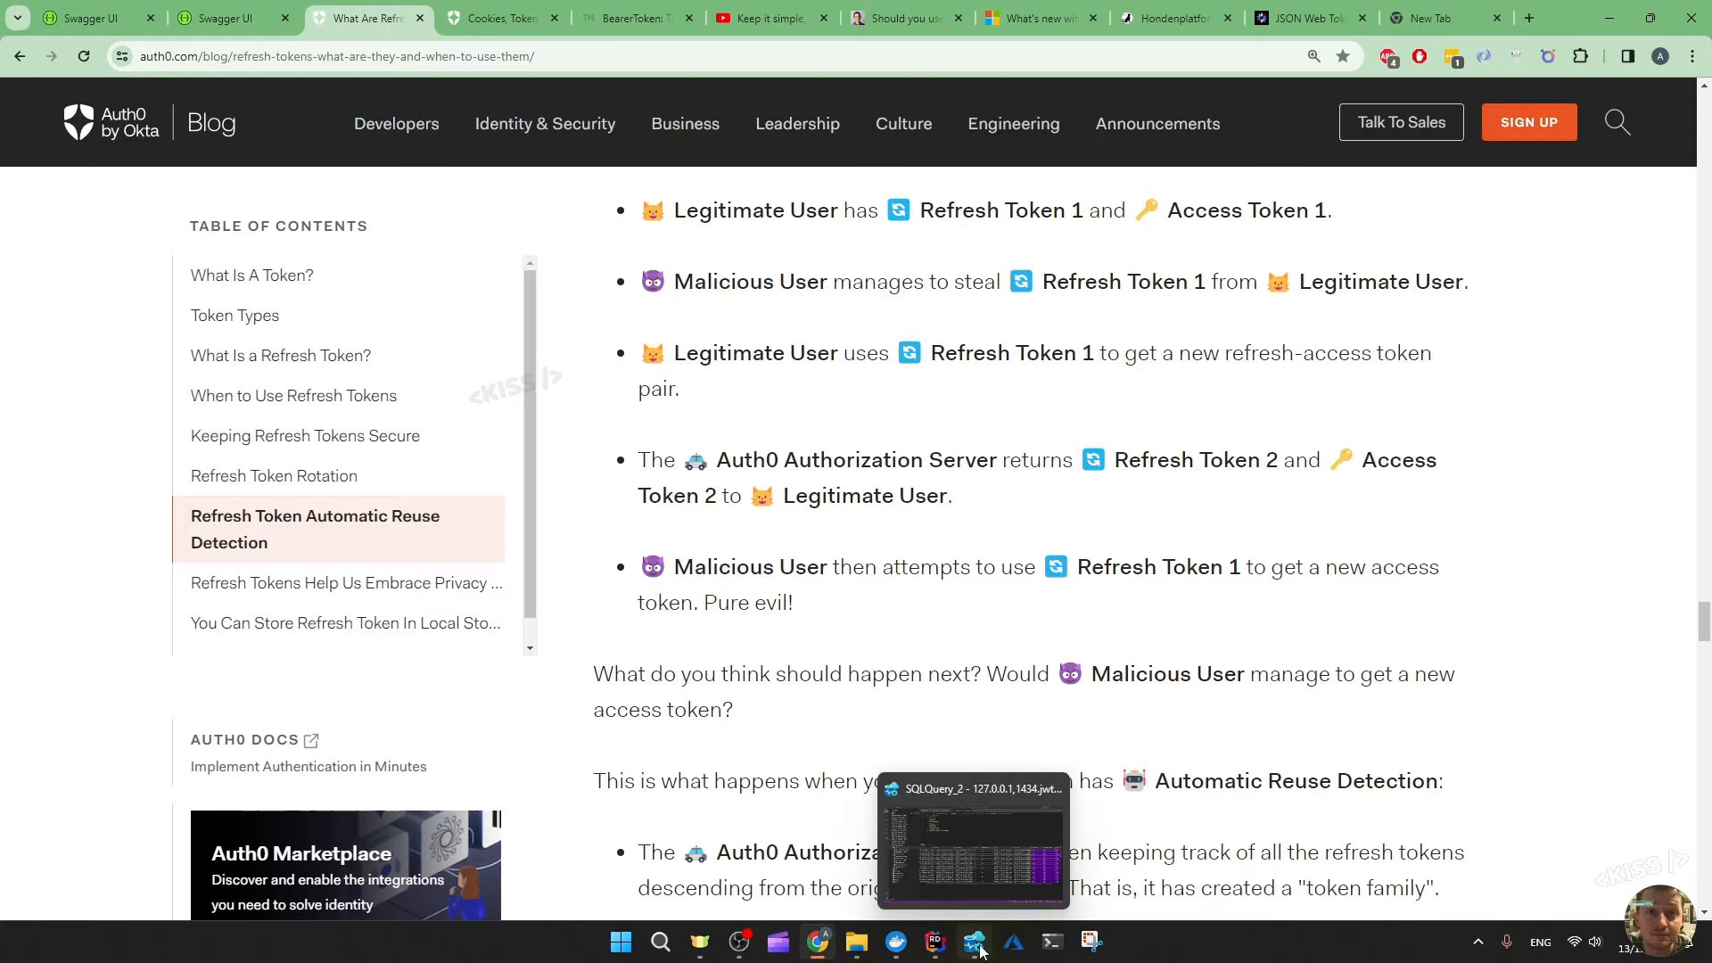
Review the 15 RefreshTokens rows with IsUsed and IsInvalidated flags, glancing at the AspNetUsers query
left_click(972, 940)
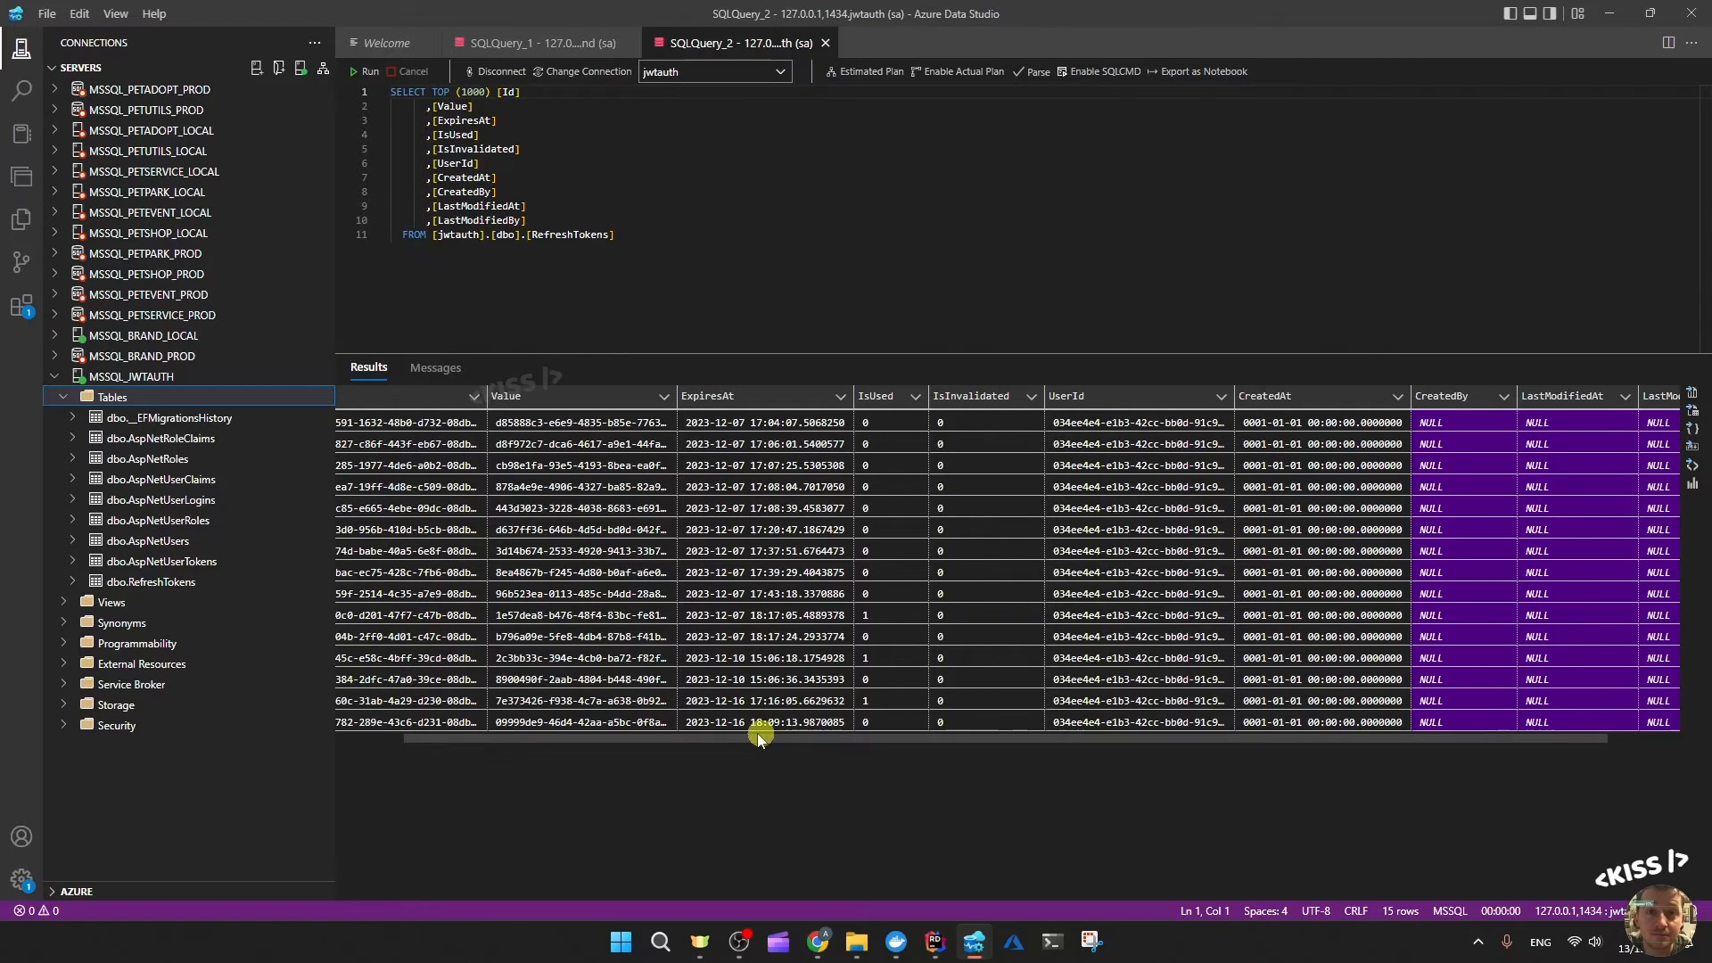
left_click_drag(760, 740, 795, 751)
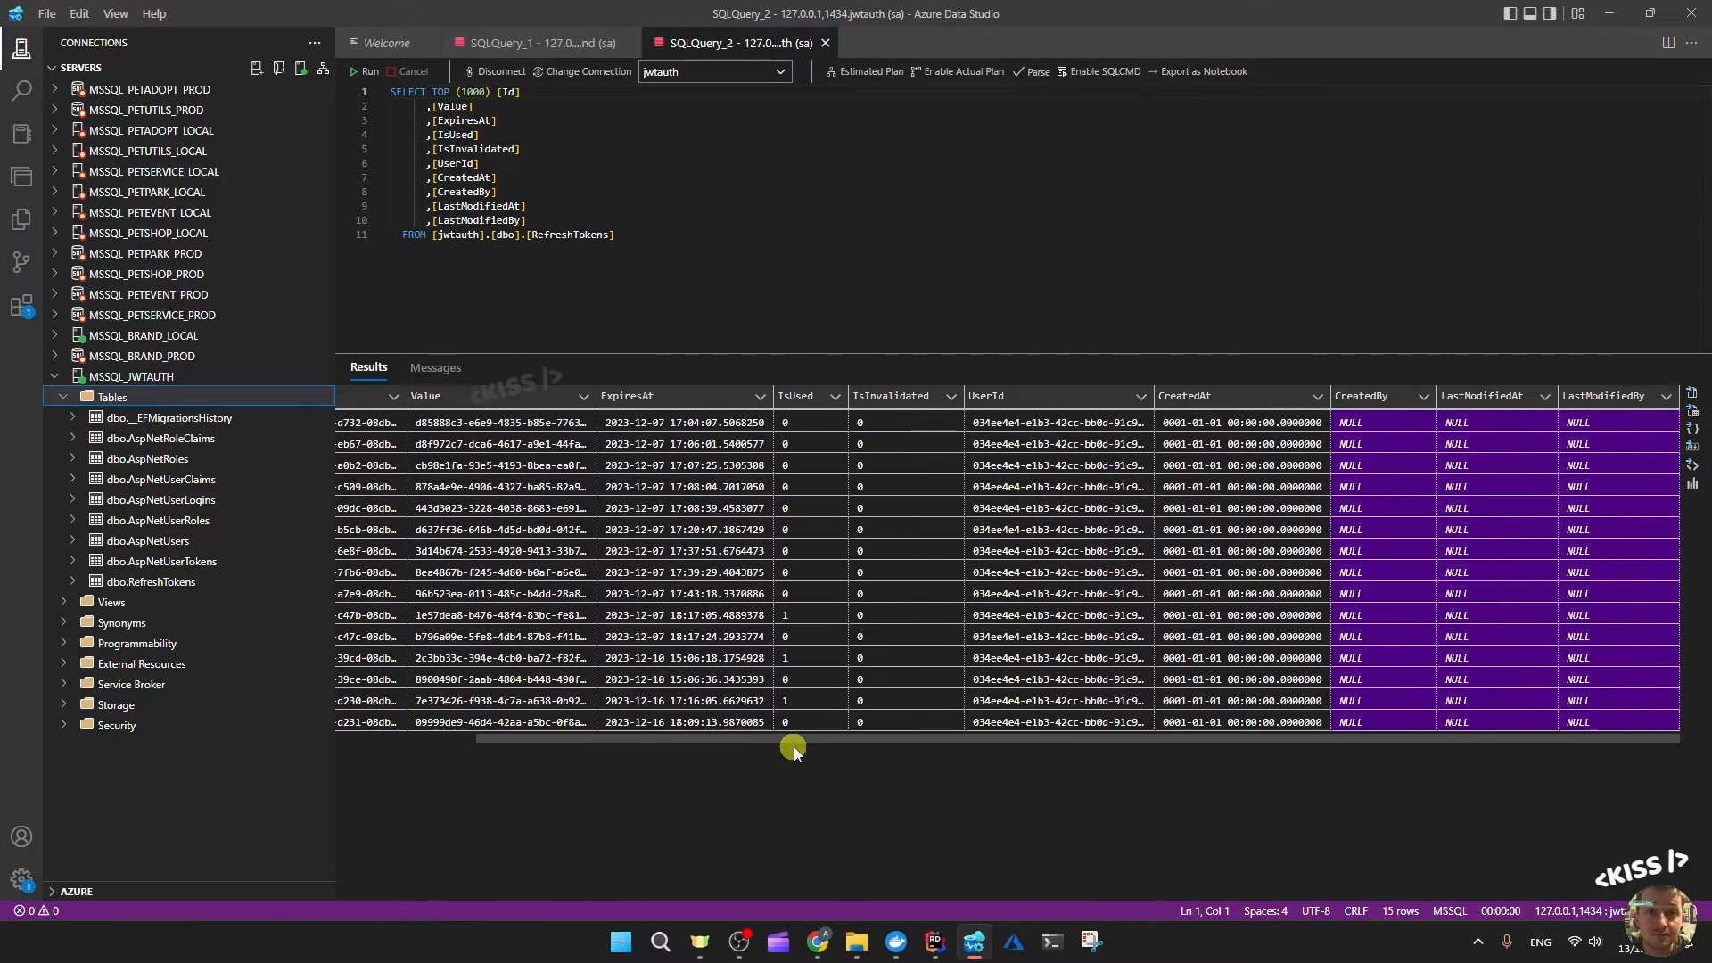
scroll("left", 3)
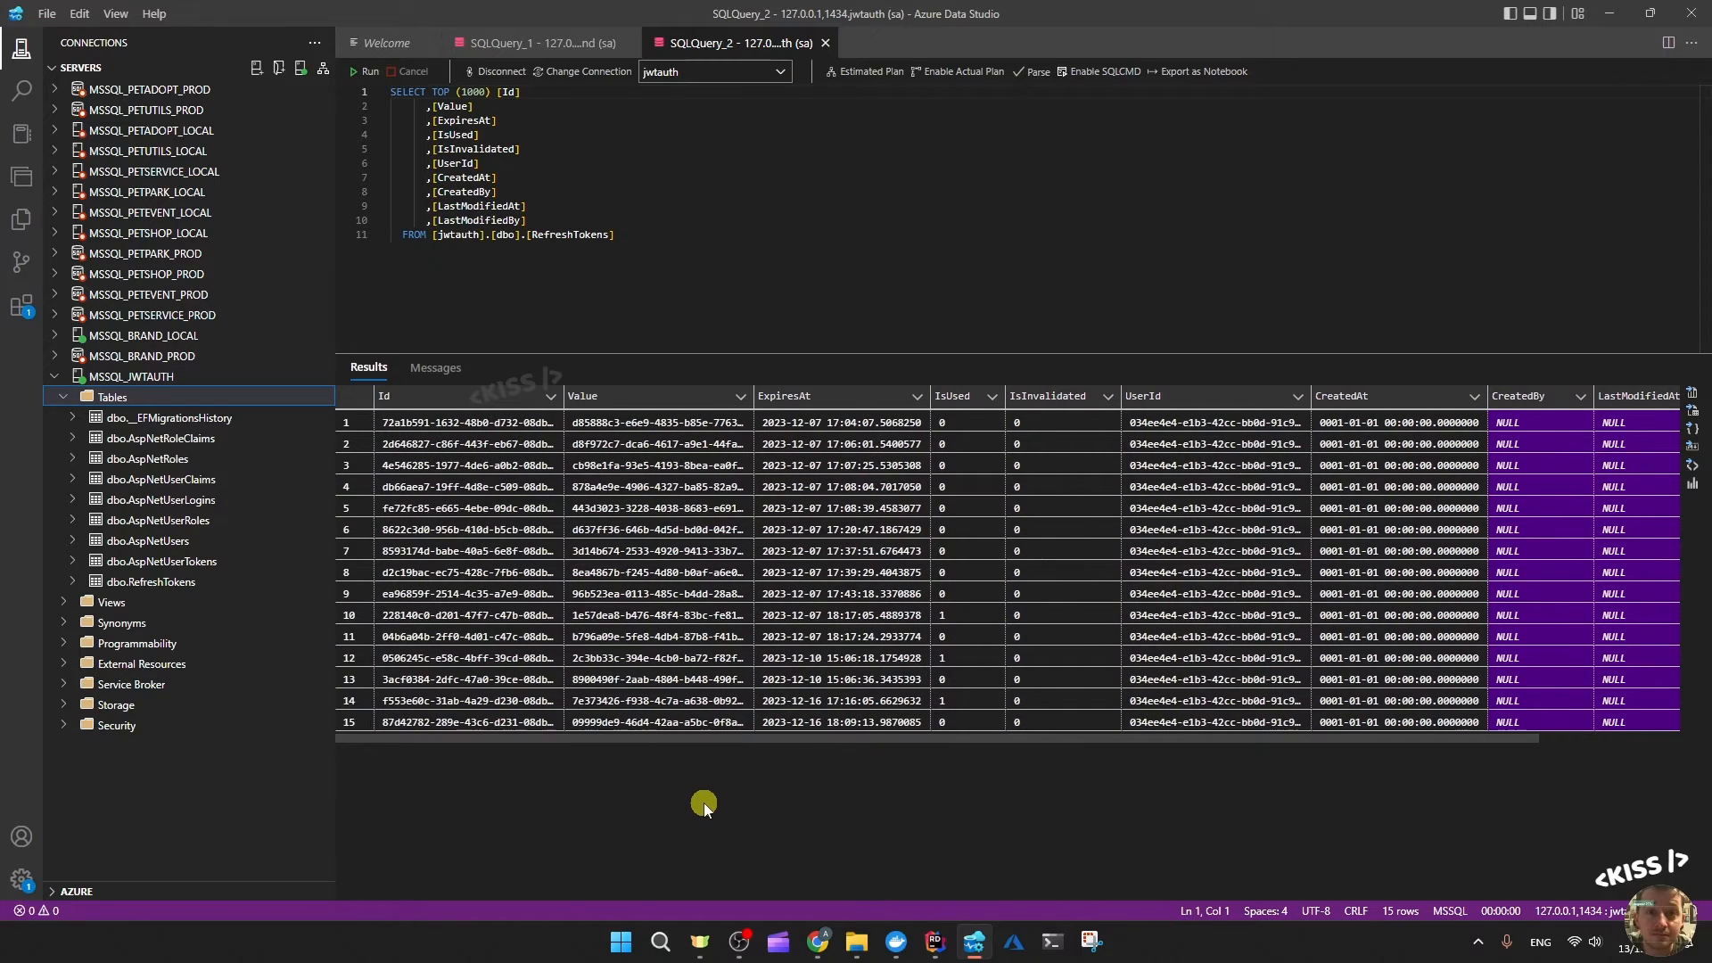
mouse_move(736, 785)
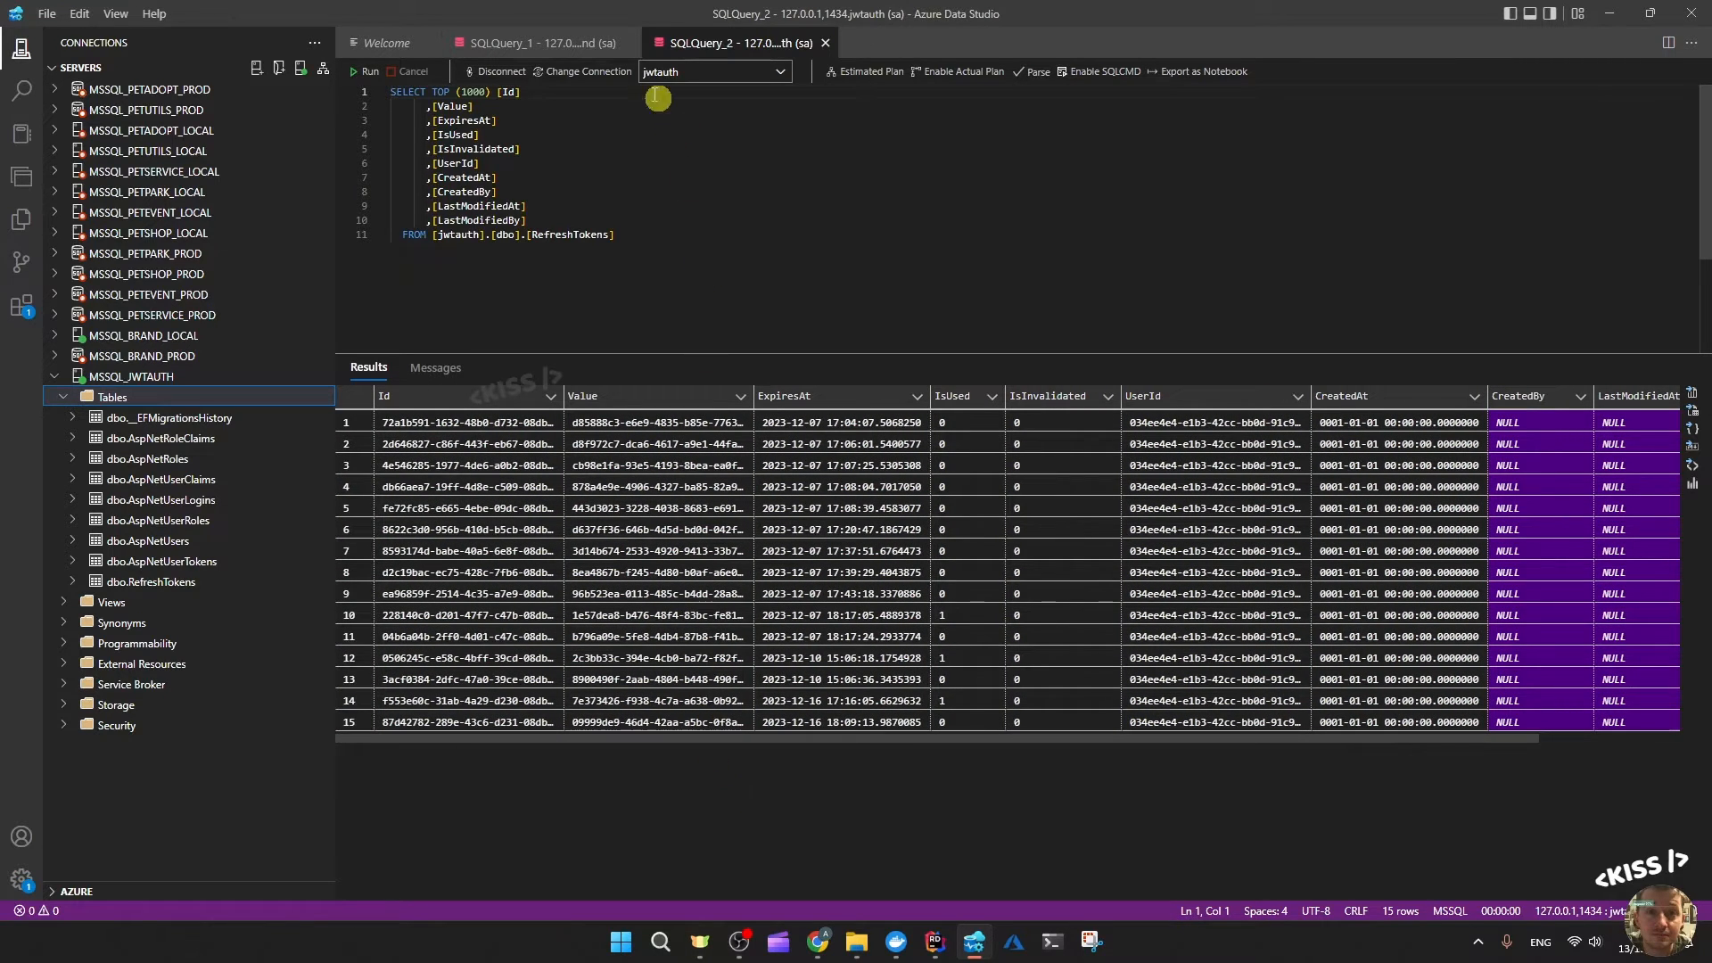
left_click(531, 43)
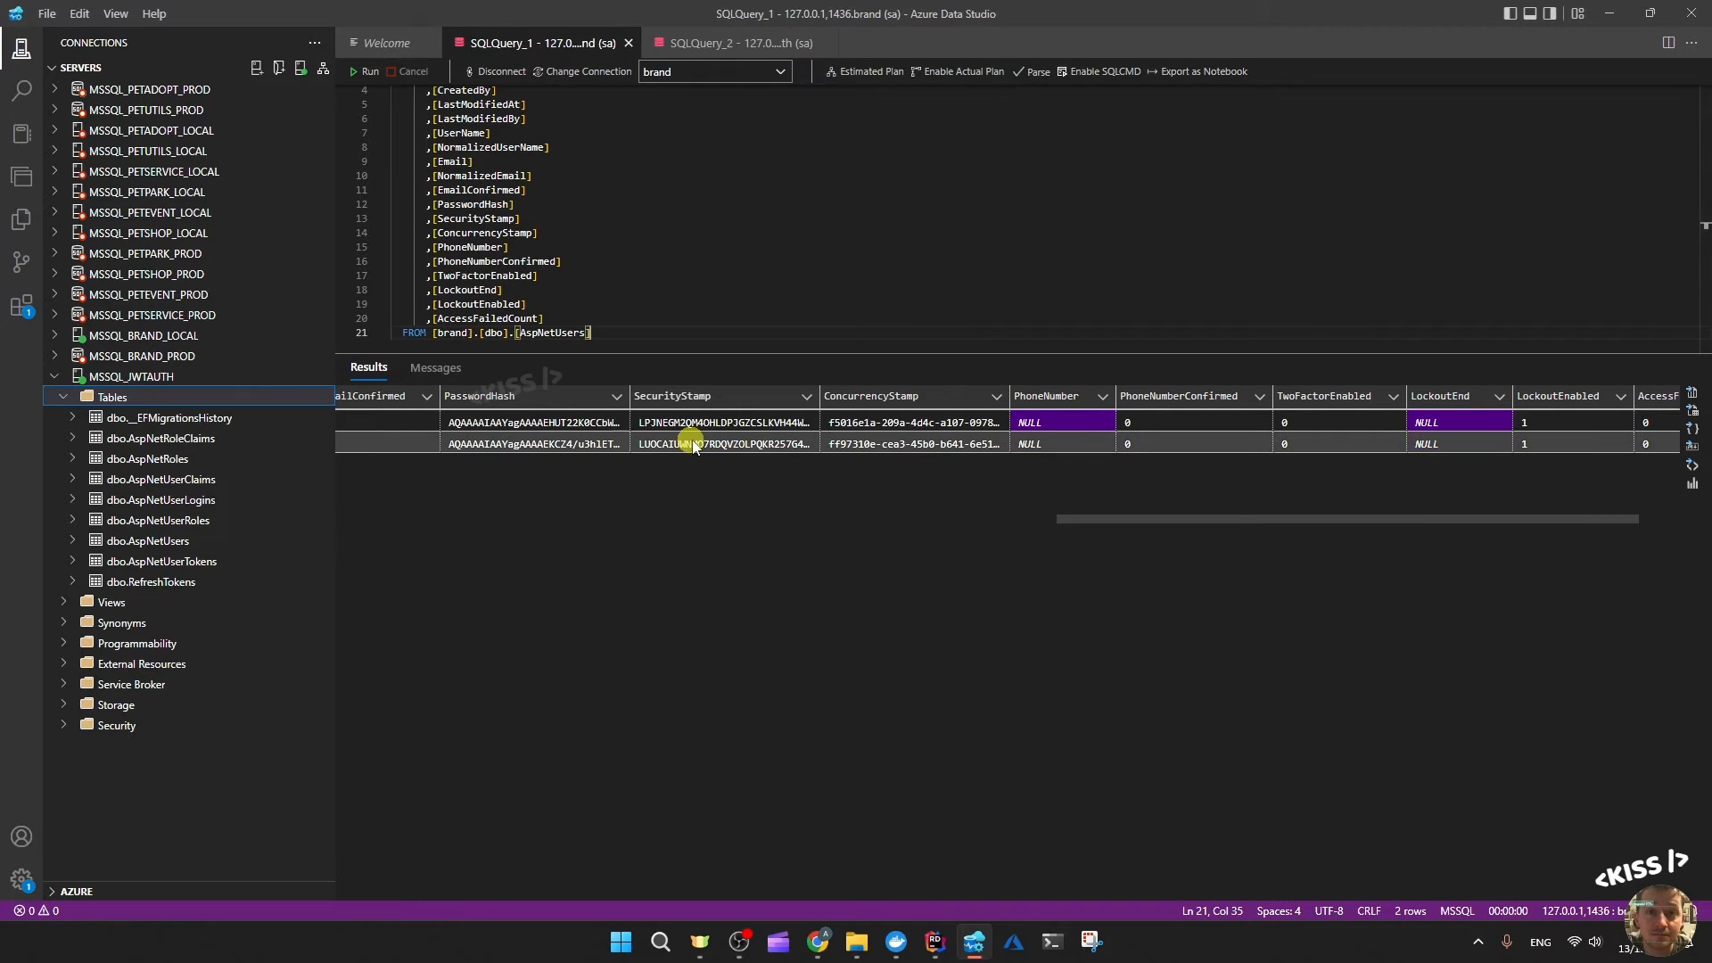
left_click(713, 43)
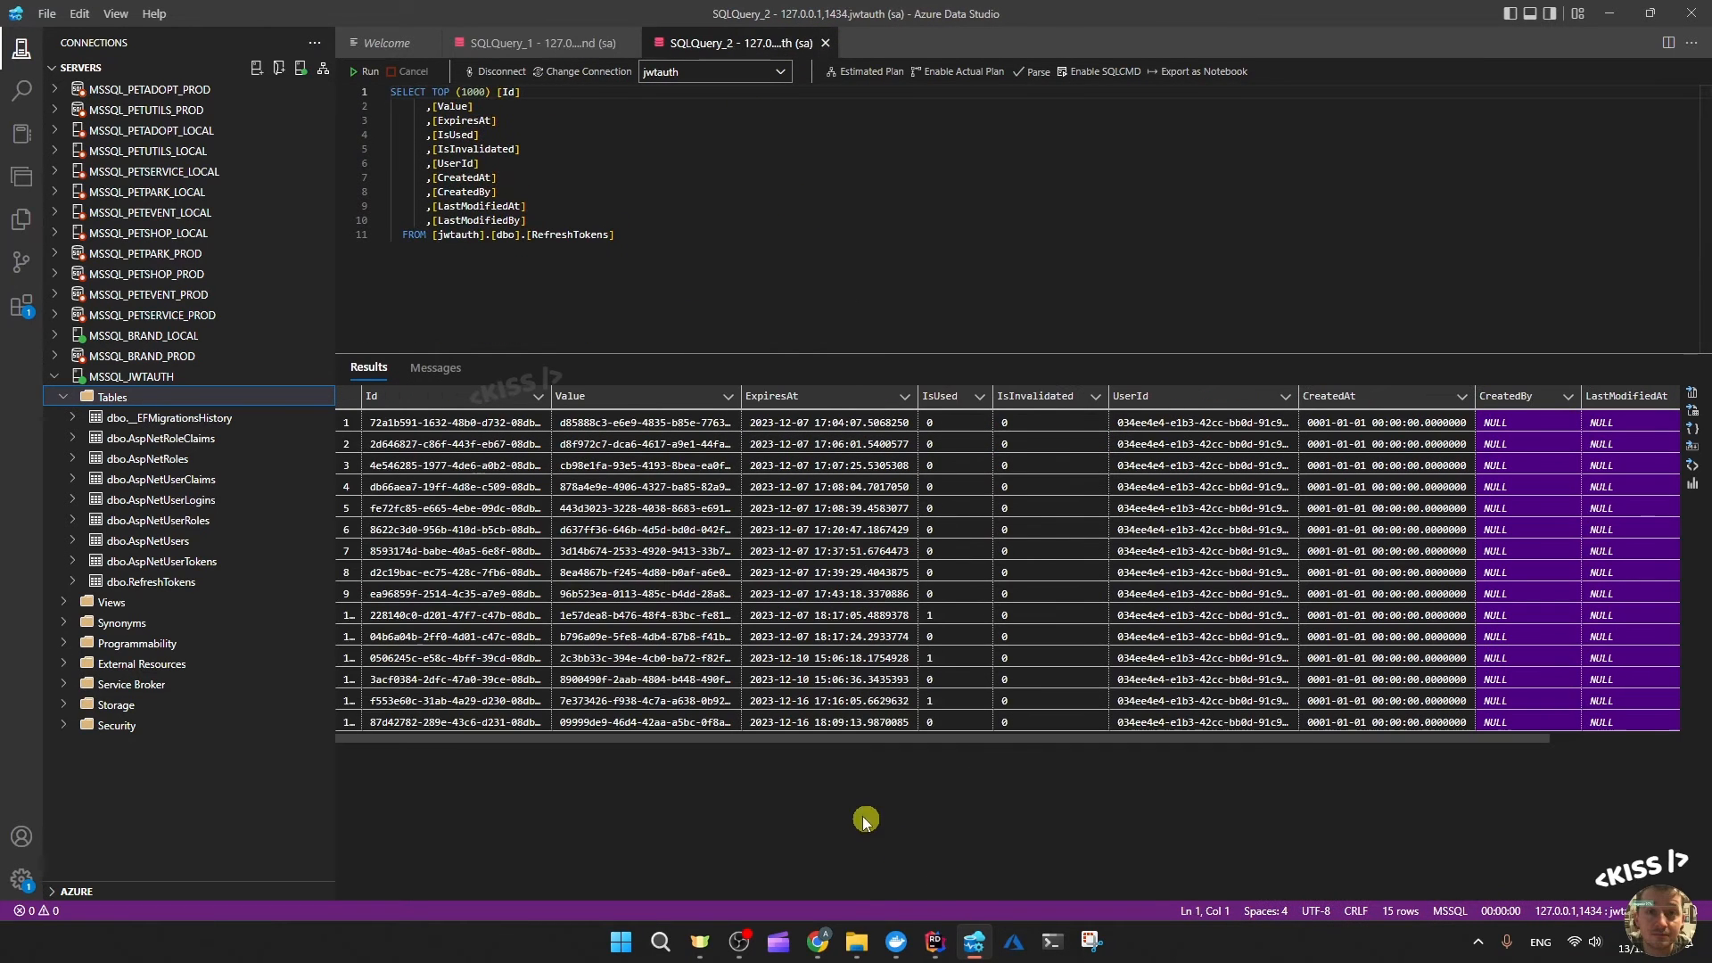
mouse_move(714, 756)
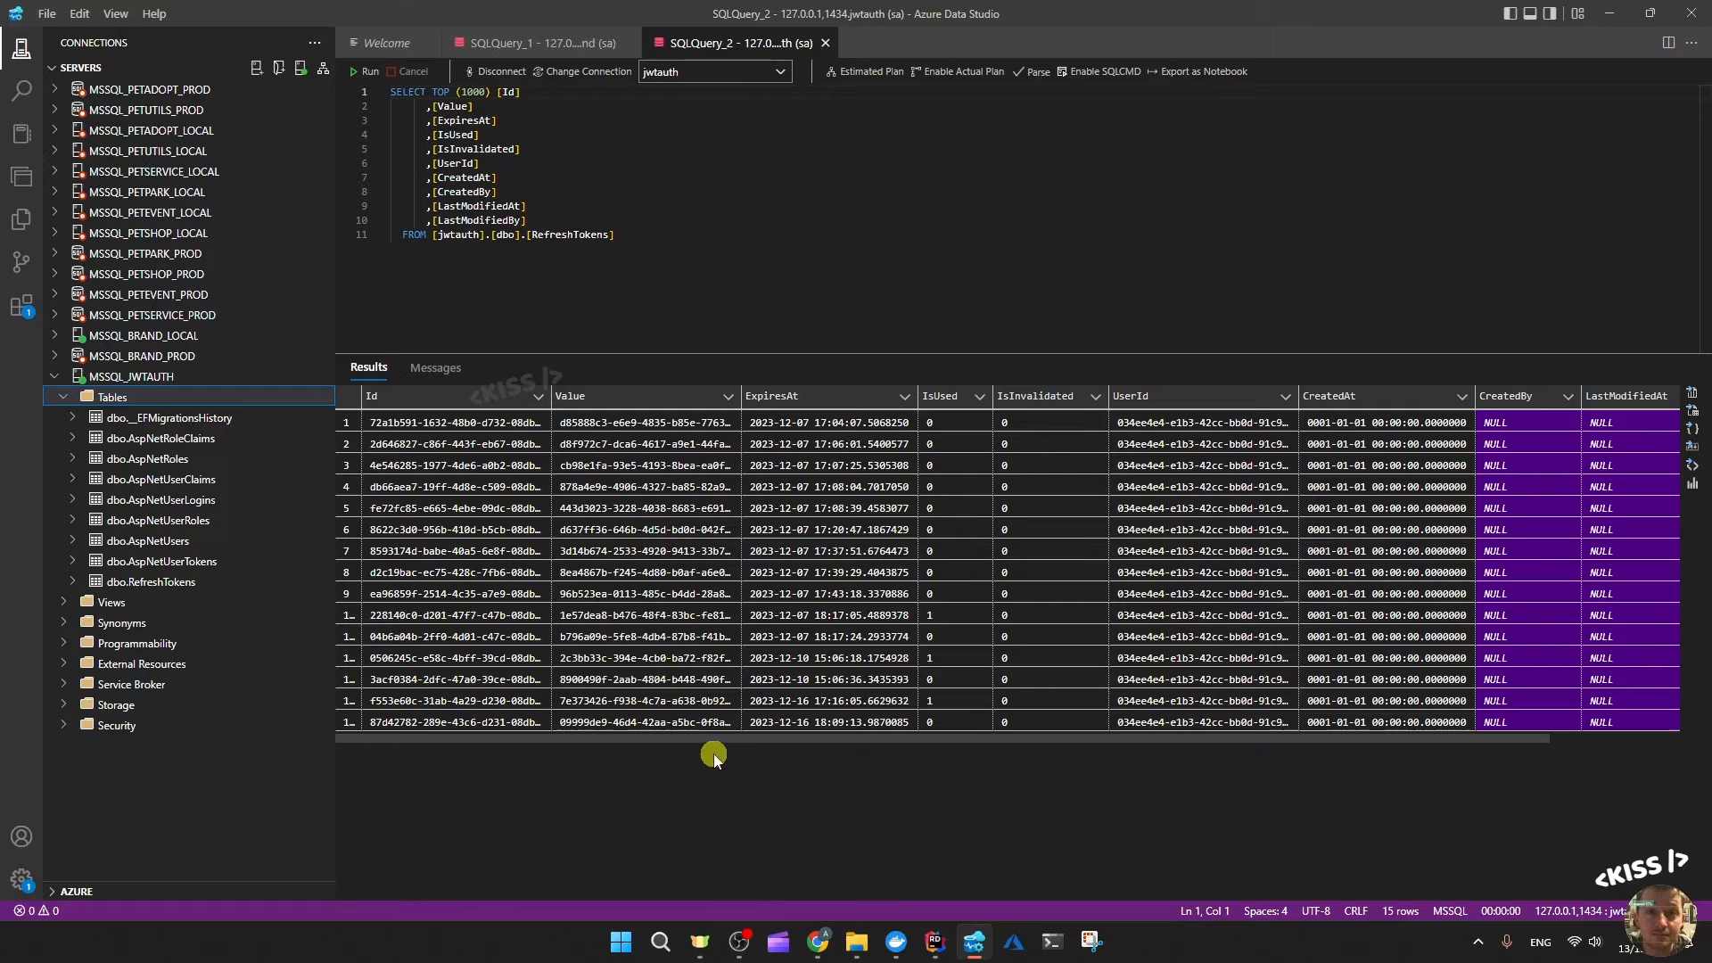
mouse_move(732, 828)
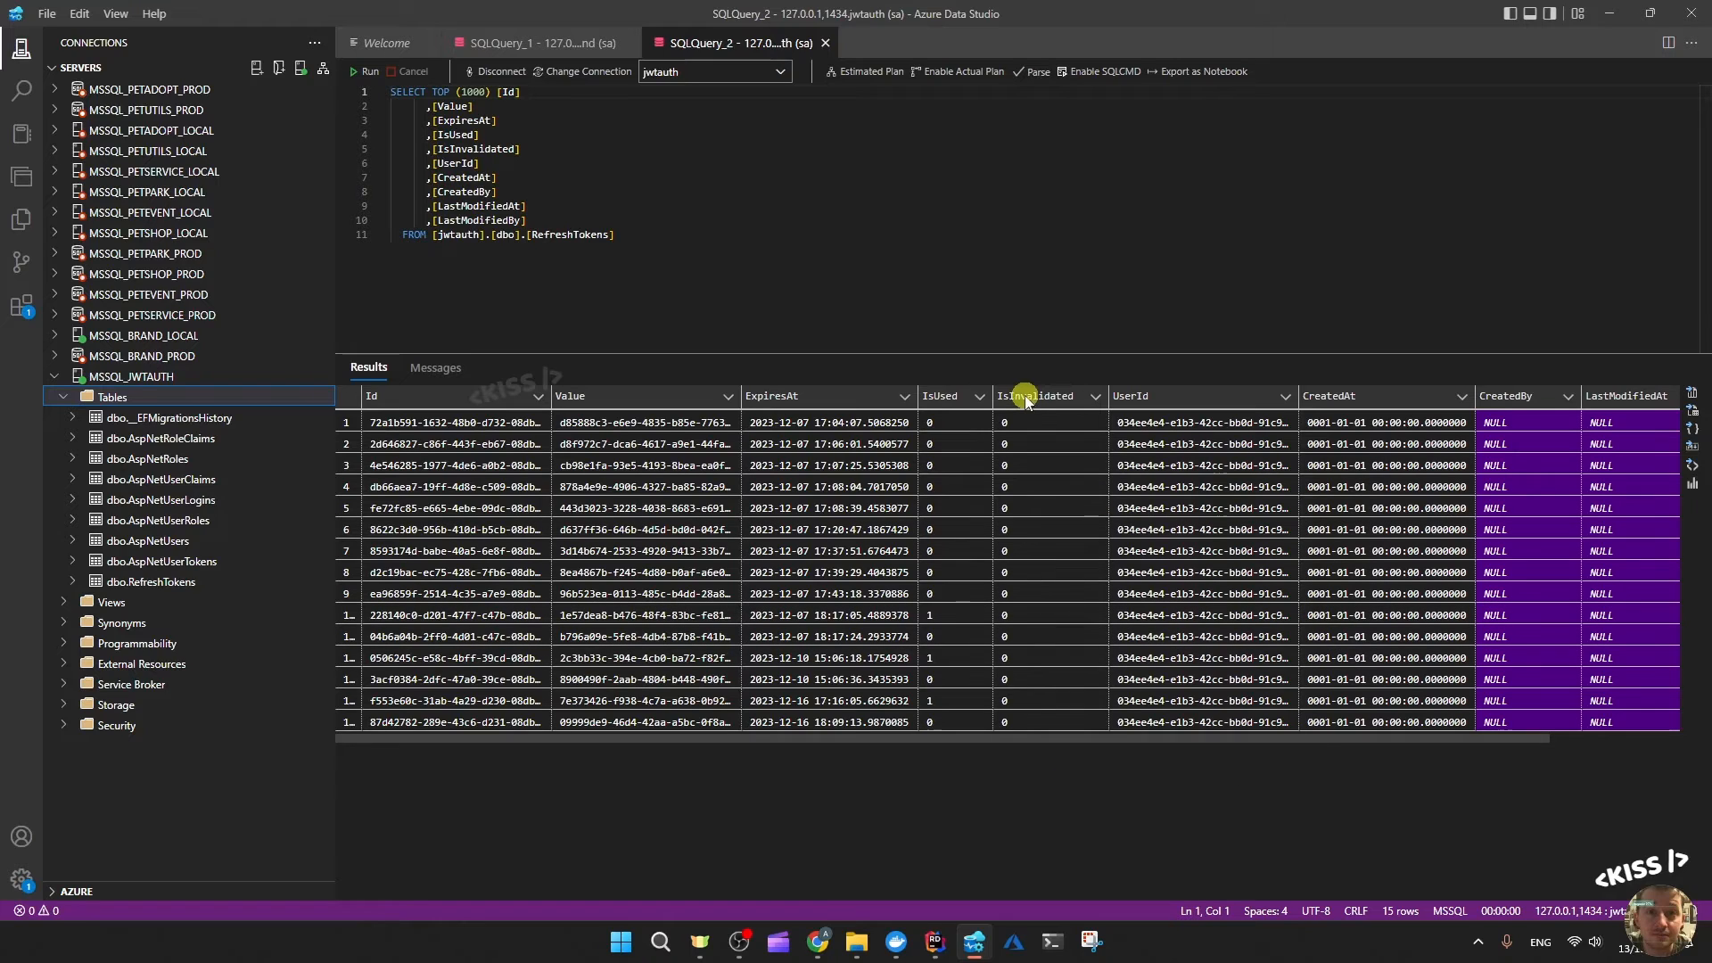
mouse_move(1024, 510)
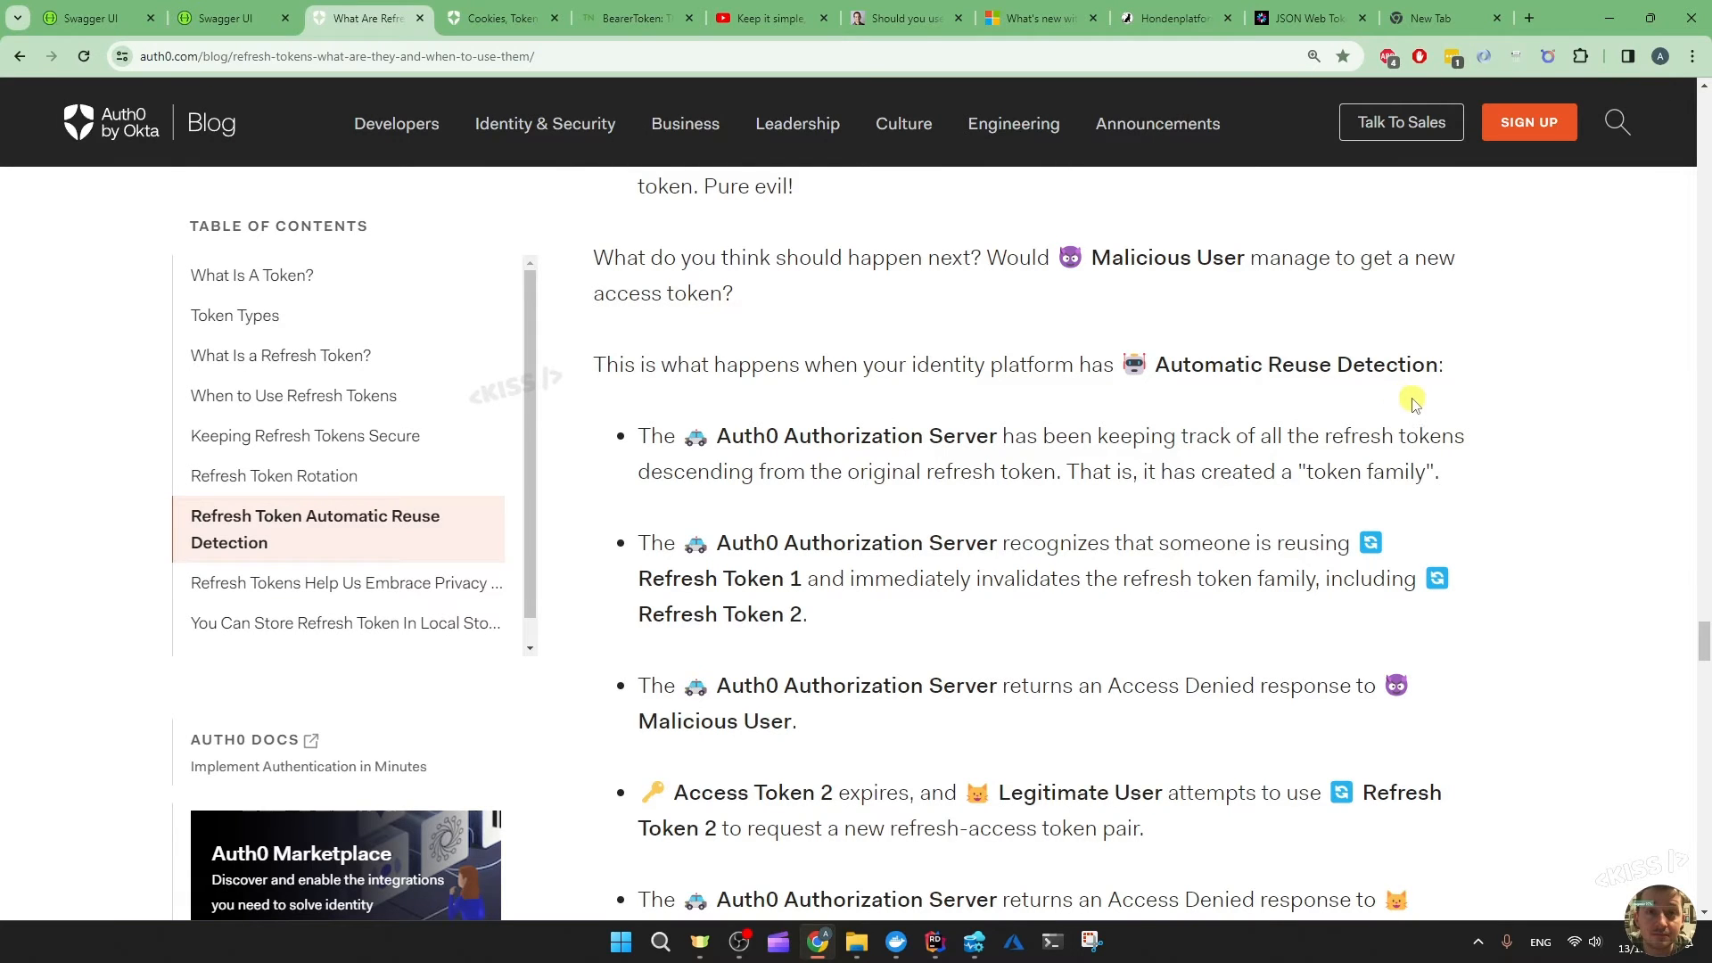
mouse_move(1476, 388)
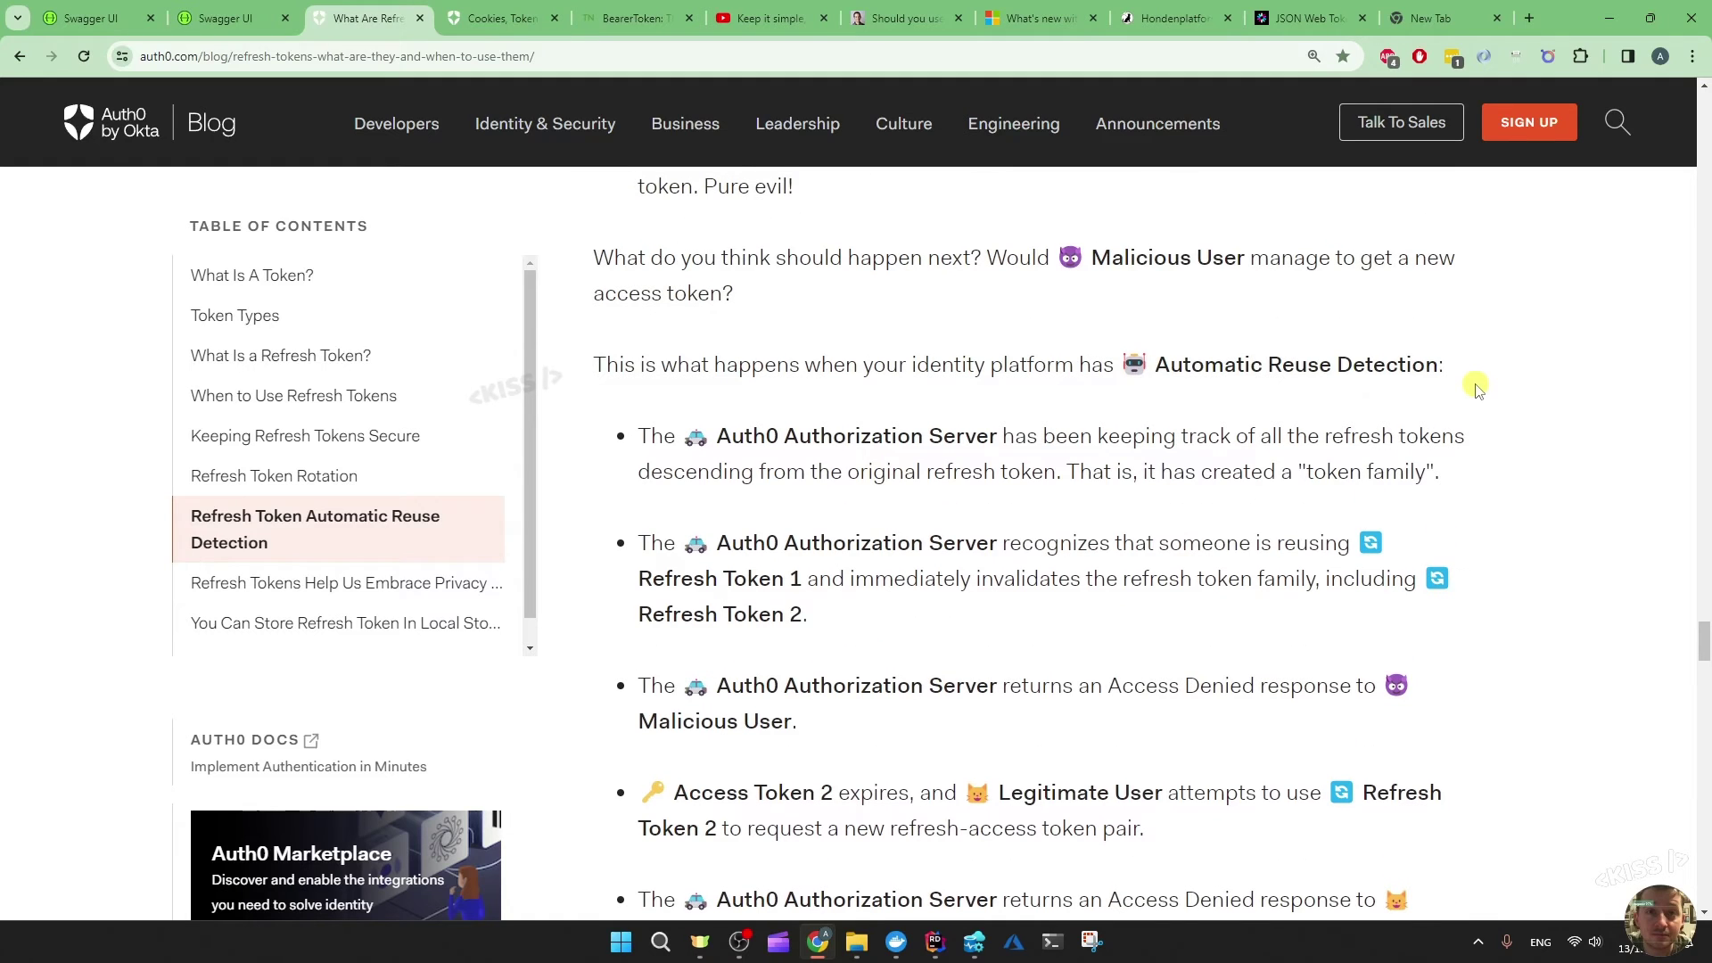
mouse_move(1569, 471)
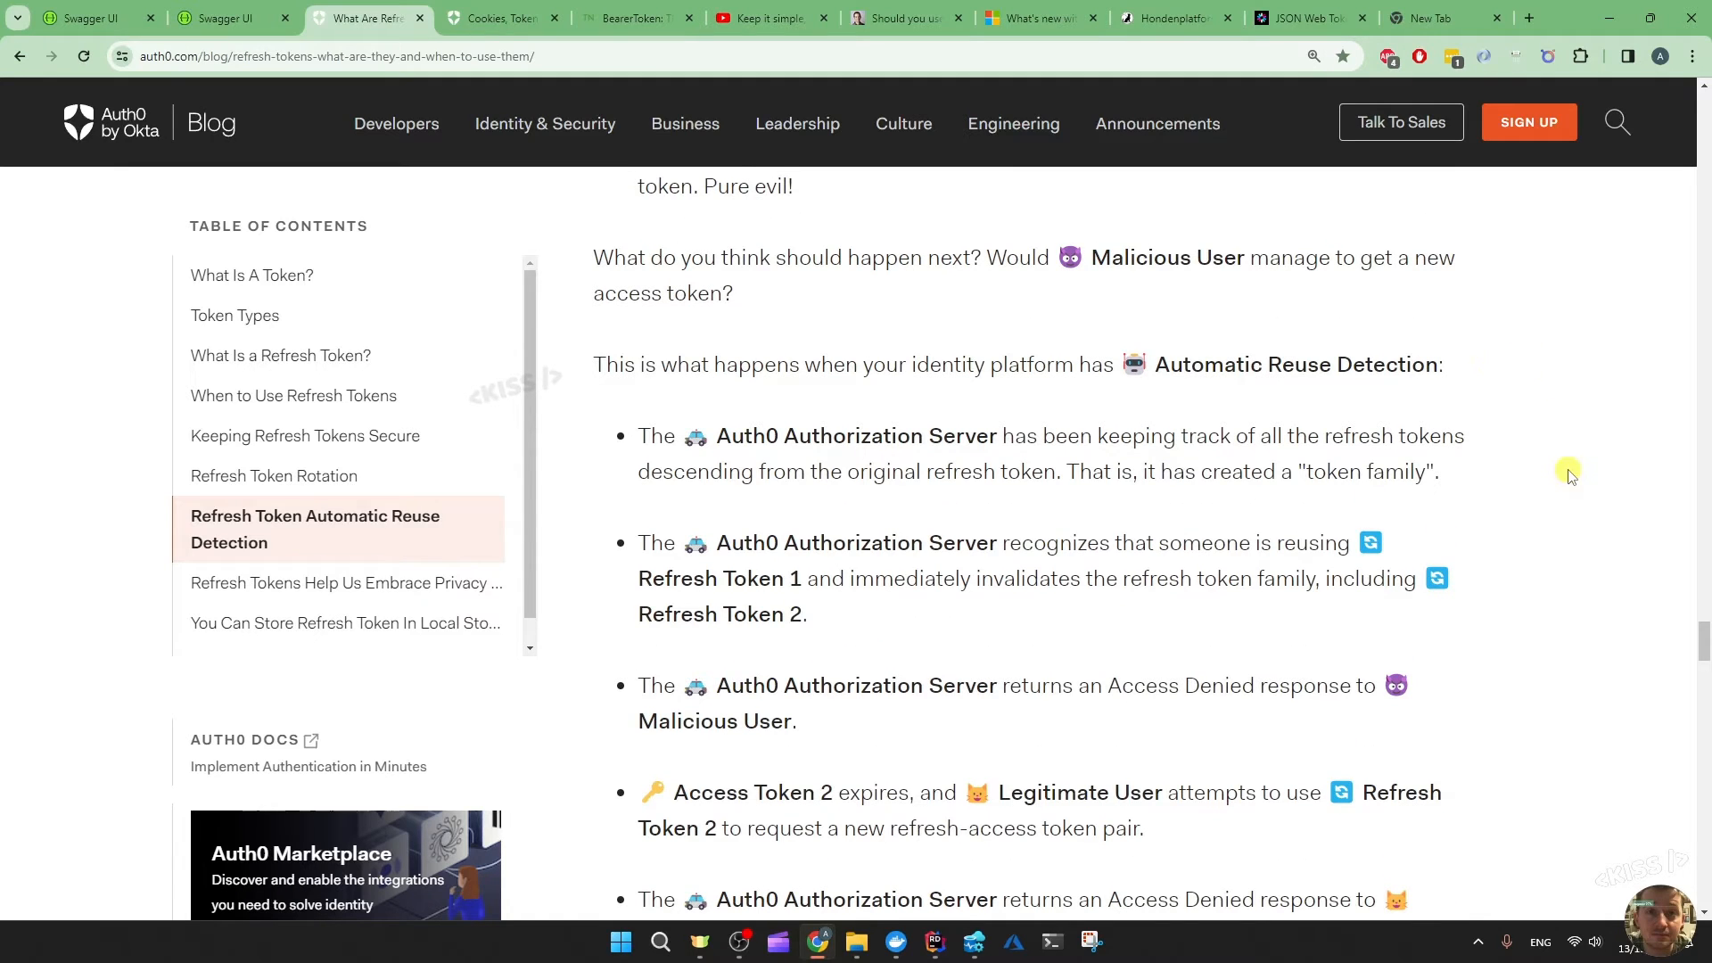
mouse_move(1594, 433)
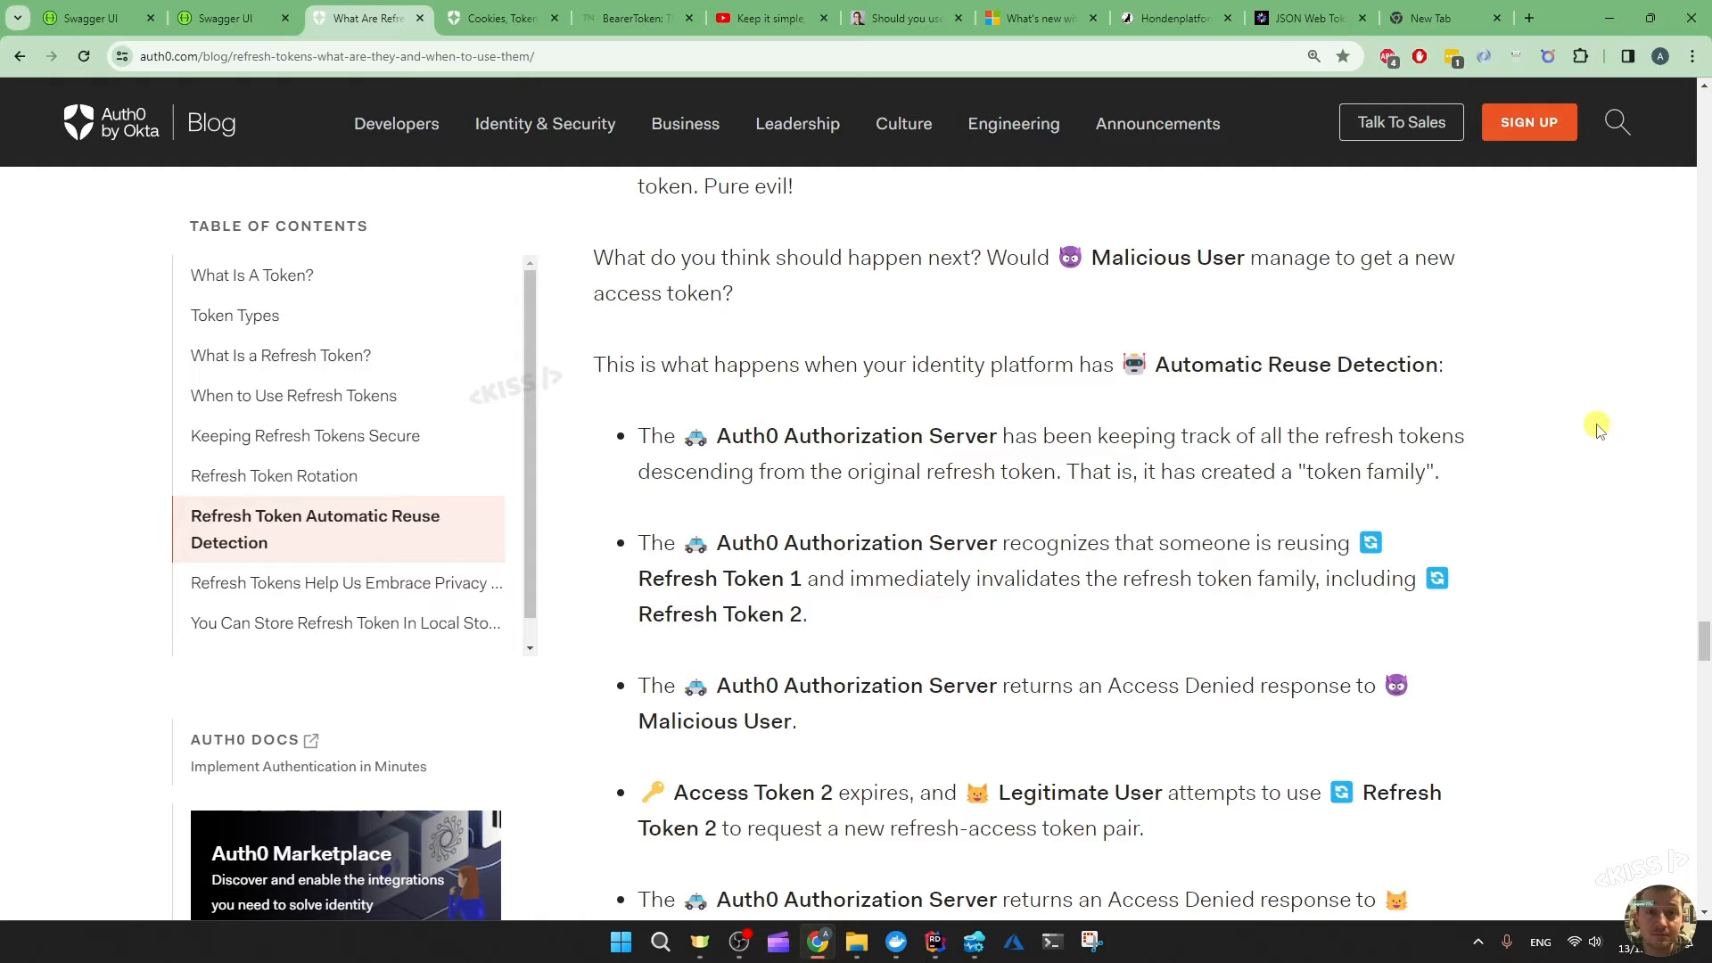
mouse_move(1592, 375)
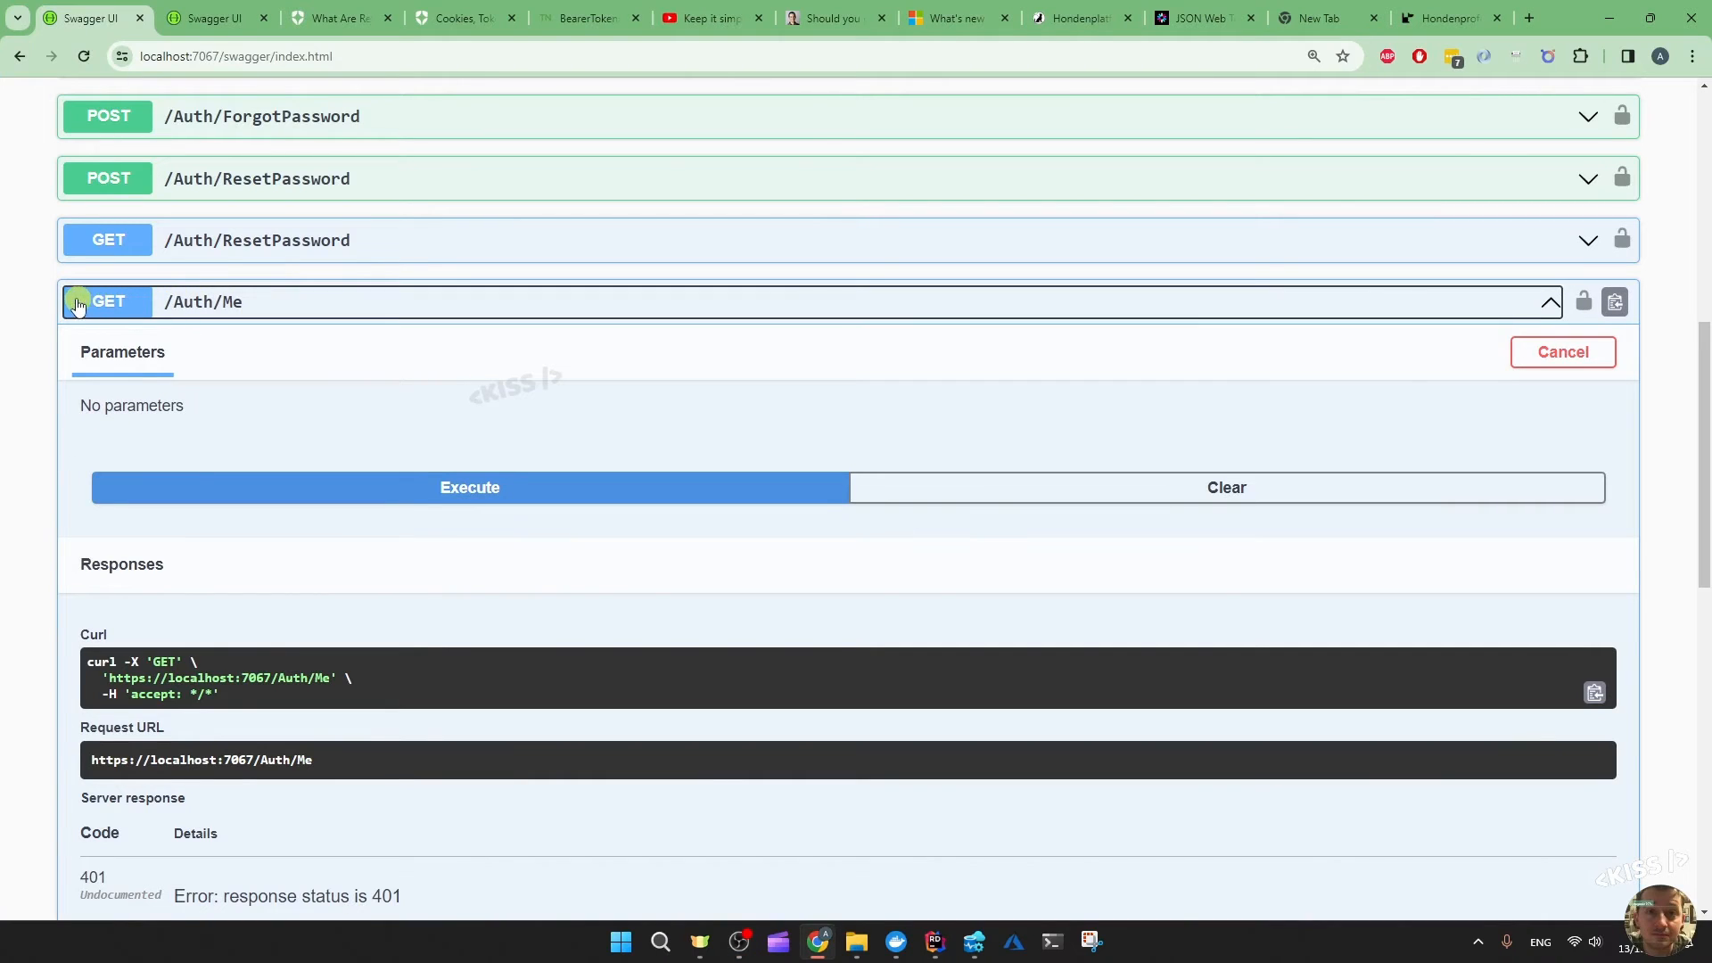
Reopen GET /Auth/Me to view its 401 error response, then collapse it again
left_click(75, 301)
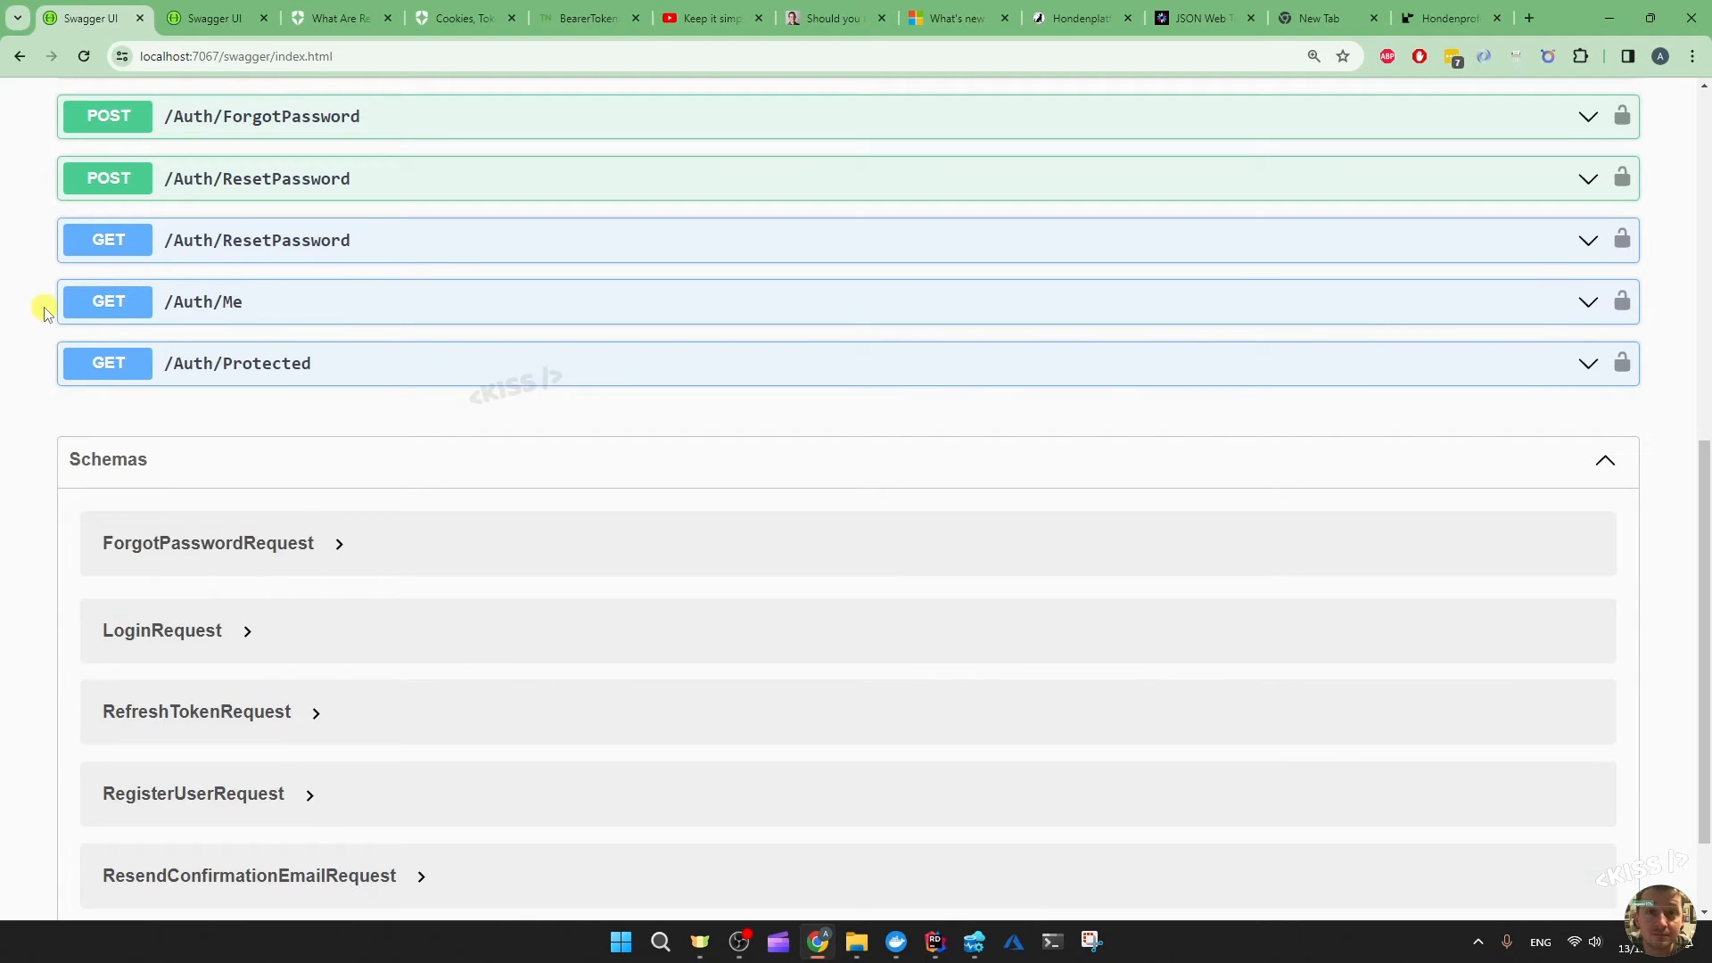
mouse_move(99, 279)
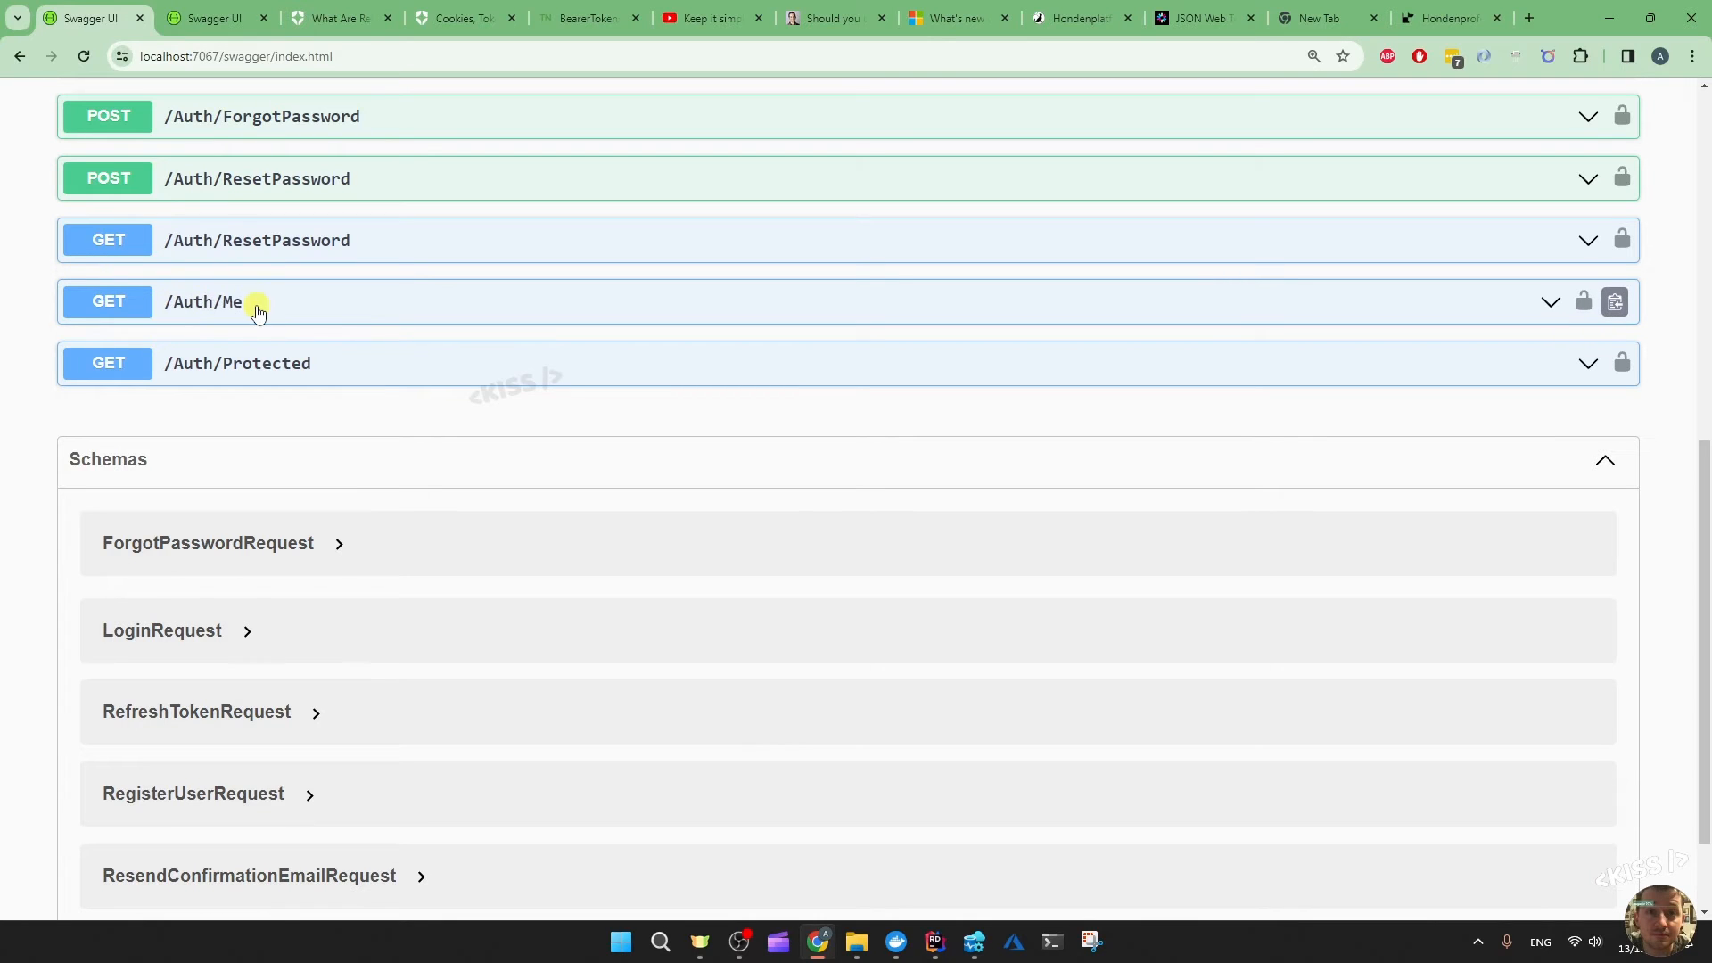
left_click(214, 302)
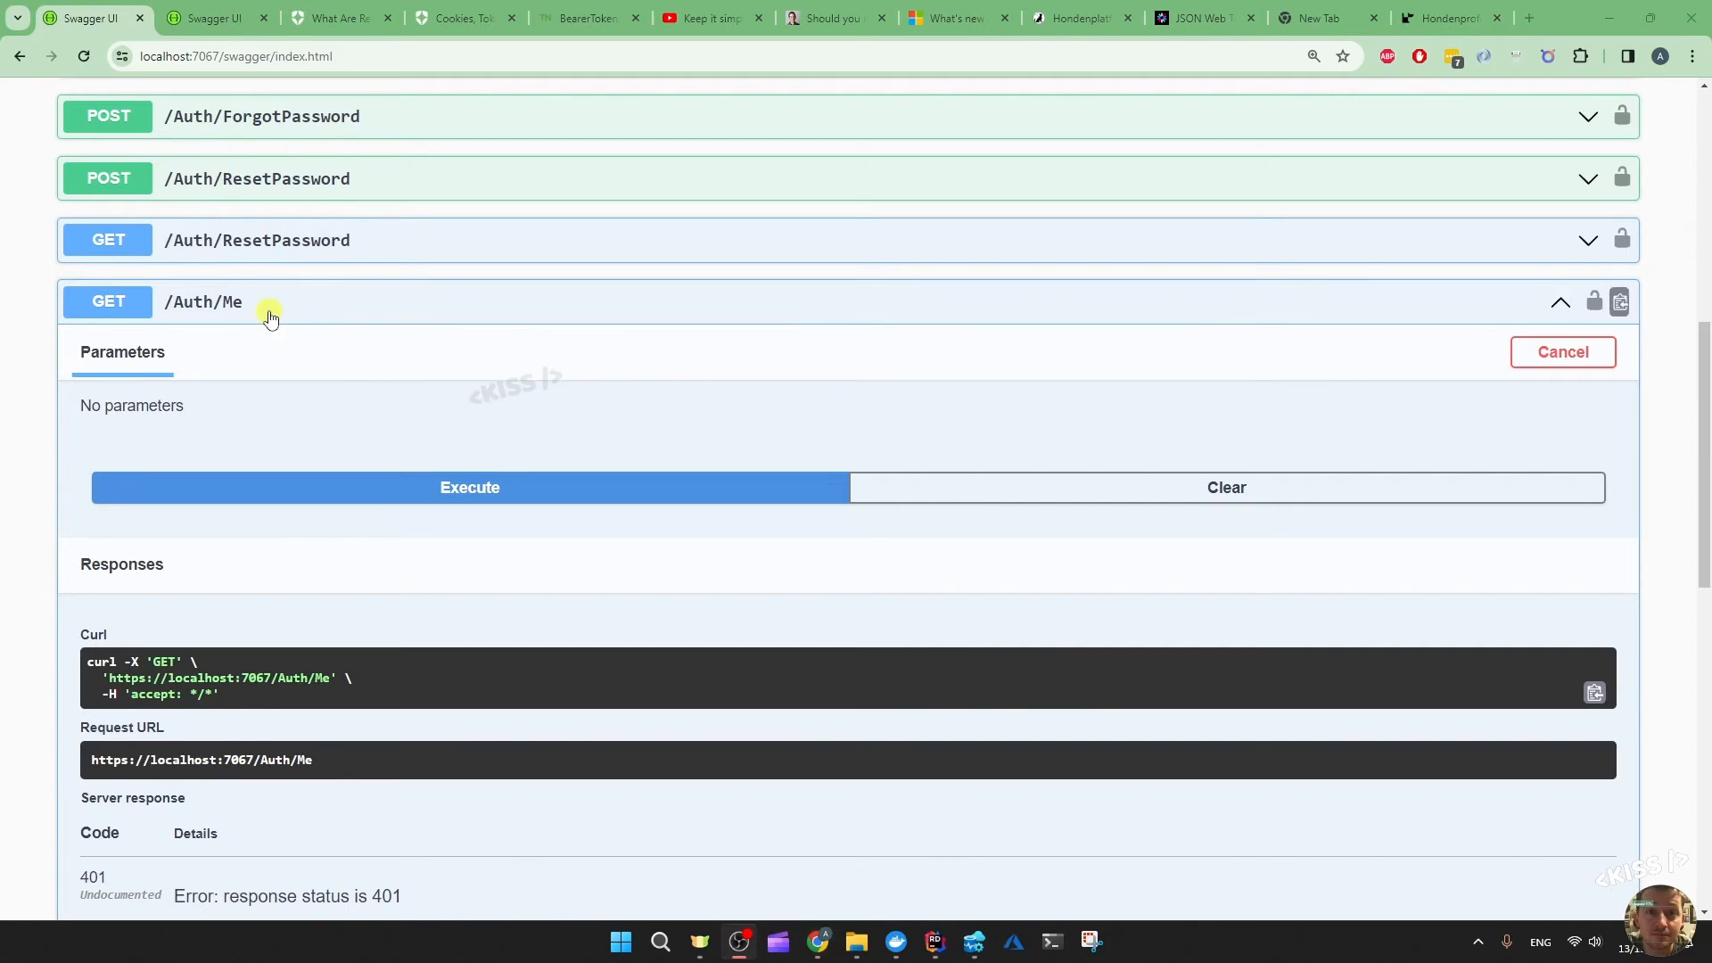
left_click(267, 301)
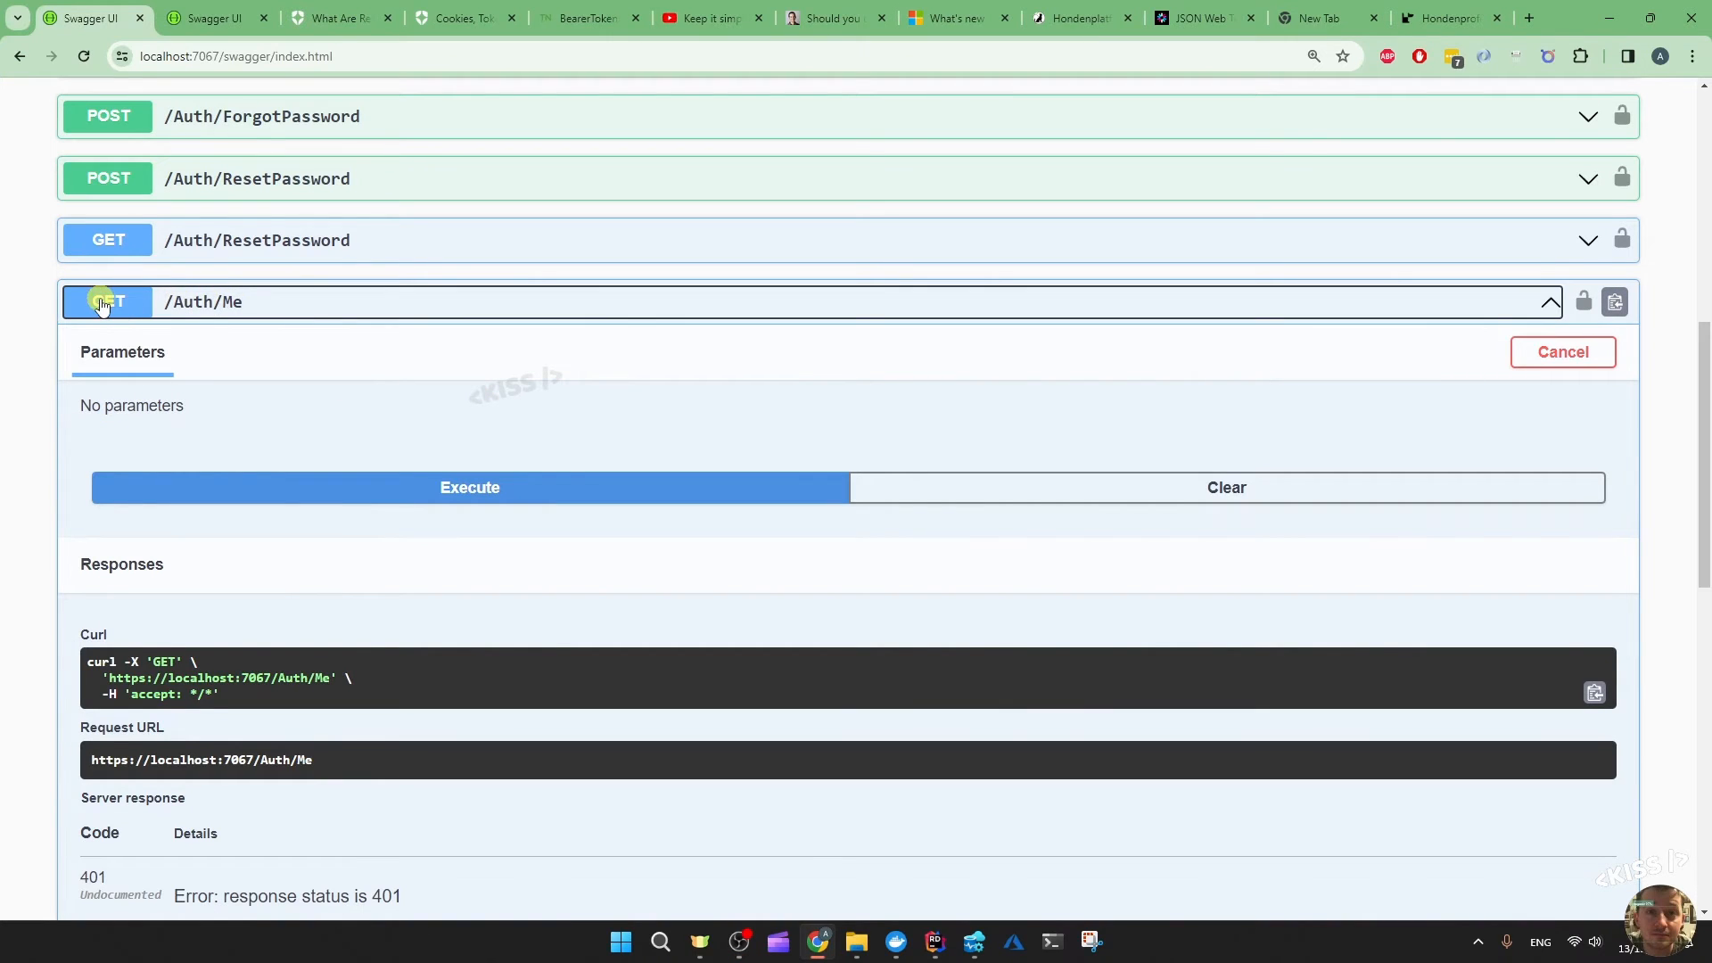
left_click(105, 302)
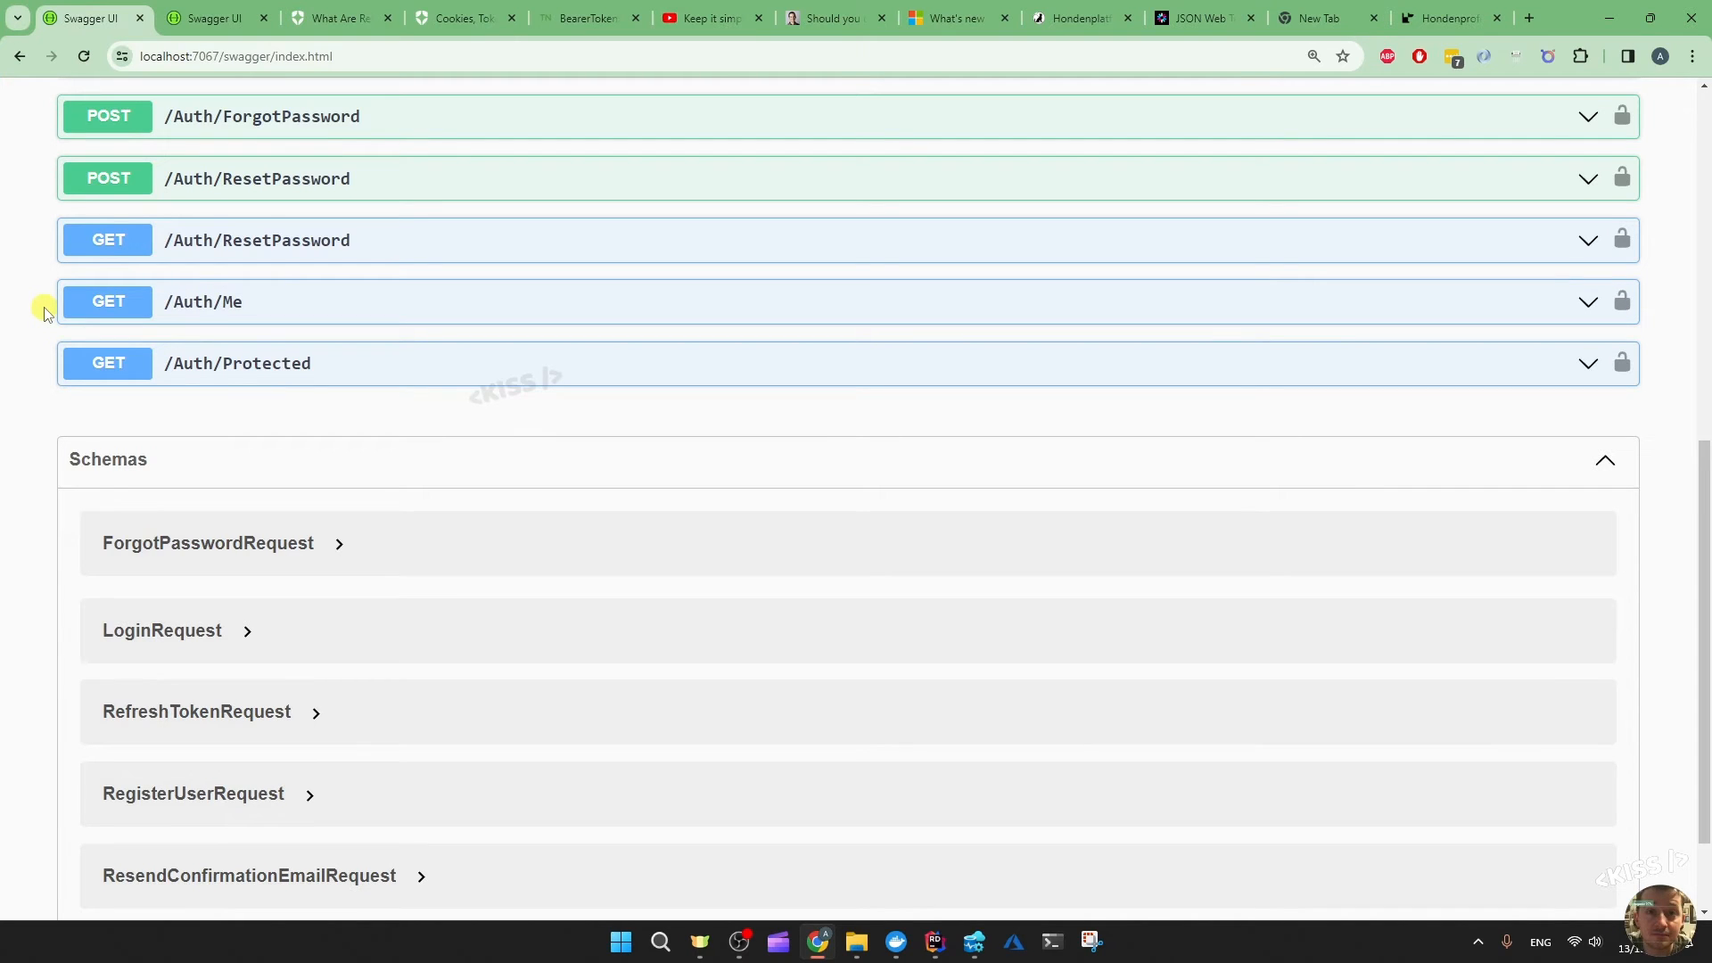
Inspect FloofWork's local storage tokens entry in DevTools and check the decoded access token on jwt.io
left_click(1442, 18)
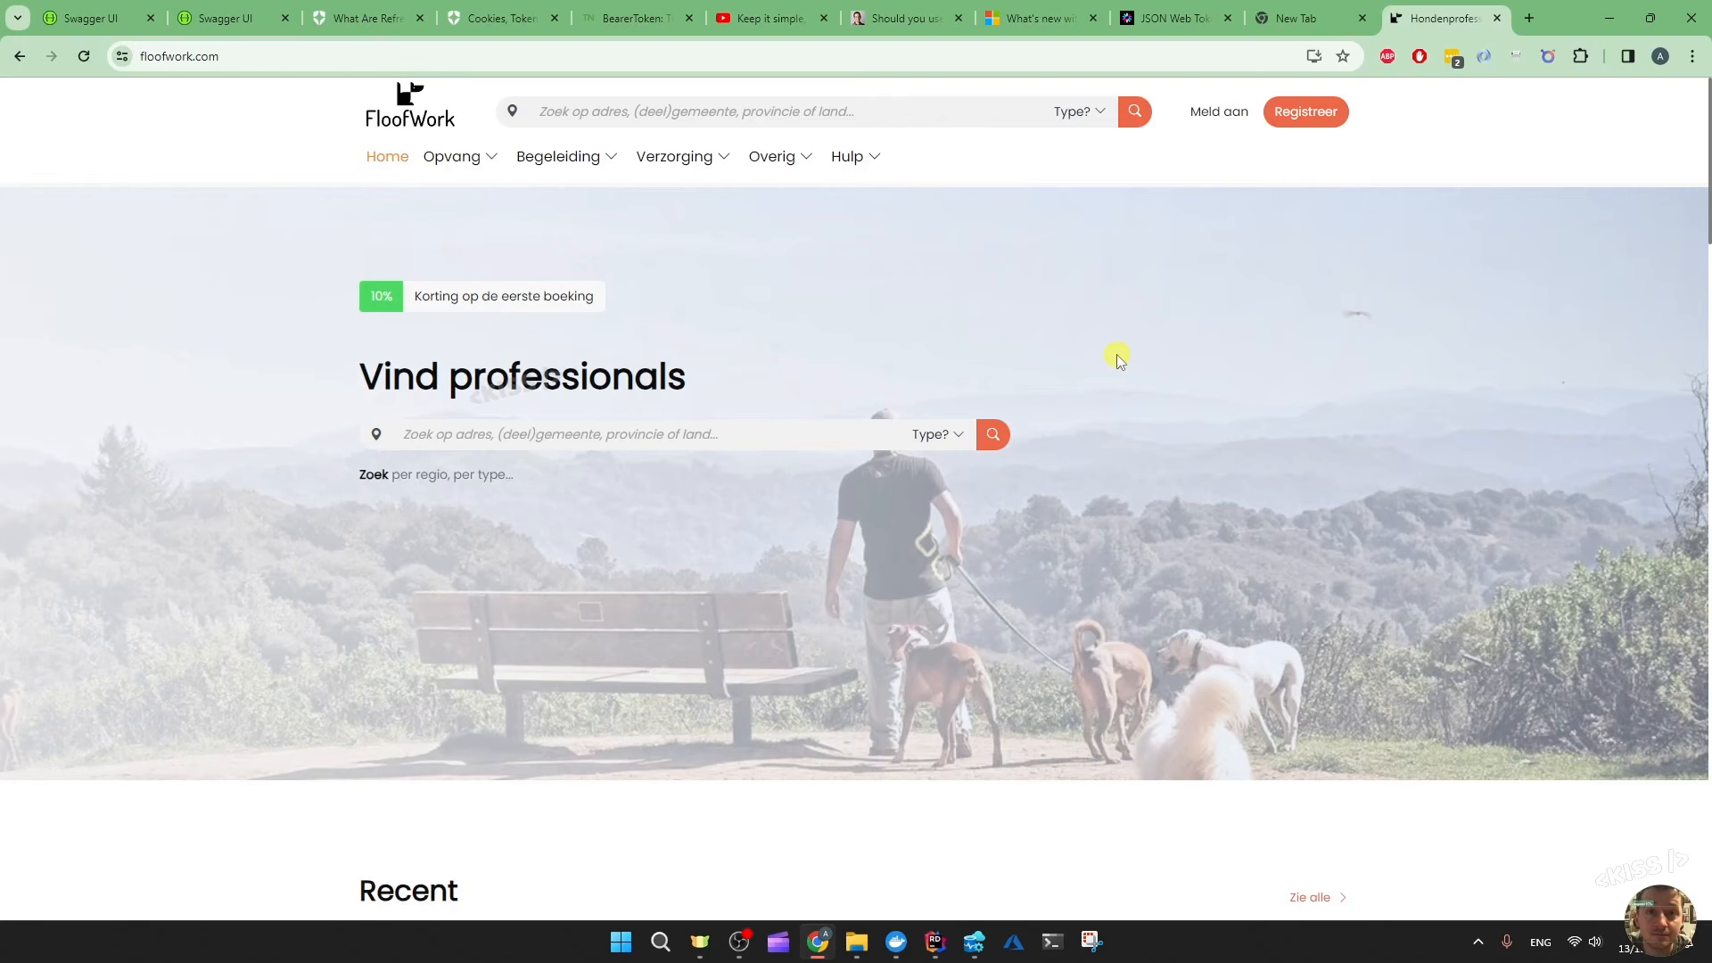
mouse_move(1047, 628)
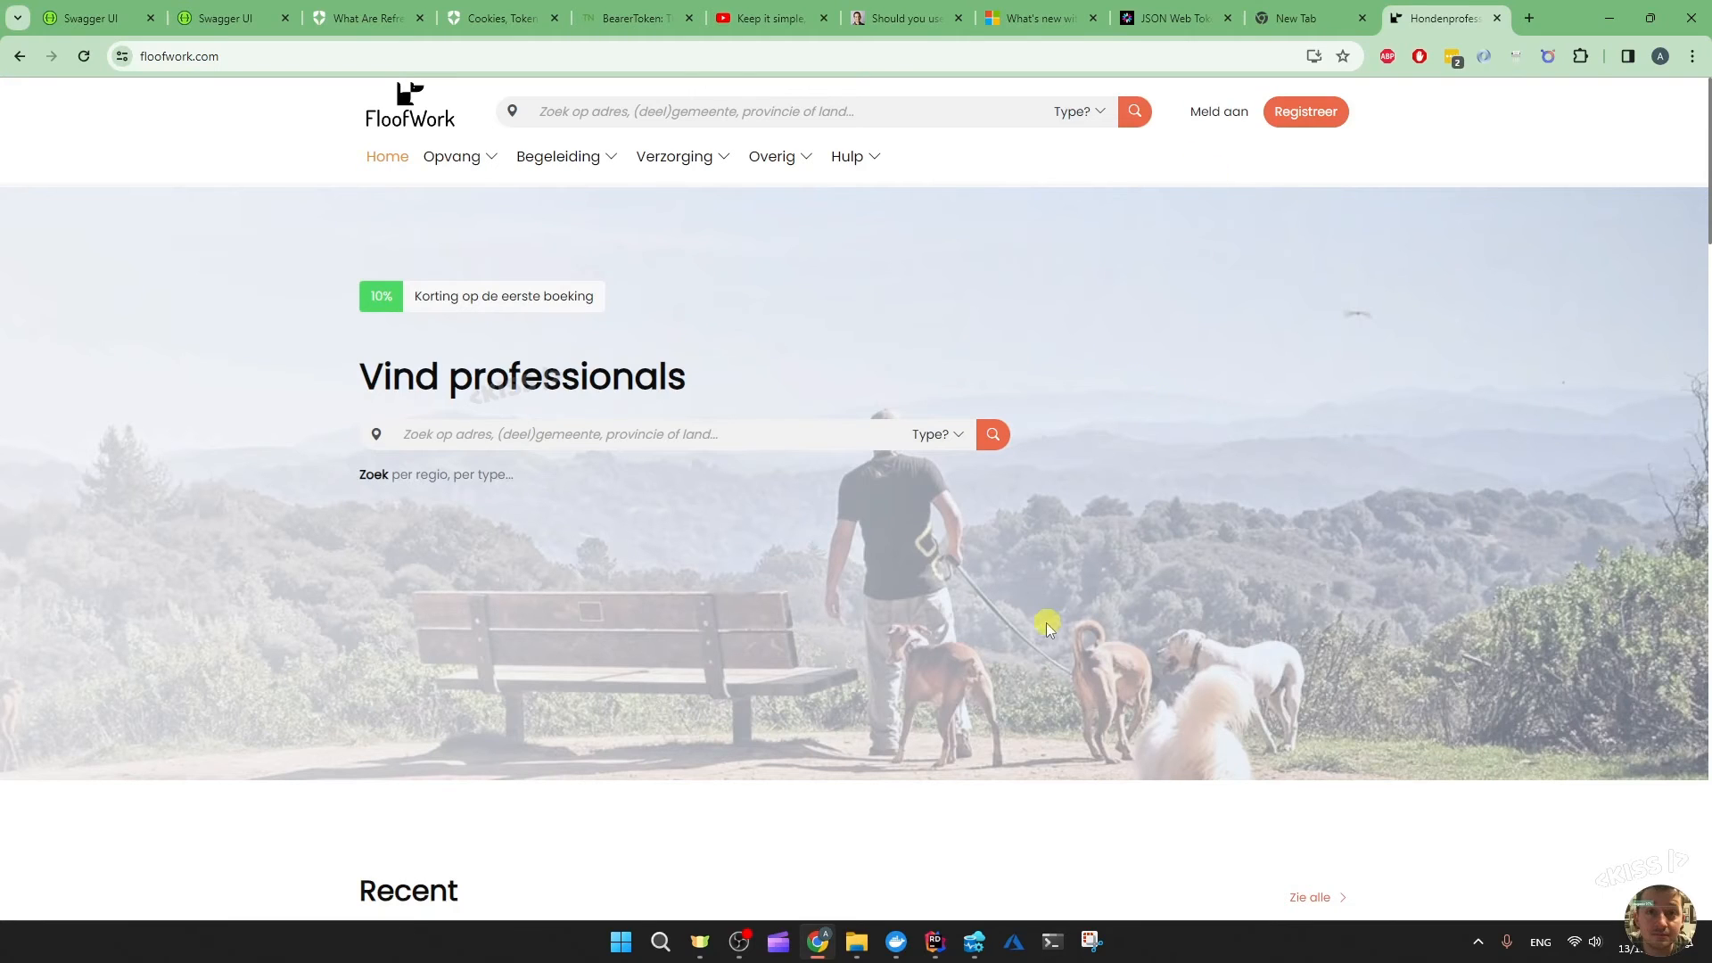
mouse_move(1145, 248)
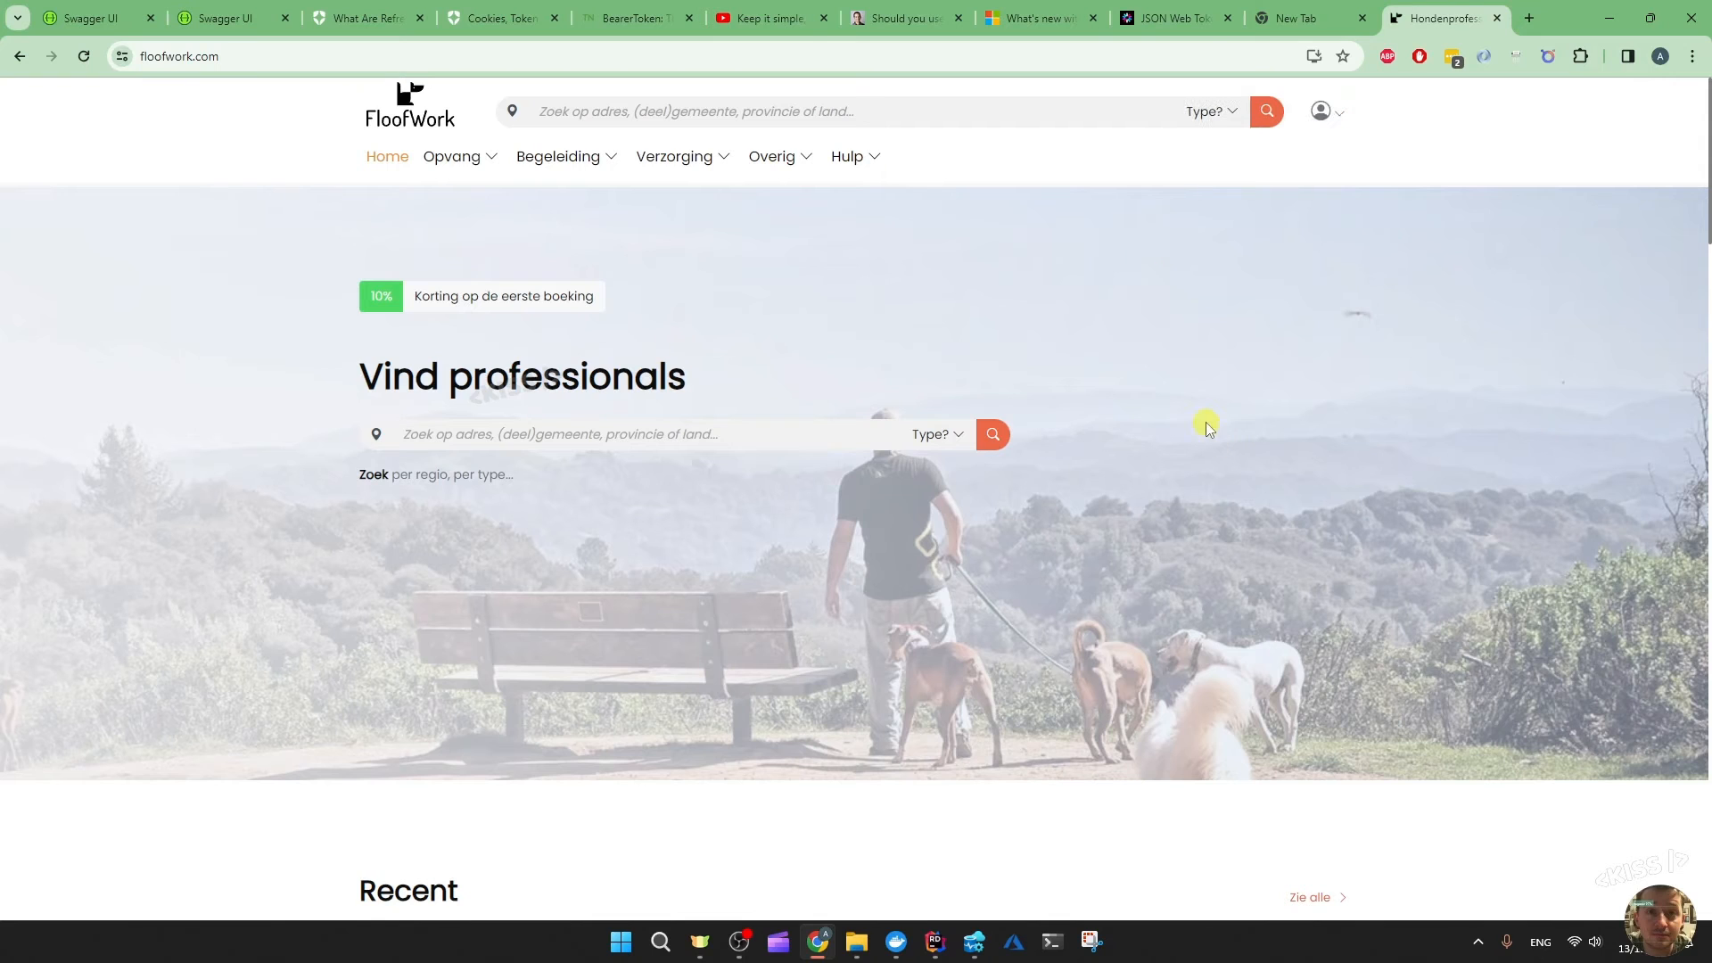
right_click(1206, 421)
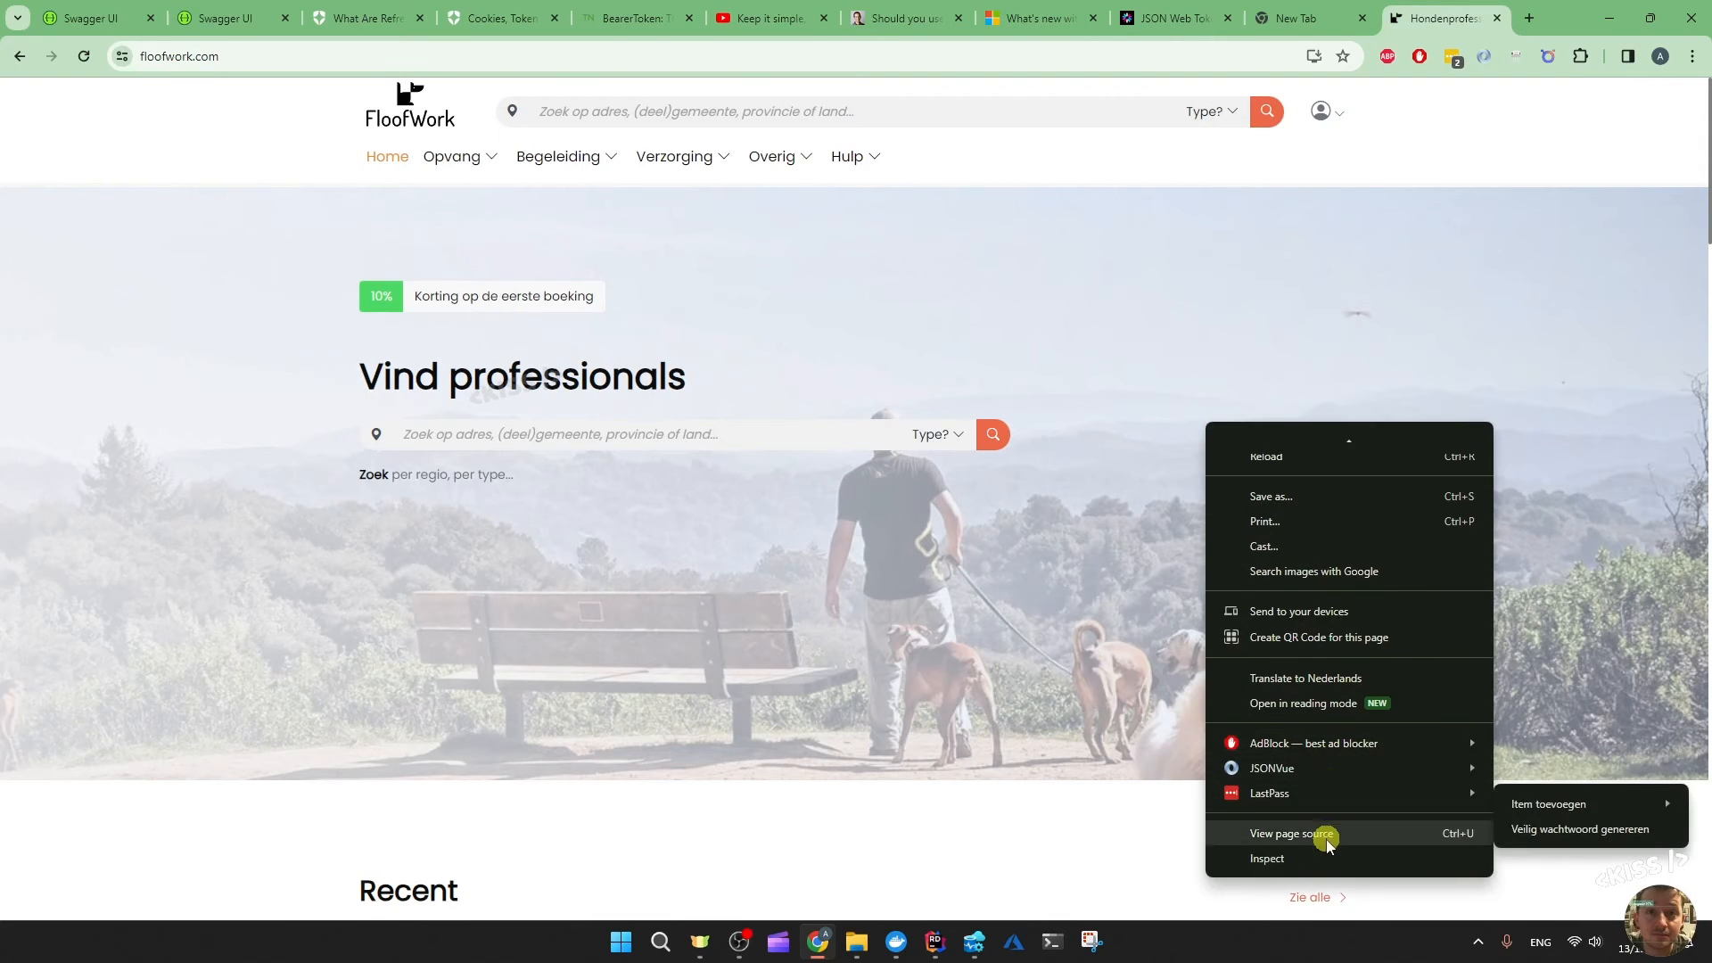
left_click(1266, 858)
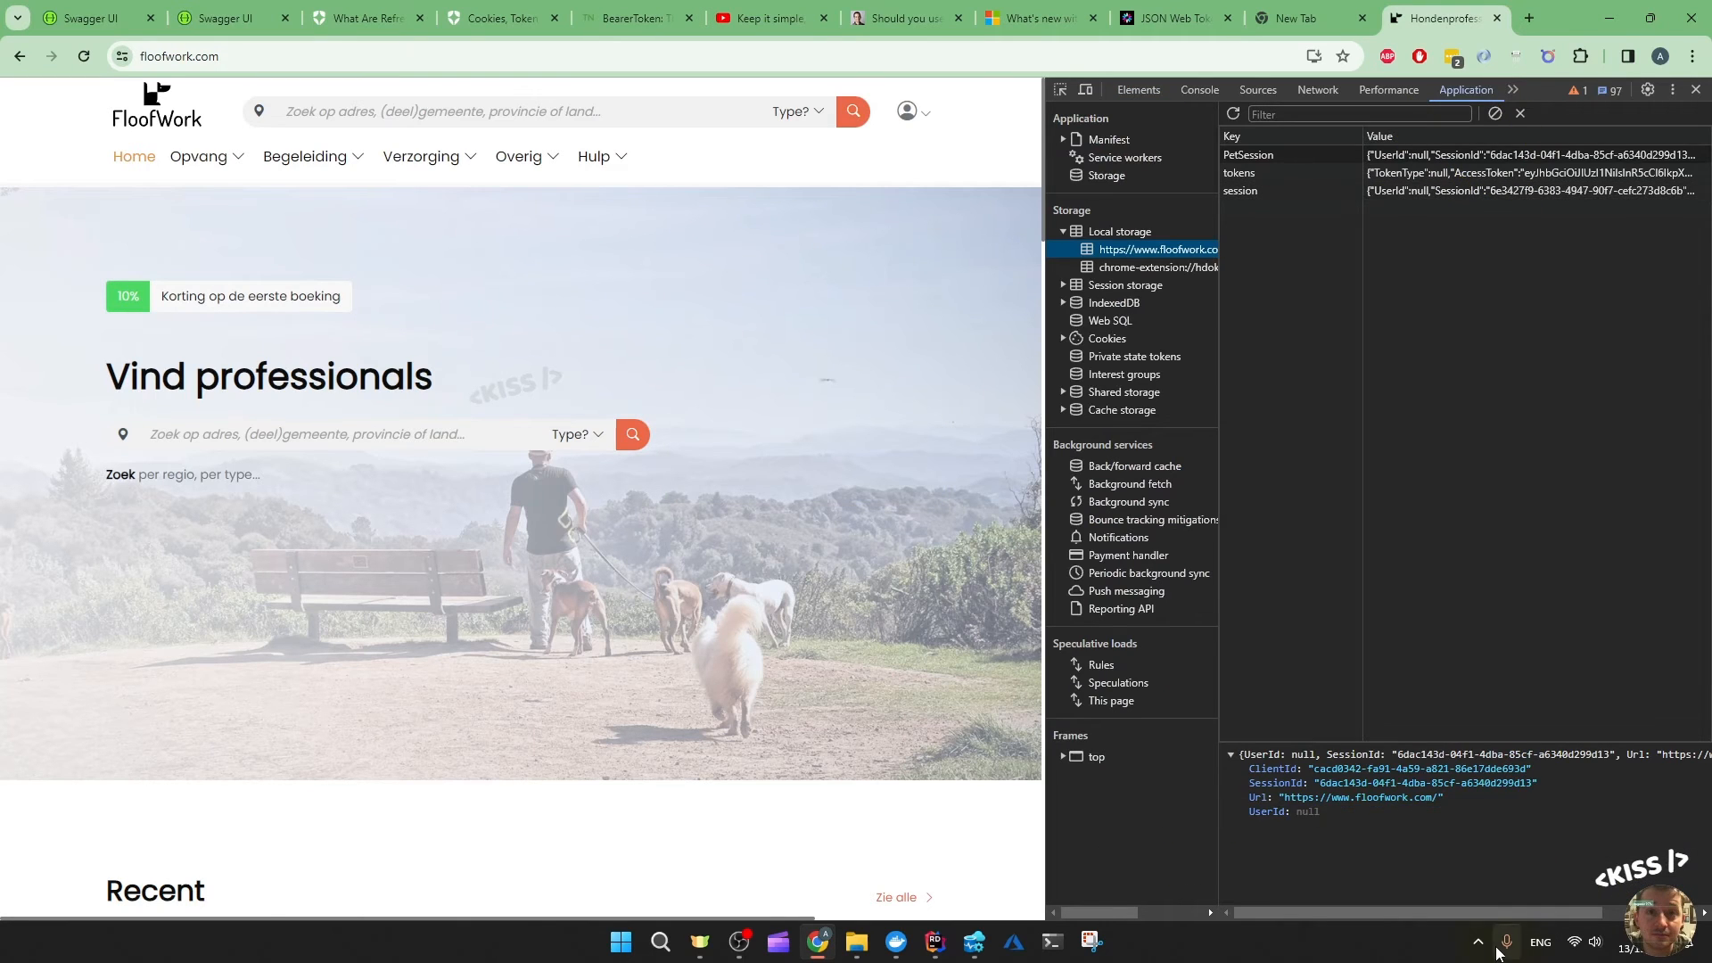
left_click(1240, 173)
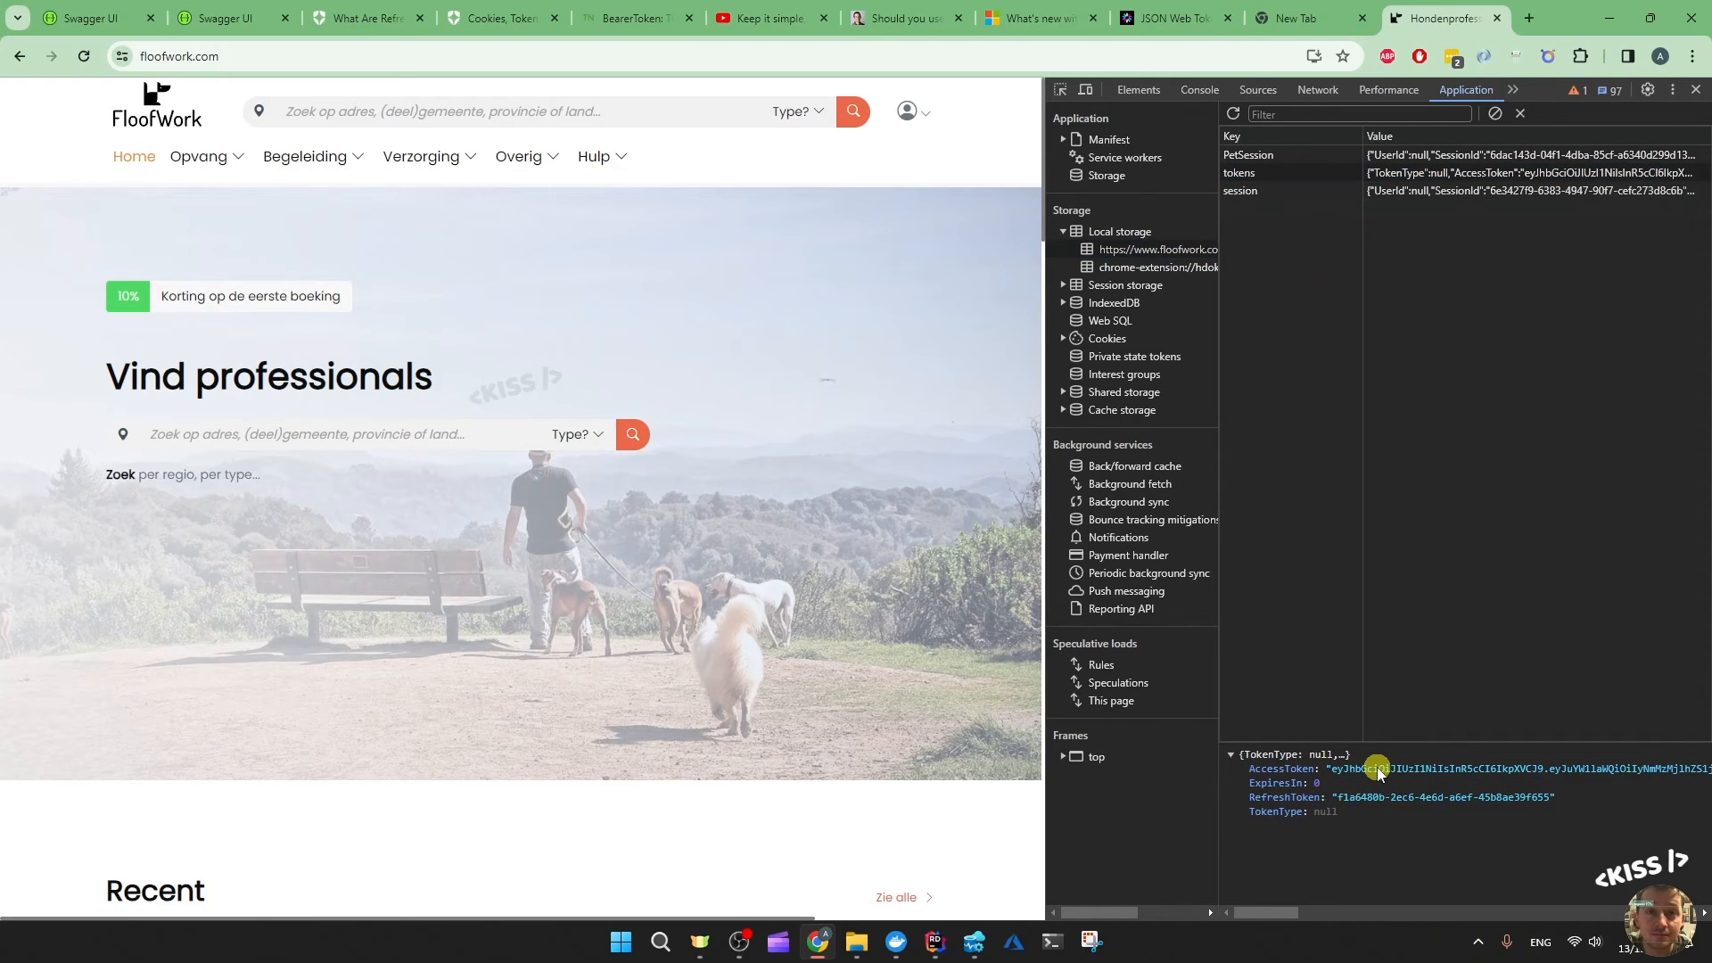
mouse_move(1364, 796)
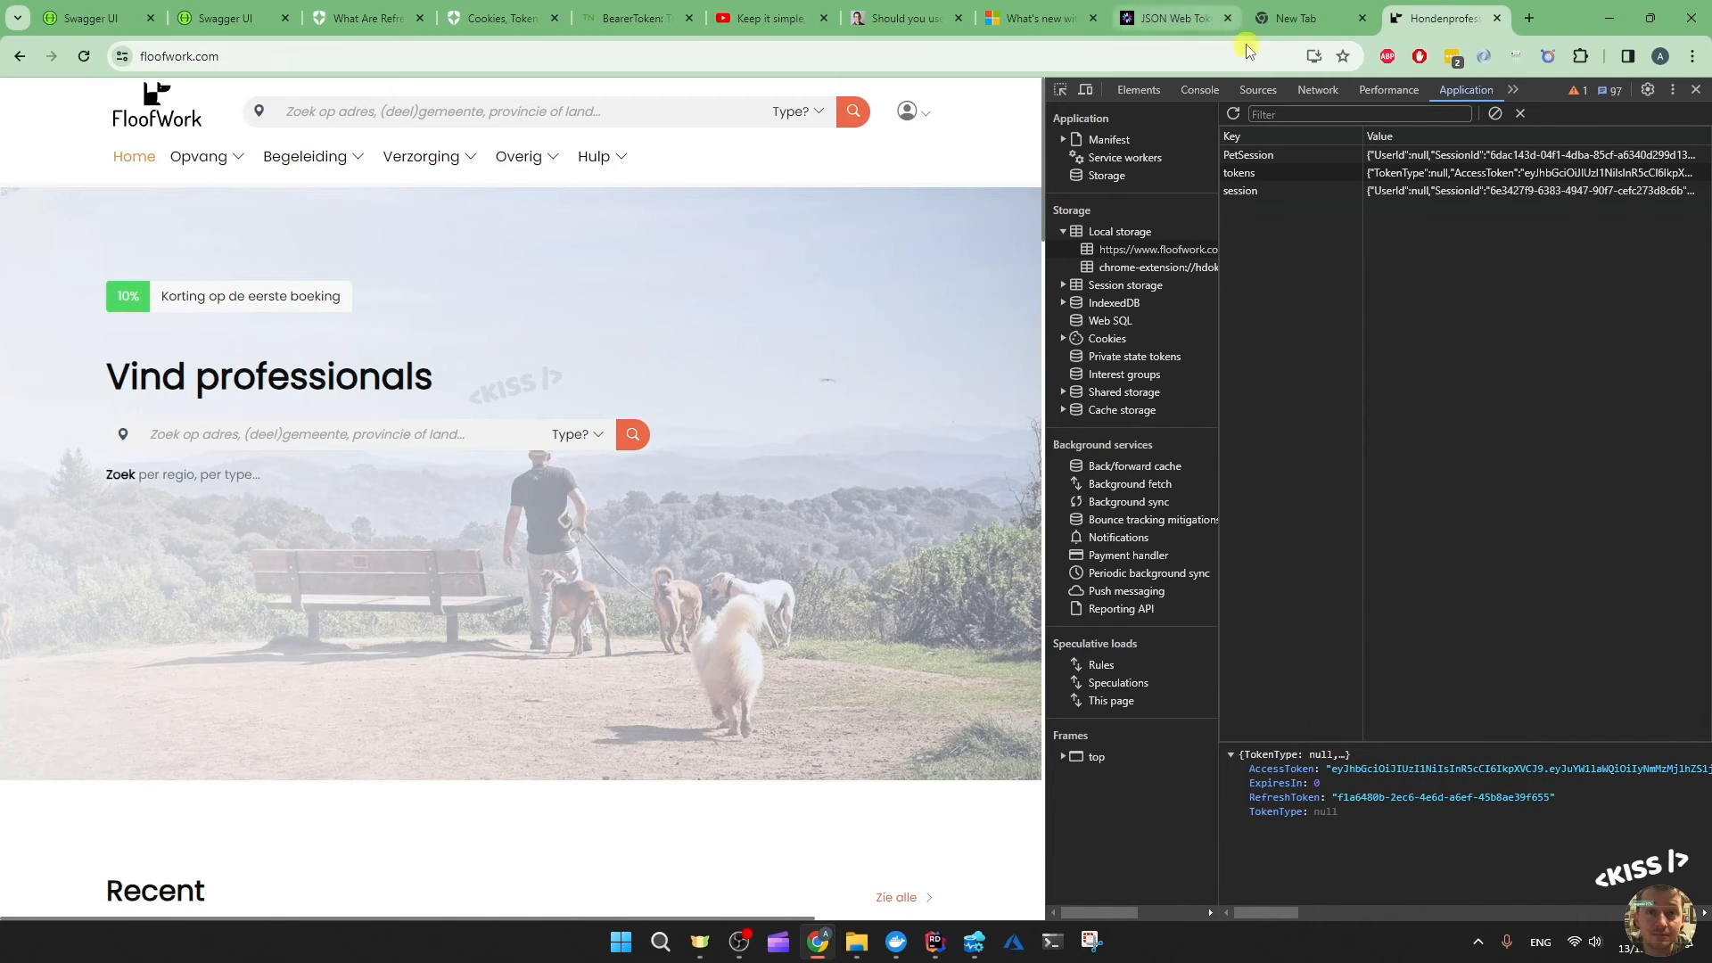
left_click(1168, 17)
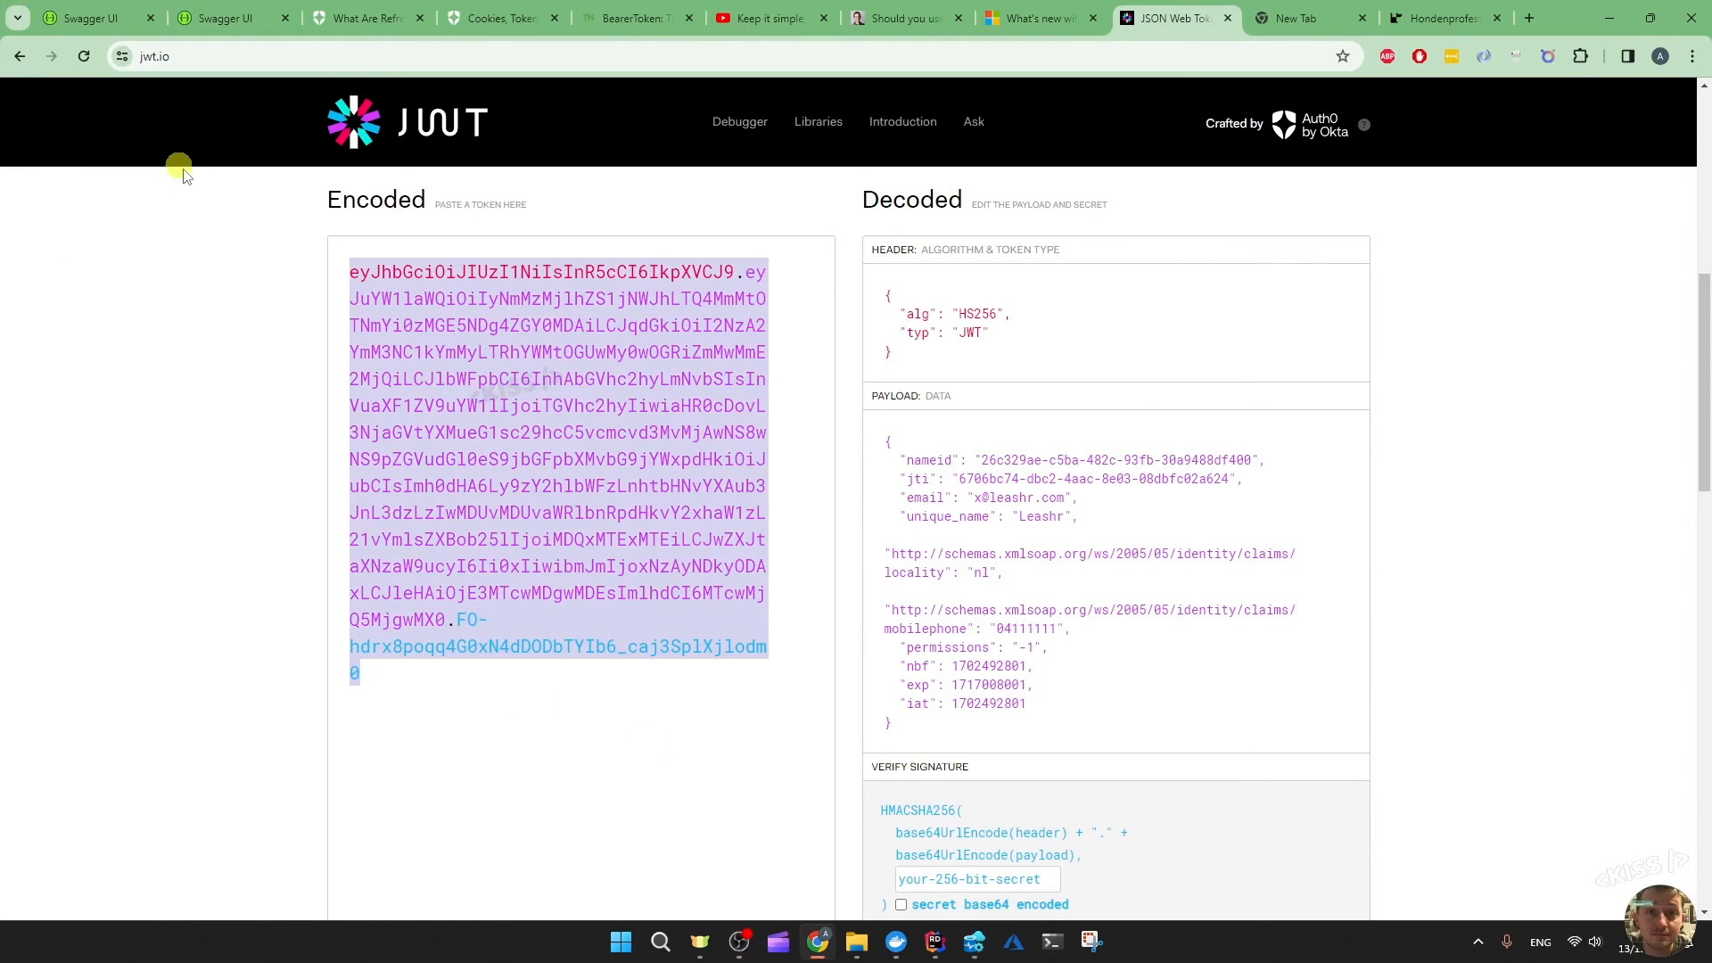
left_click(1441, 18)
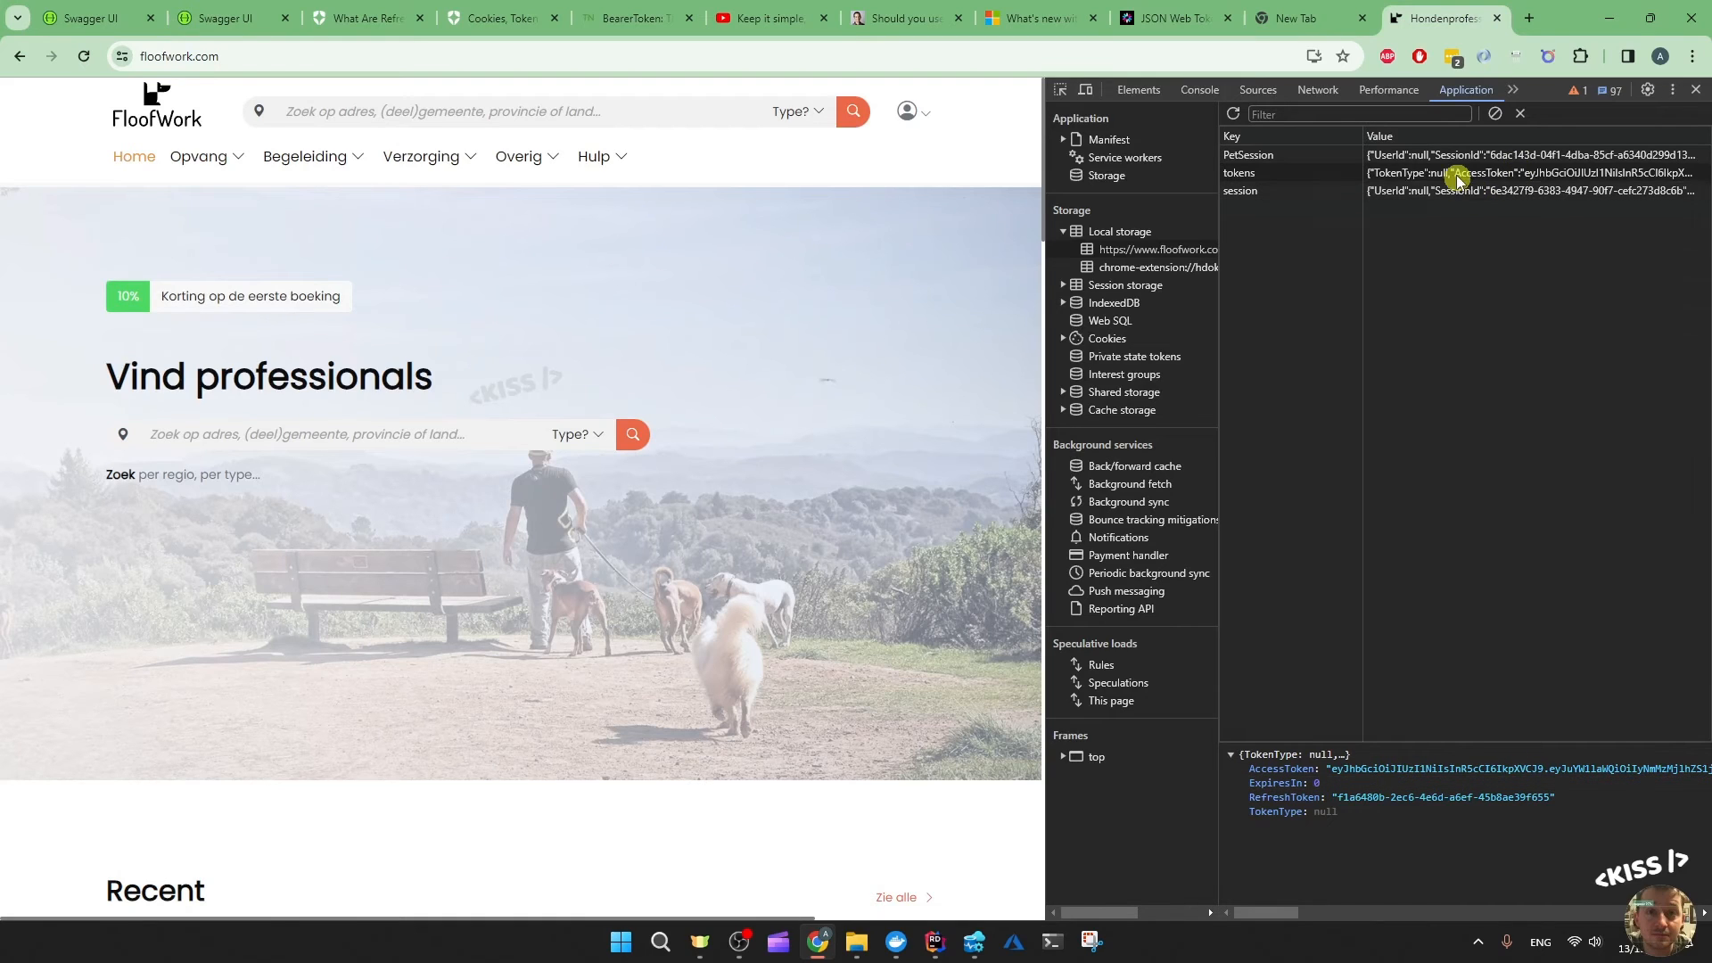
Delete the tokens entry from local storage so FloofWork signs out and refreshes fail
right_click(1457, 175)
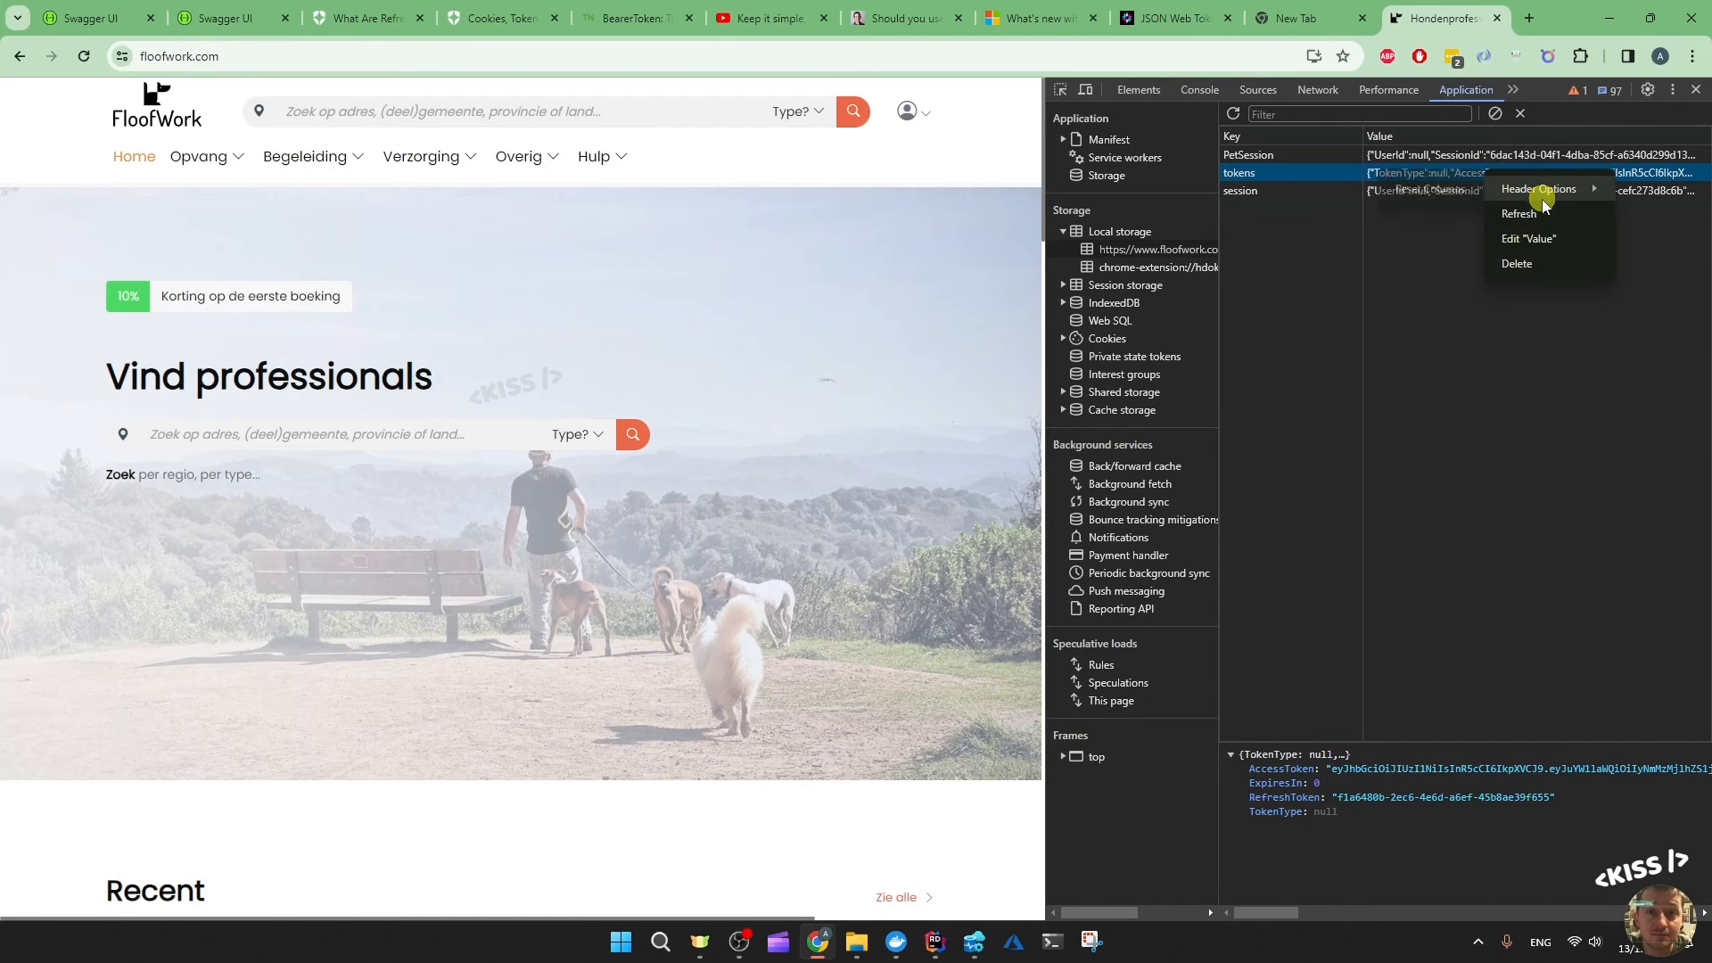
left_click(1528, 239)
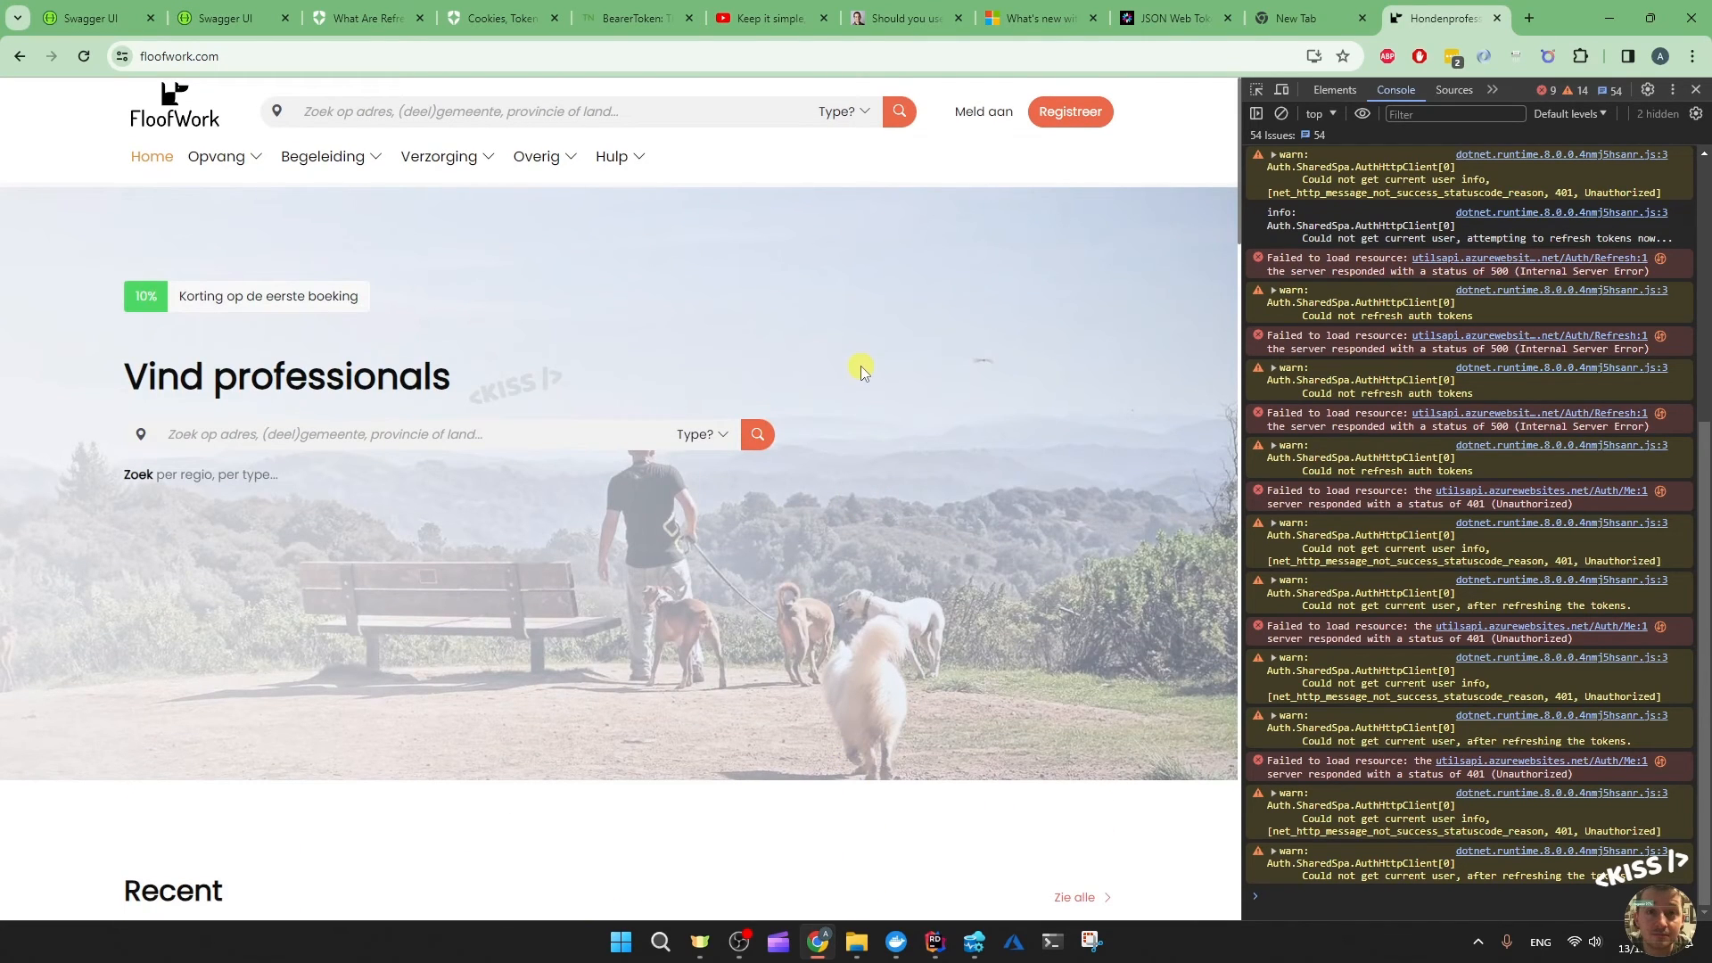
mouse_move(1395, 284)
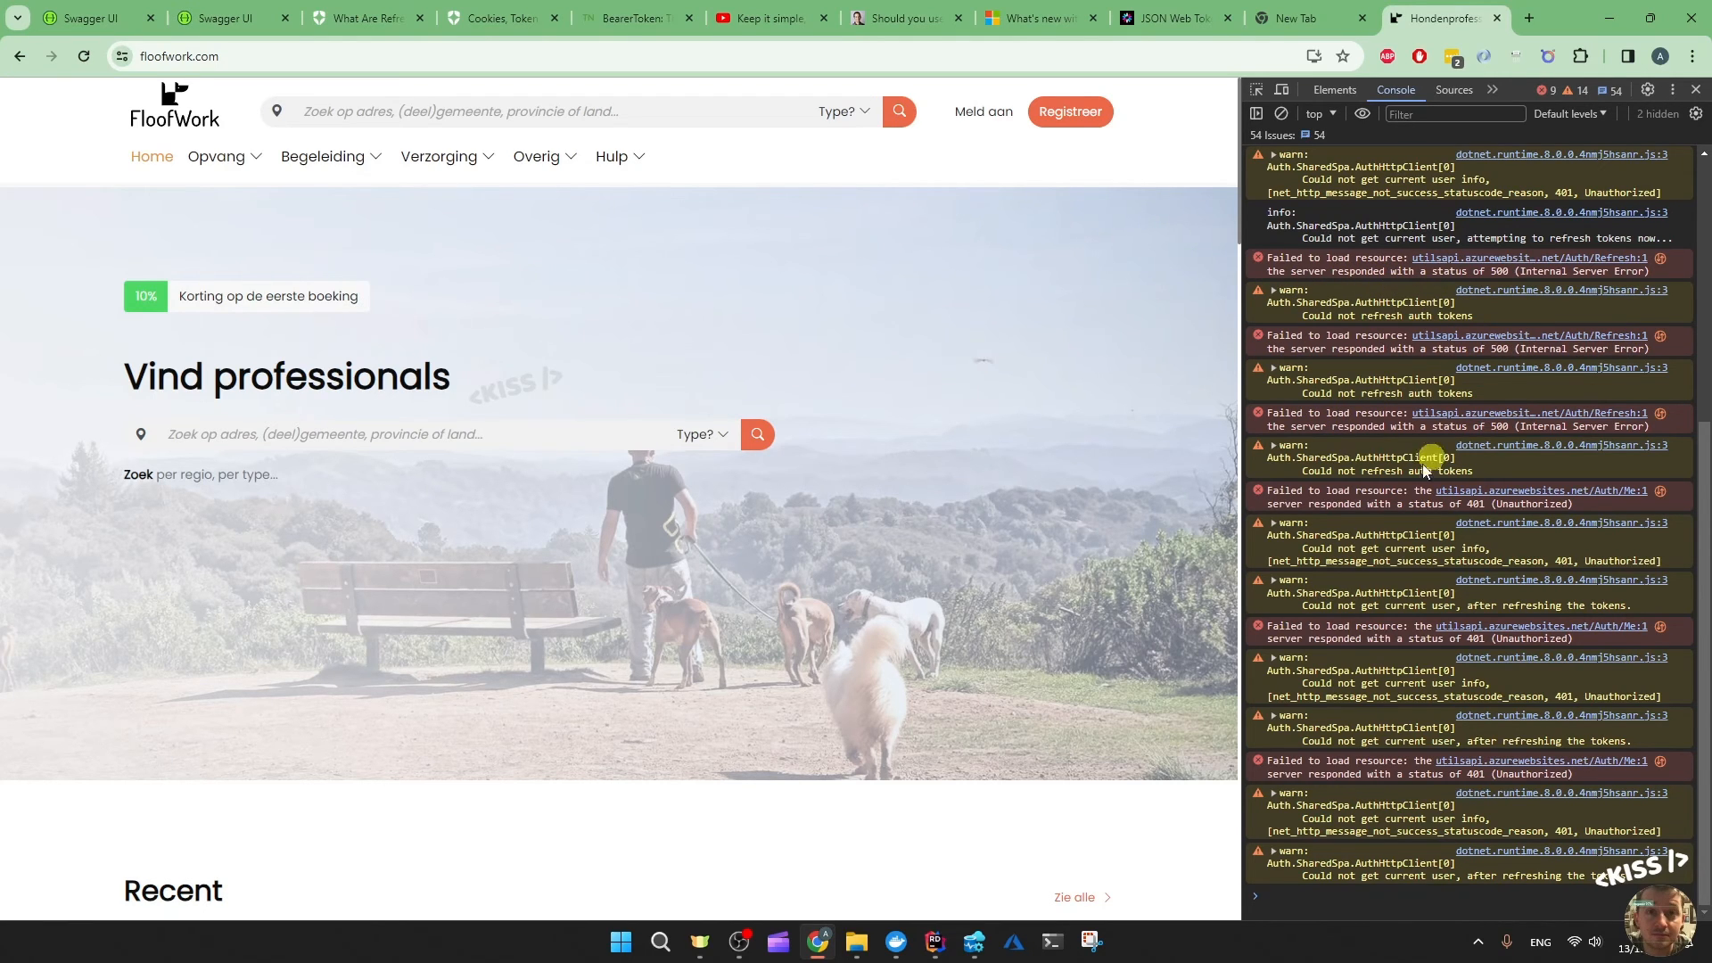
mouse_move(1446, 817)
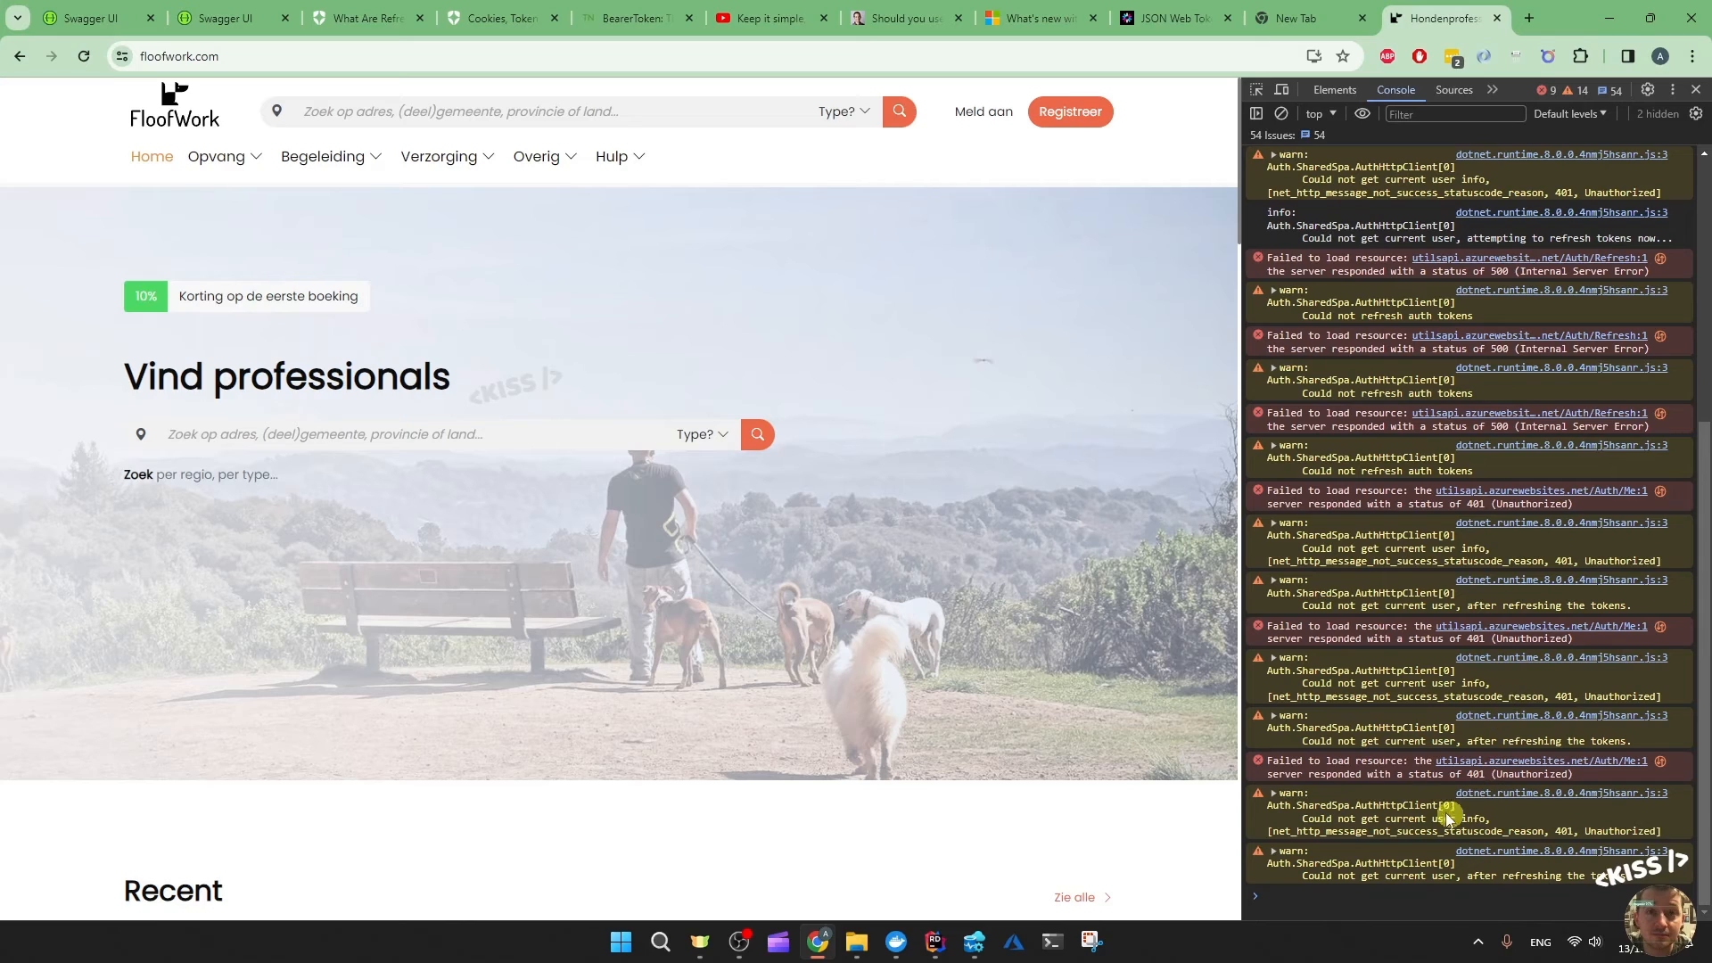
mouse_move(1366, 772)
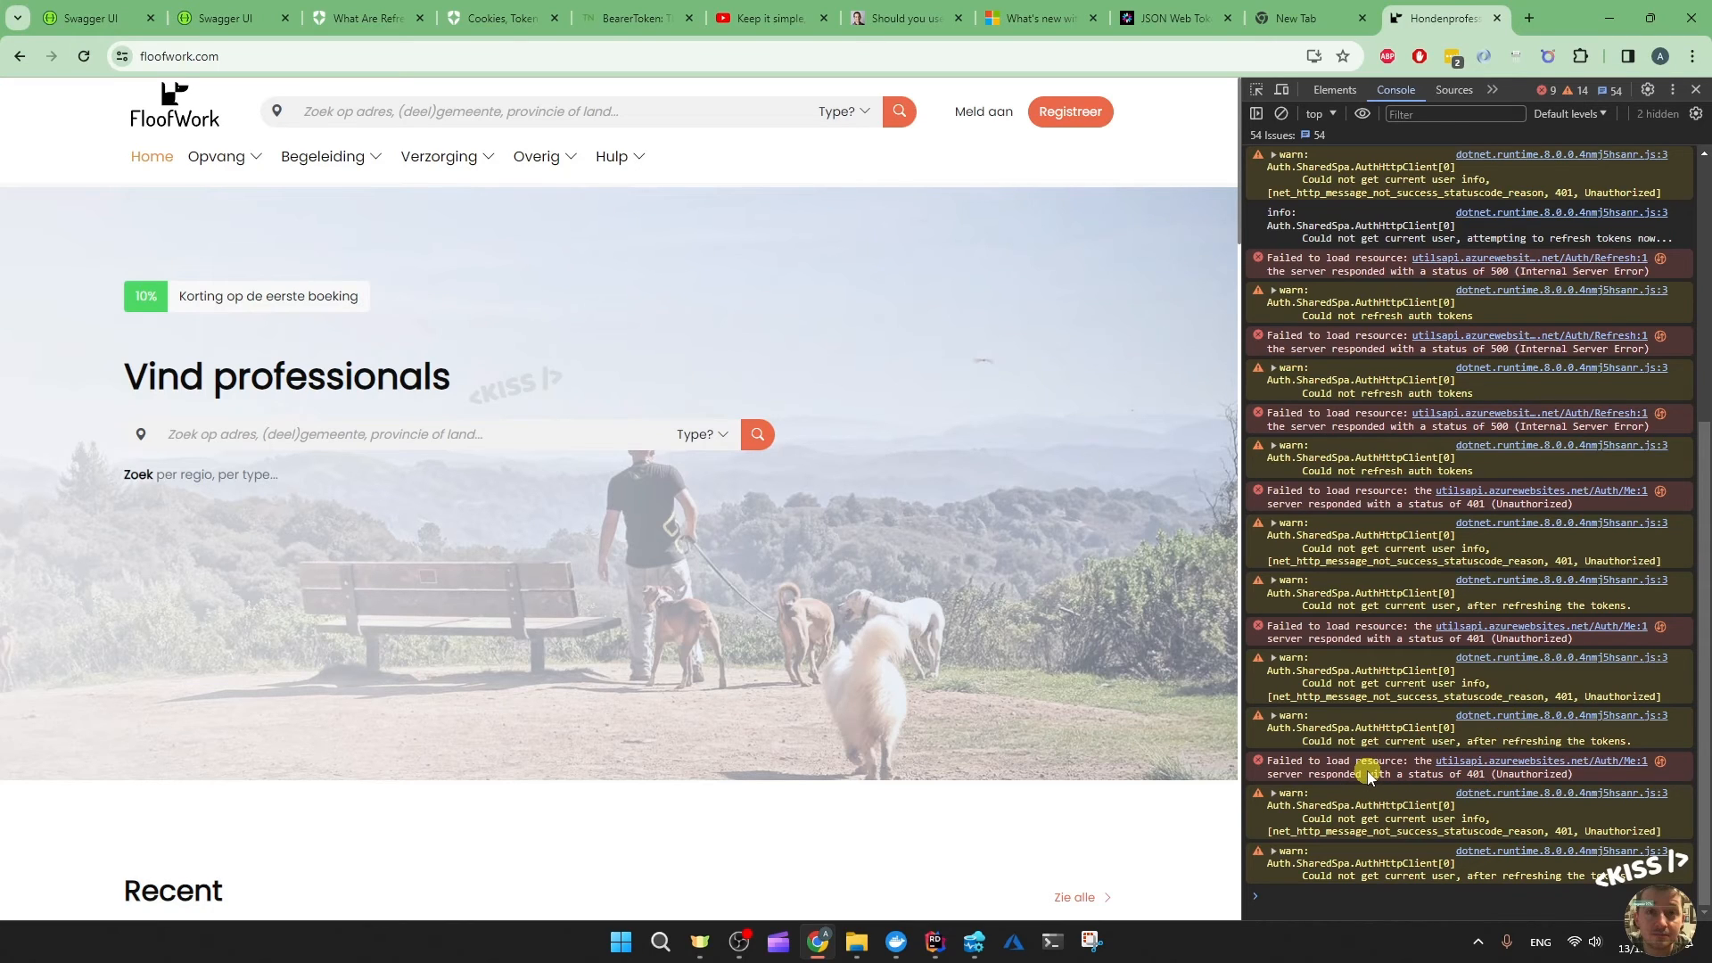
mouse_move(982, 496)
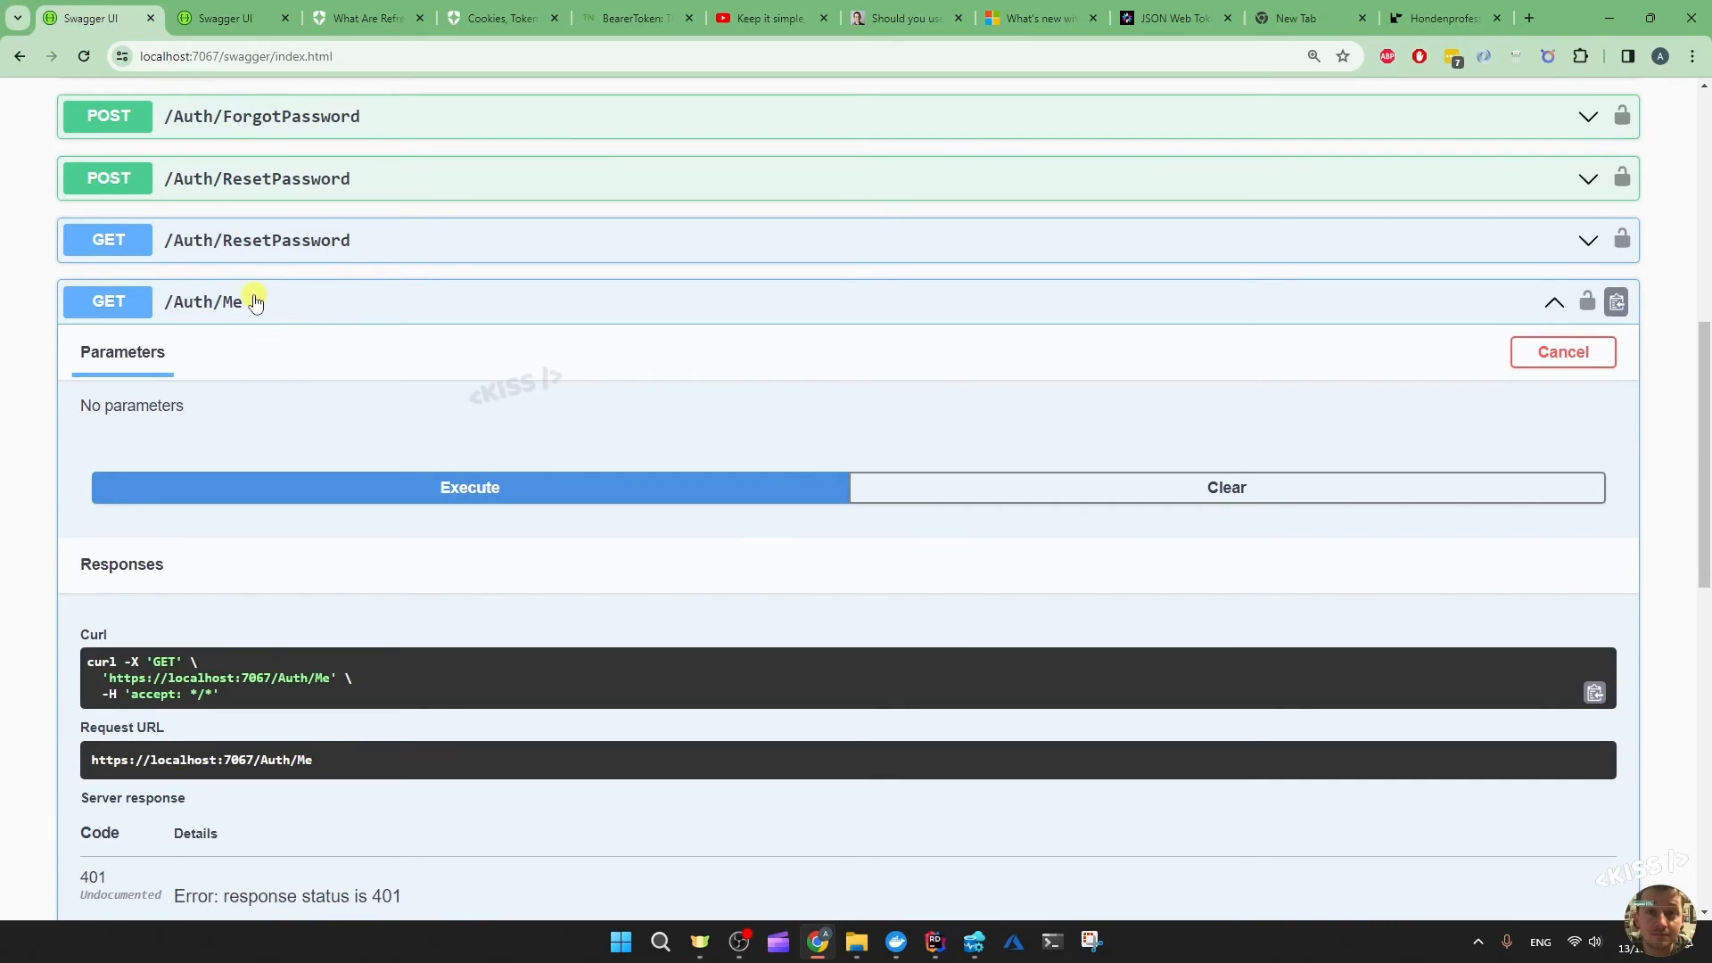
Collapse the GET /Auth/Me endpoint and return to the FloofWork site
left_click(257, 302)
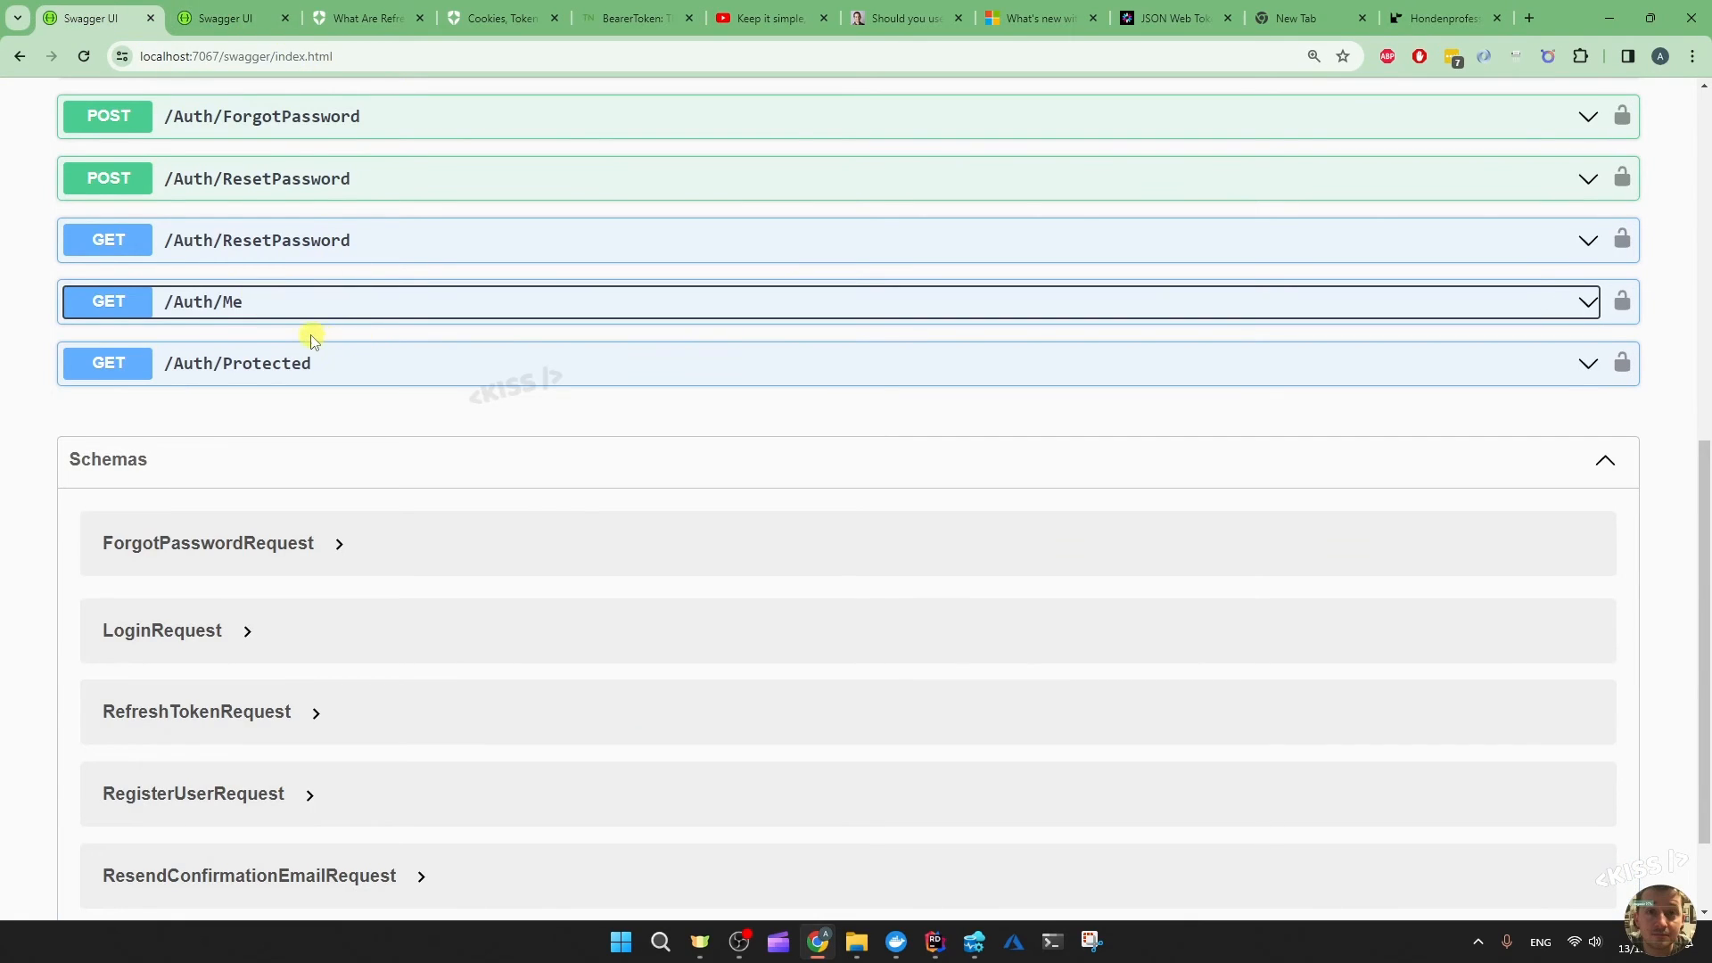
left_click(1441, 17)
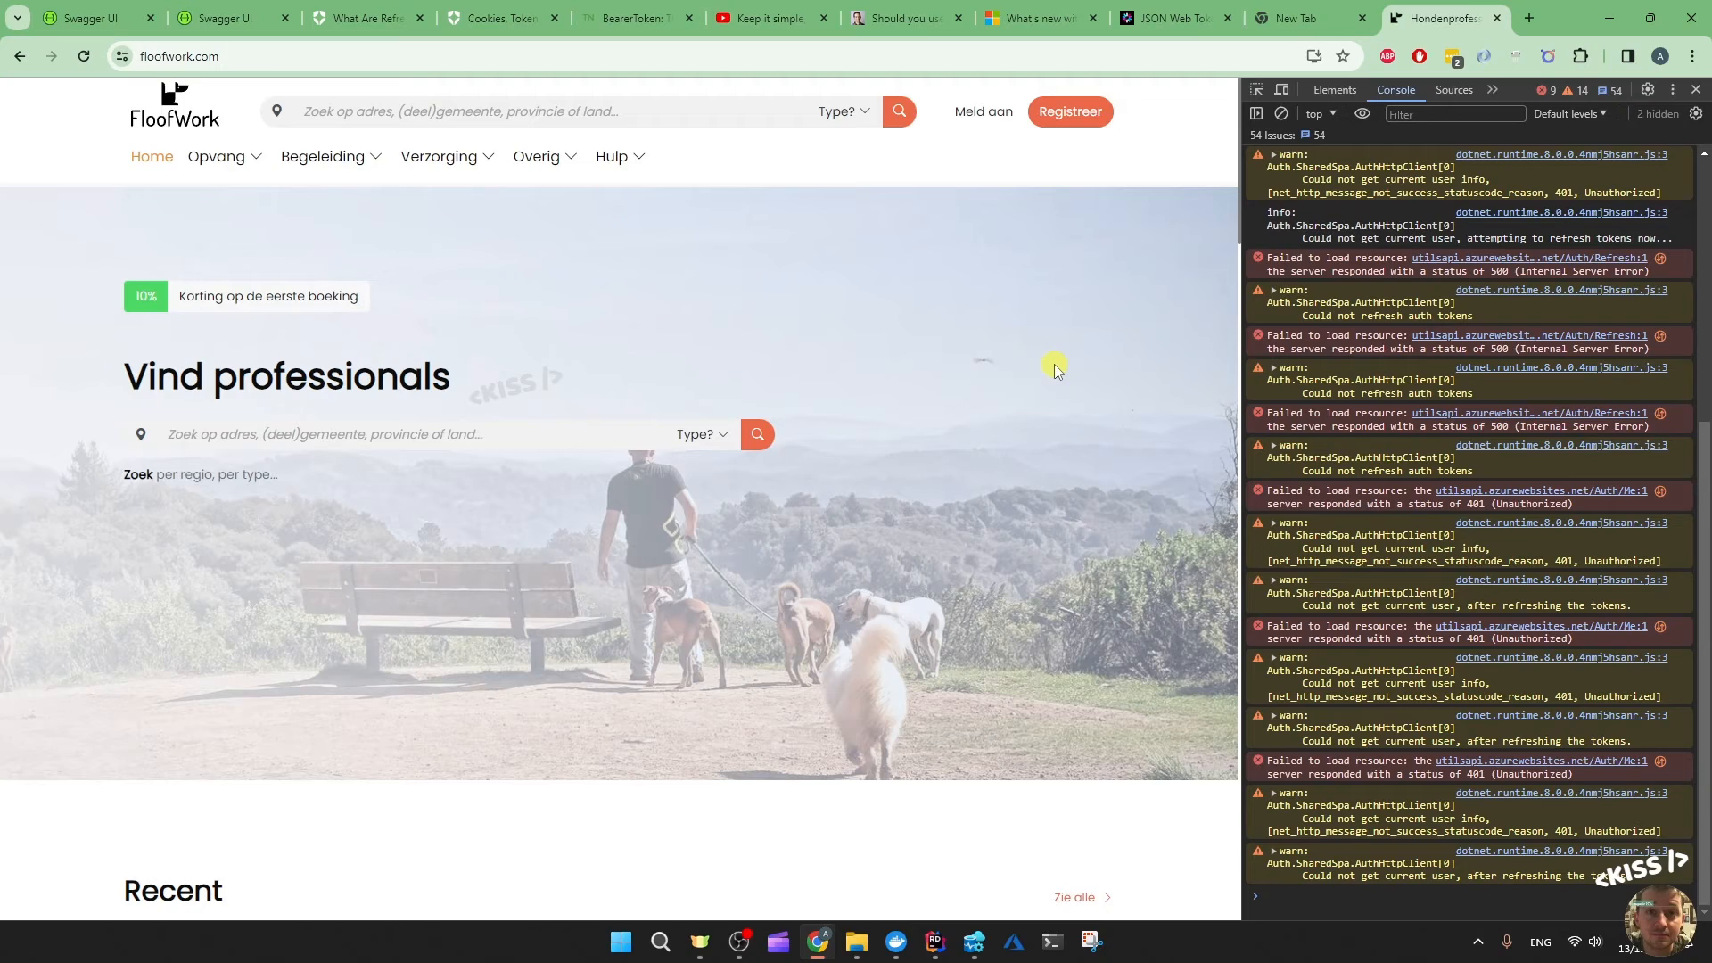
mouse_move(909, 414)
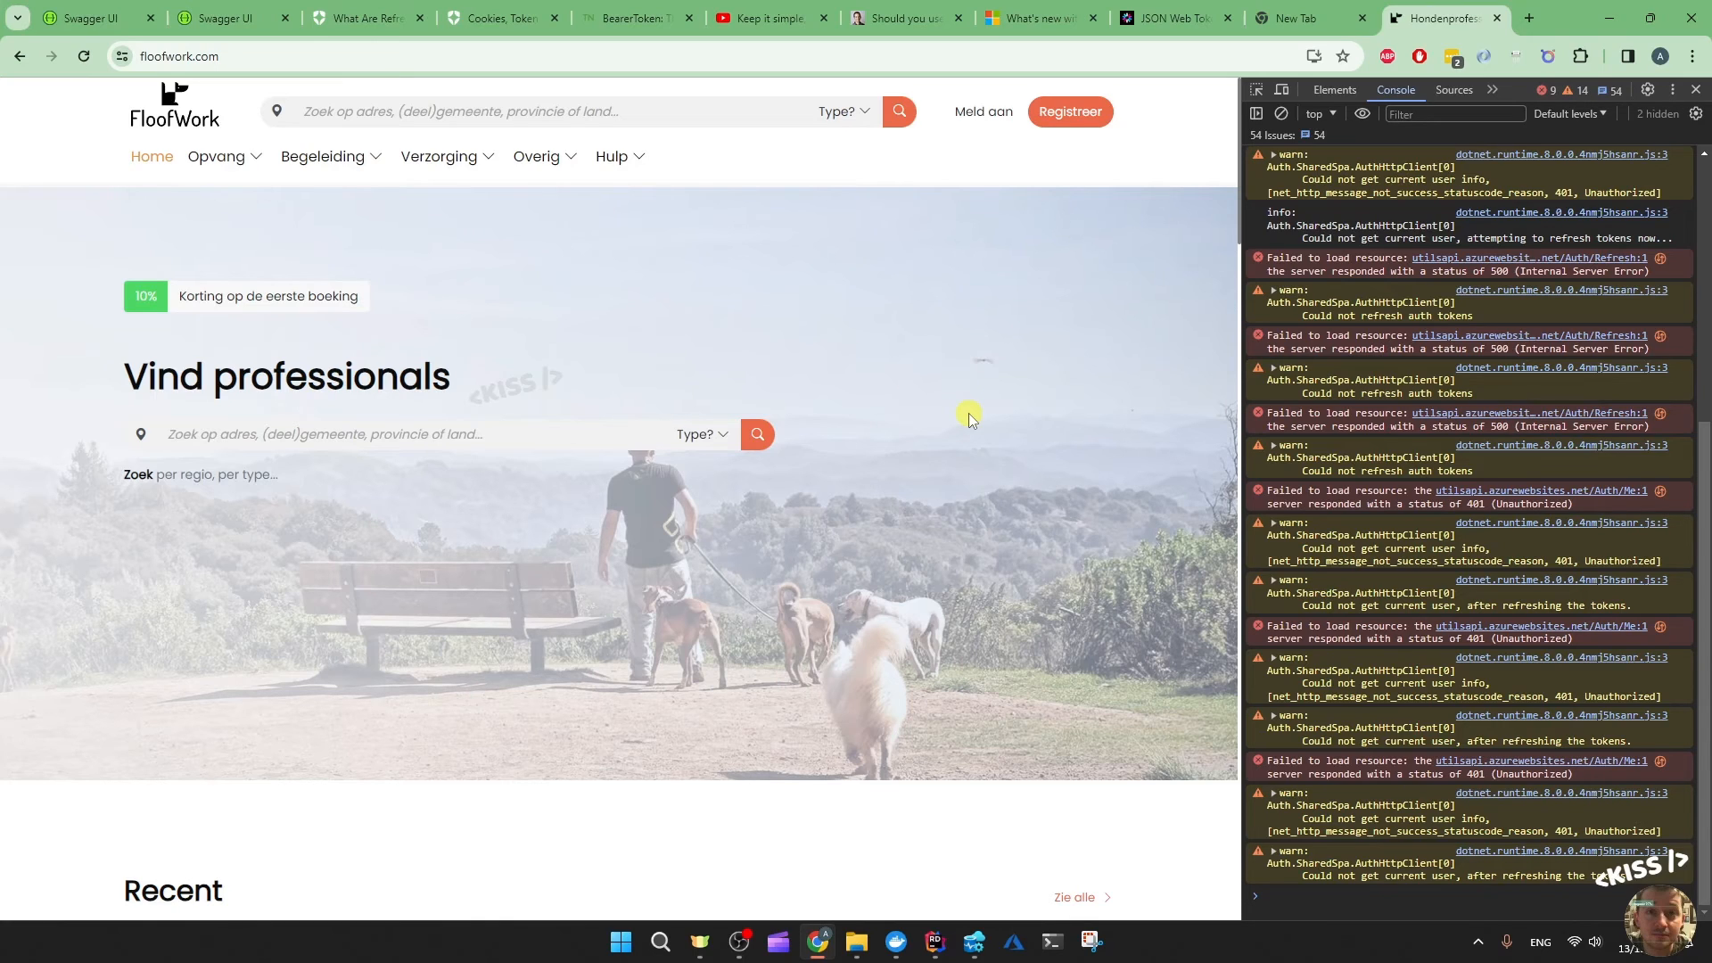
mouse_move(997, 429)
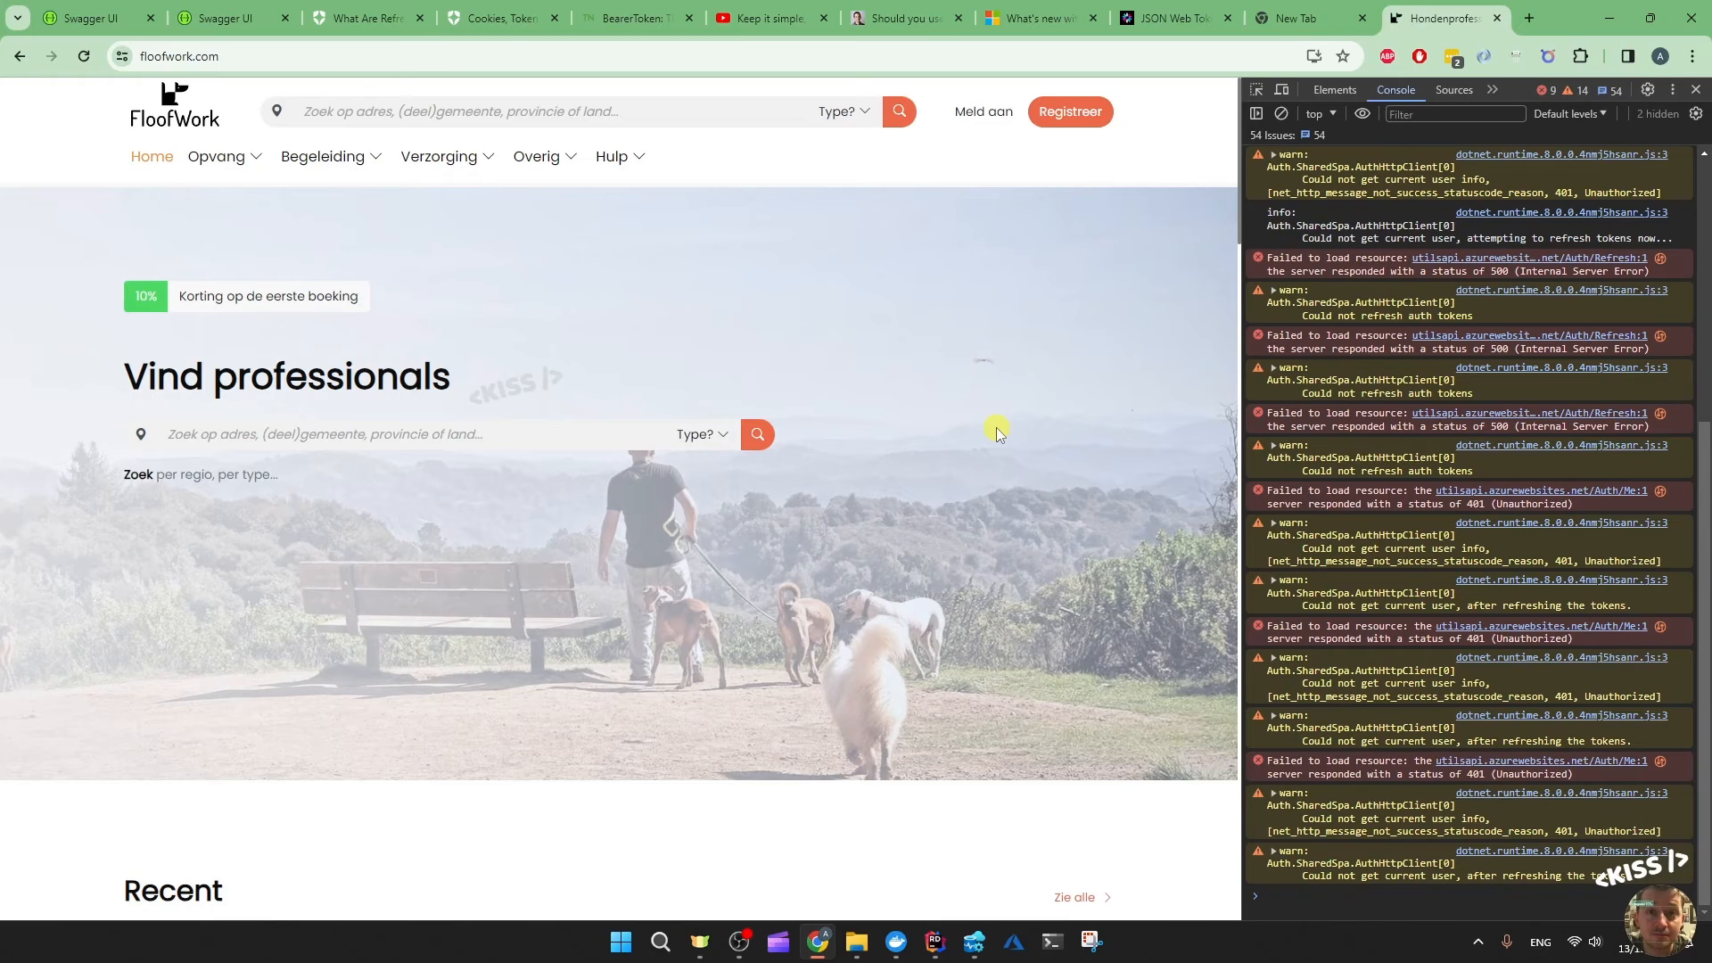
mouse_move(787, 318)
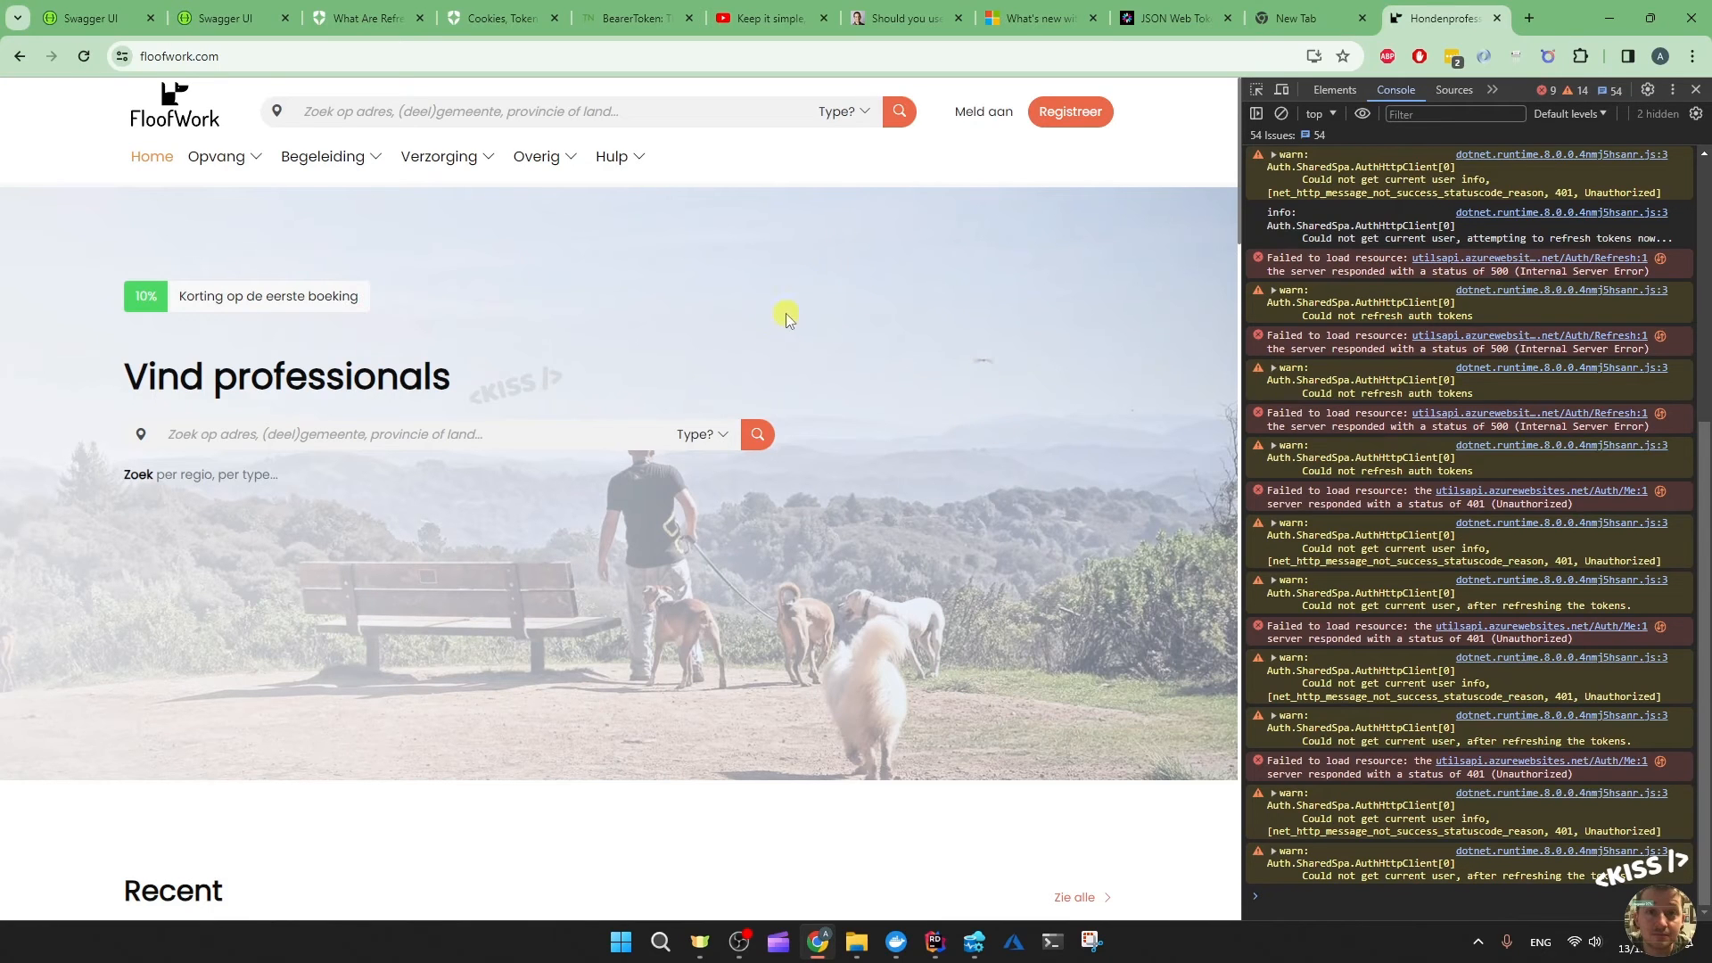
mouse_move(353, 20)
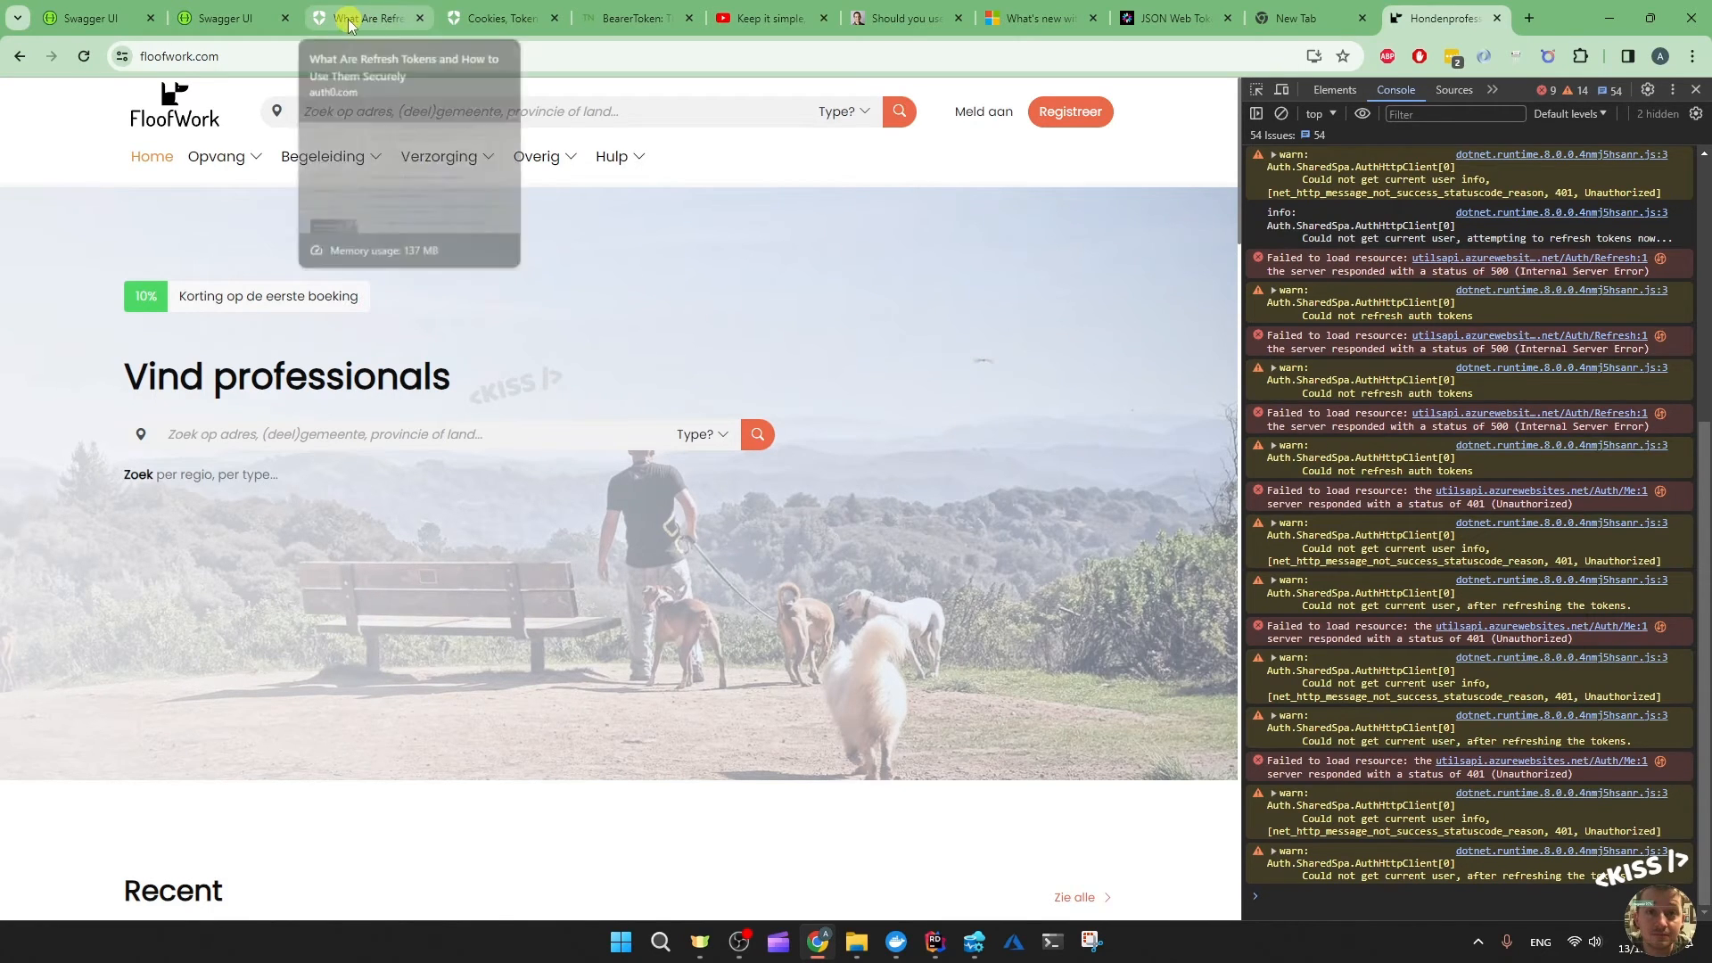
Return to the Auth0 refresh-tokens article at its Automatic Reuse Detection explanation
left_click(357, 18)
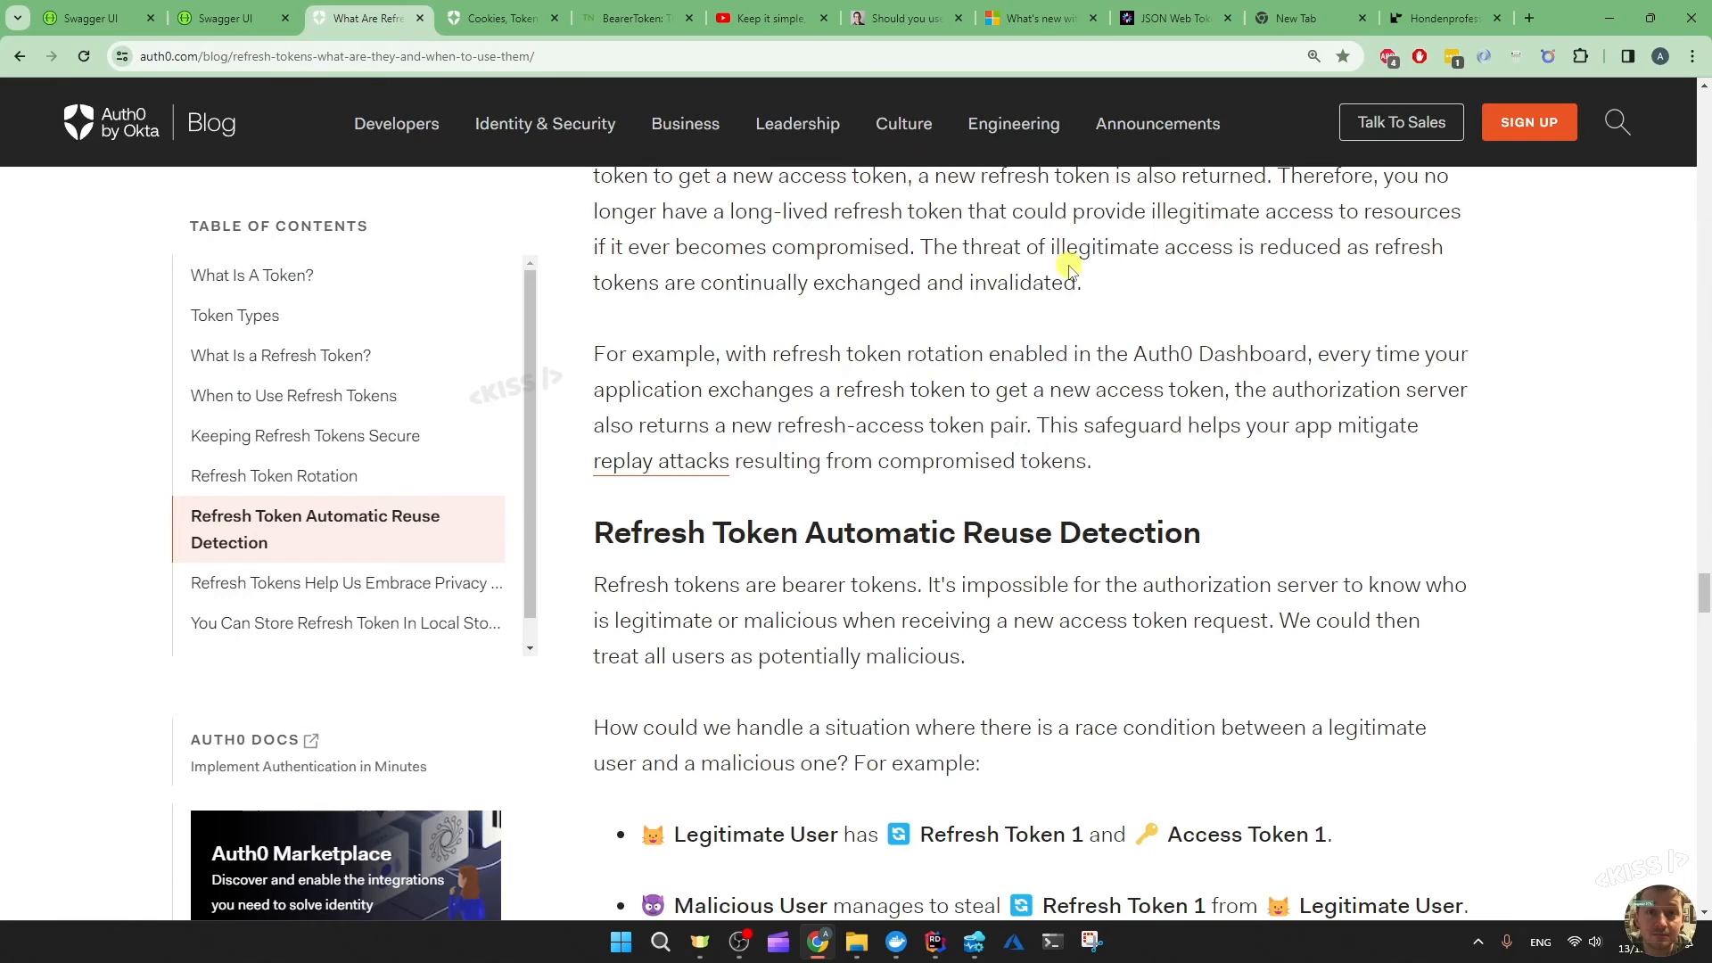
scroll("down", 3)
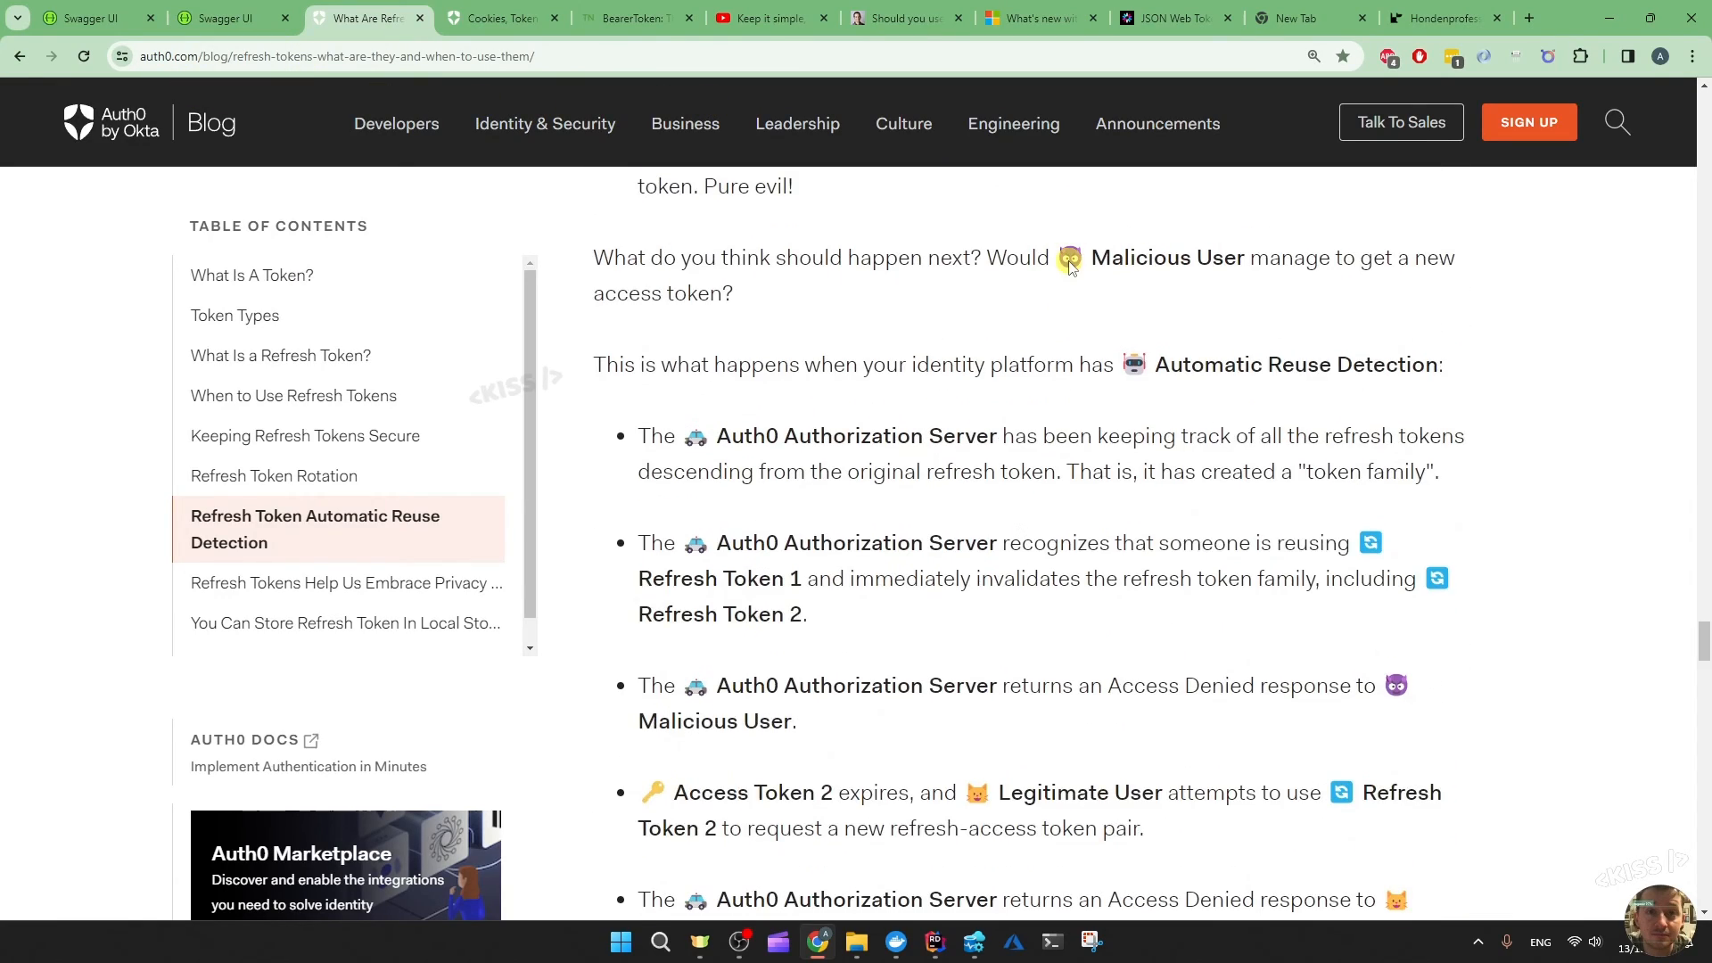
Bring up the Auth0 ASP.NET Core Identity article's cookies-versus-tokens comparison passage
left_click(499, 17)
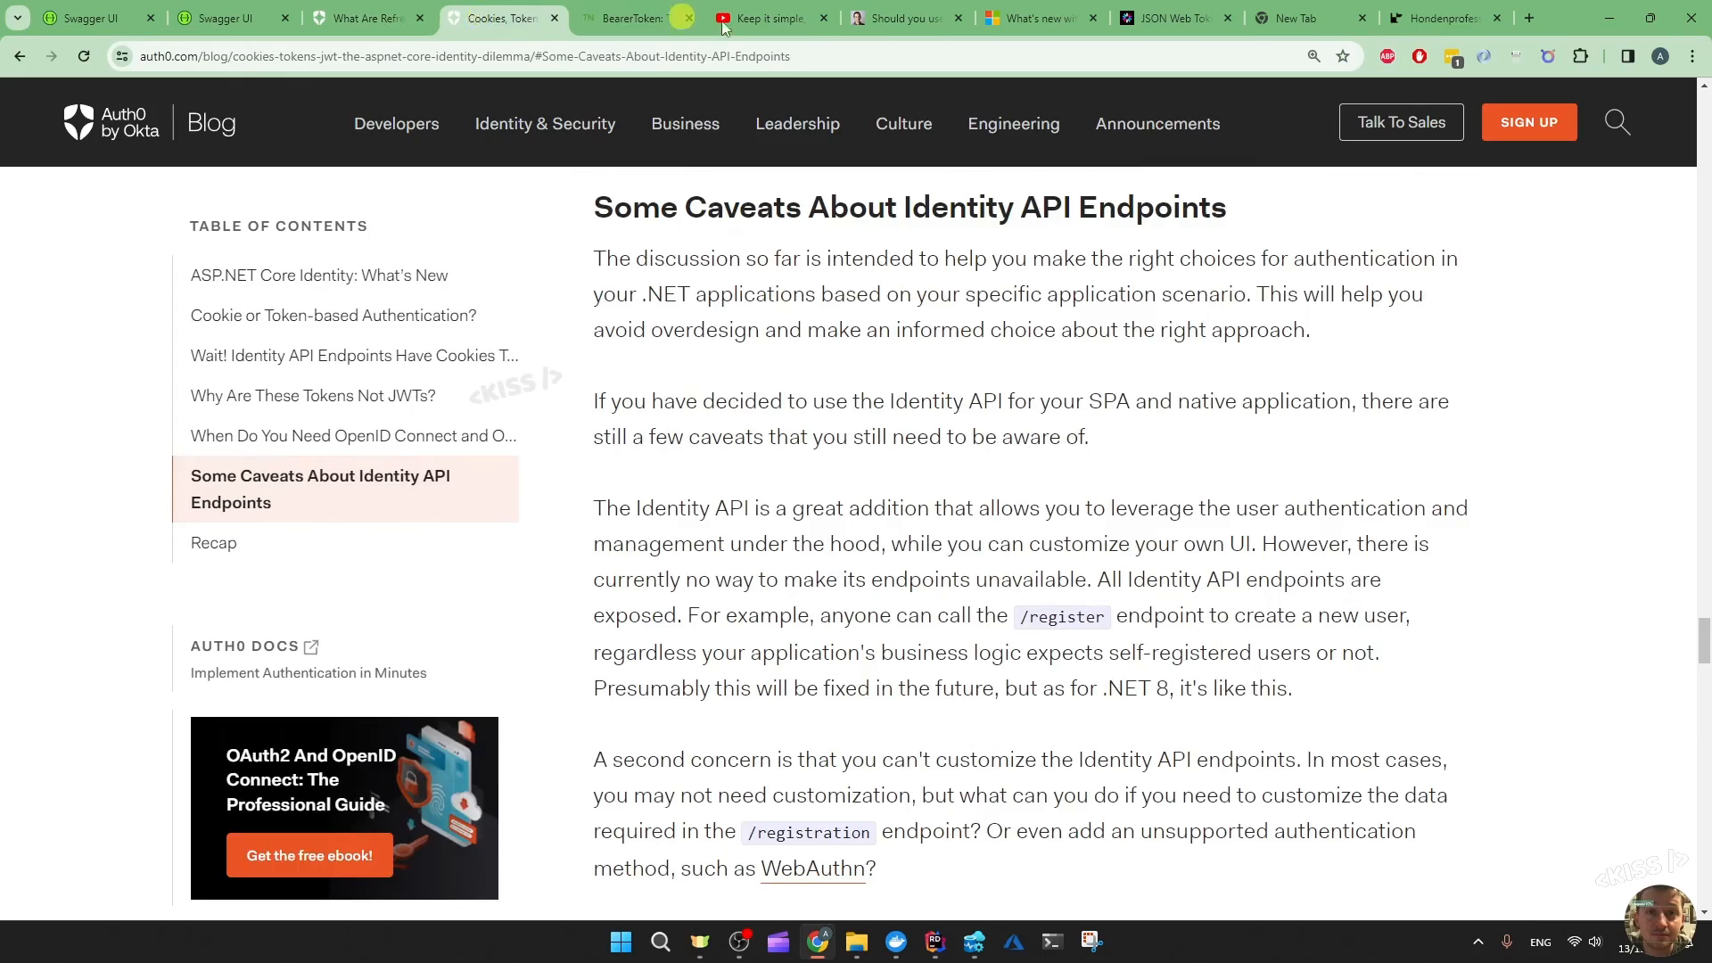
mouse_move(1289, 320)
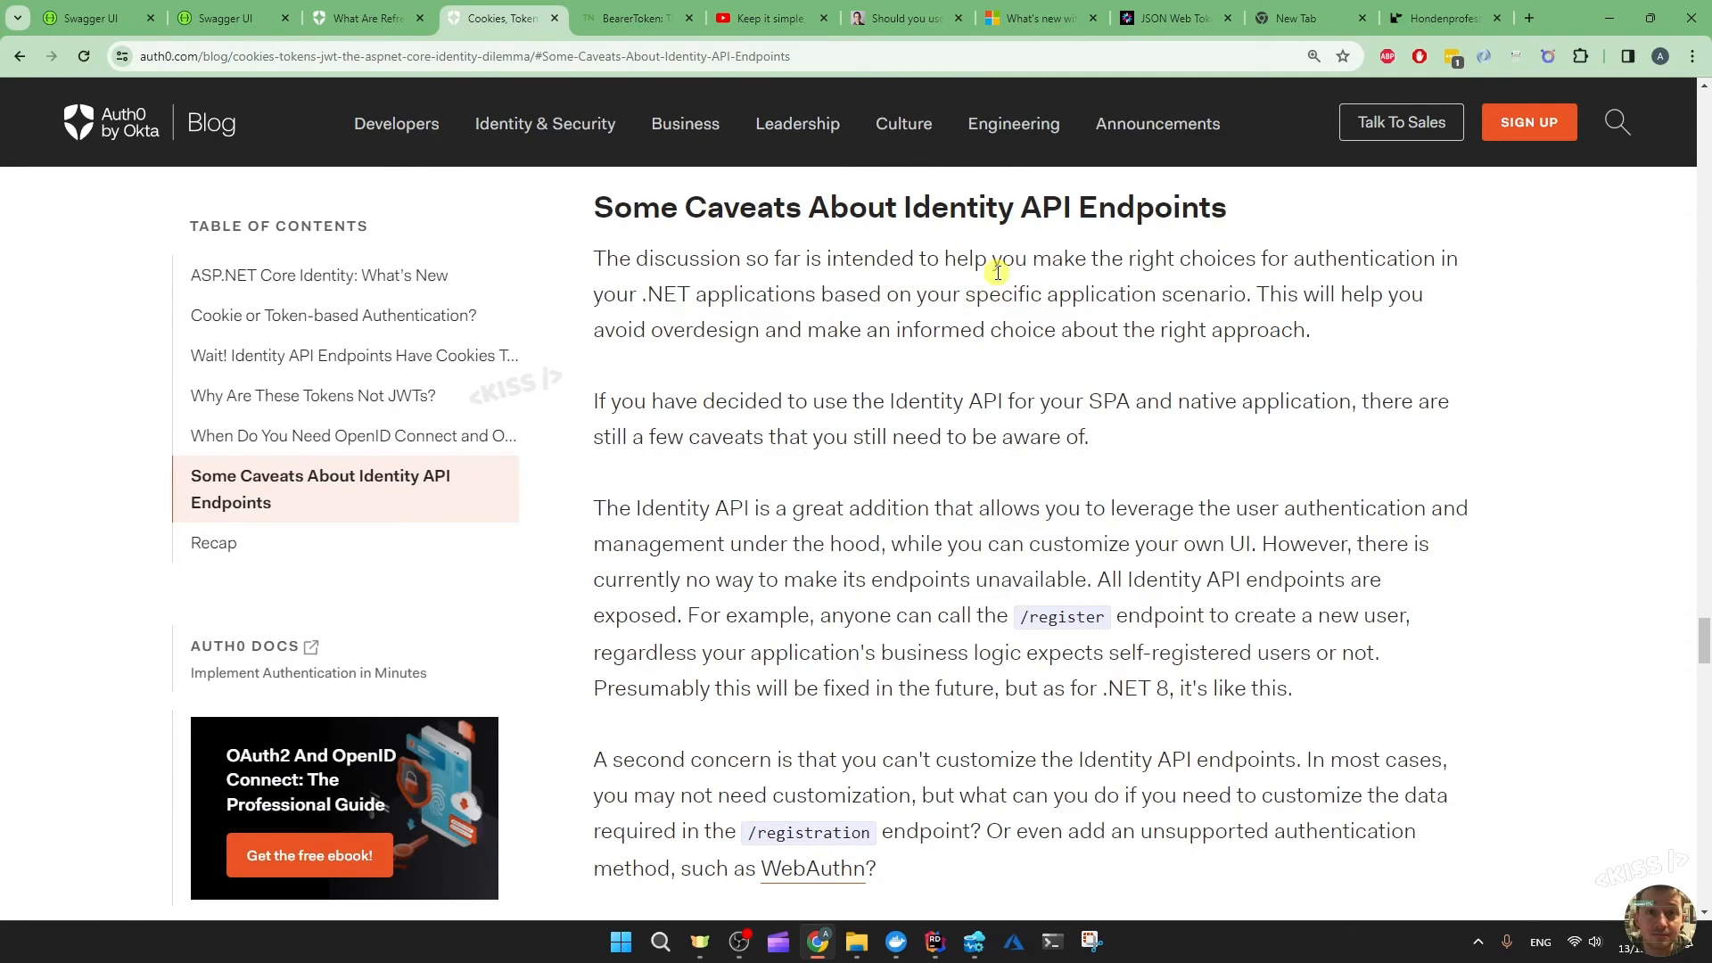
mouse_move(979, 360)
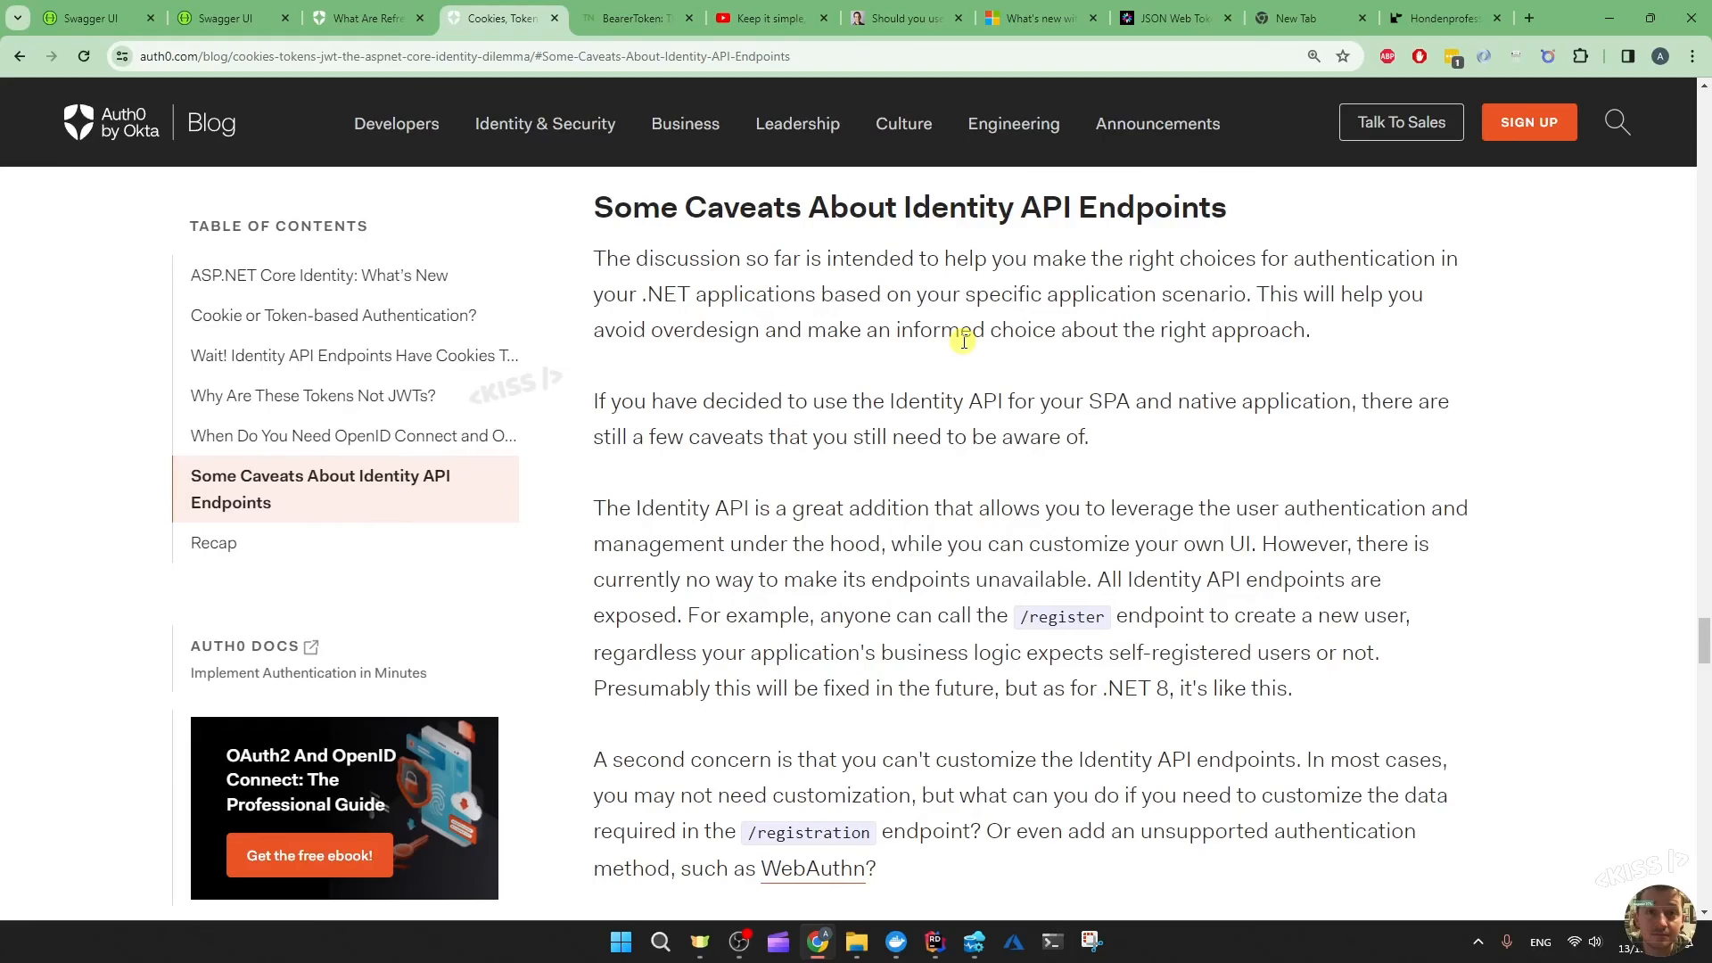
mouse_move(806, 375)
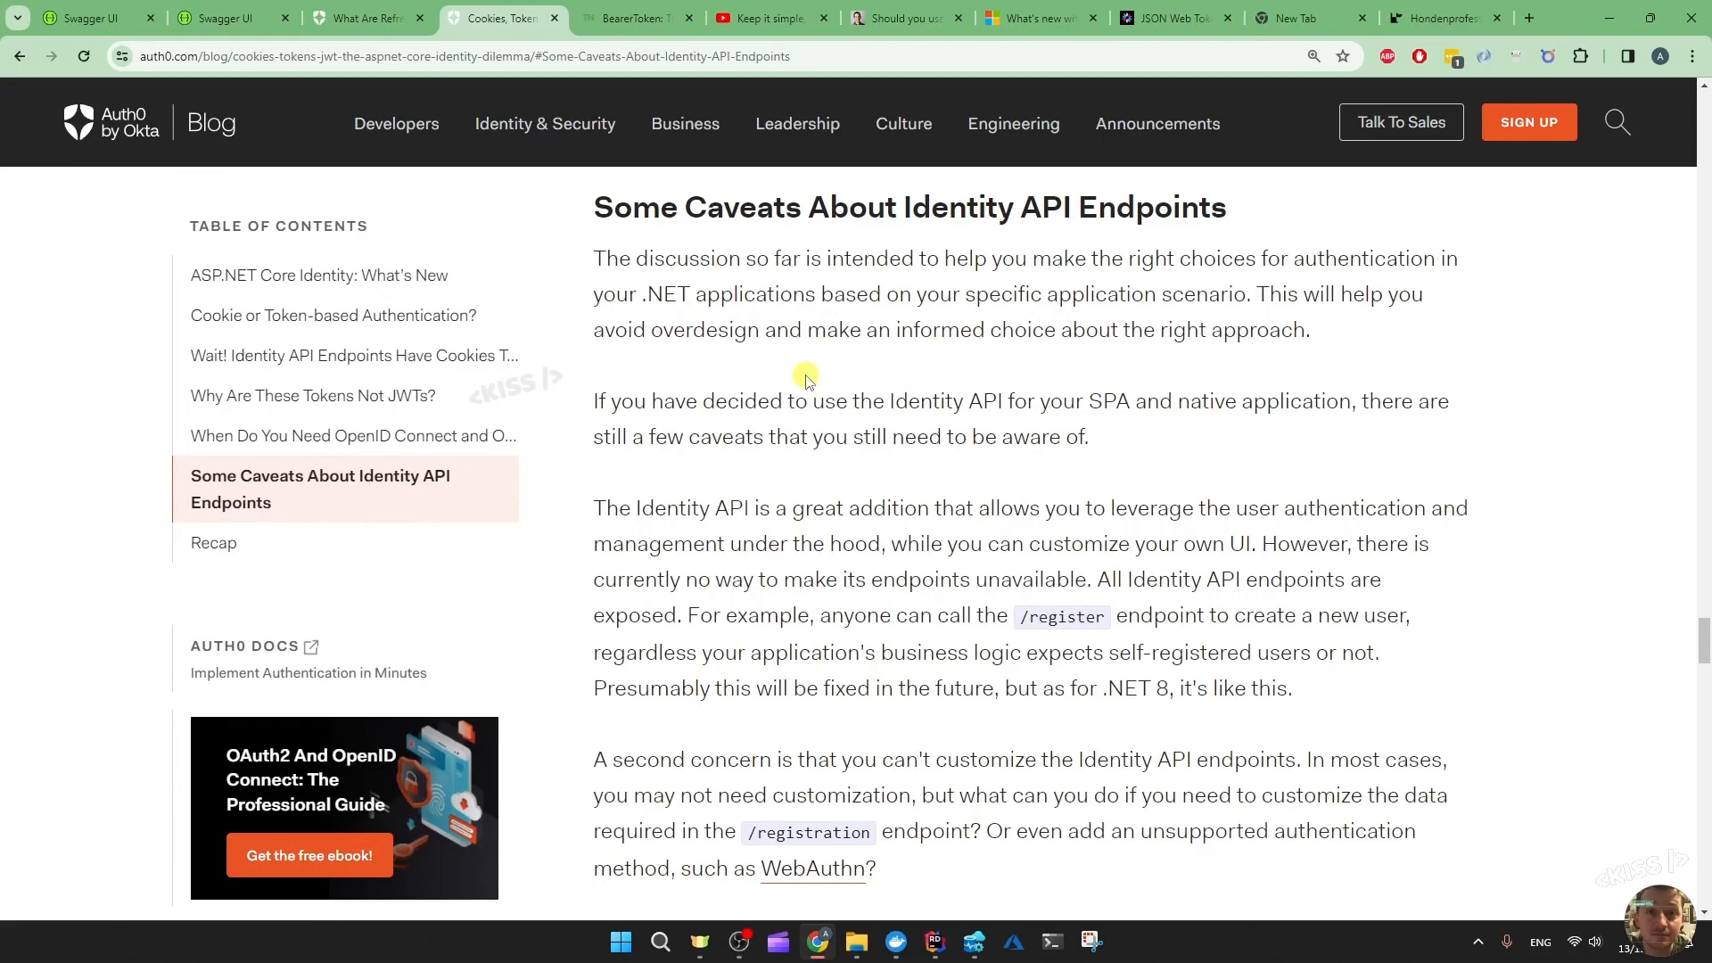
scroll("up", 3)
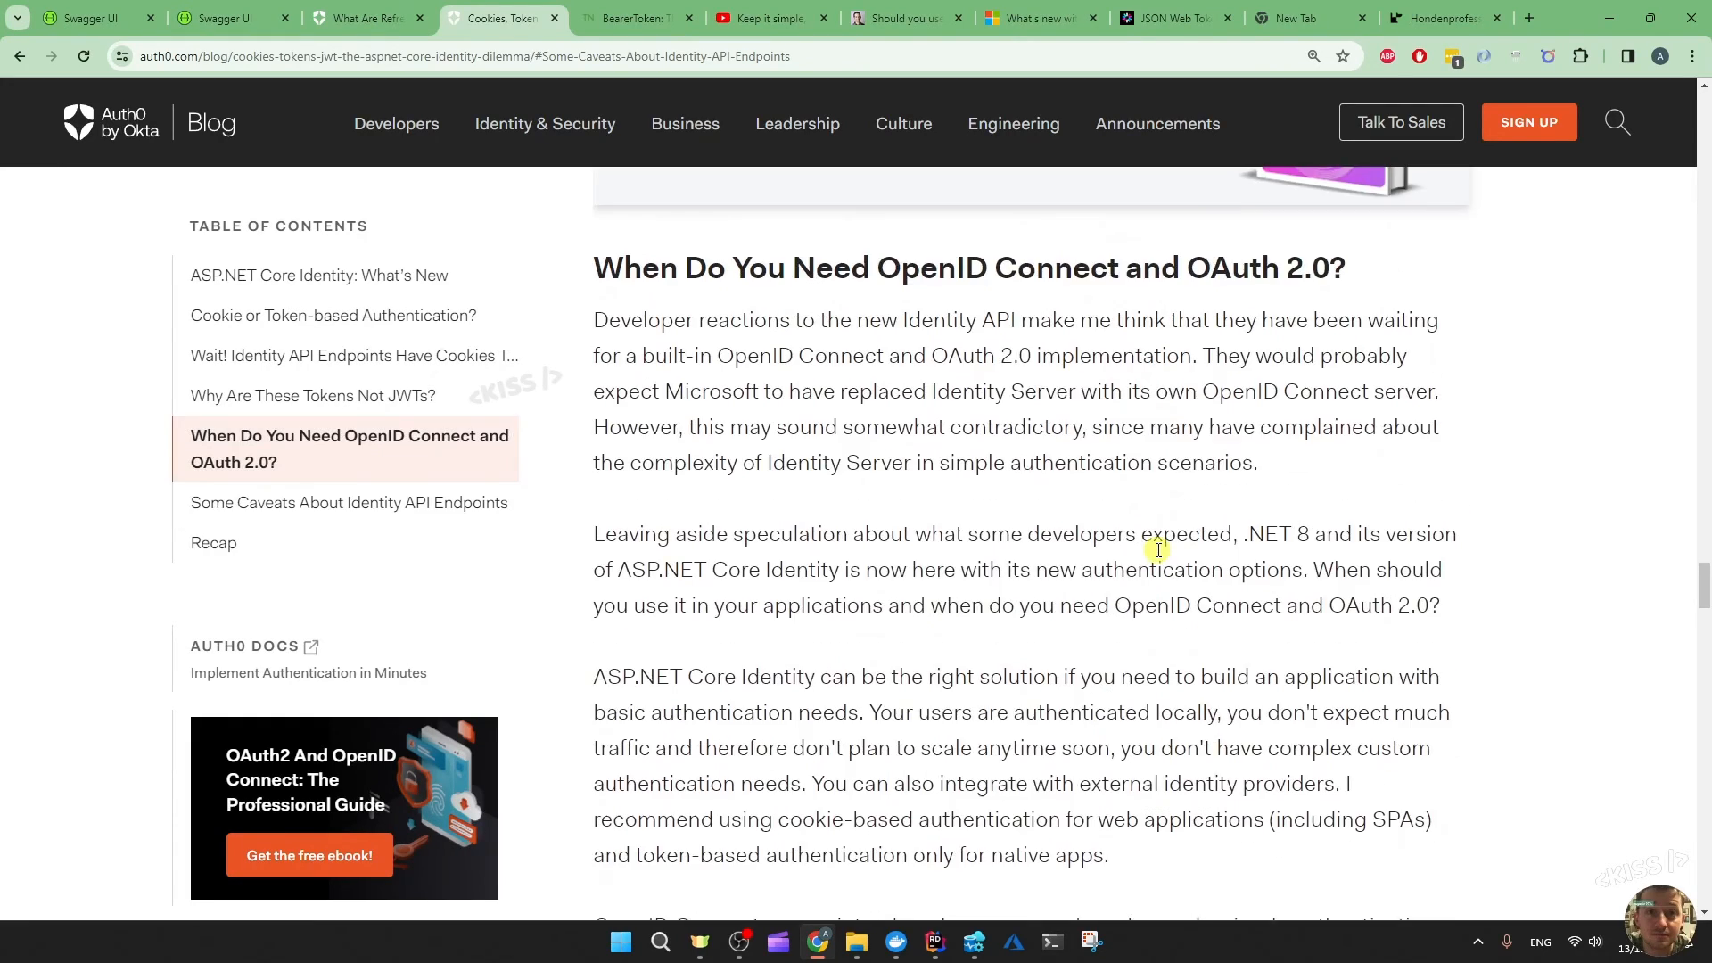
scroll("down", 3)
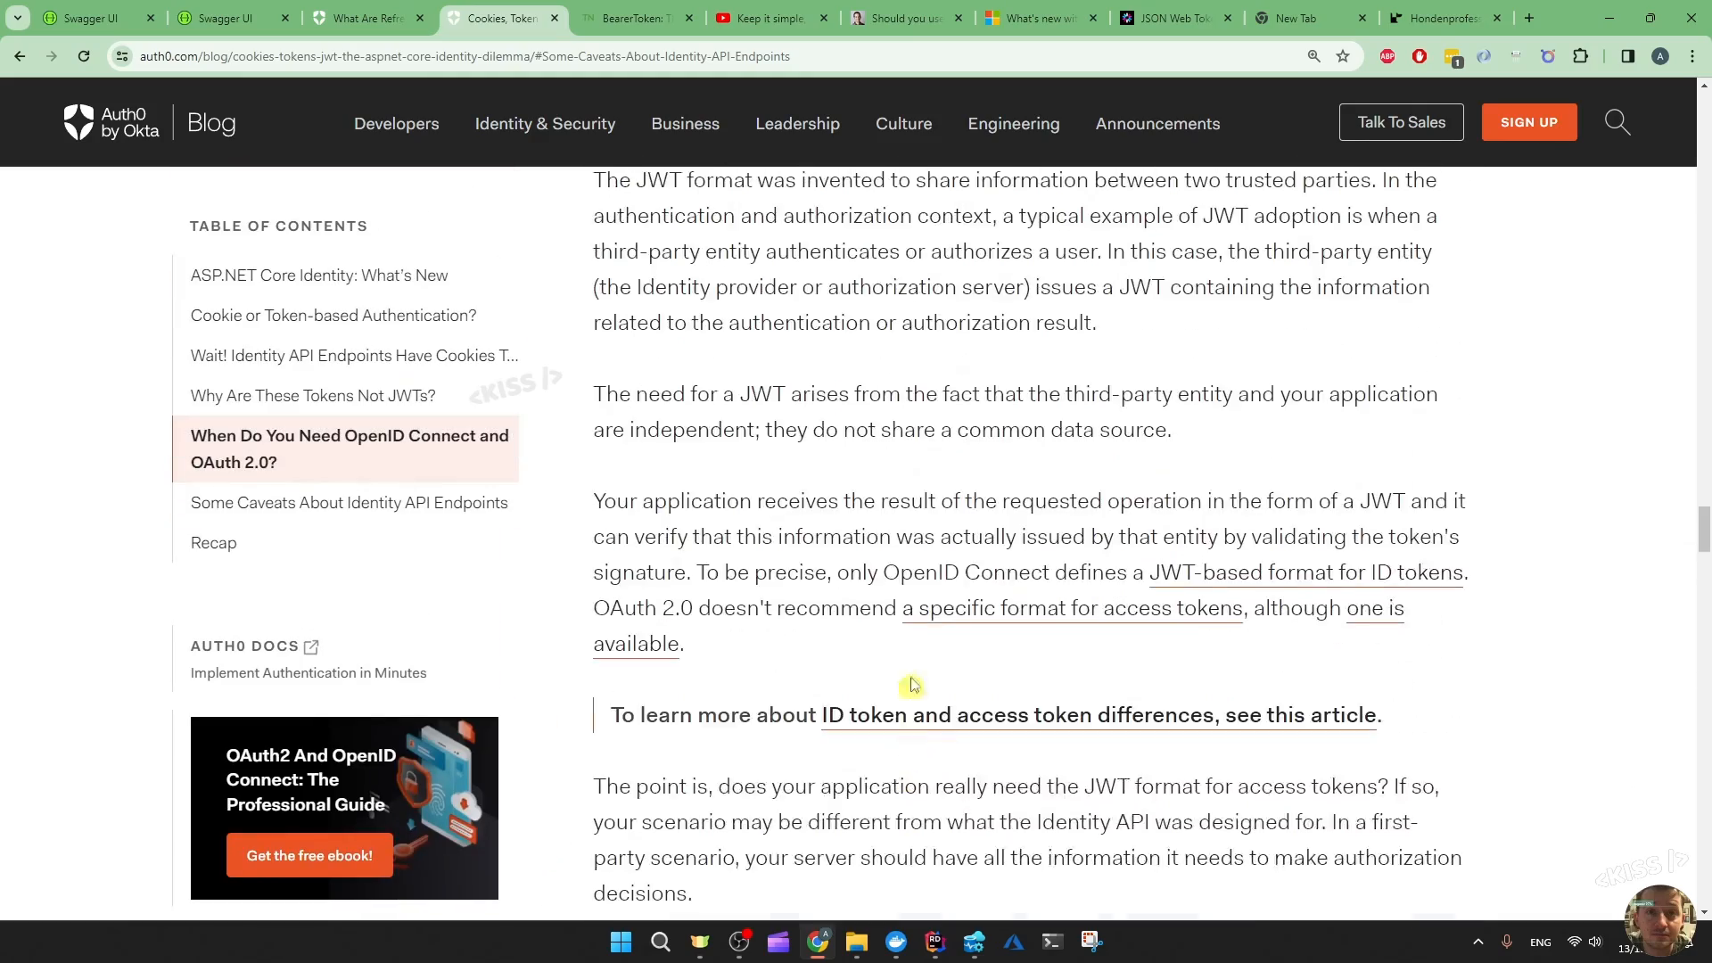
scroll("up", 3)
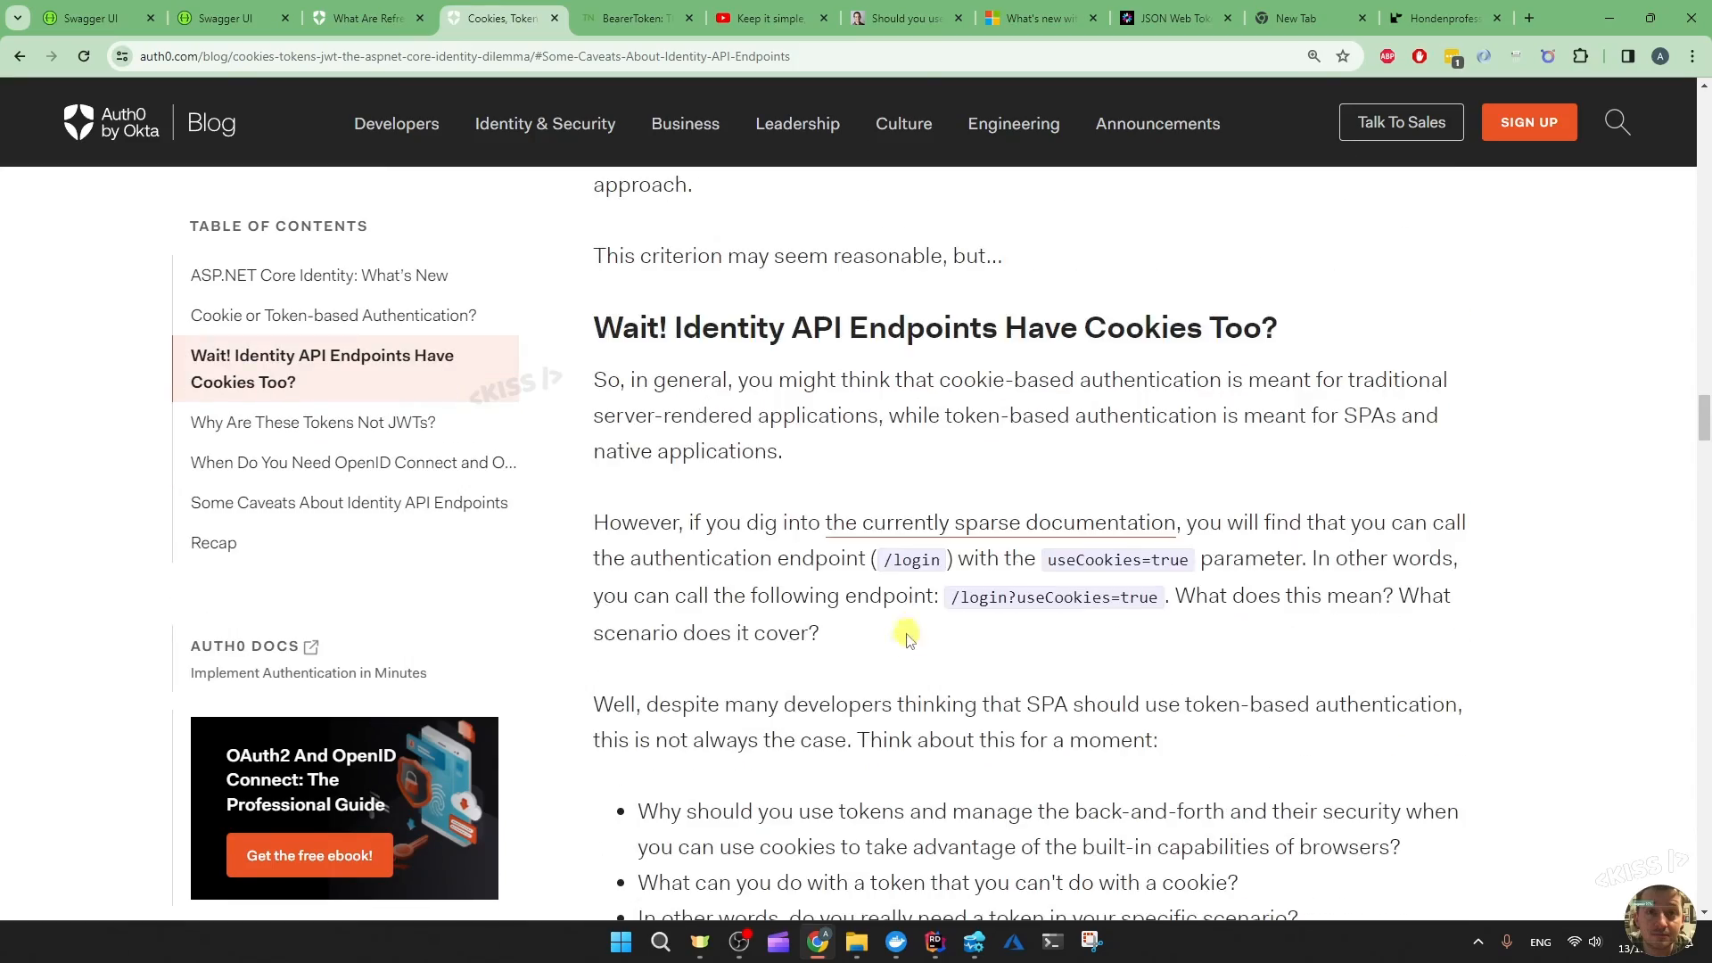
scroll("down", 3)
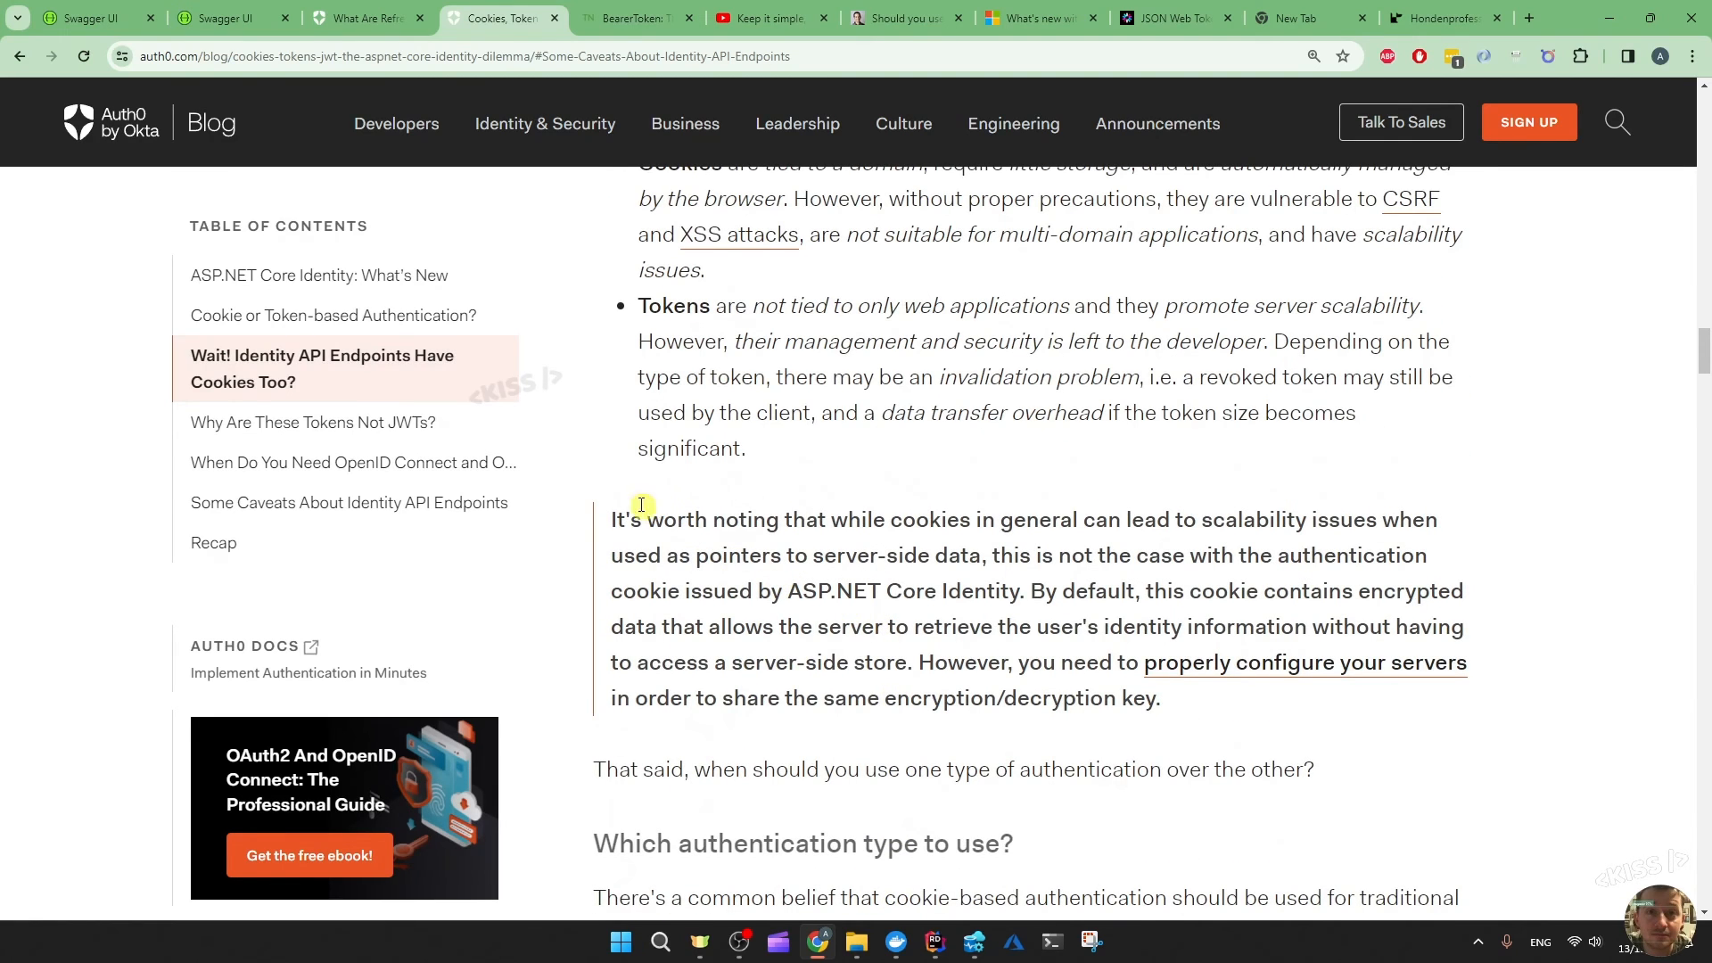
mouse_move(1145, 572)
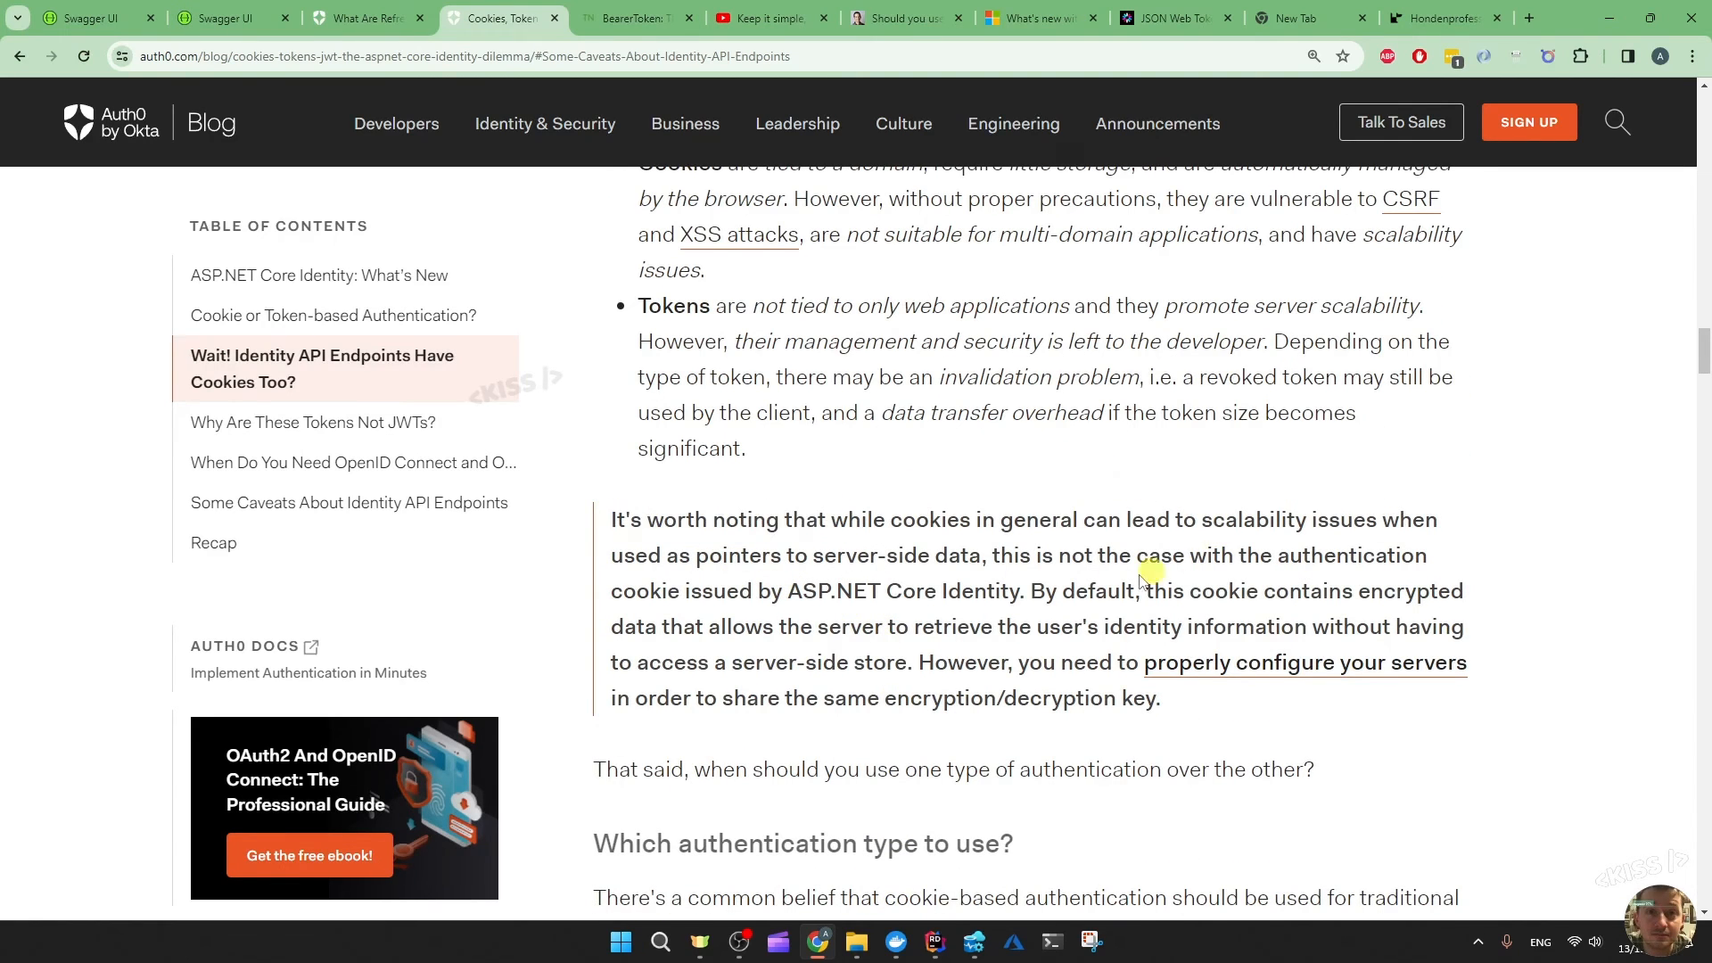
left_click_drag(1119, 519, 1234, 519)
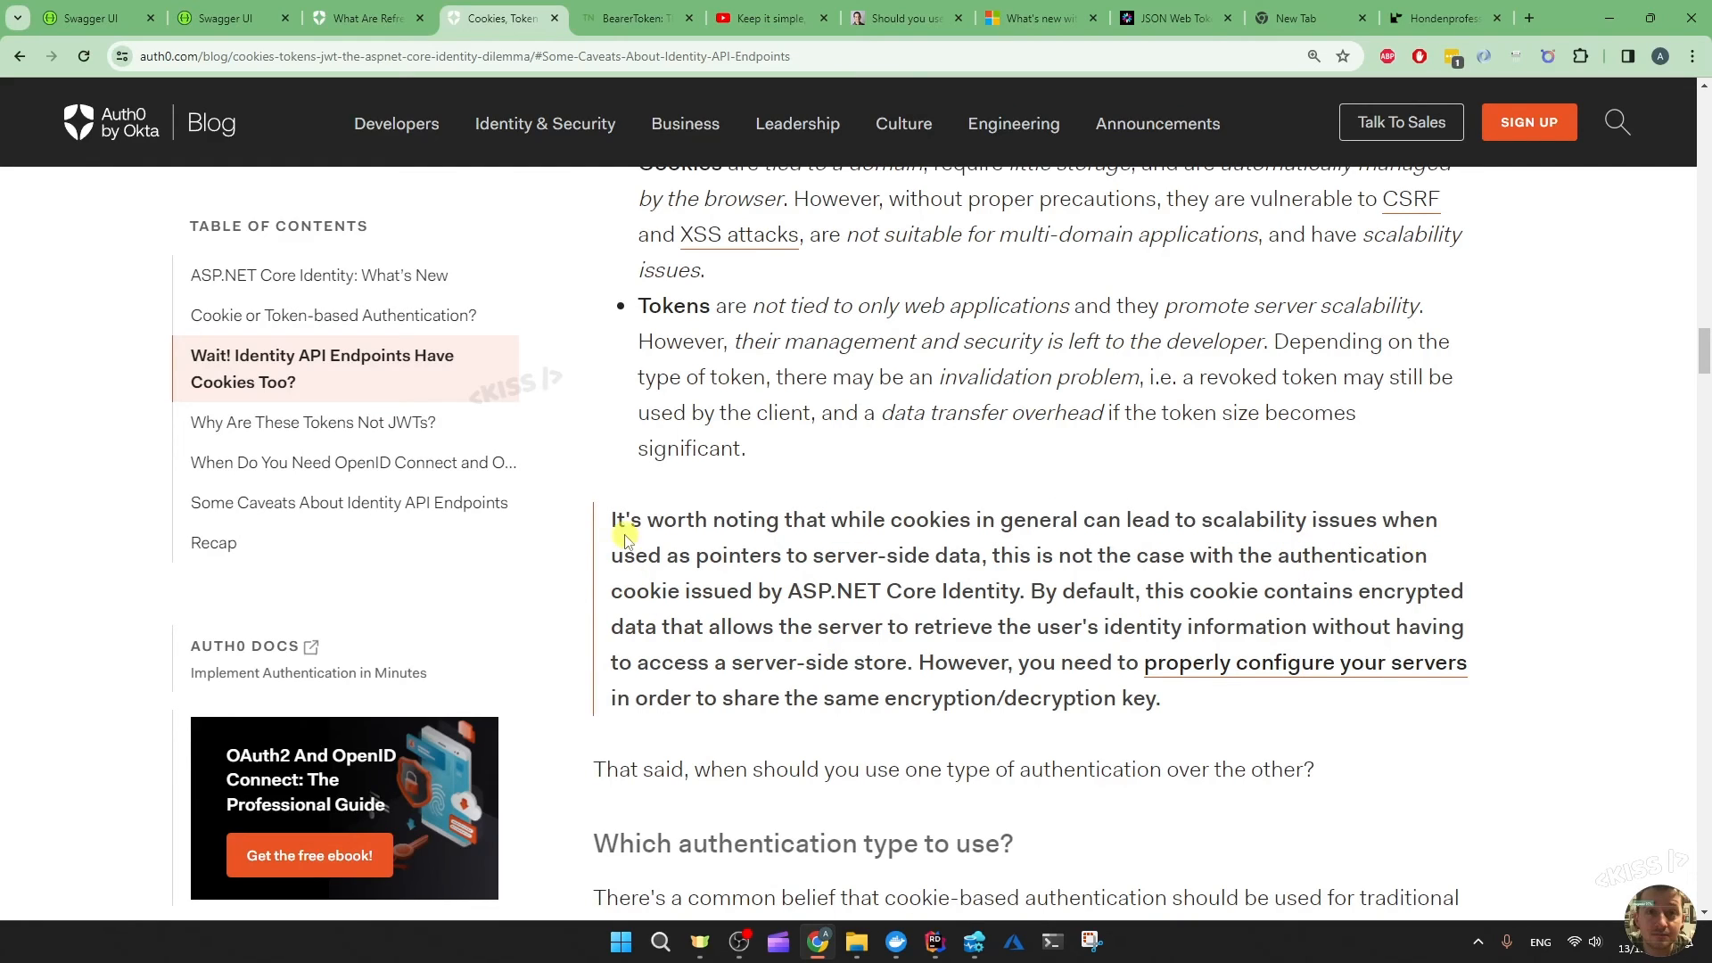
left_click_drag(625, 555, 942, 555)
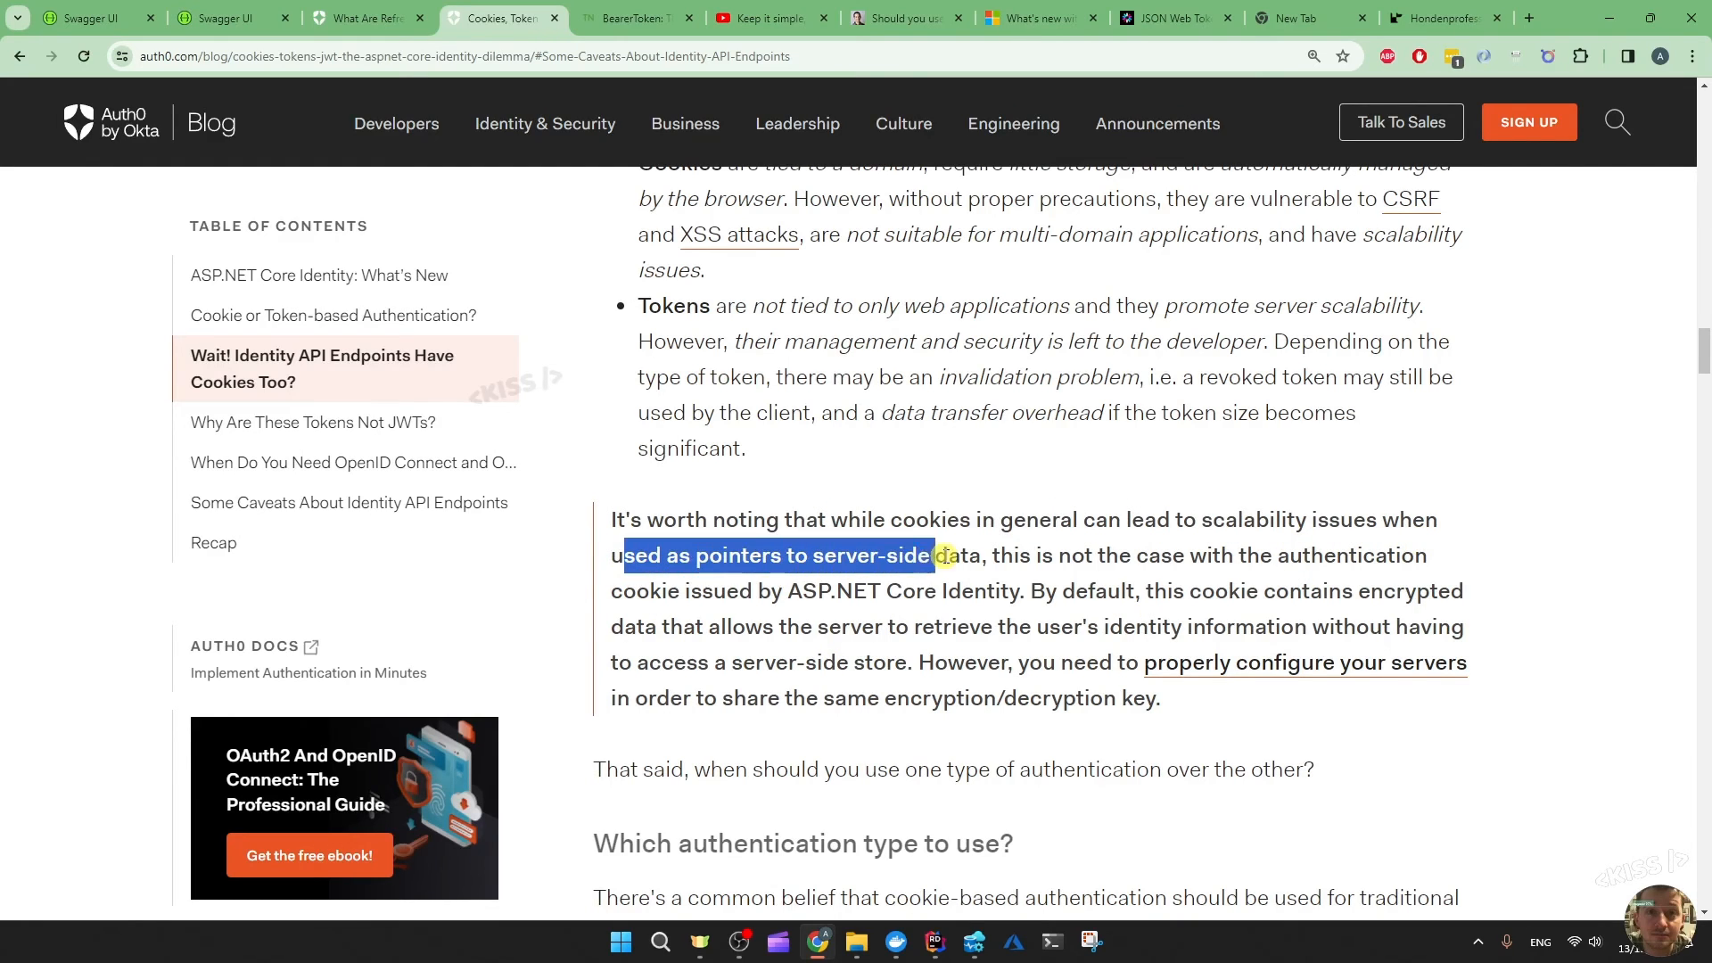
left_click(1096, 556)
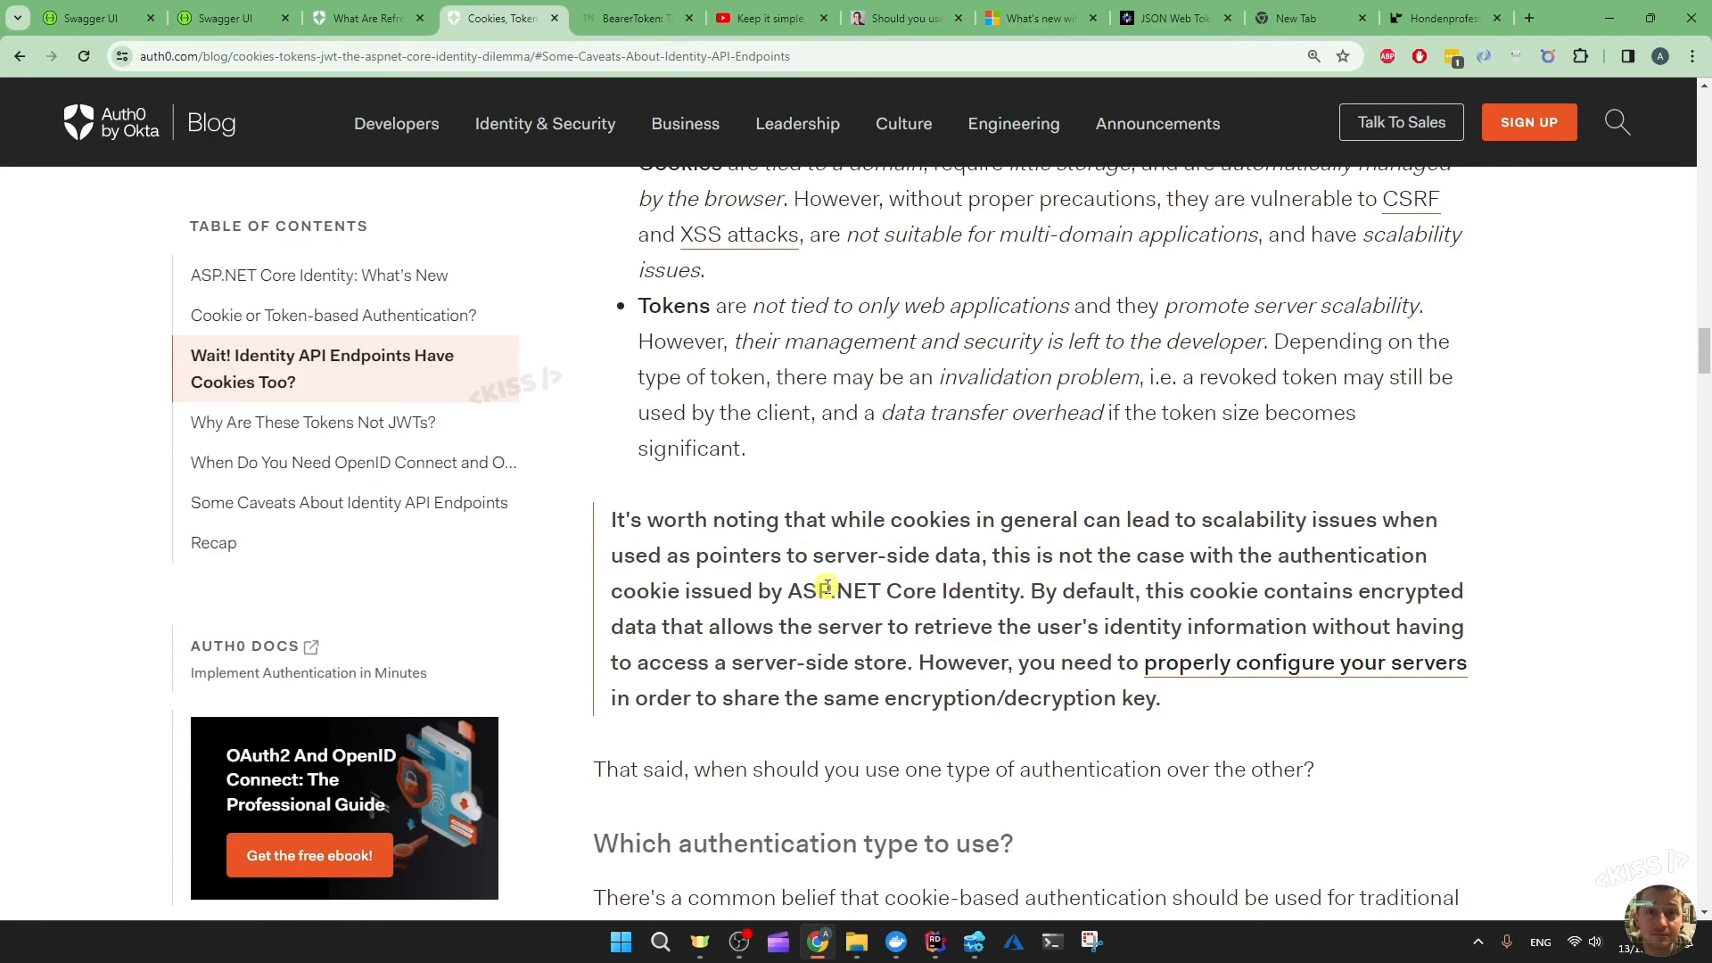
mouse_move(902, 603)
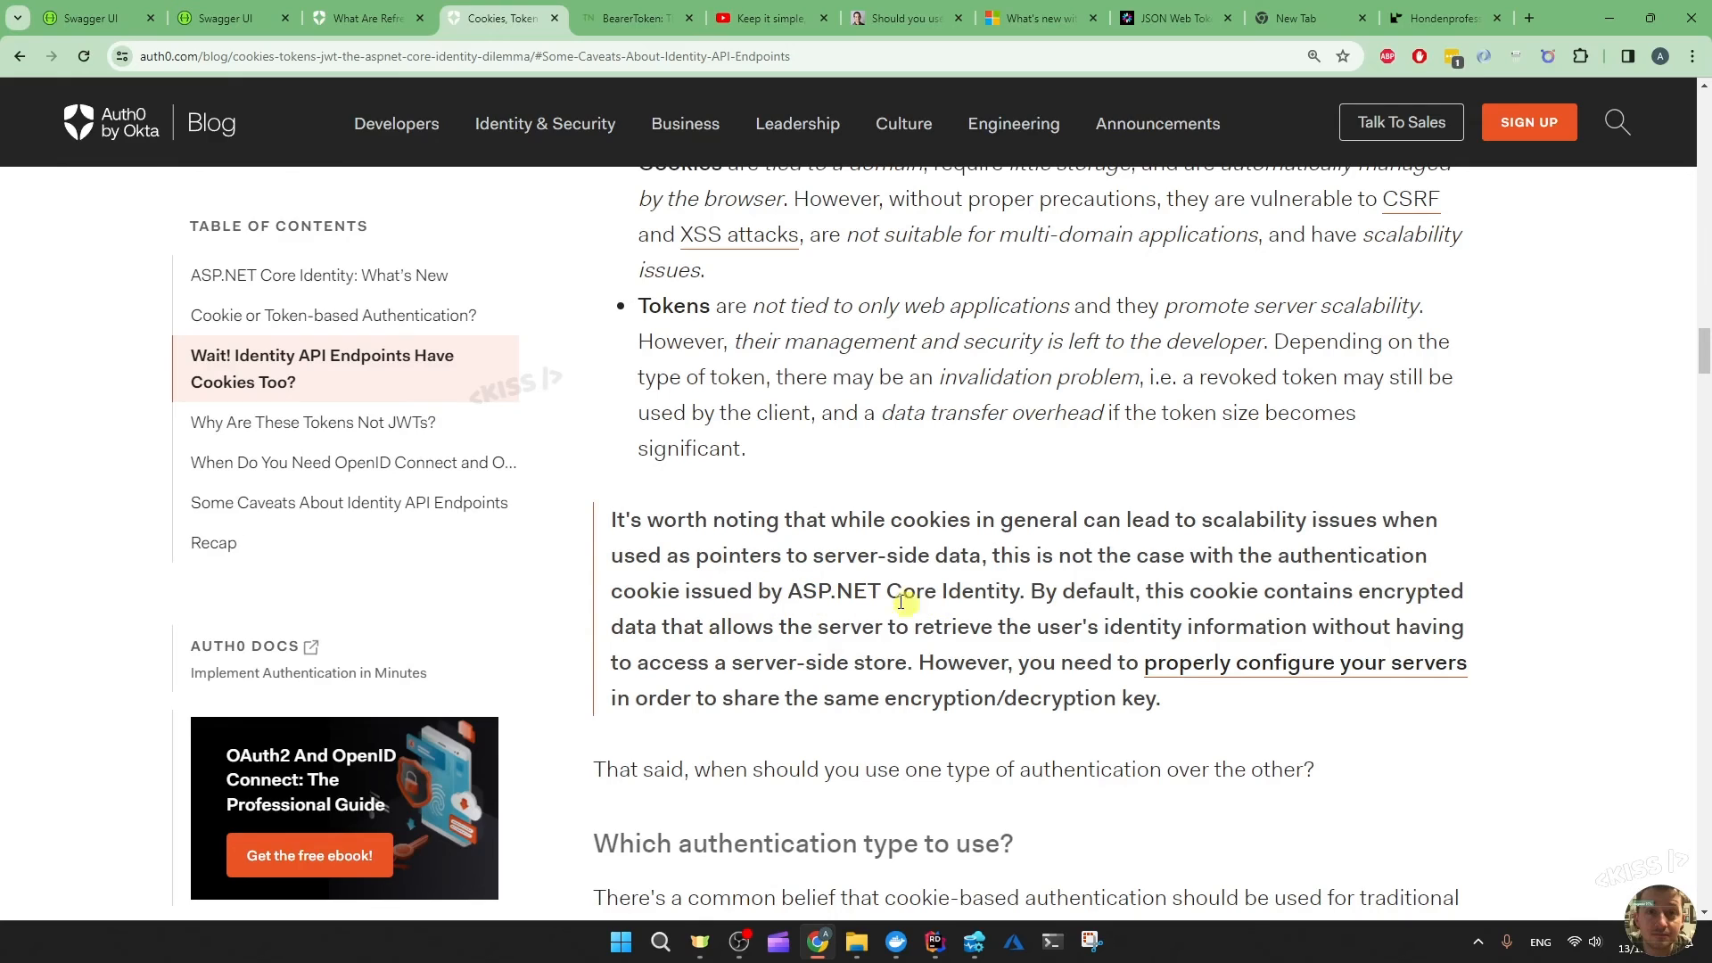
left_click_drag(816, 590, 1020, 591)
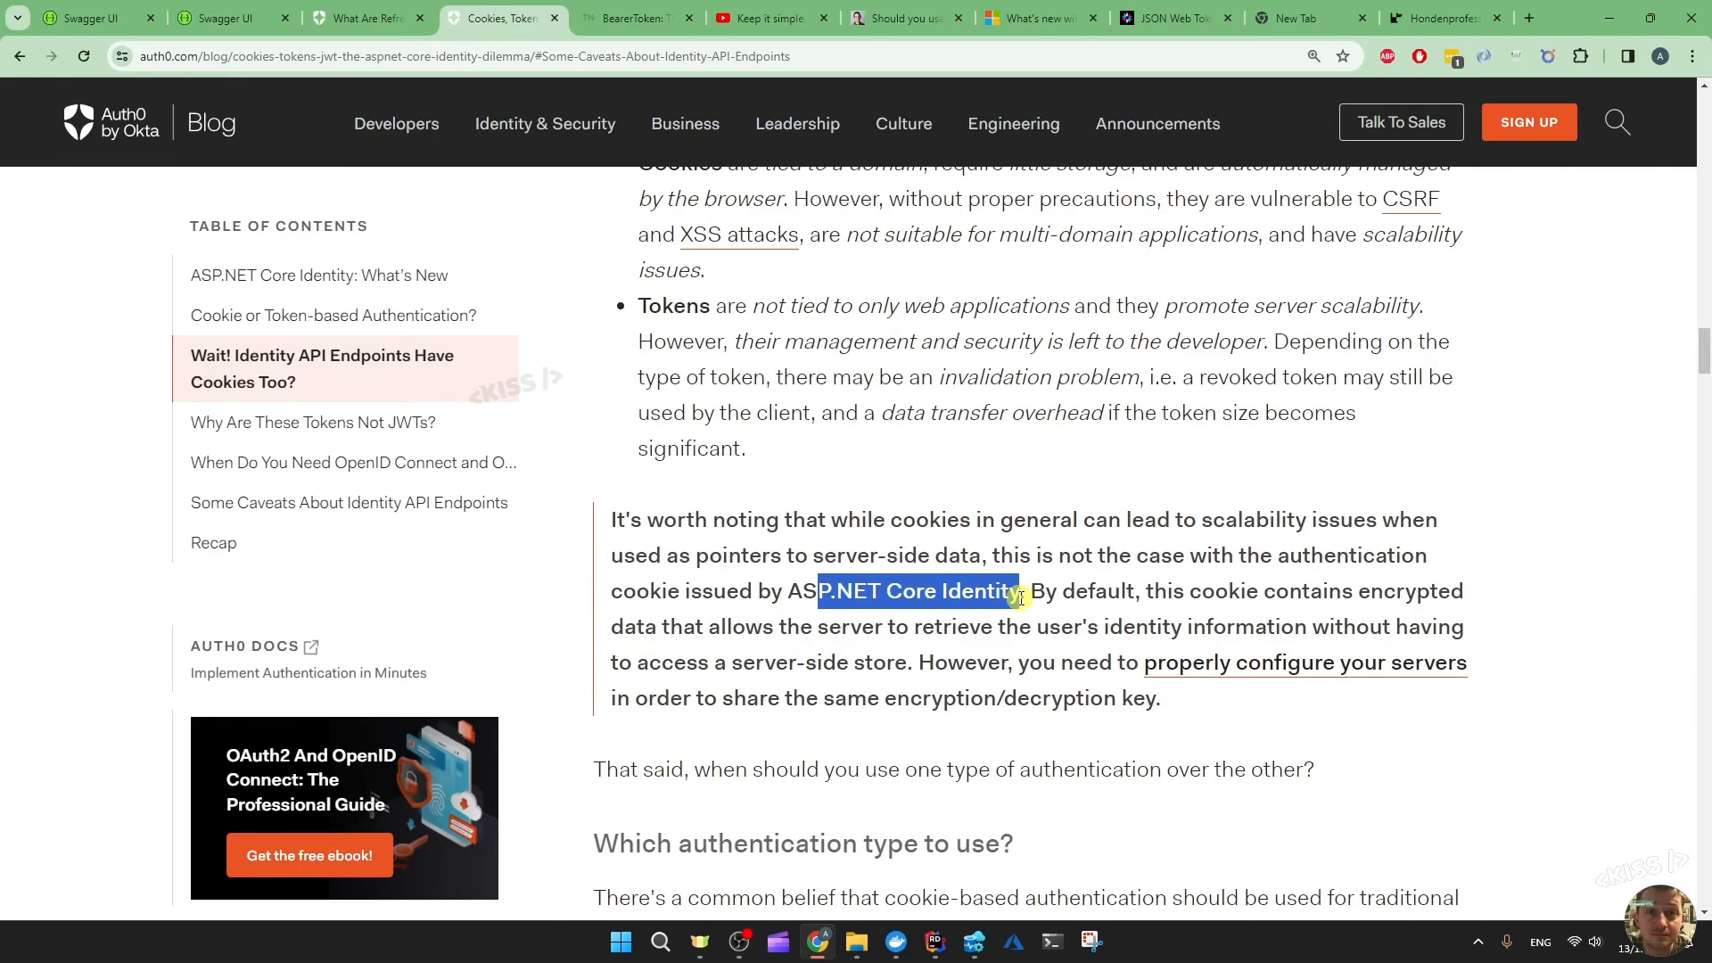
left_click(1040, 603)
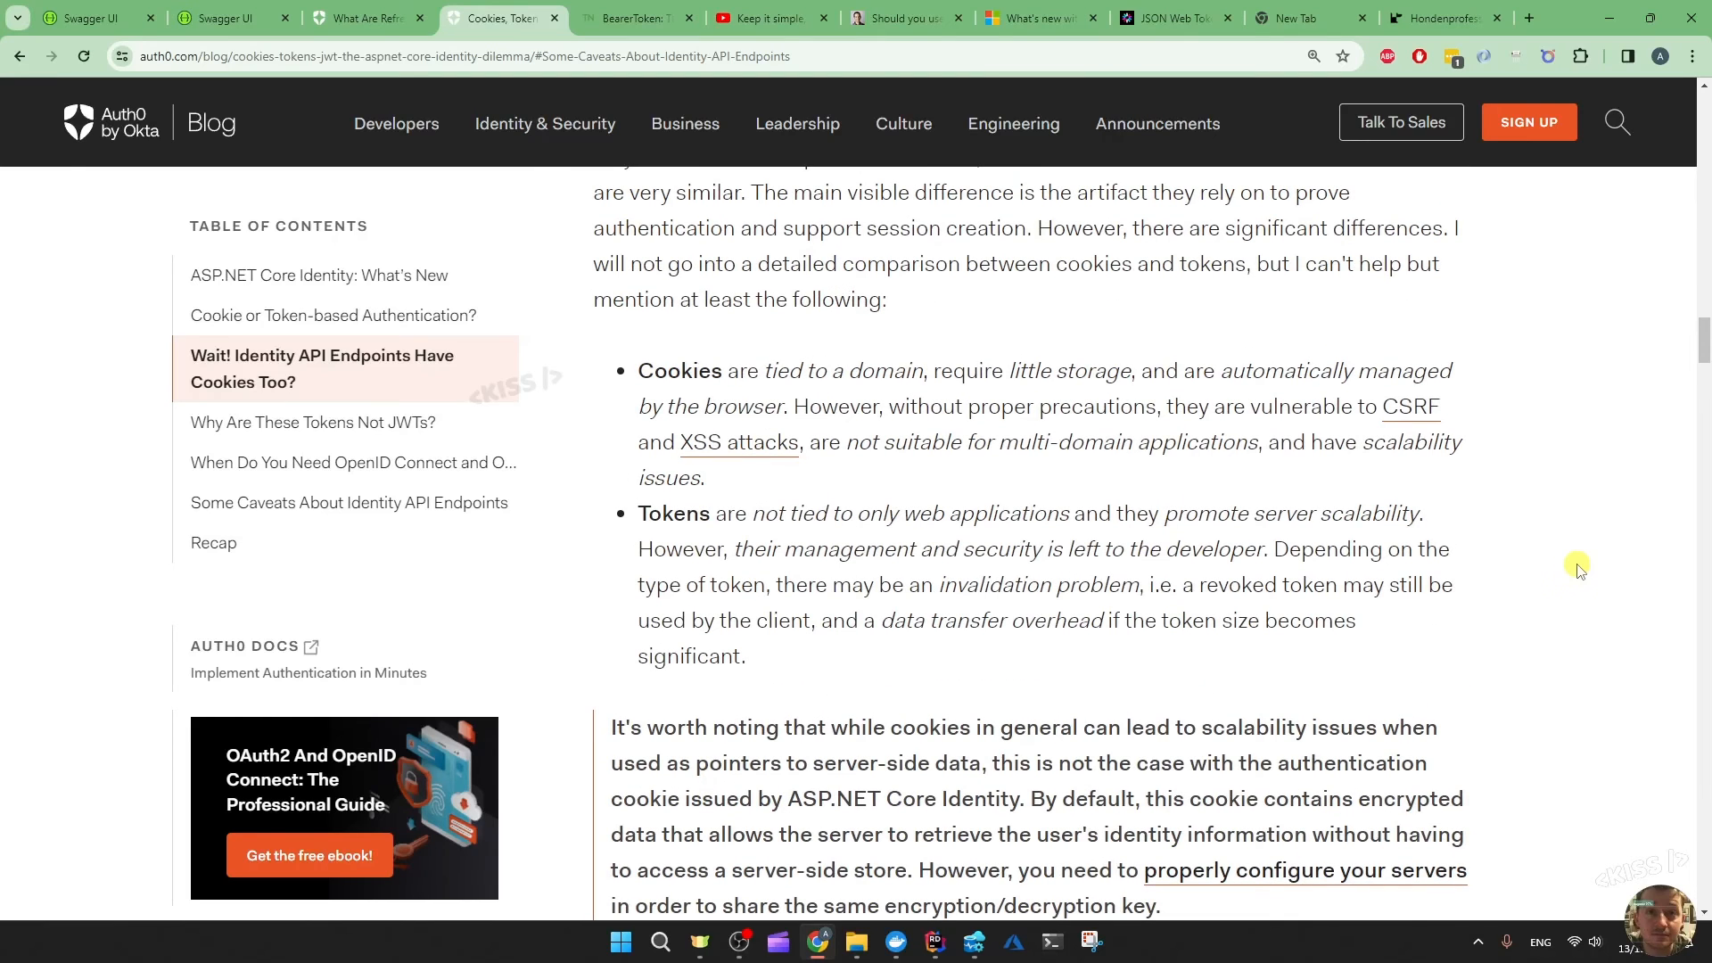
mouse_move(1003, 542)
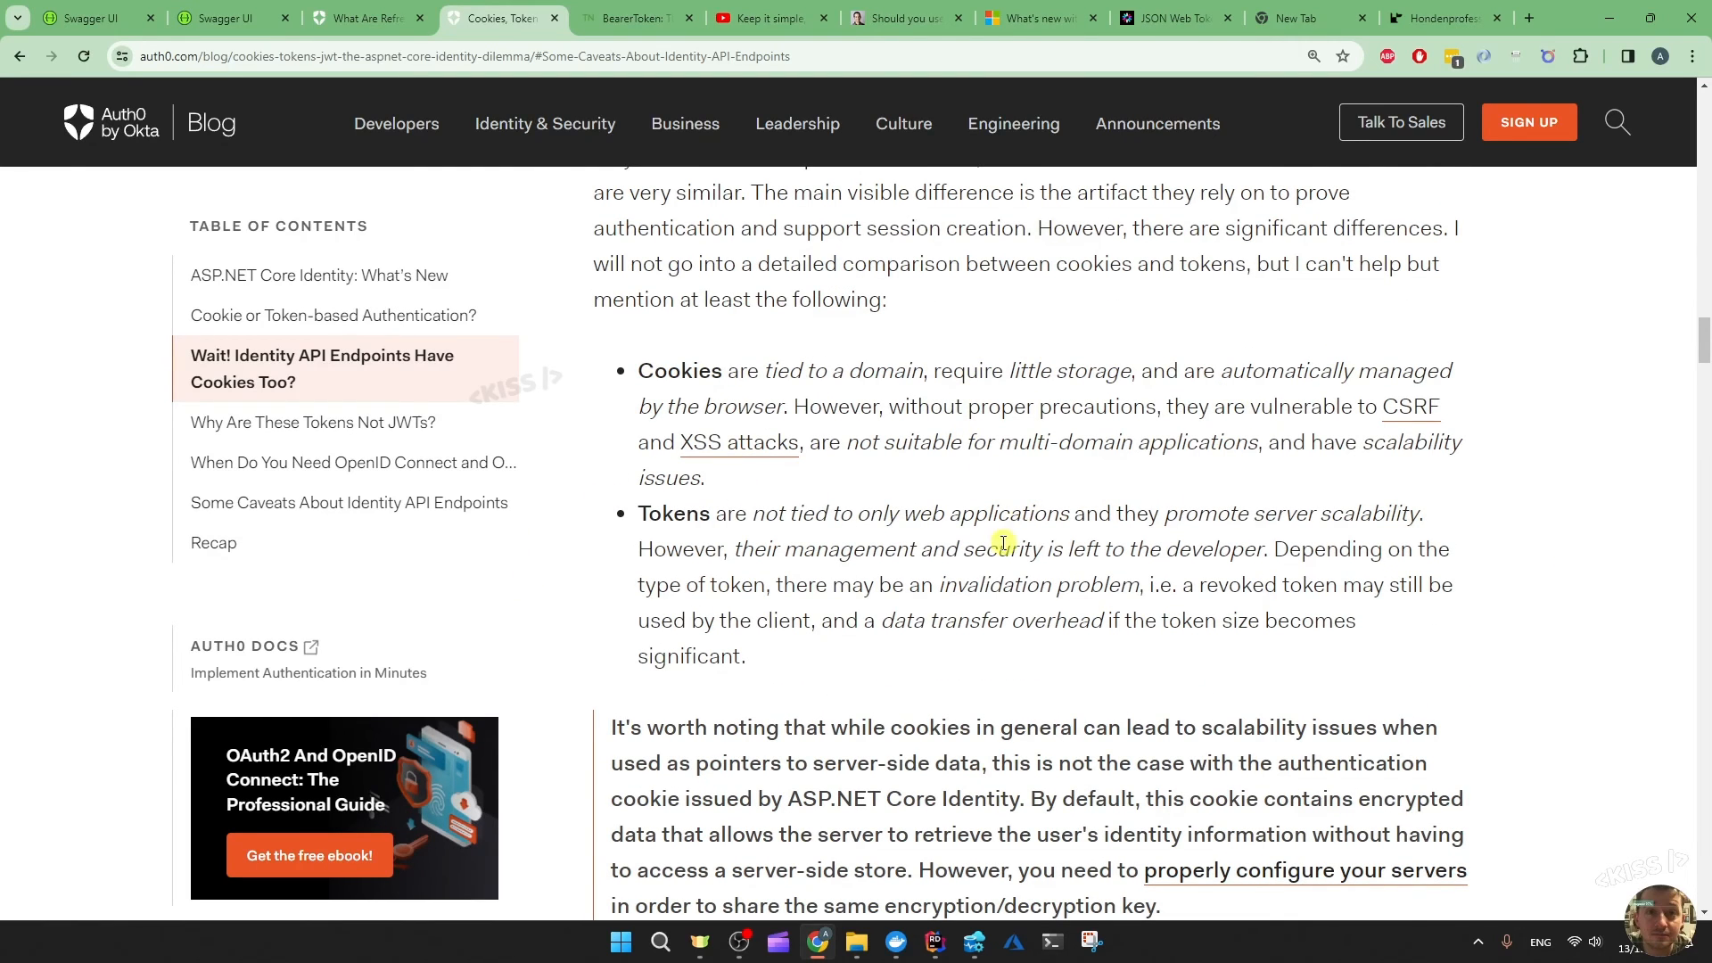
mouse_move(1149, 478)
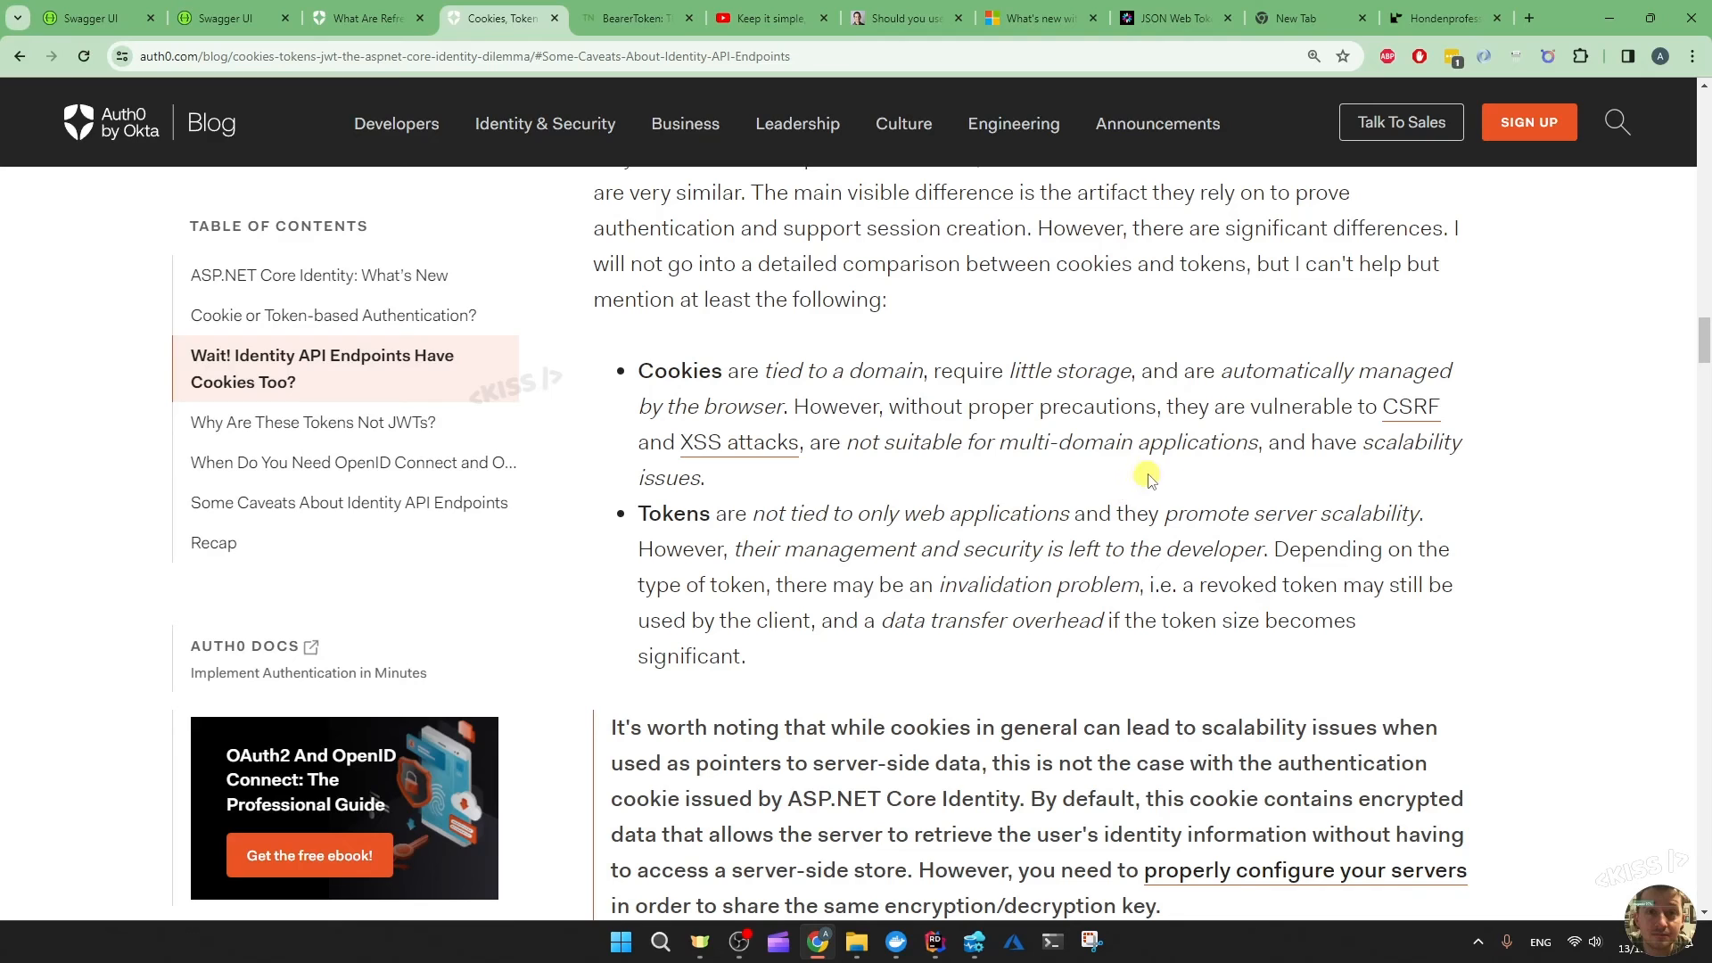
scroll("down", 3)
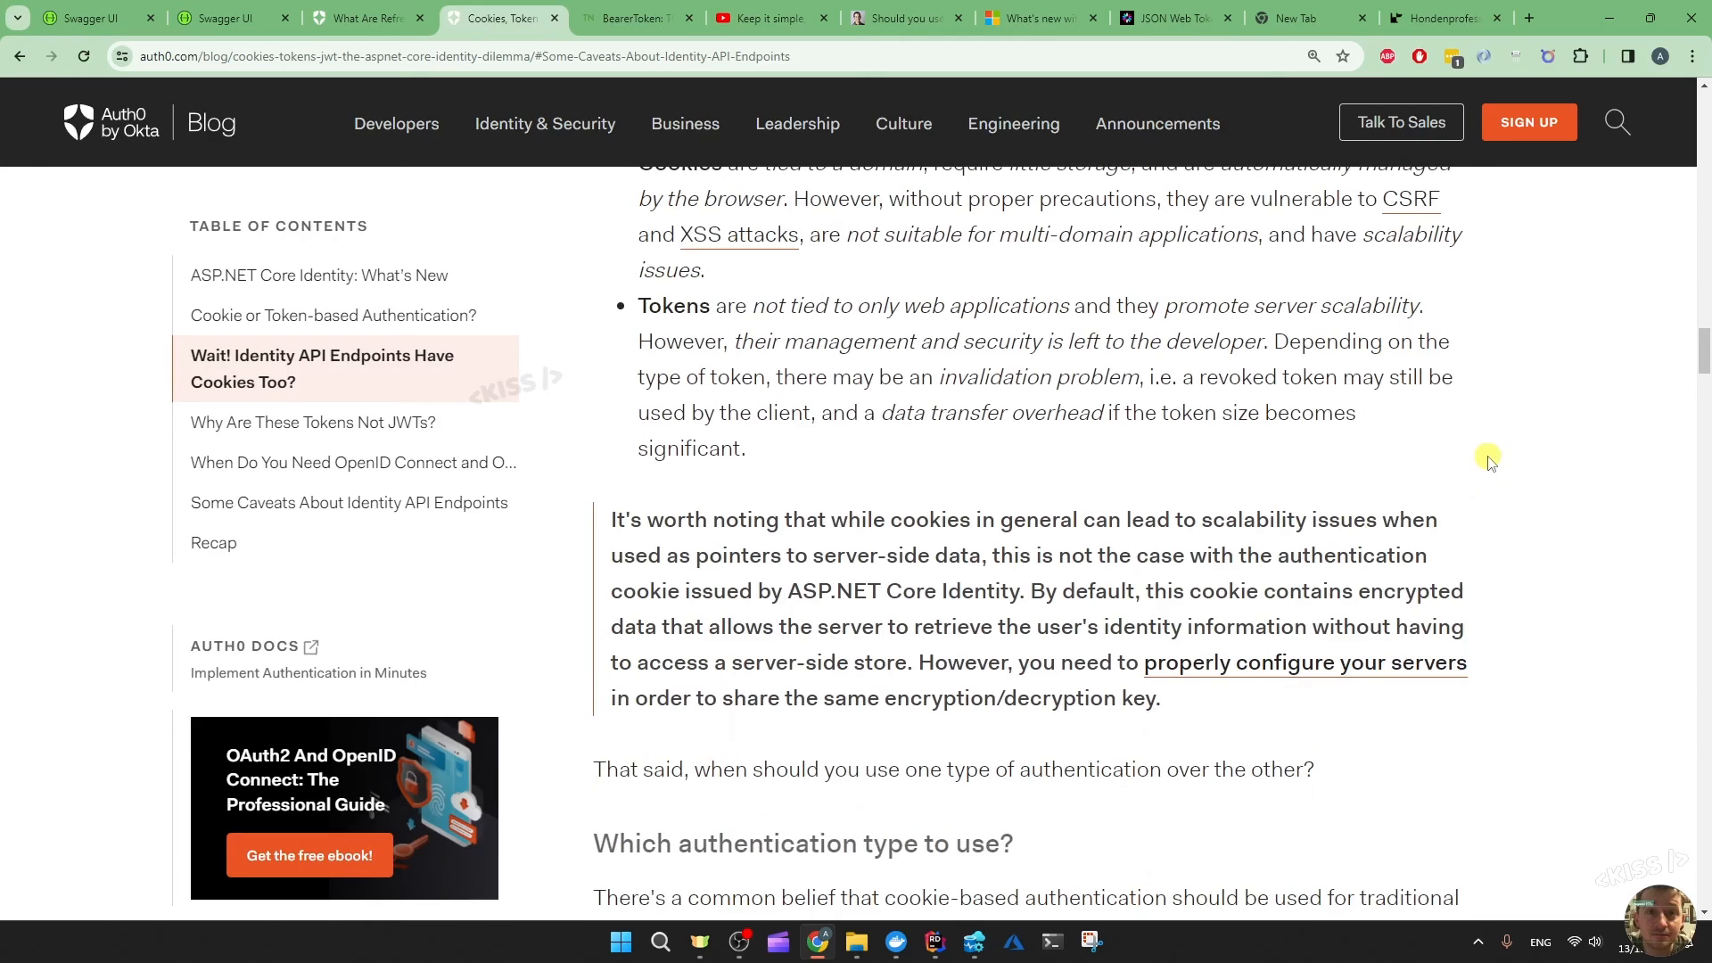
scroll("up", 3)
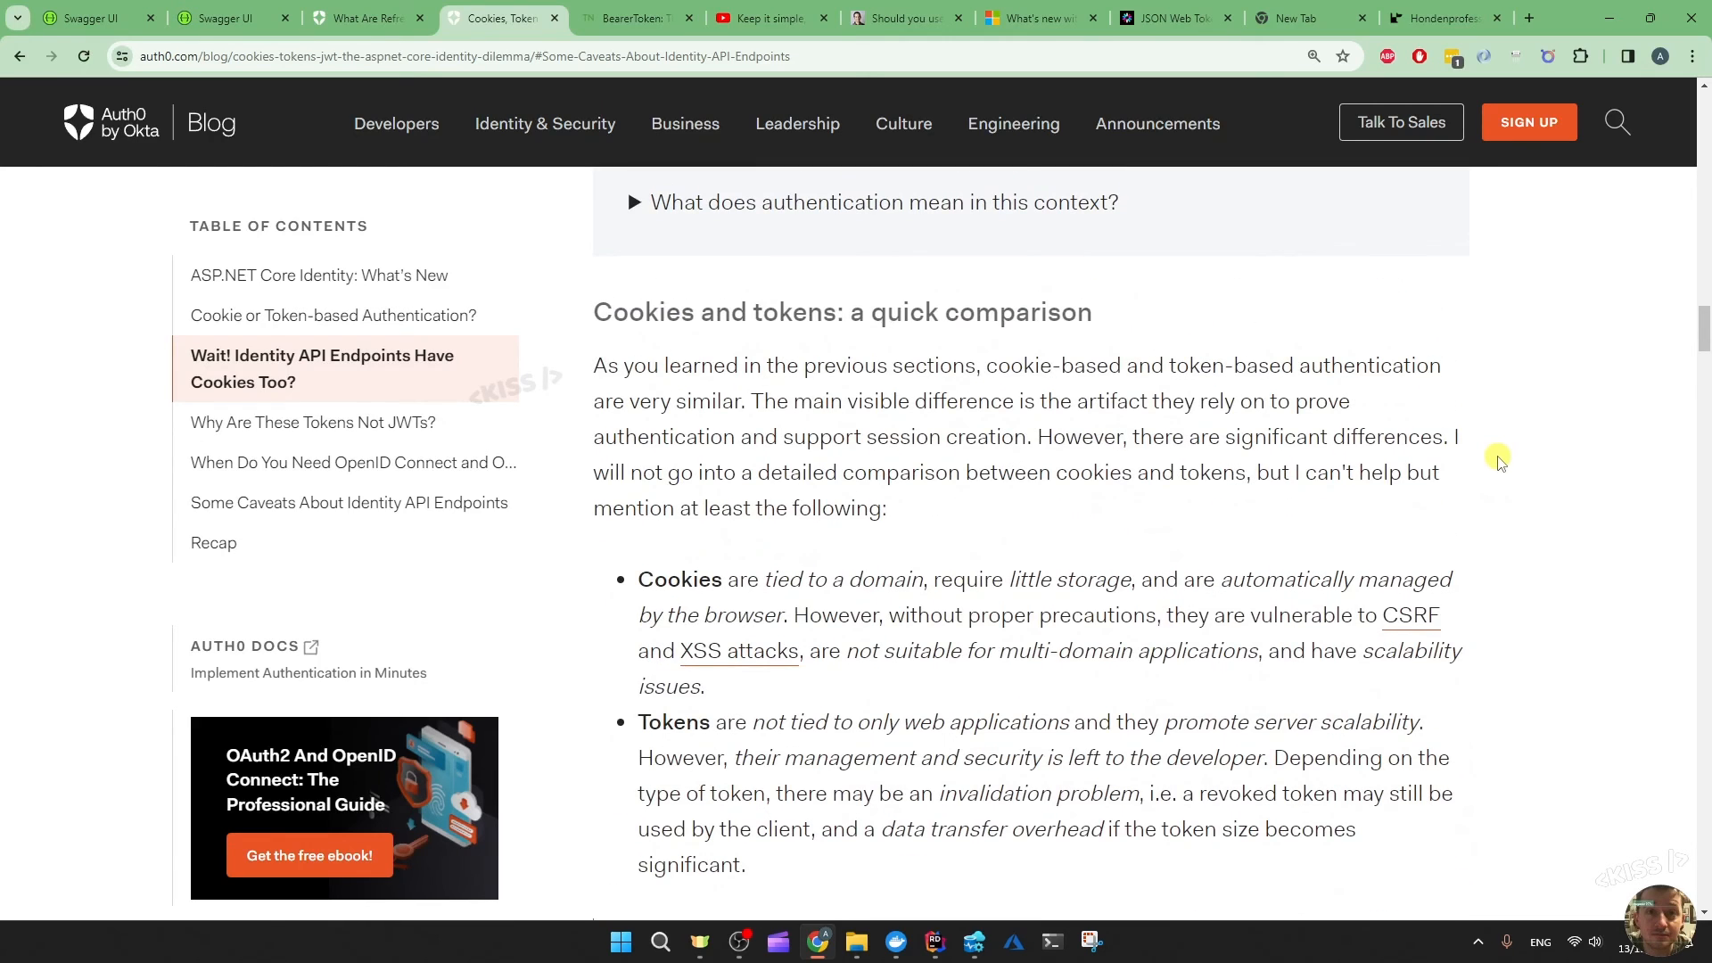
scroll("down", 3)
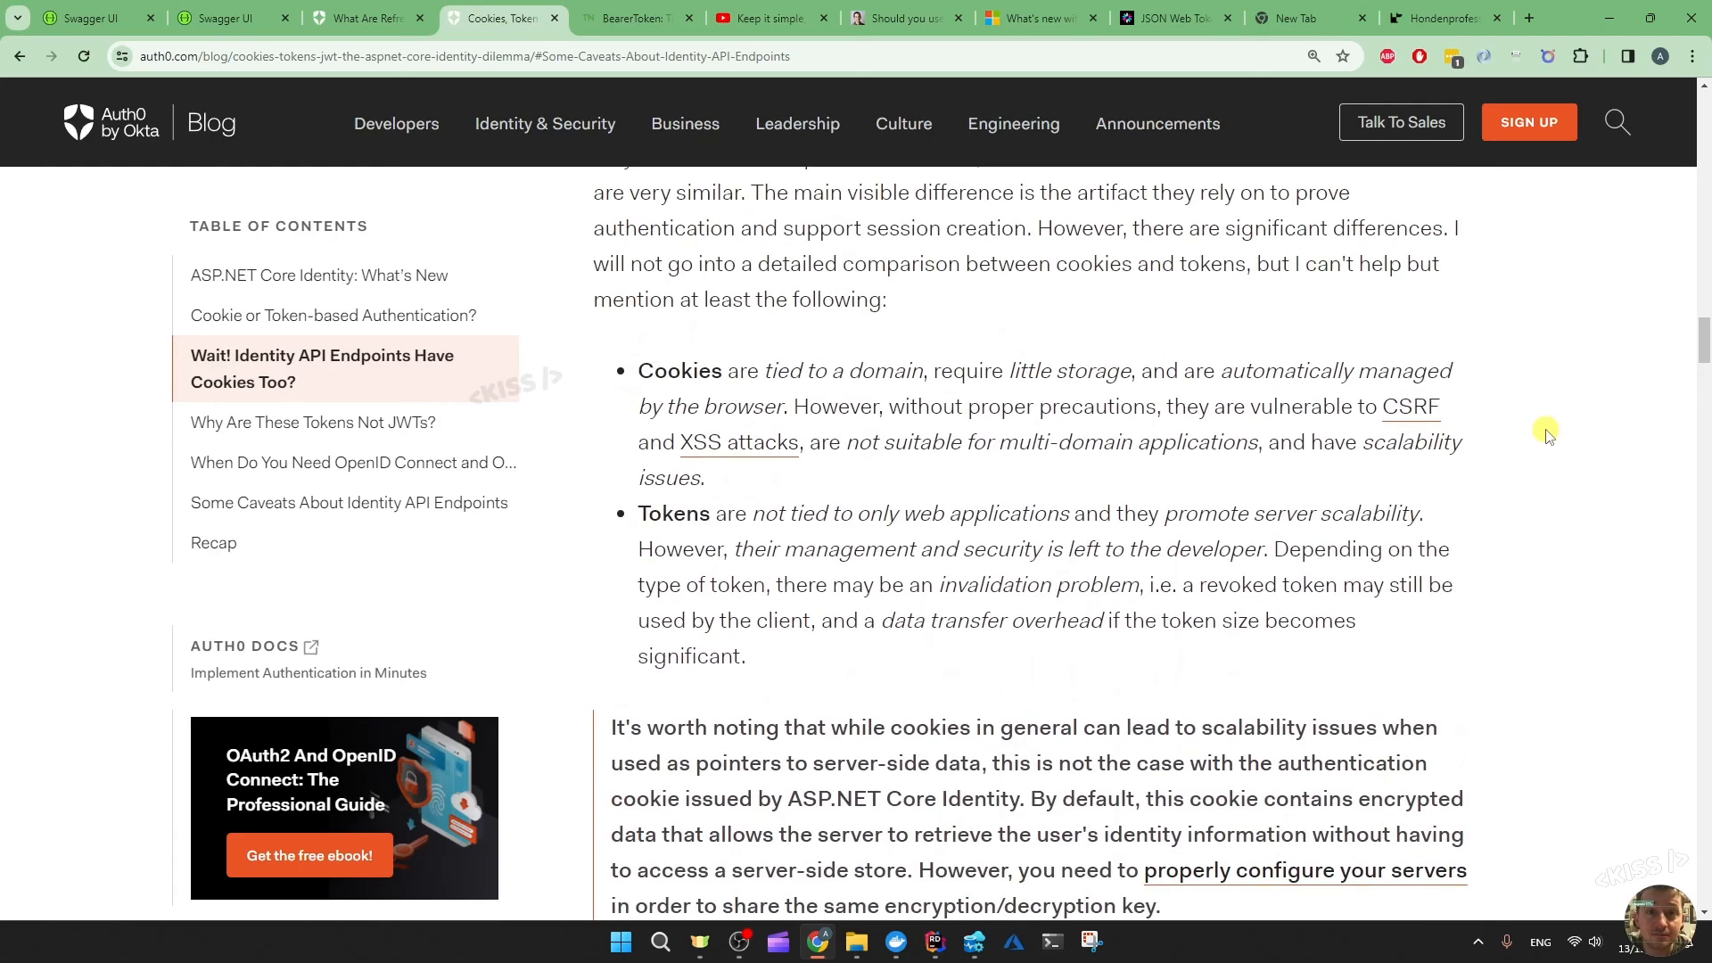
mouse_move(1543, 521)
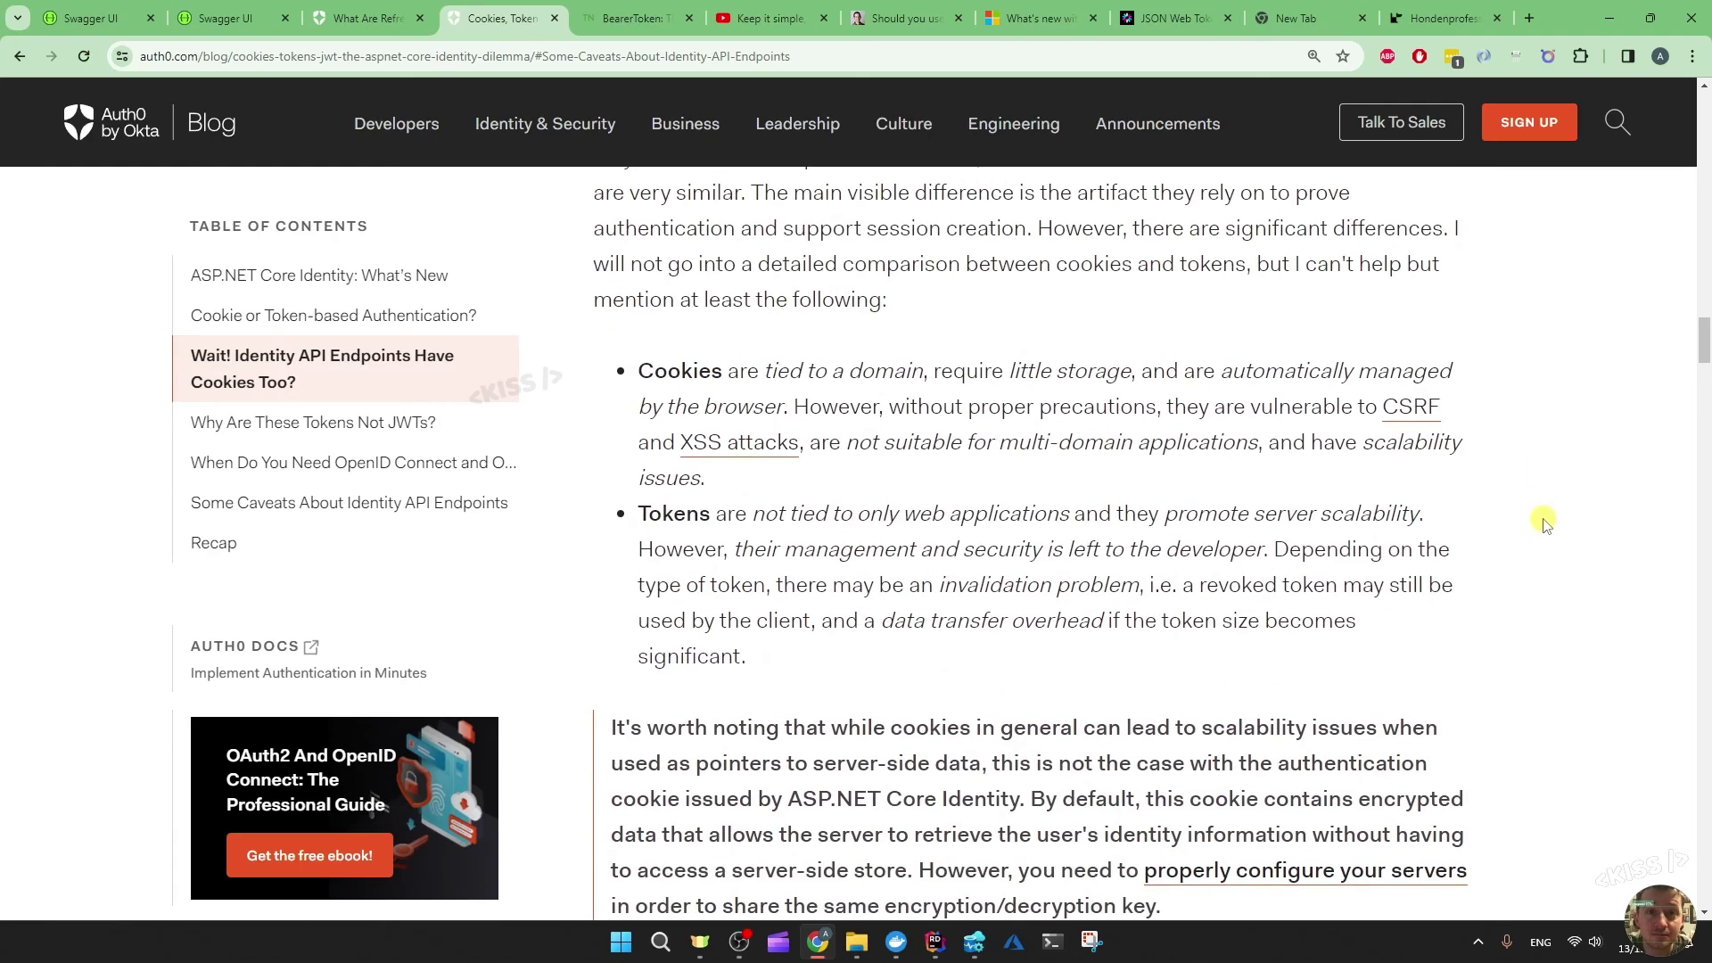
mouse_move(1523, 452)
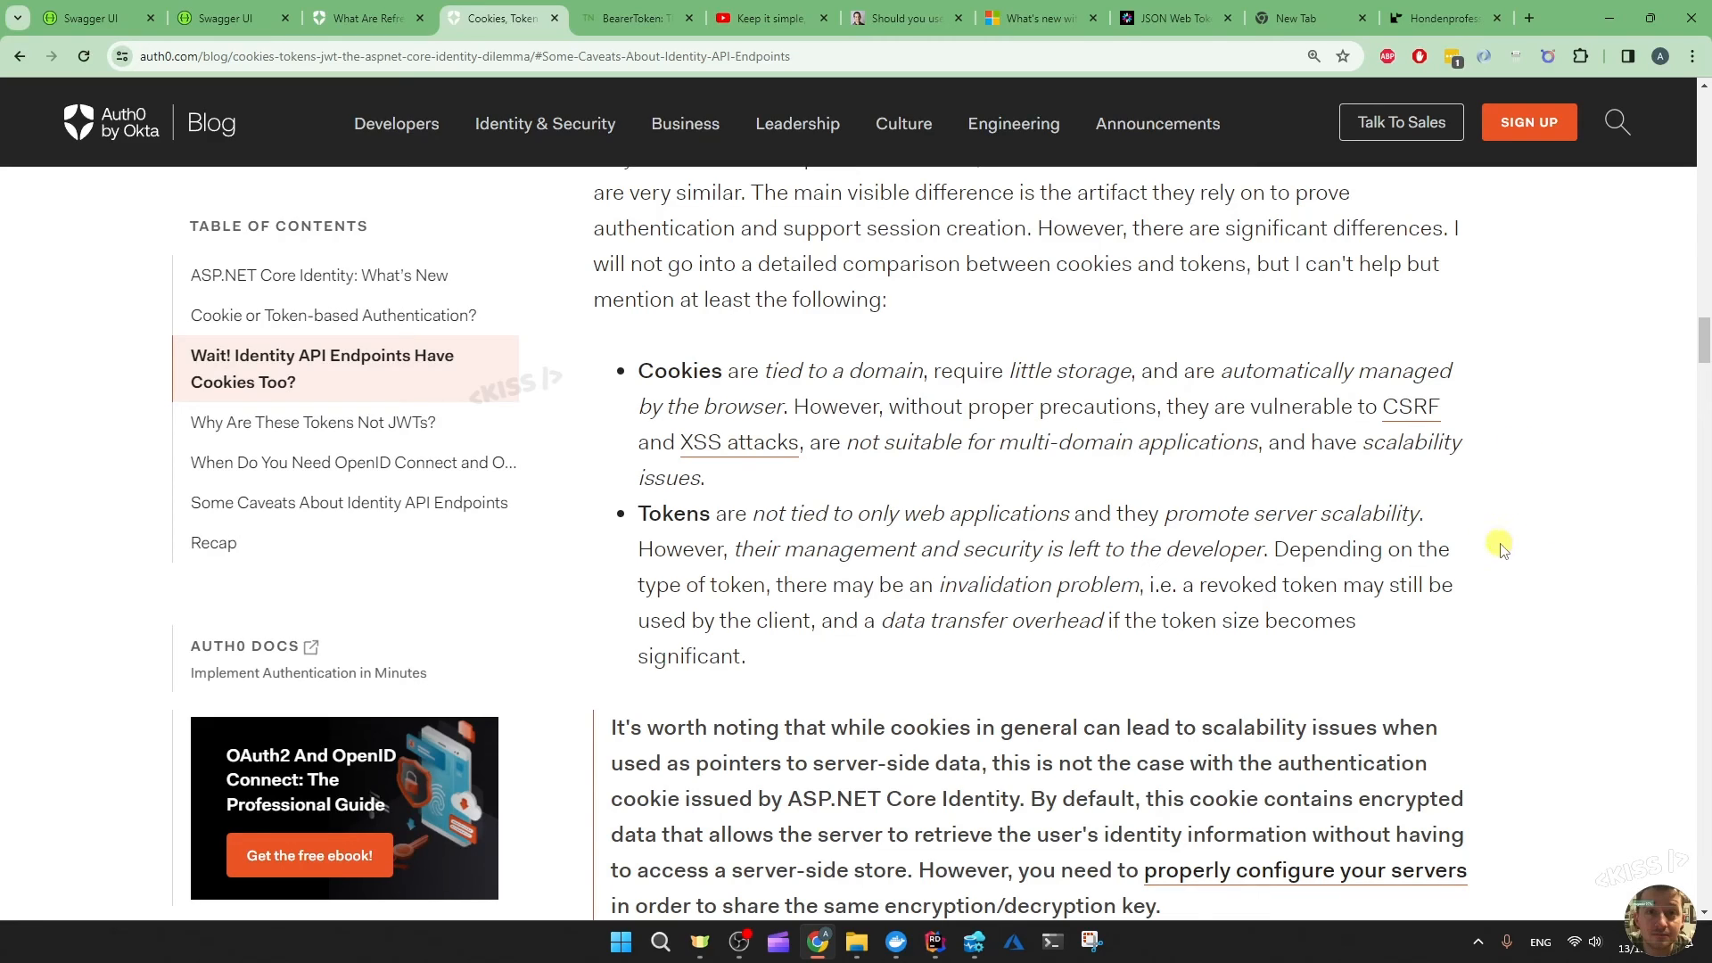
mouse_move(1573, 583)
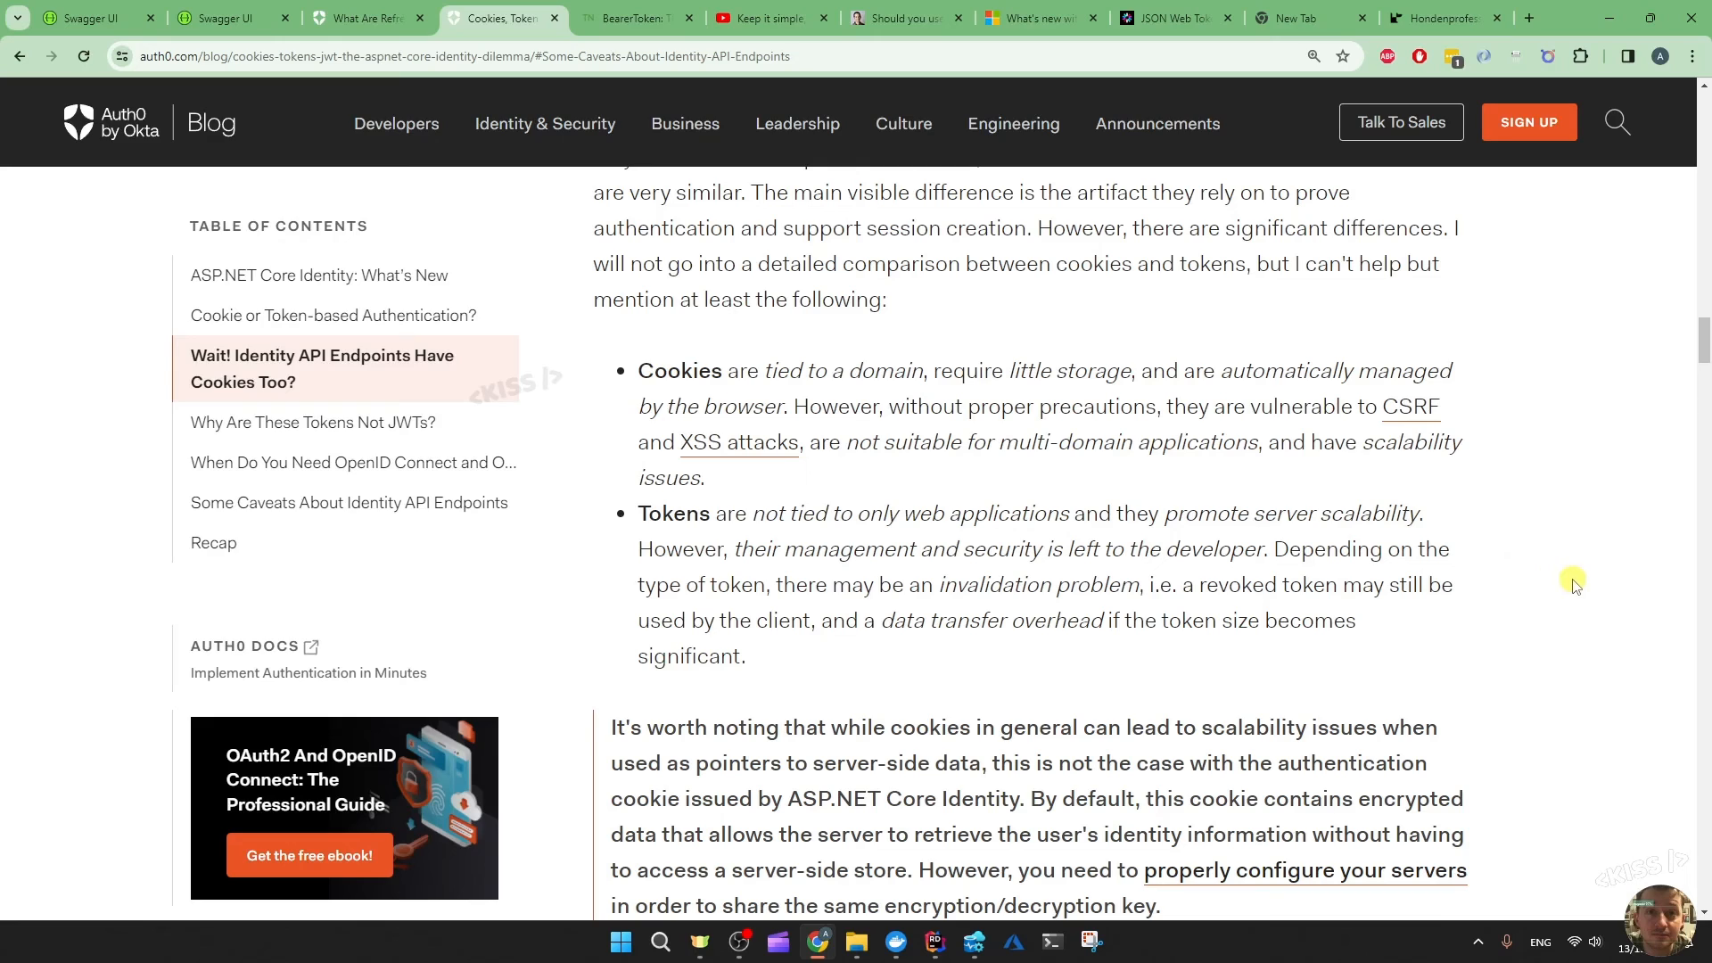
mouse_move(1555, 563)
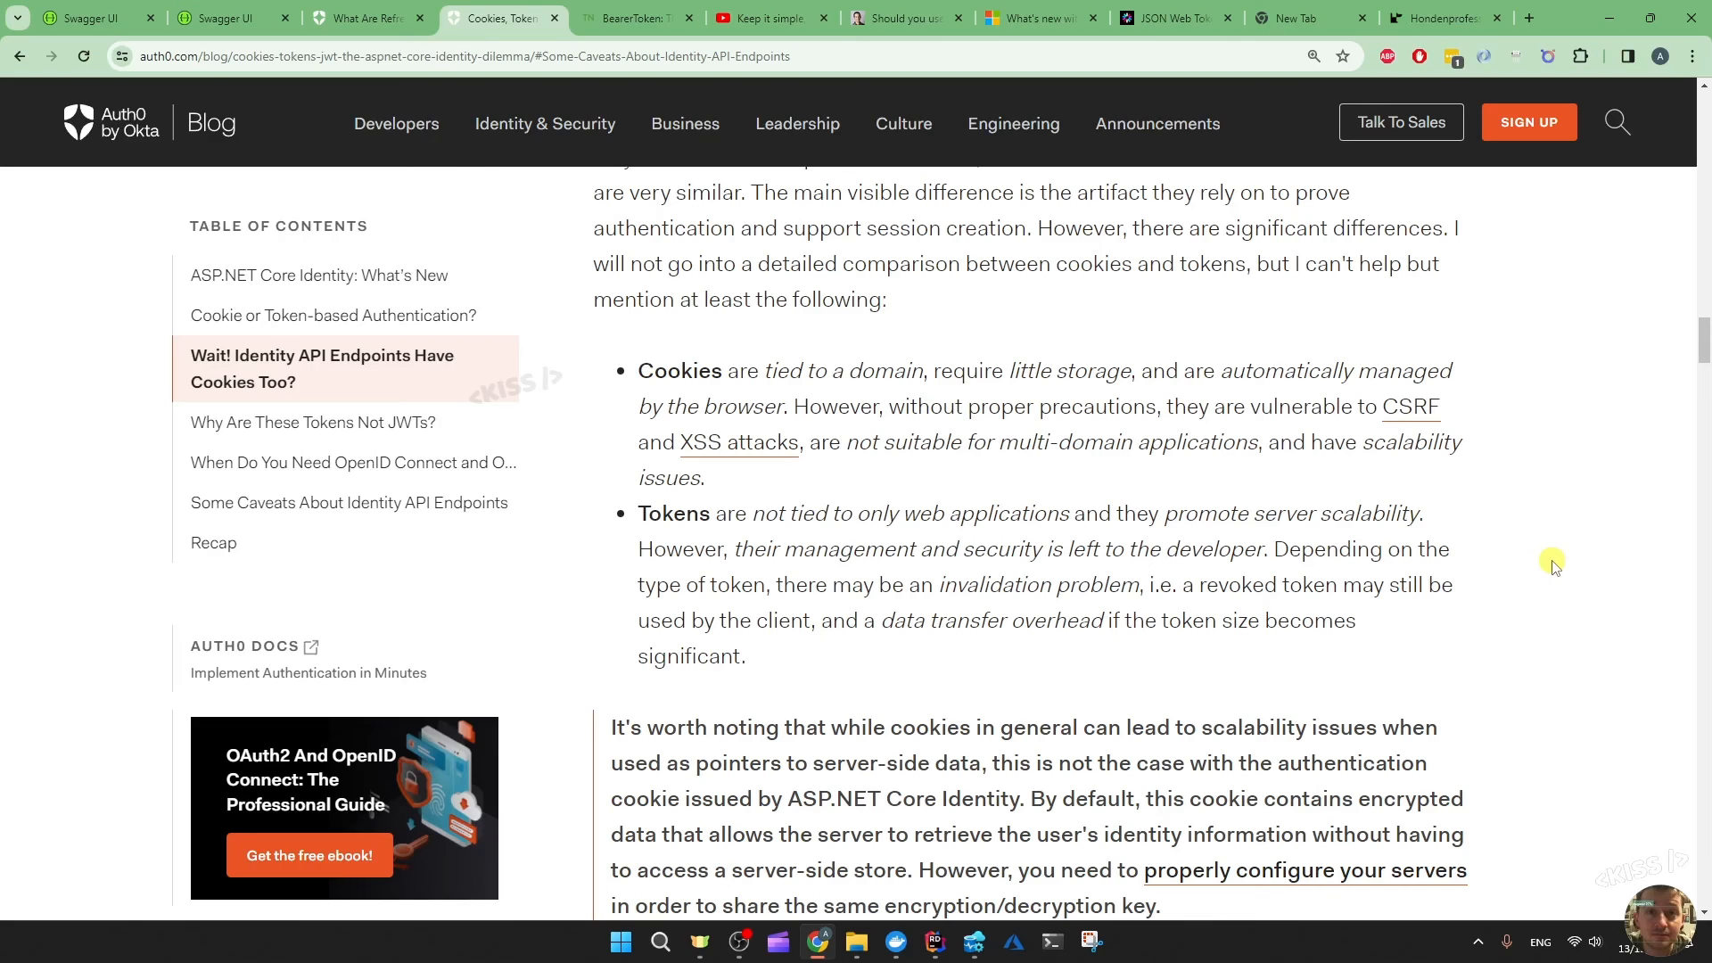
mouse_move(1518, 352)
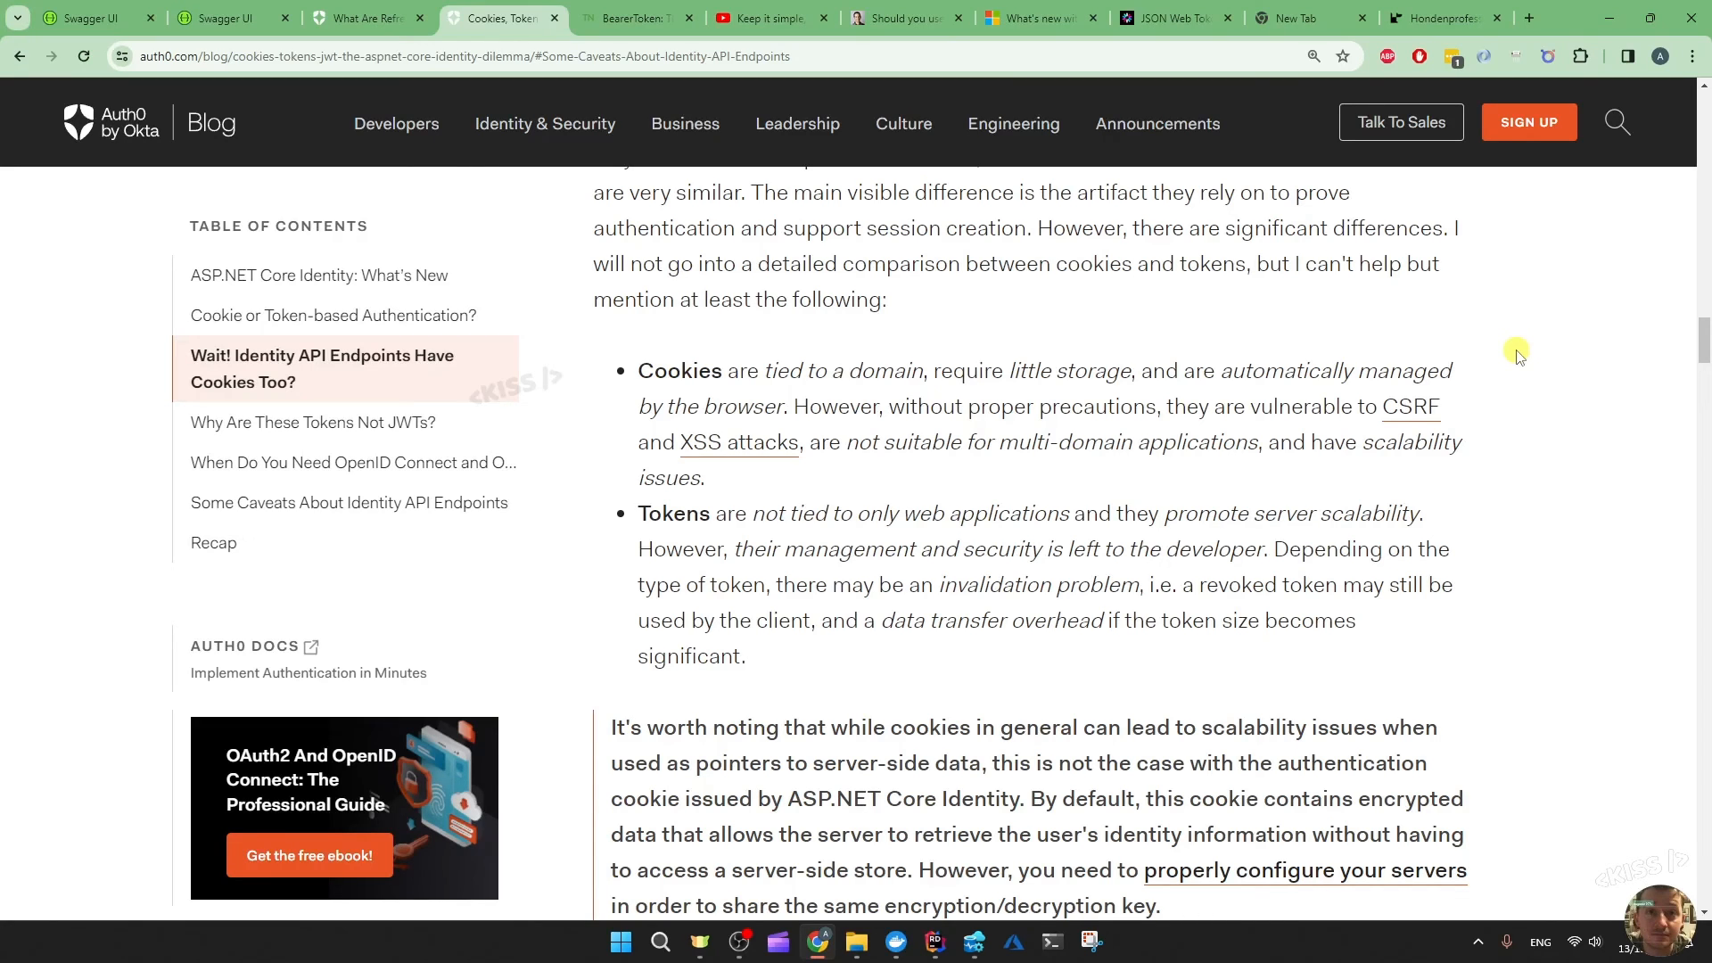
mouse_move(600, 216)
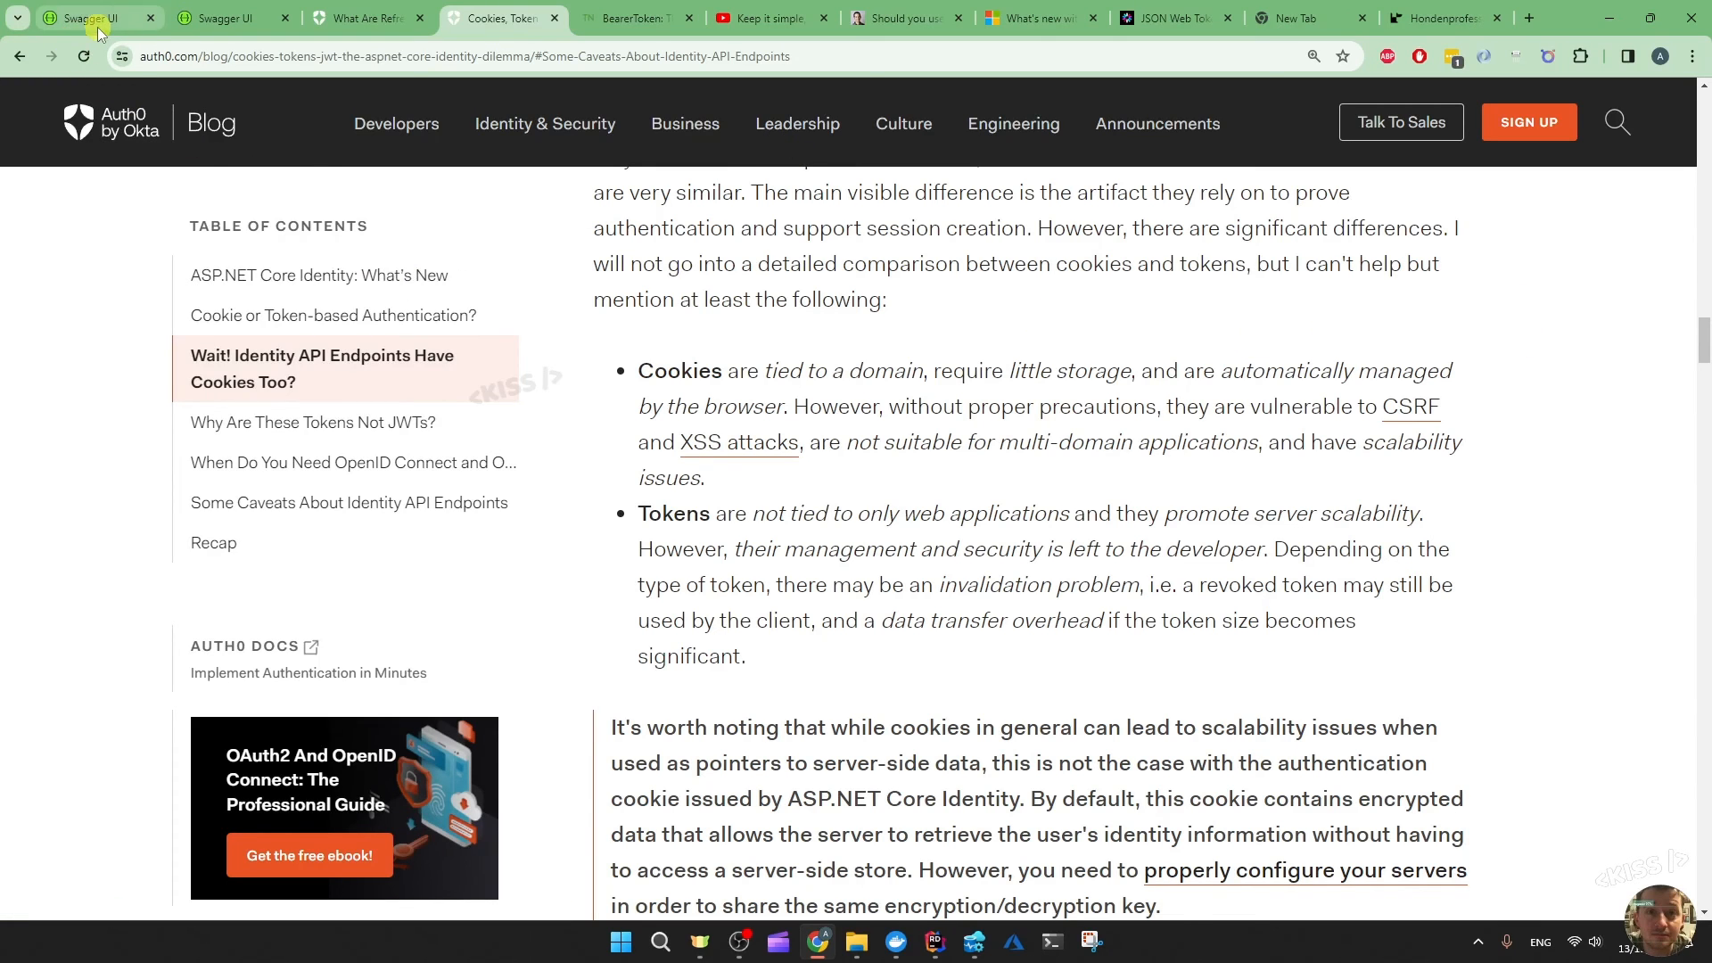
Show the first API's Swagger endpoint list with /Auth/Refresh and /Auth/Me collapsed
left_click(86, 17)
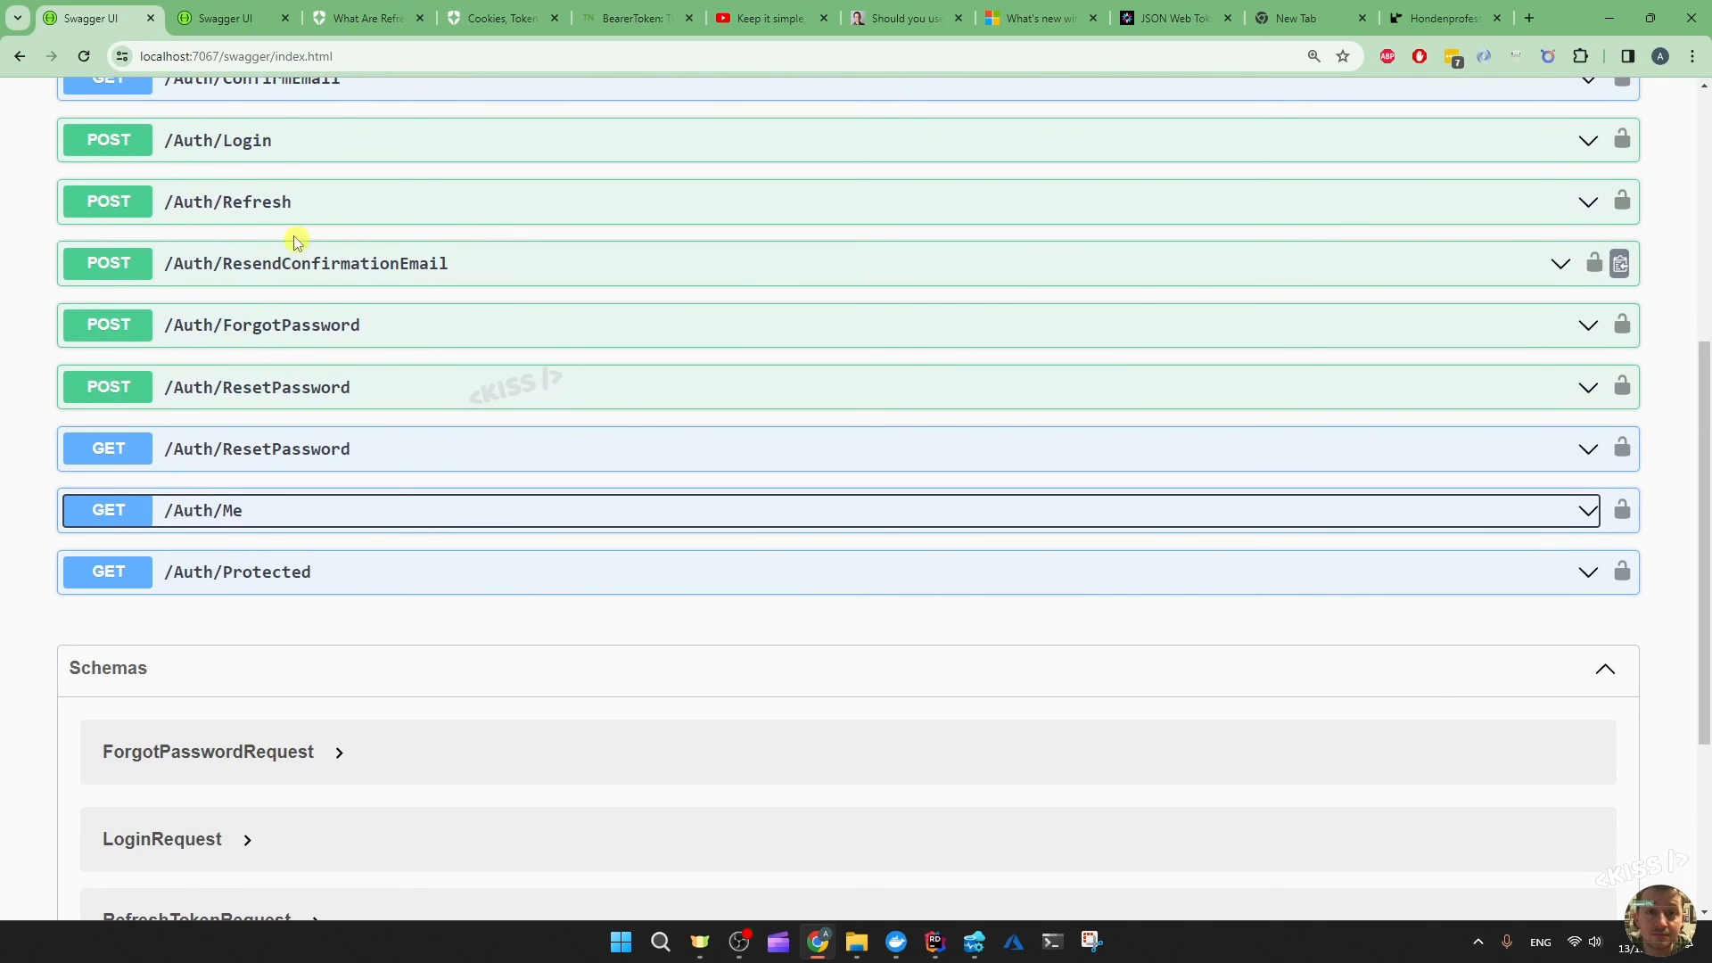
mouse_move(271, 213)
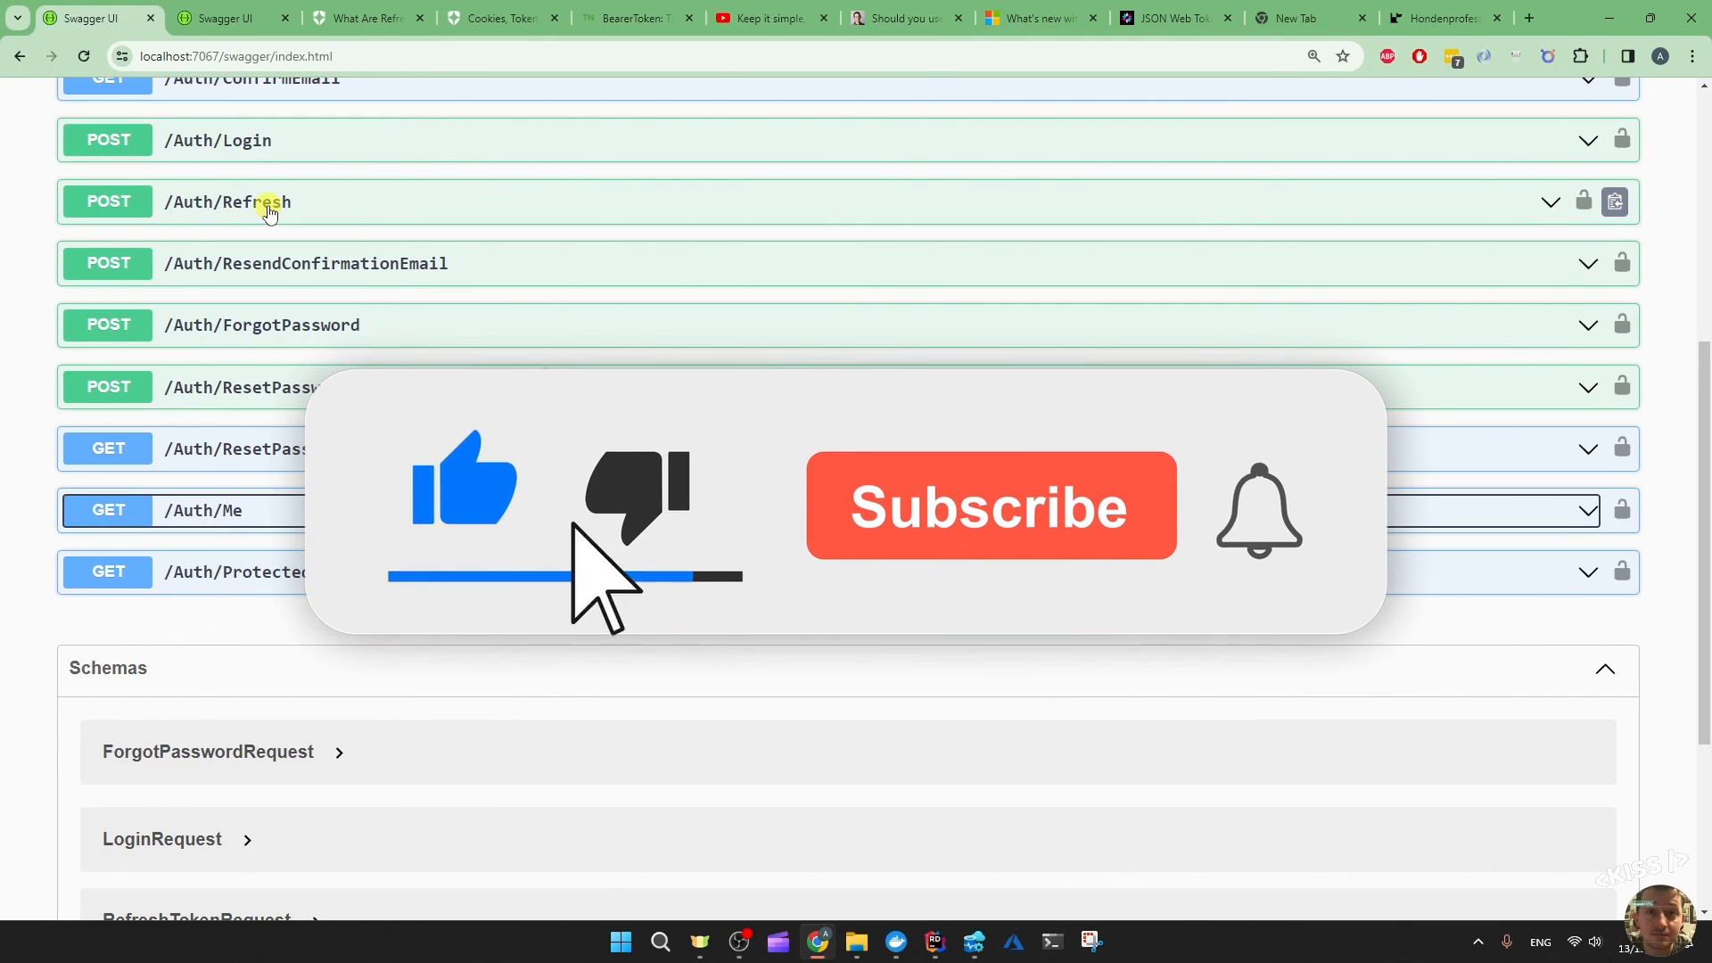
left_click(992, 506)
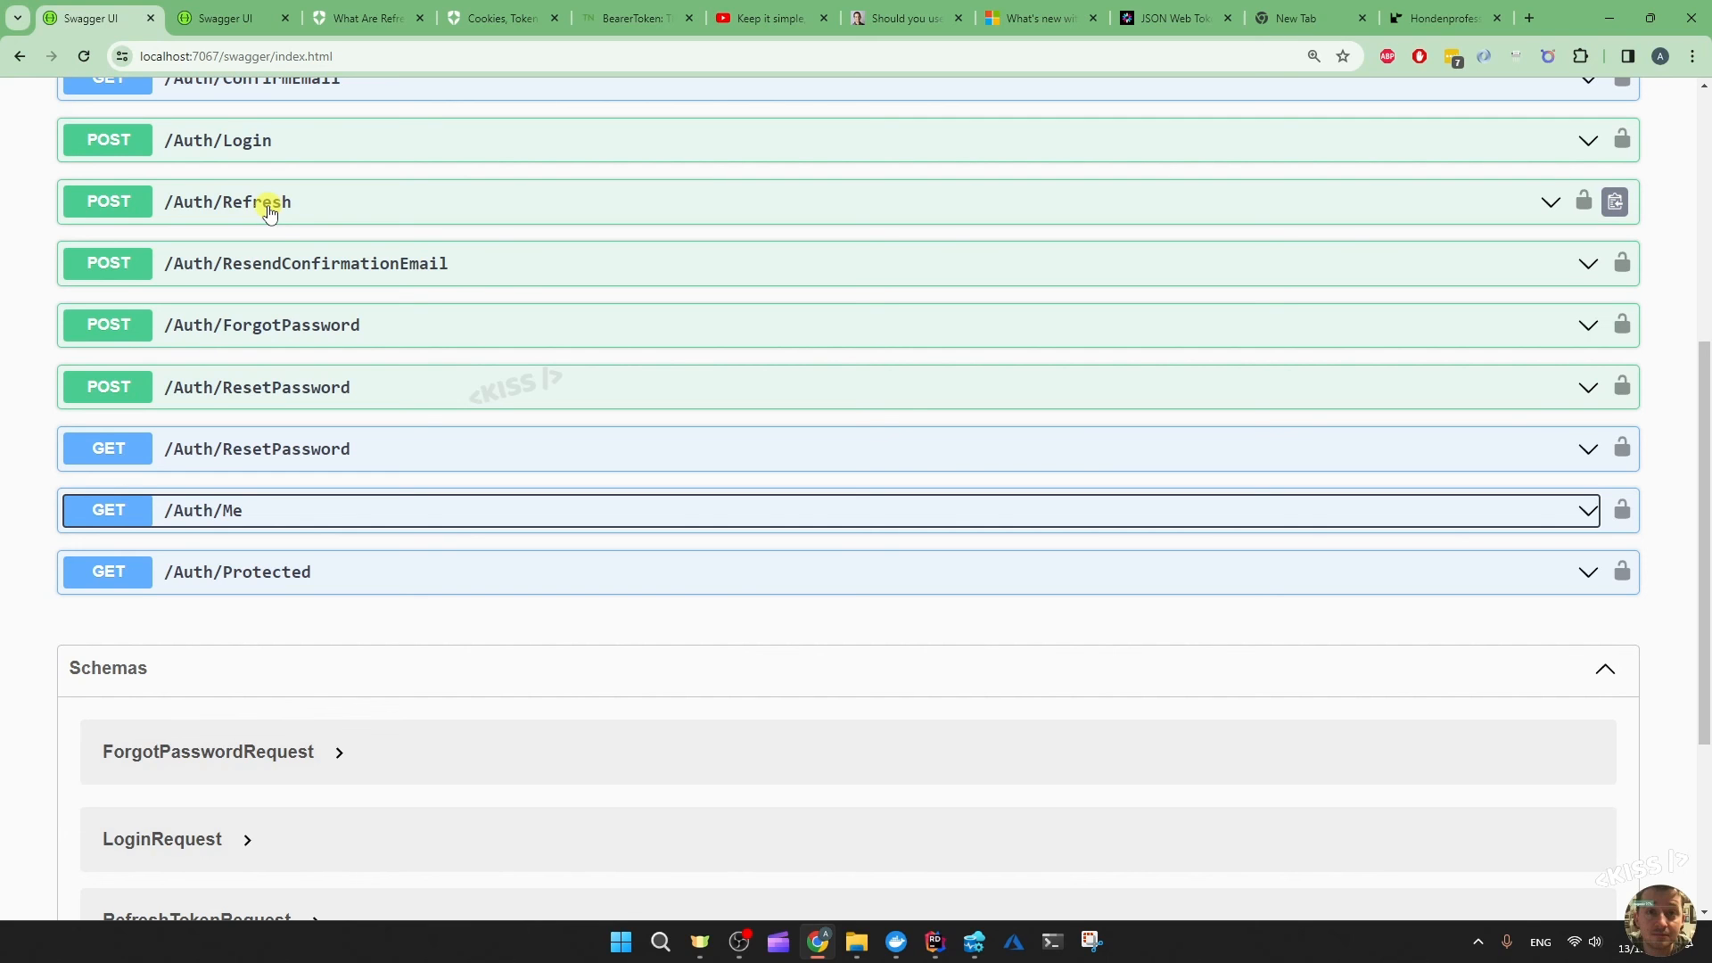
Browse the YouTube channel's list of latest uploaded videos
left_click(762, 18)
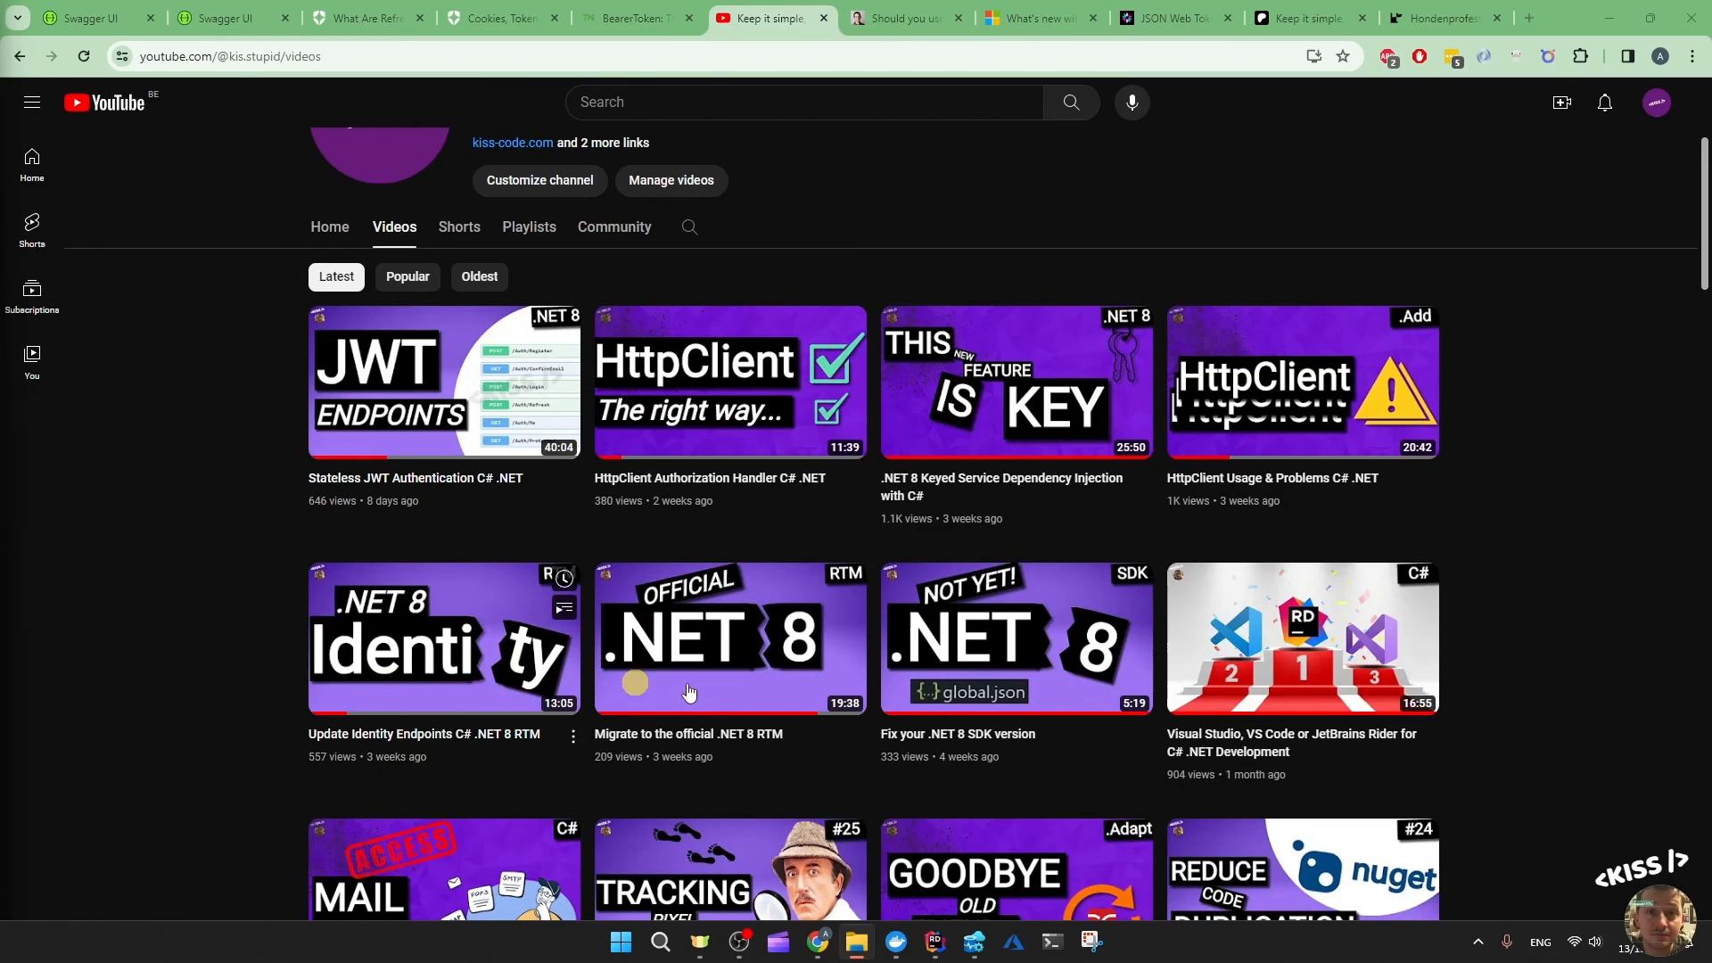
scroll("down", 3)
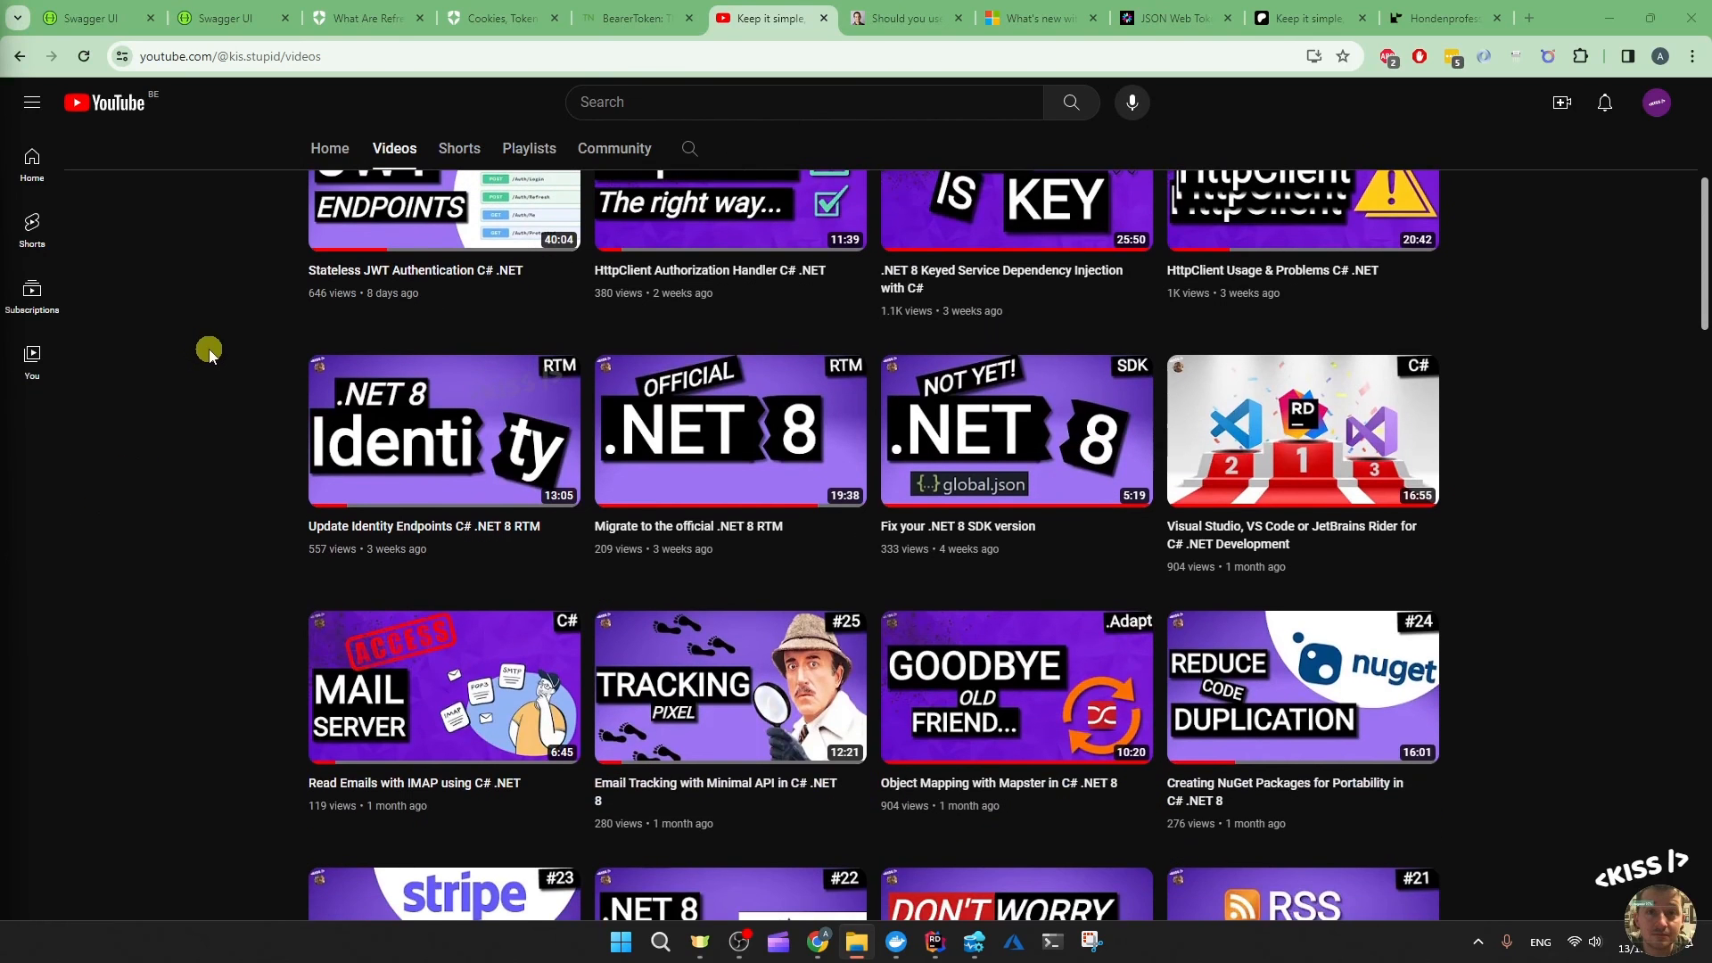
scroll("down", 3)
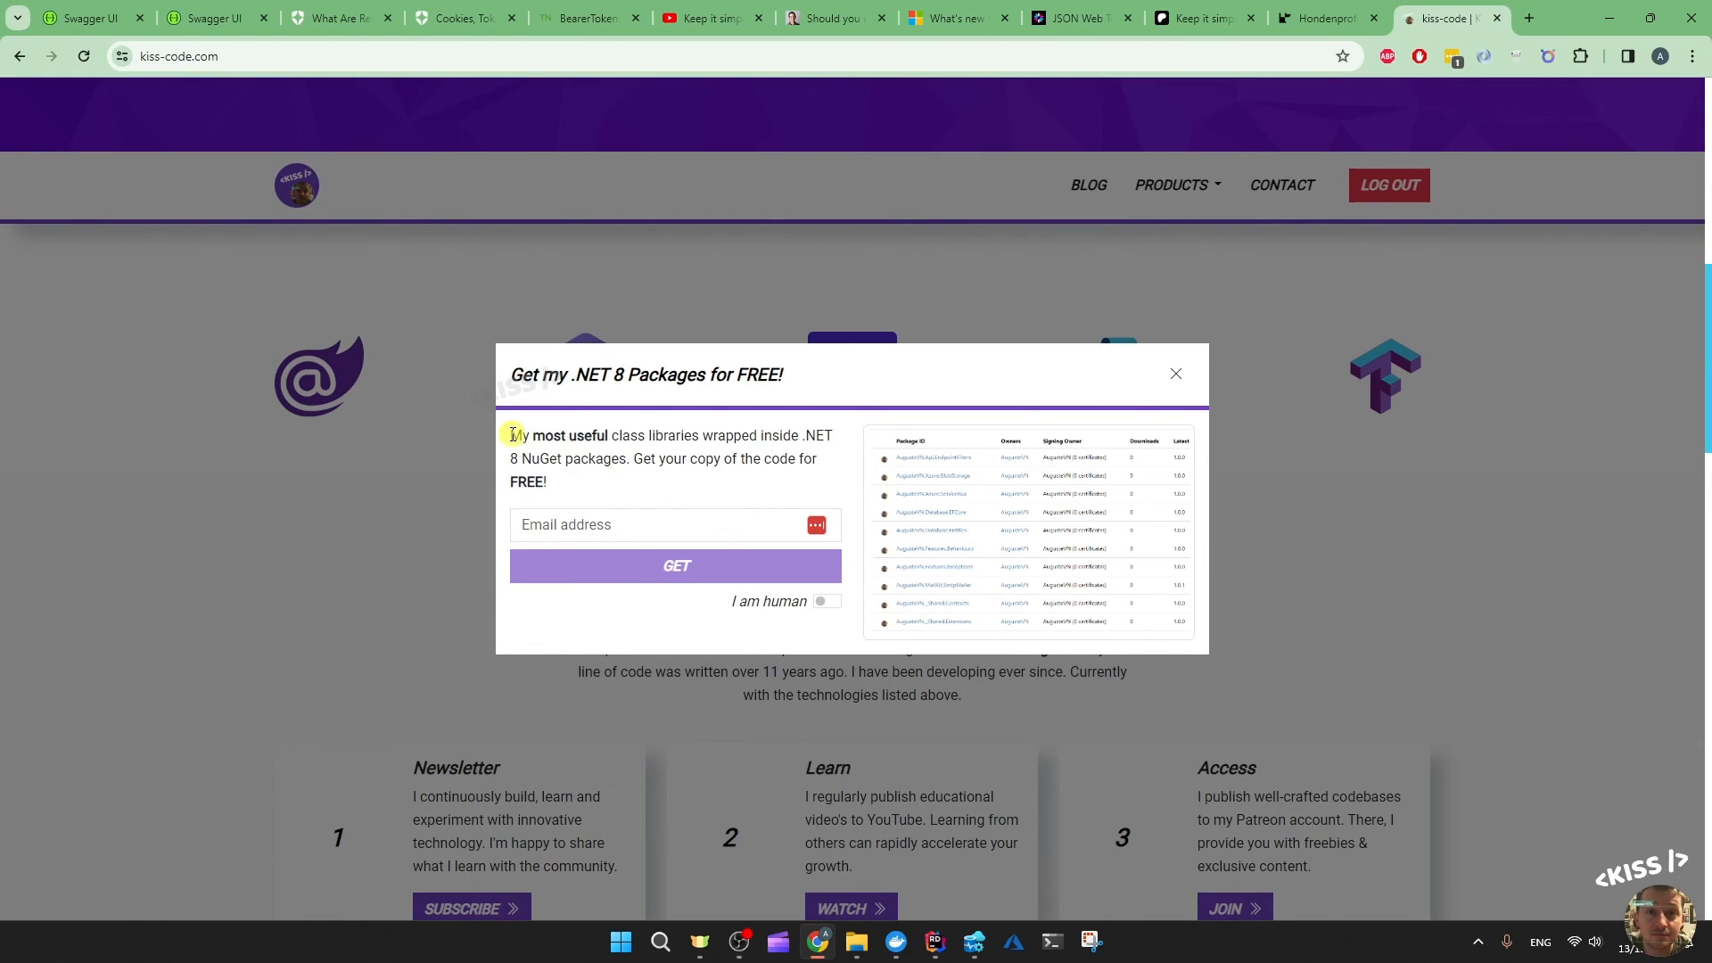
mouse_move(1340, 380)
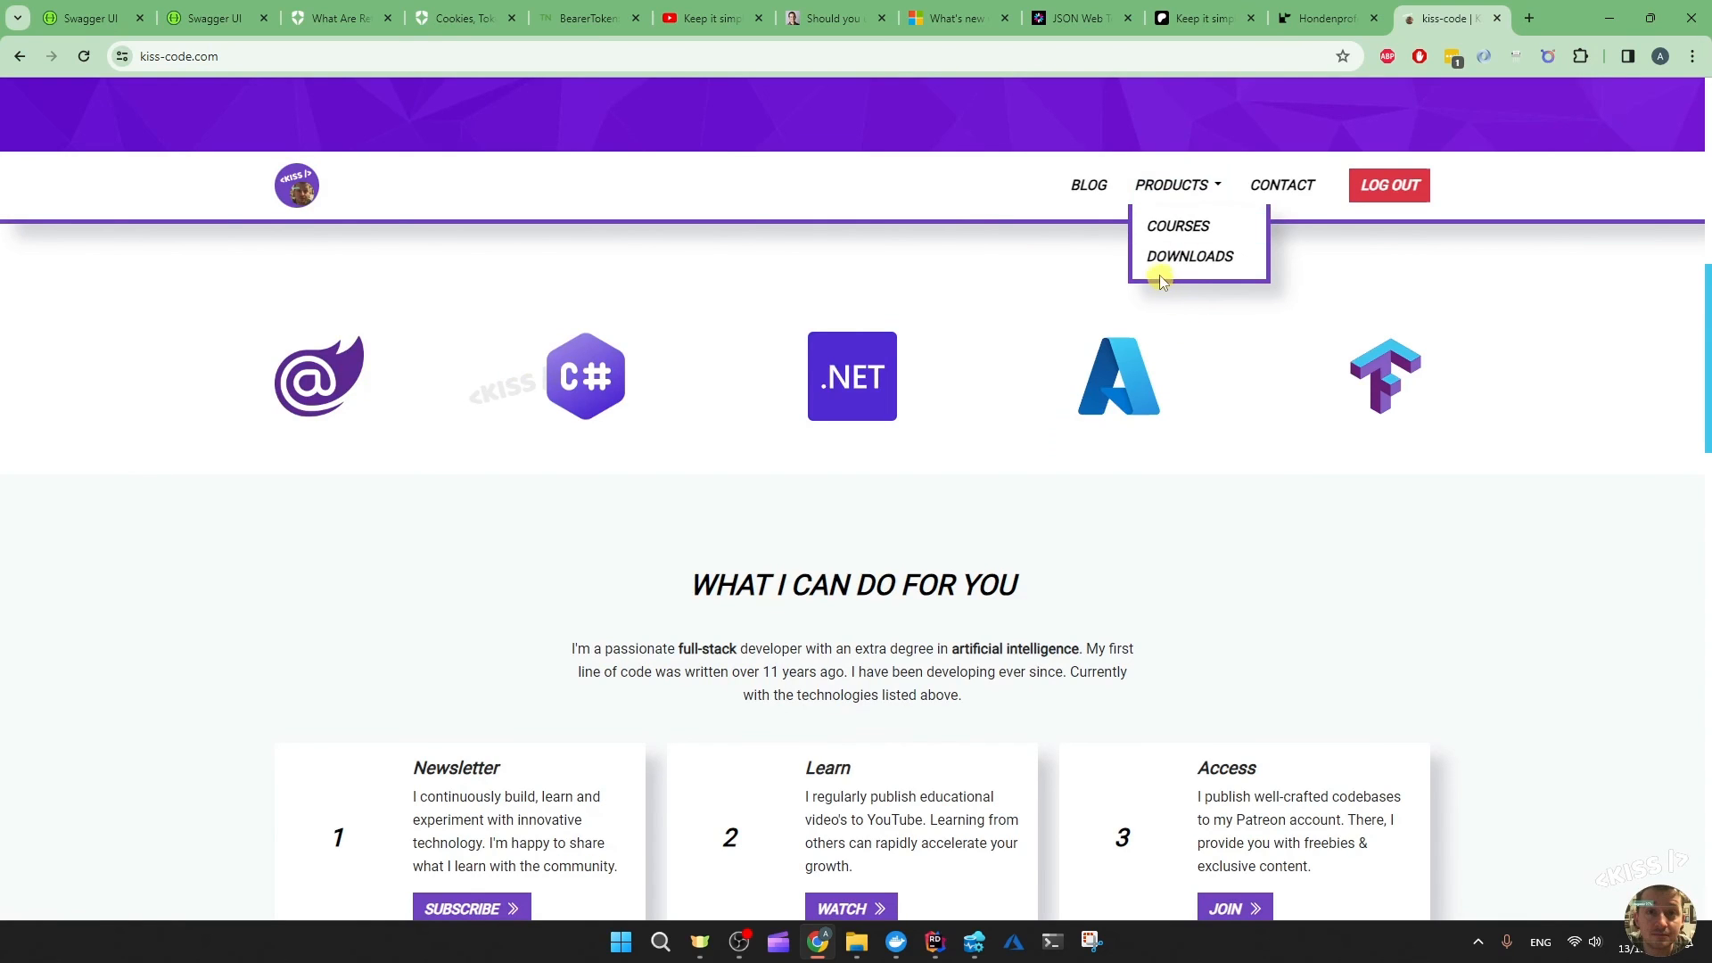
Show the Products page listing the $29.94 .NET 8 brand website and free NuGet packages
left_click(1191, 257)
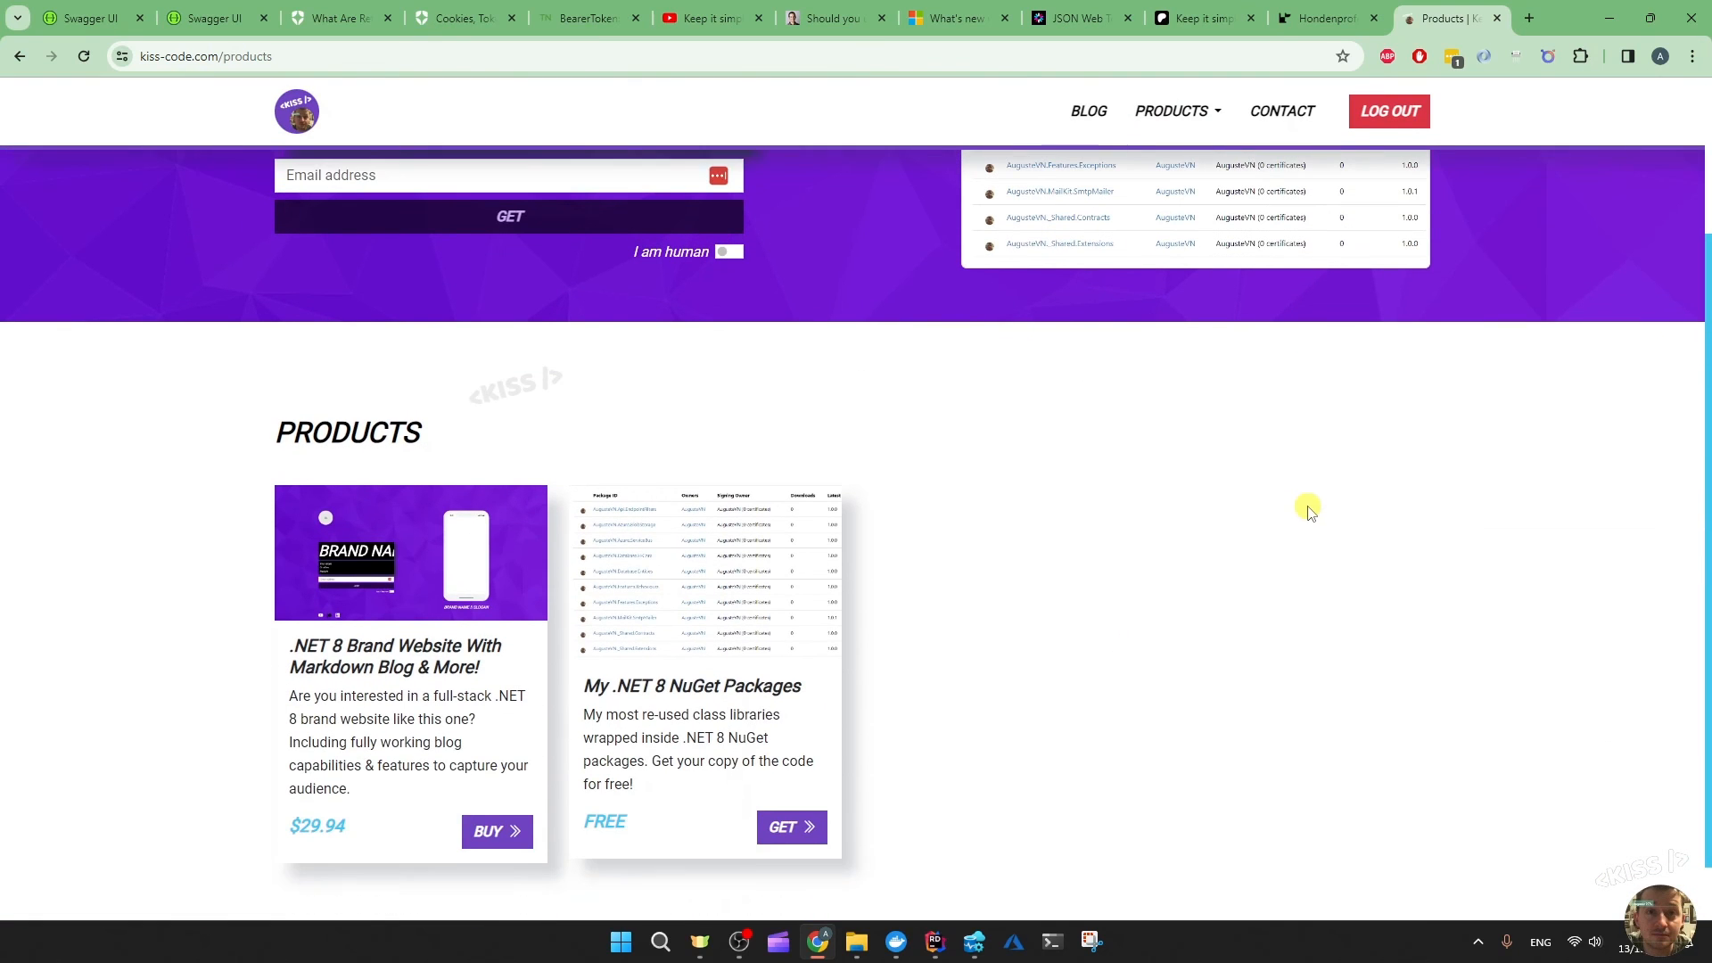
mouse_move(393, 663)
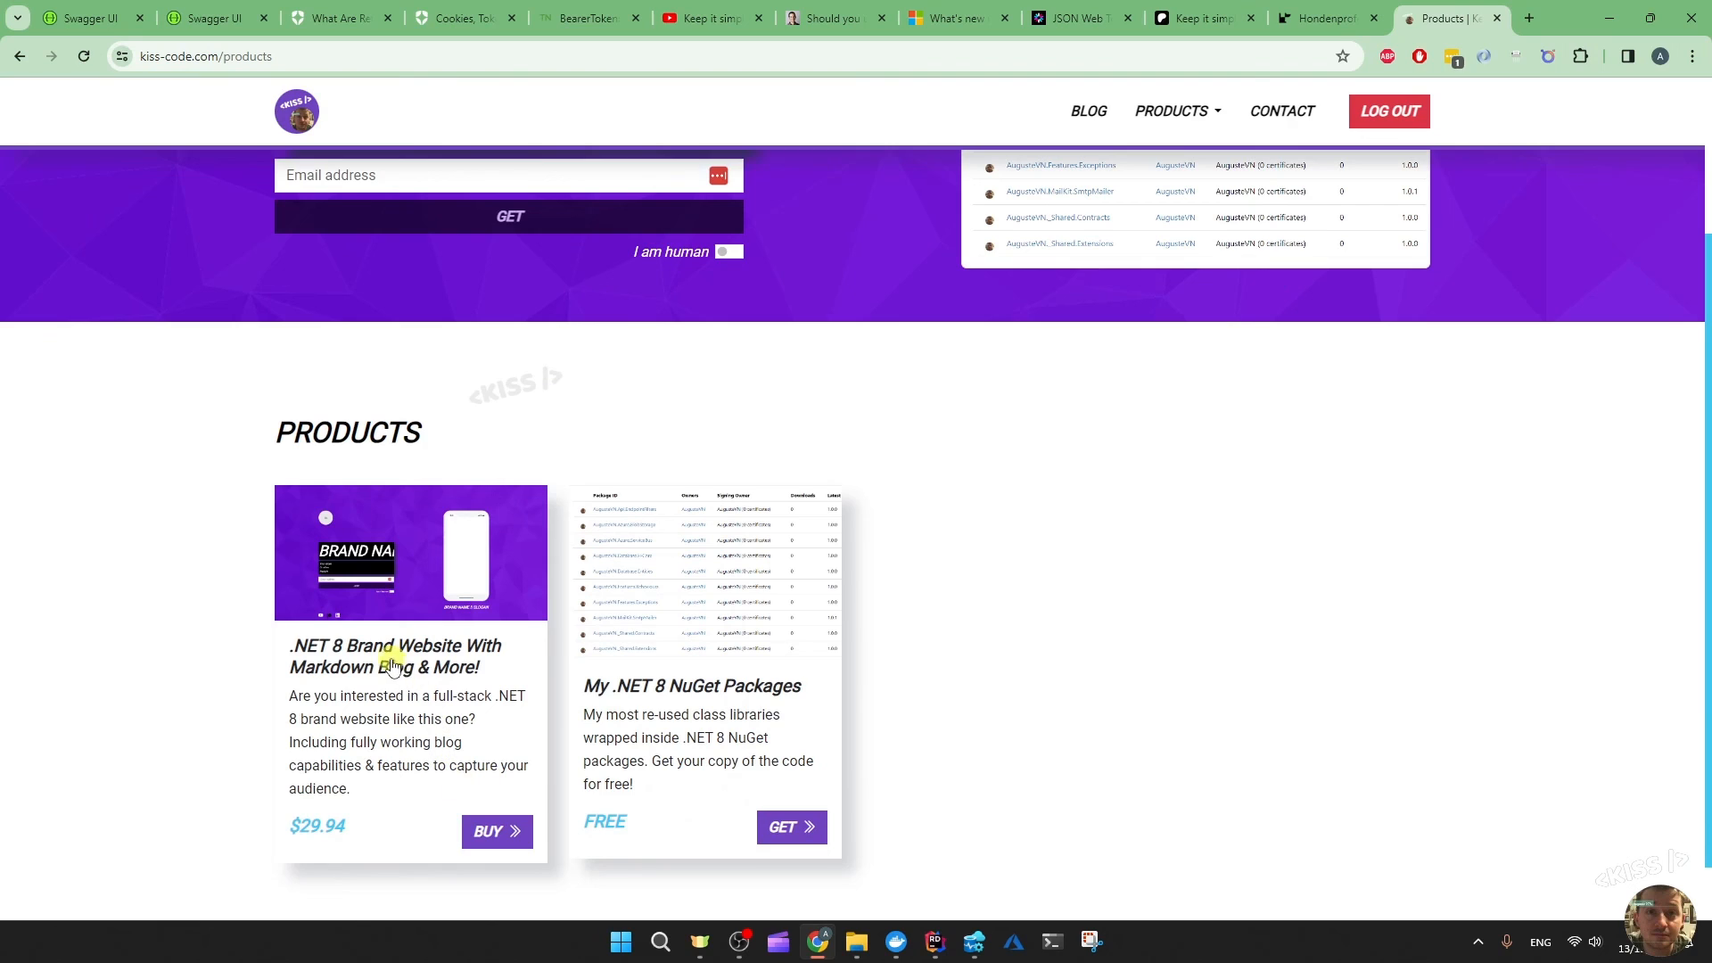
mouse_move(481, 780)
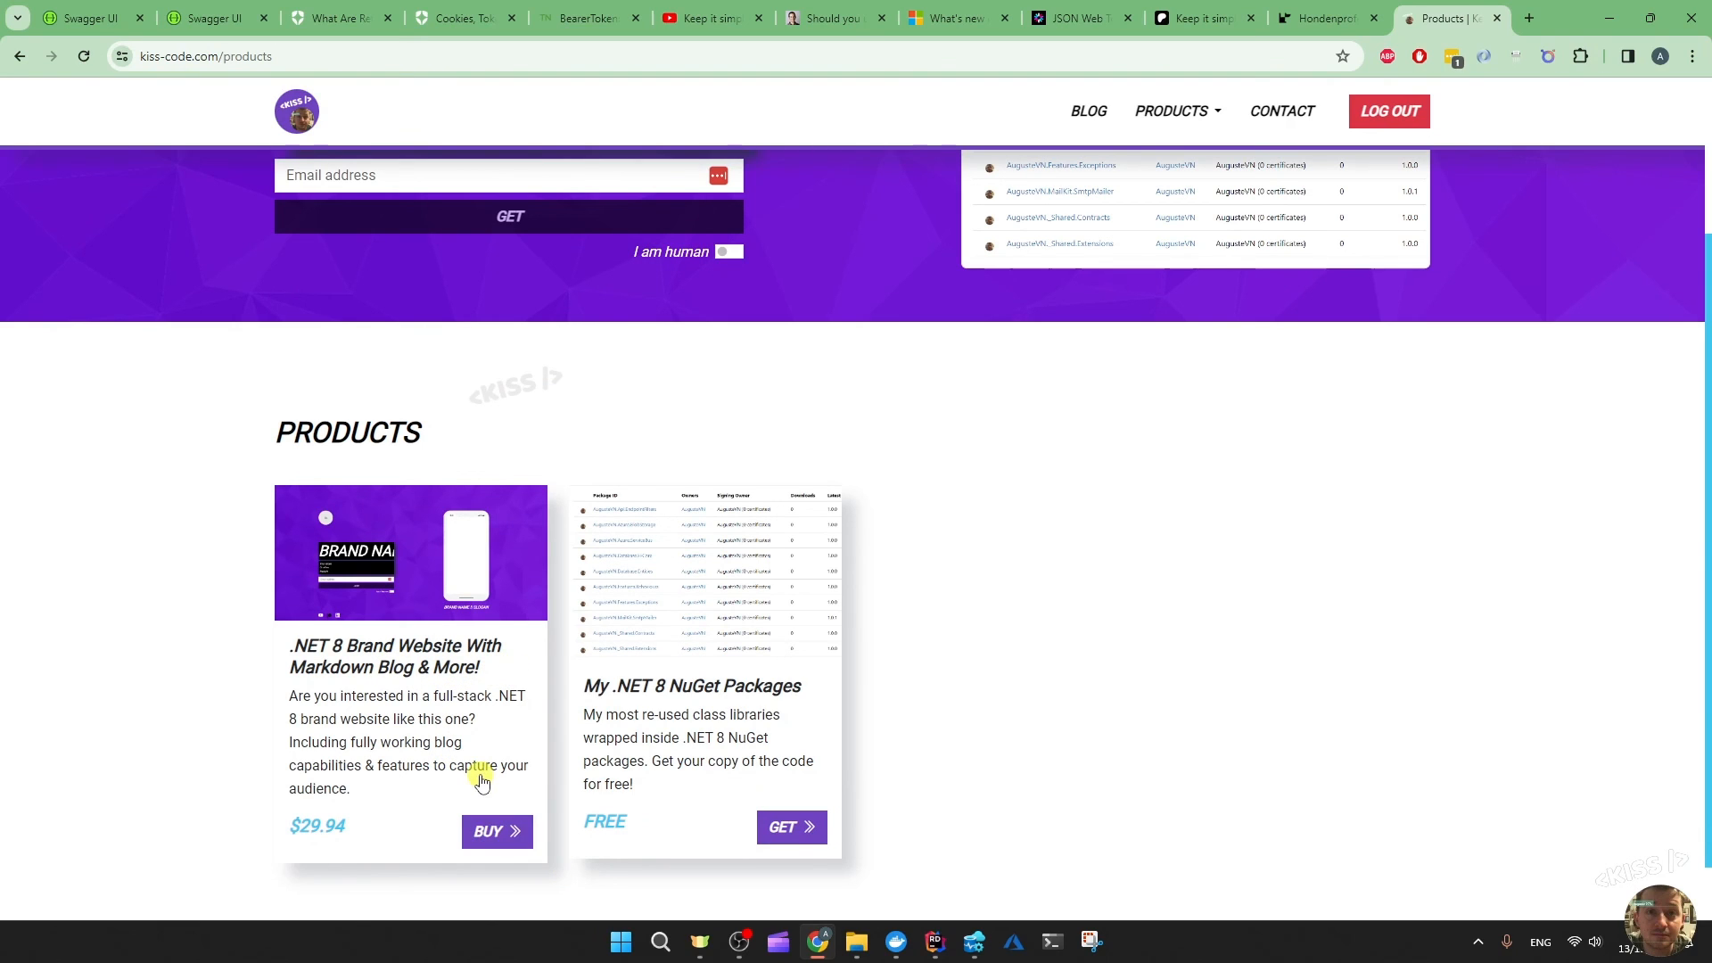
mouse_move(697, 394)
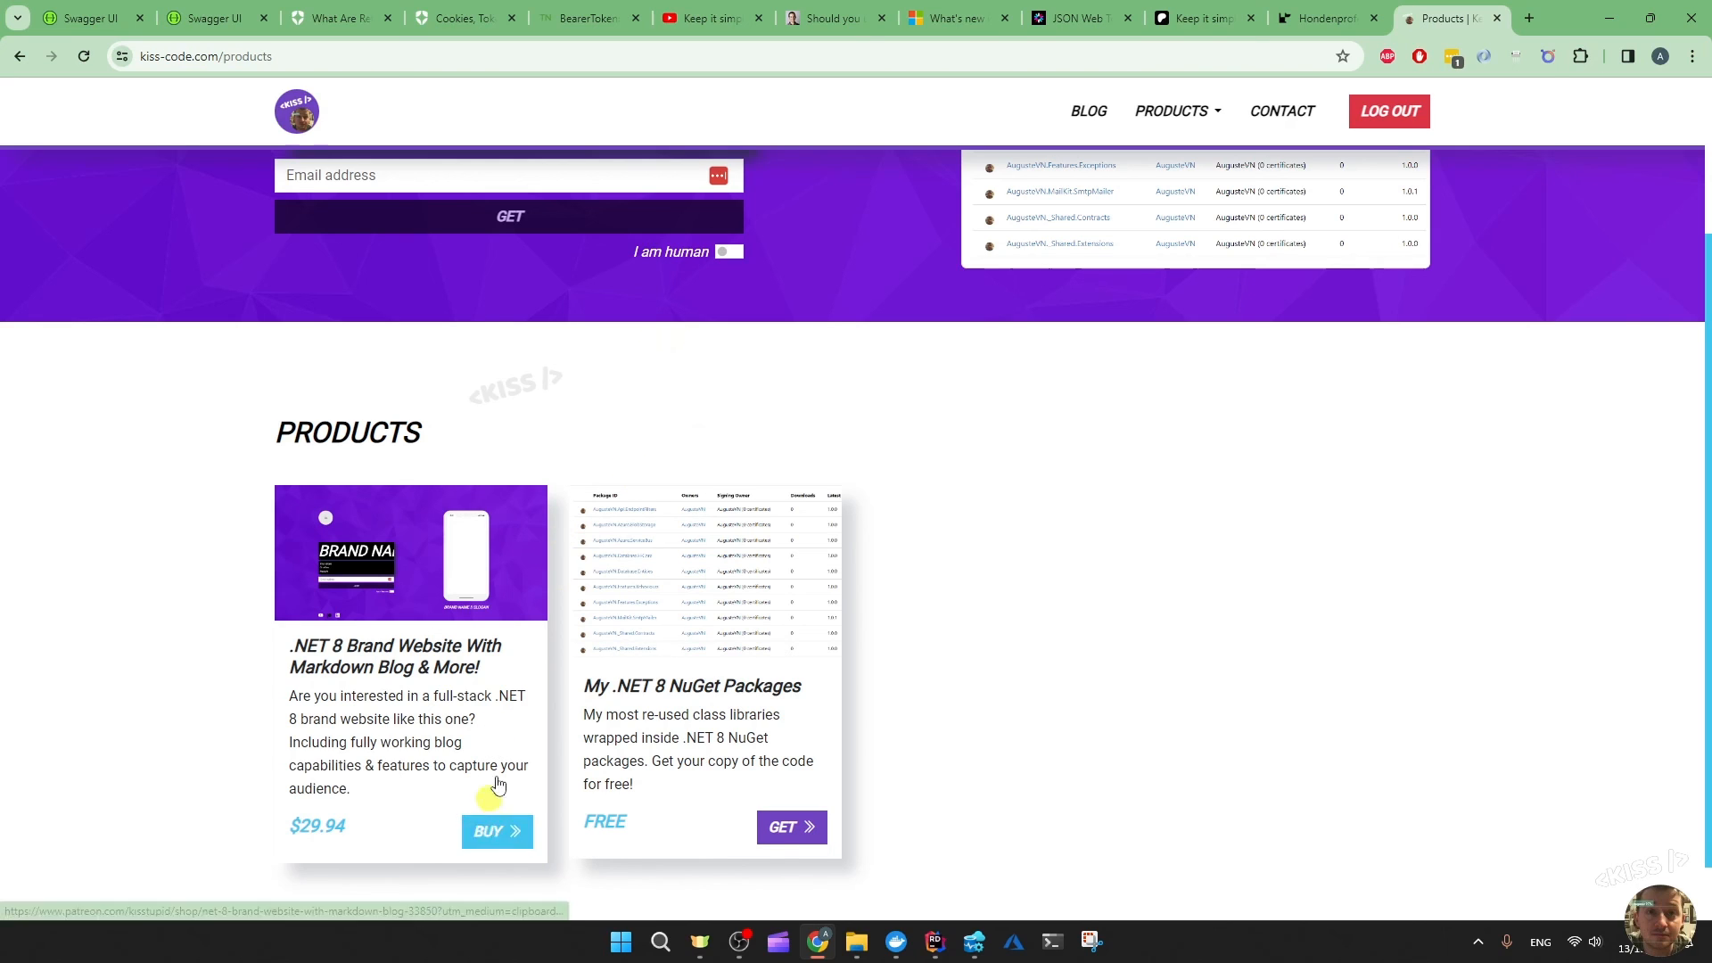
mouse_move(619, 433)
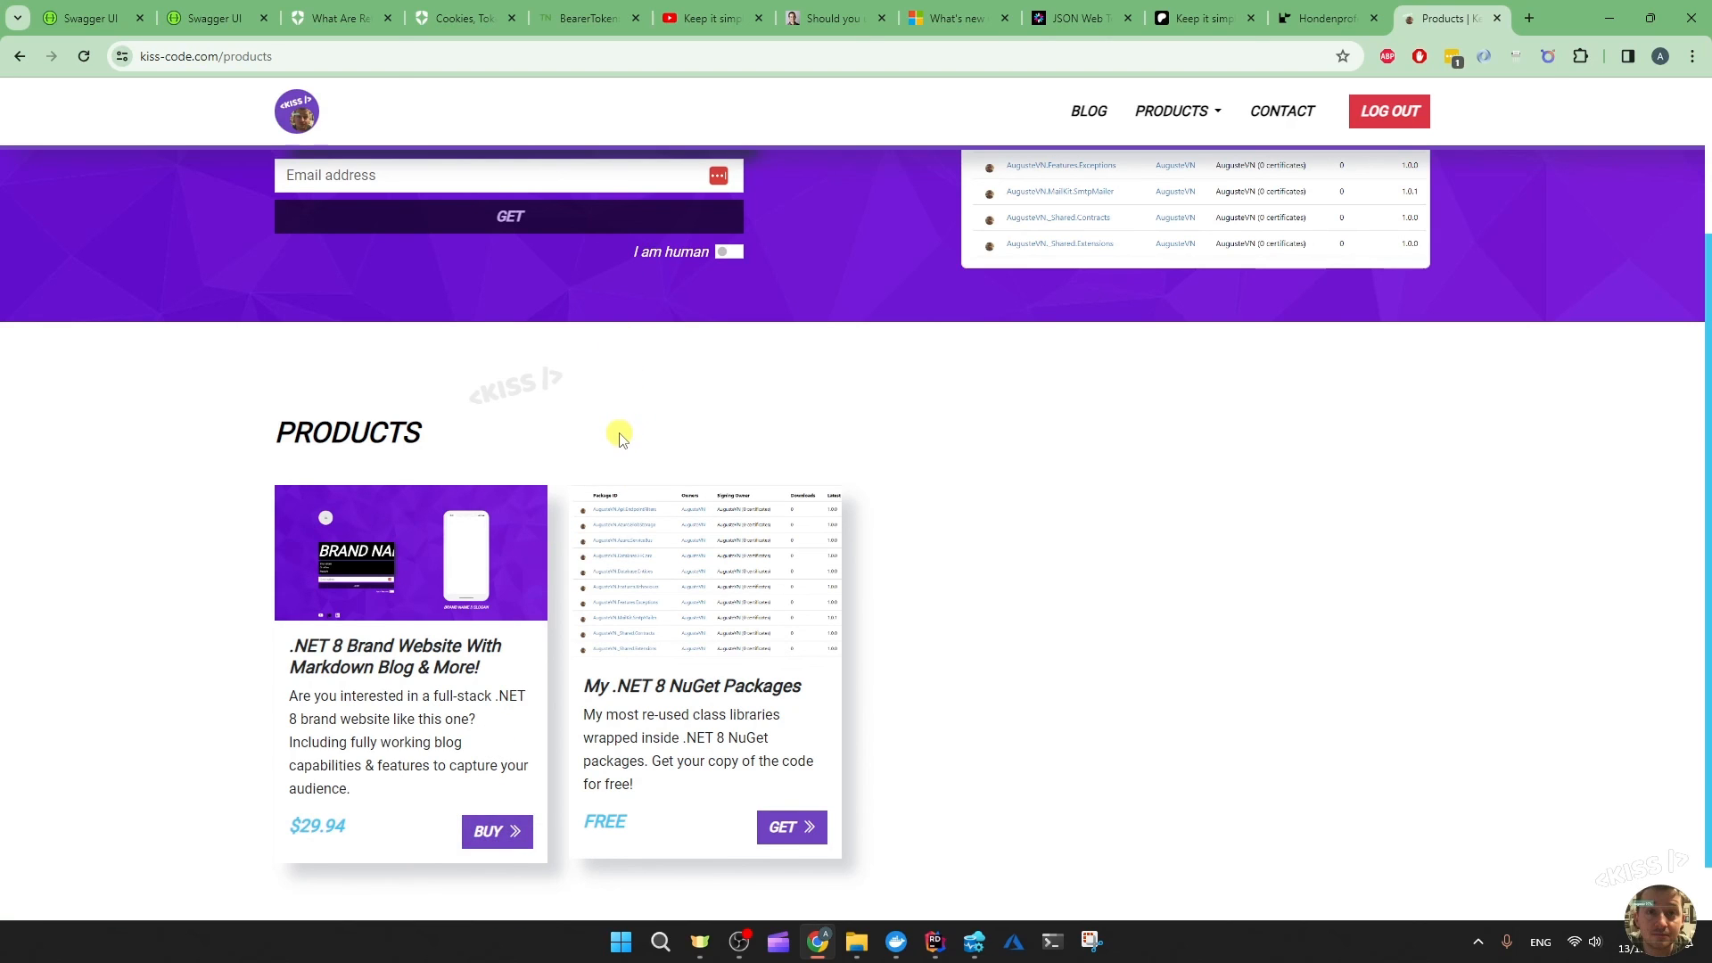